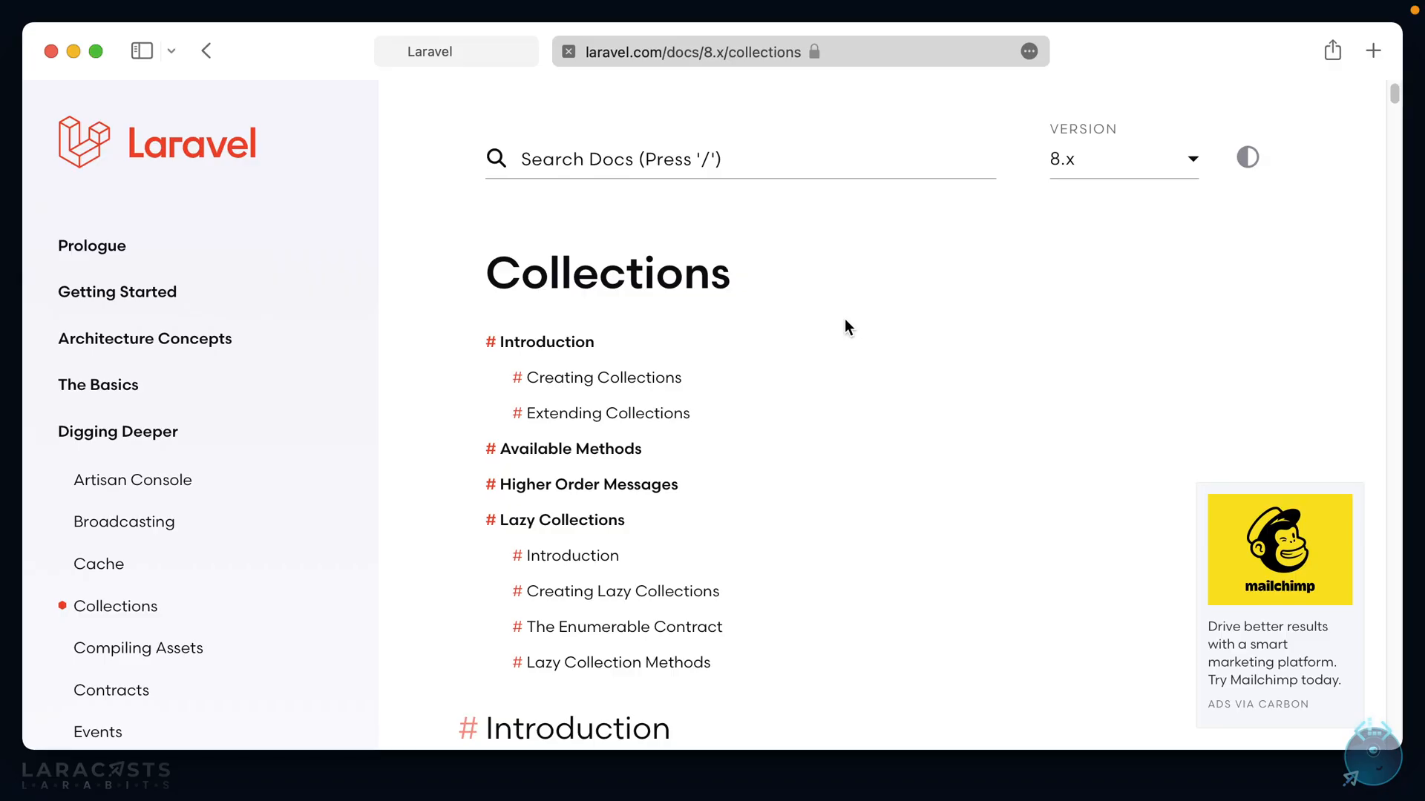
pyautogui.moveTo(871, 338)
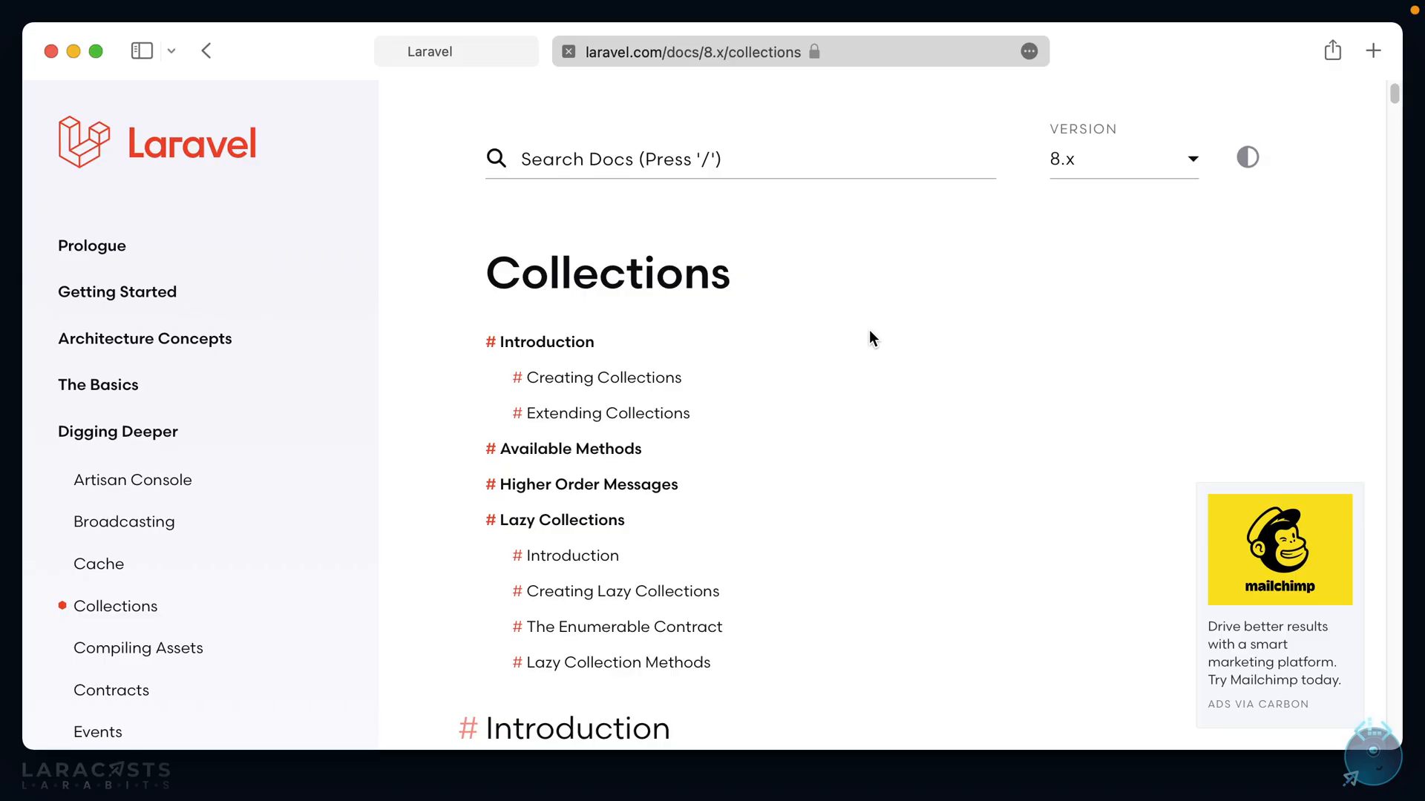
# Scroll through the Collections introduction down to the Available Methods list
pyautogui.scroll(-3)
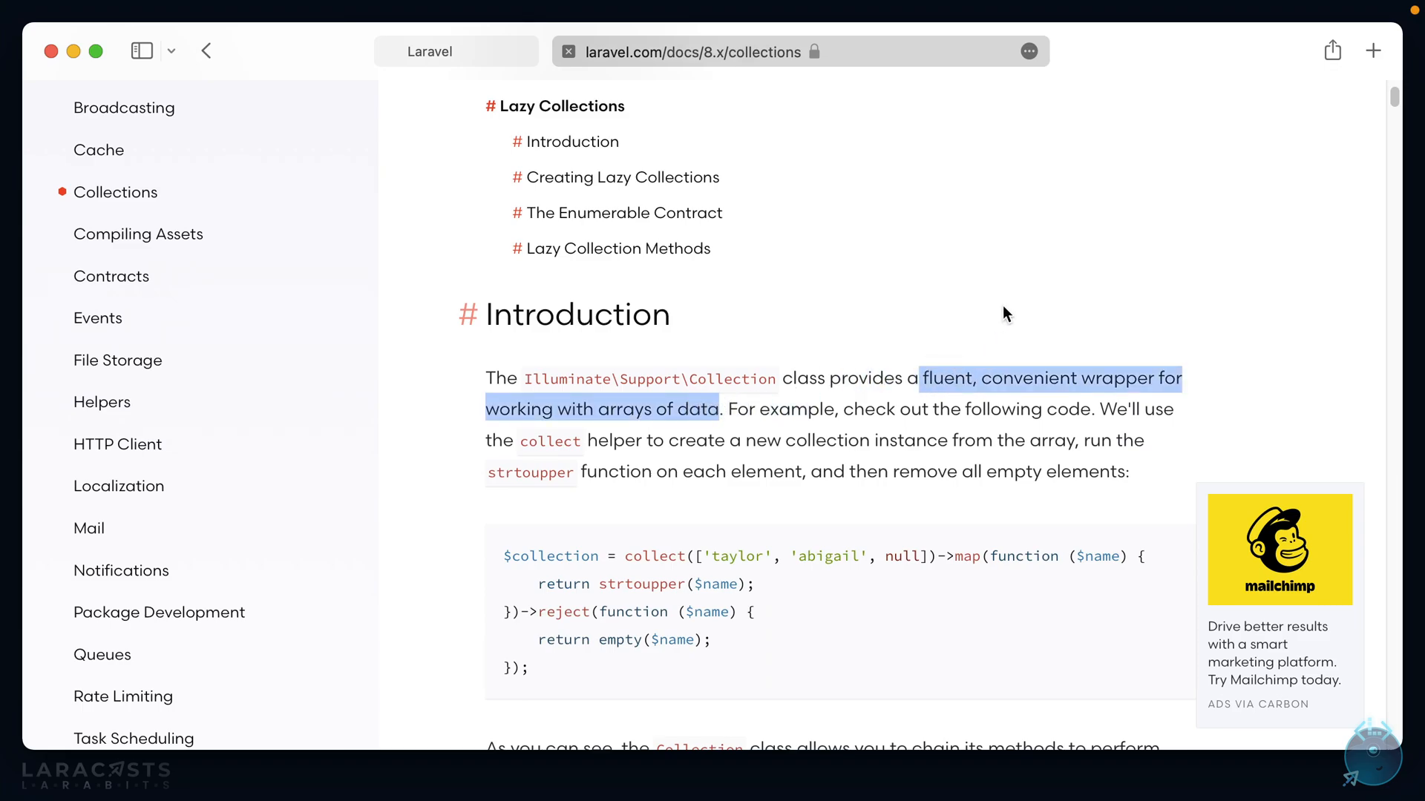
pyautogui.scroll(-3)
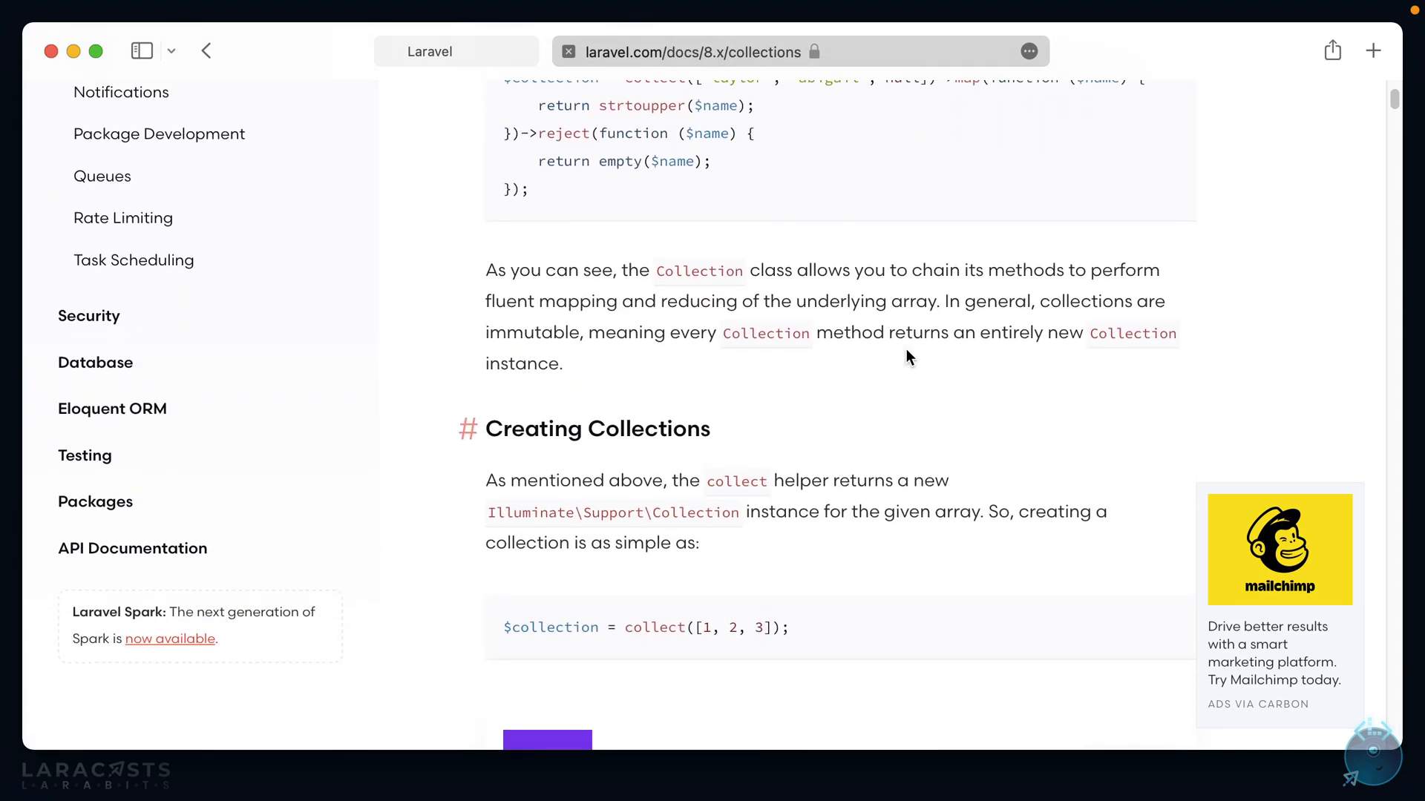
pyautogui.scroll(-3)
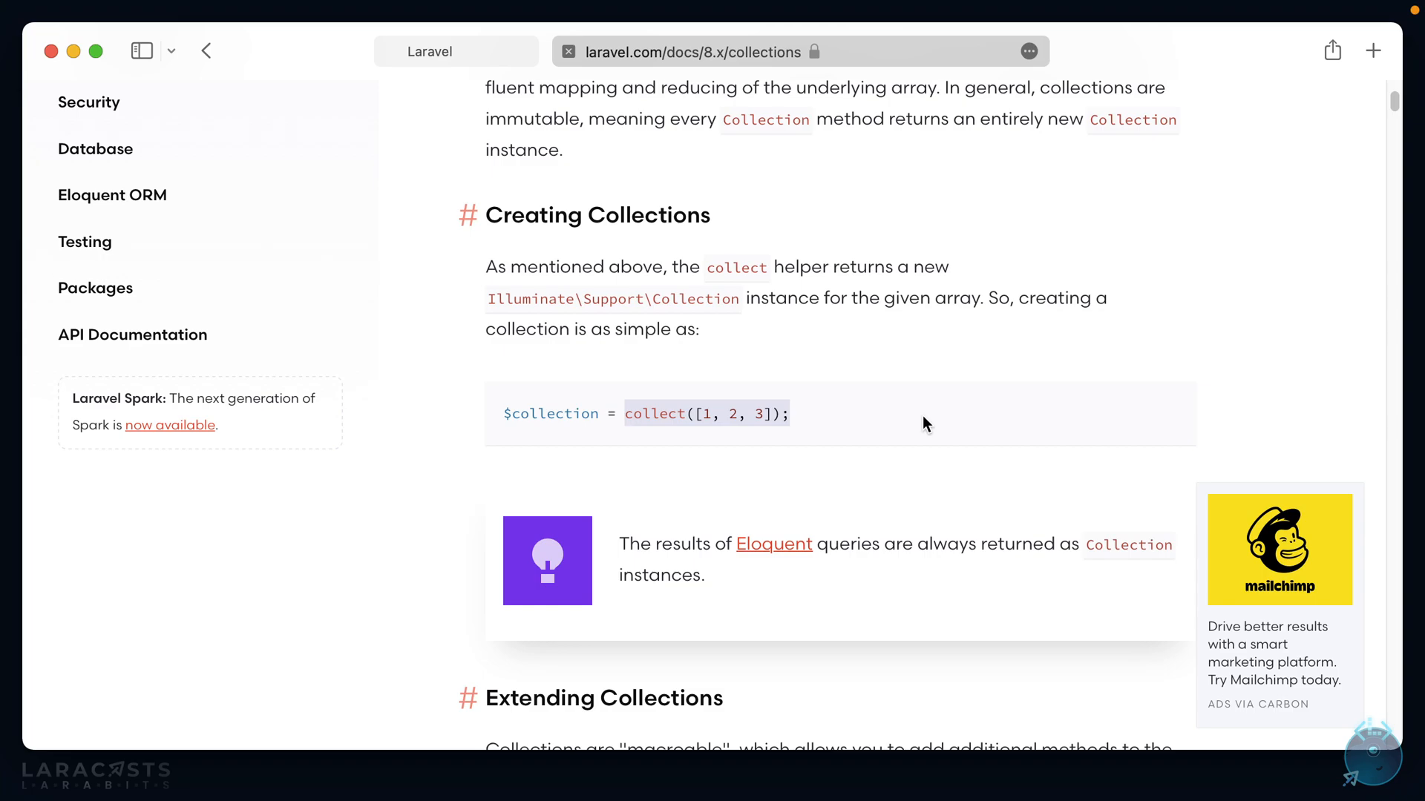
pyautogui.scroll(-3)
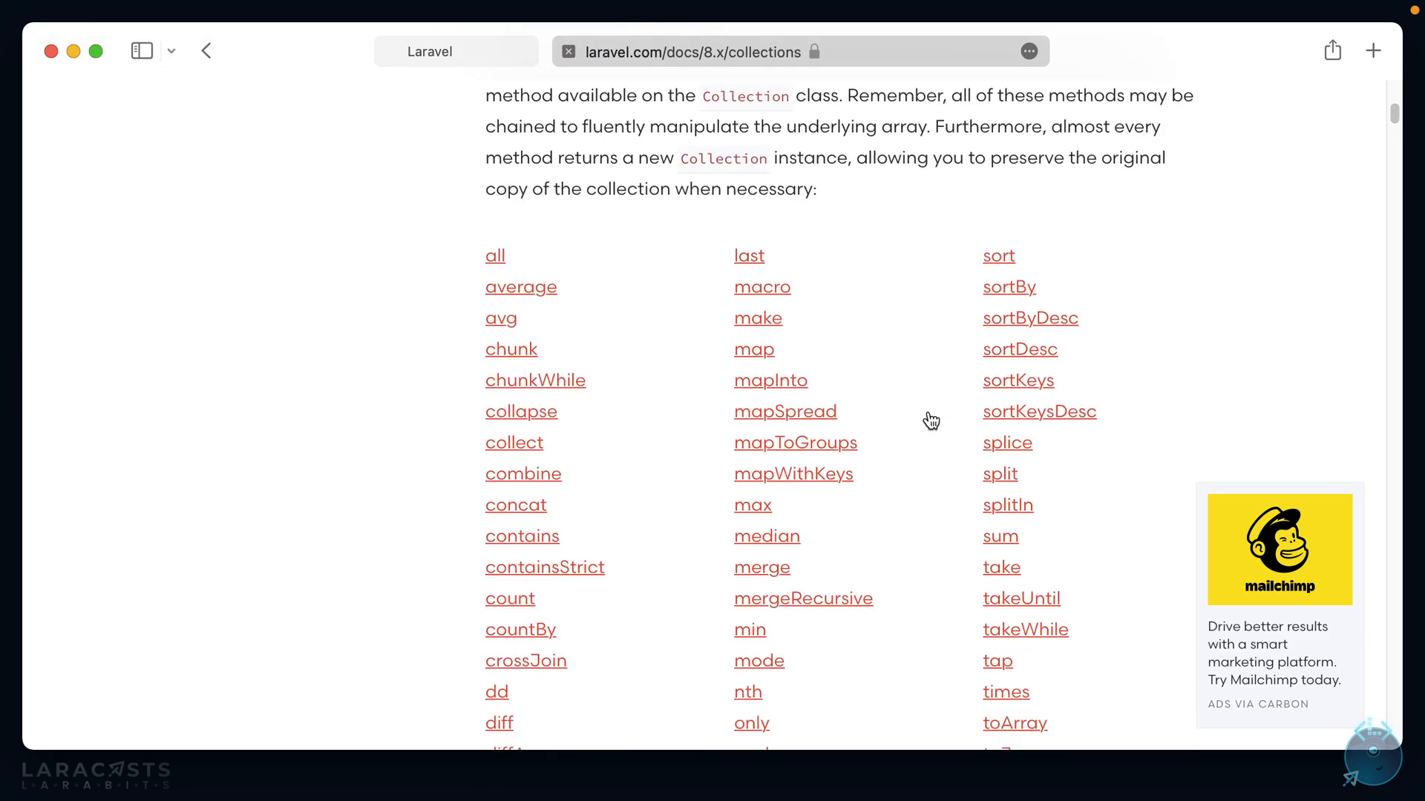
pyautogui.scroll(-3)
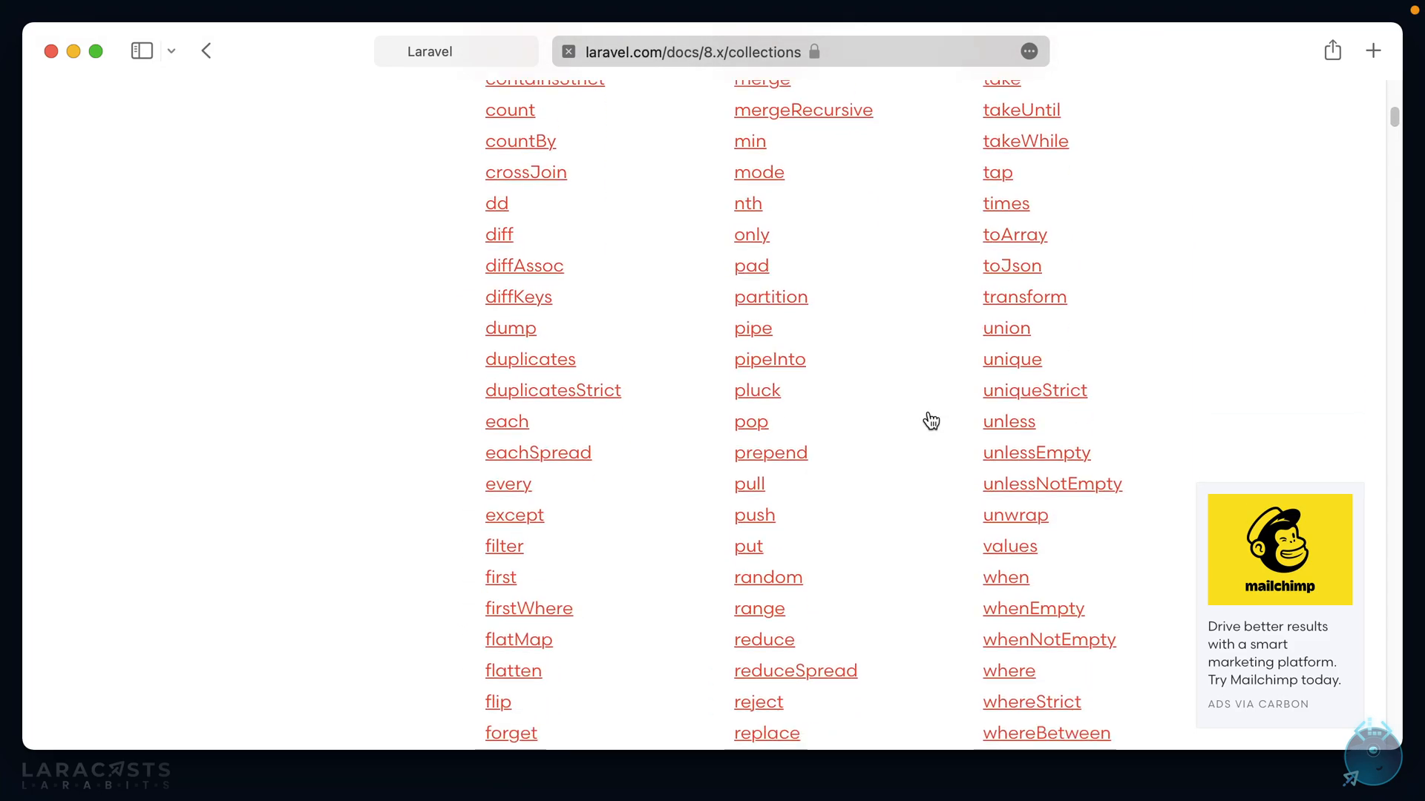
pyautogui.scroll(-3)
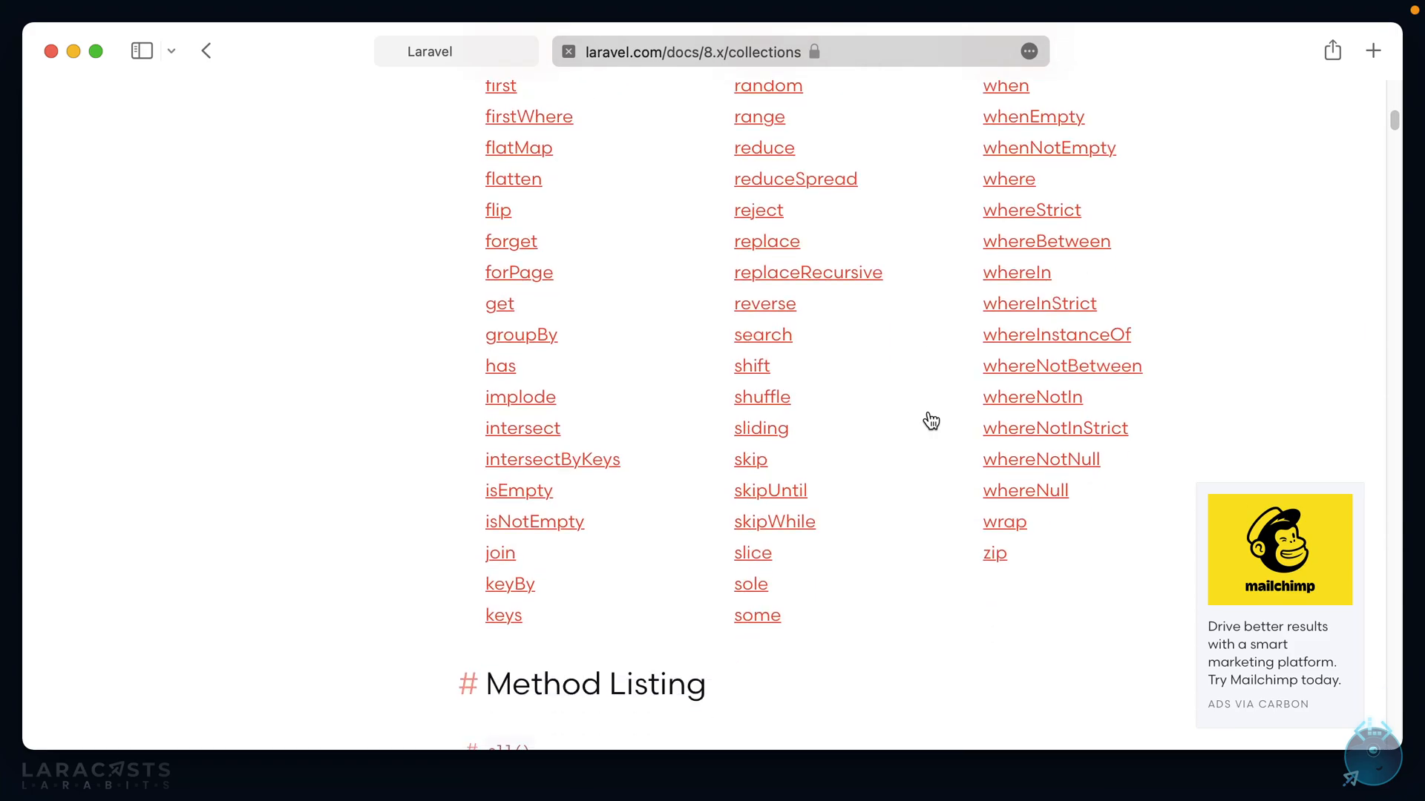
pyautogui.scroll(3)
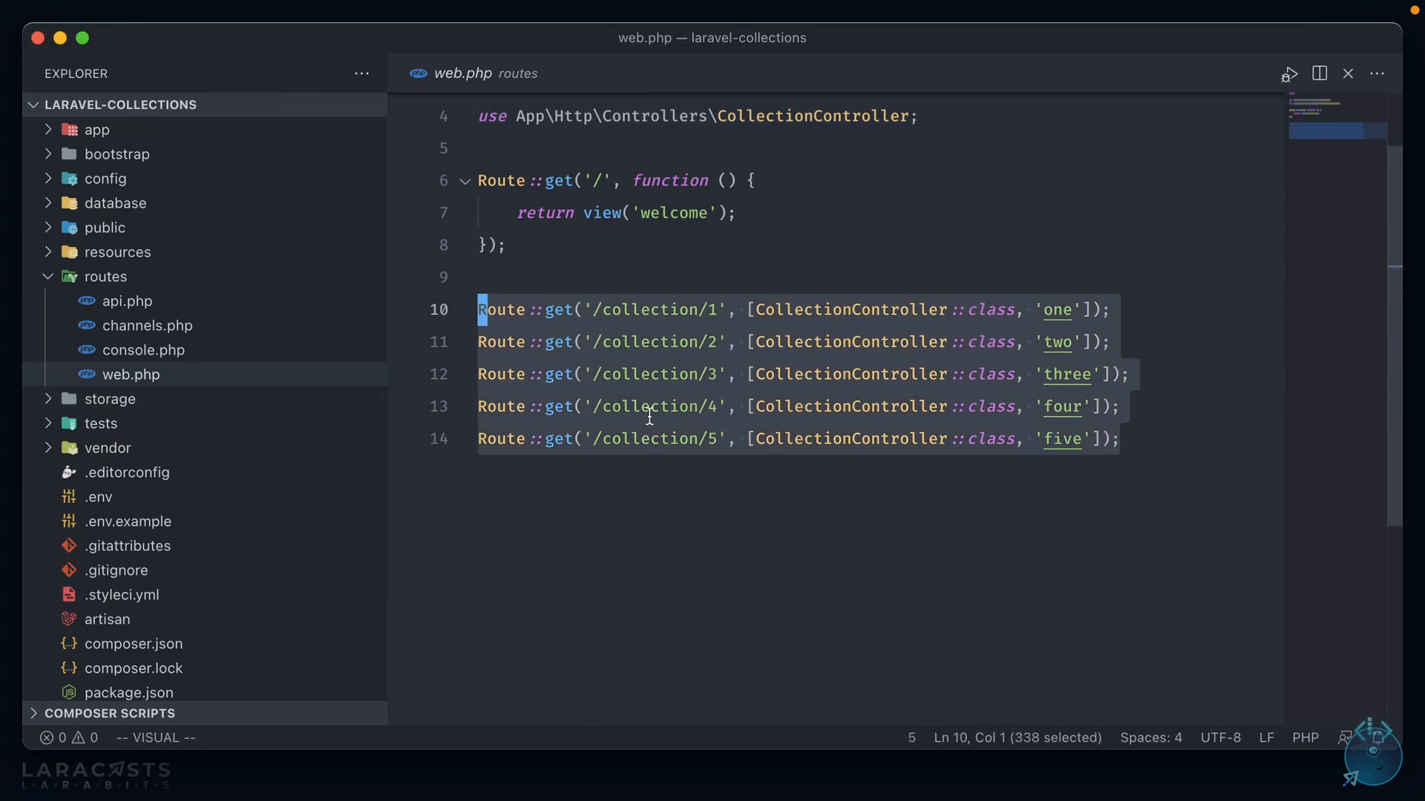
# Open CollectionController.php from quick-open to view its empty methods one through five
pyautogui.press('Escape')
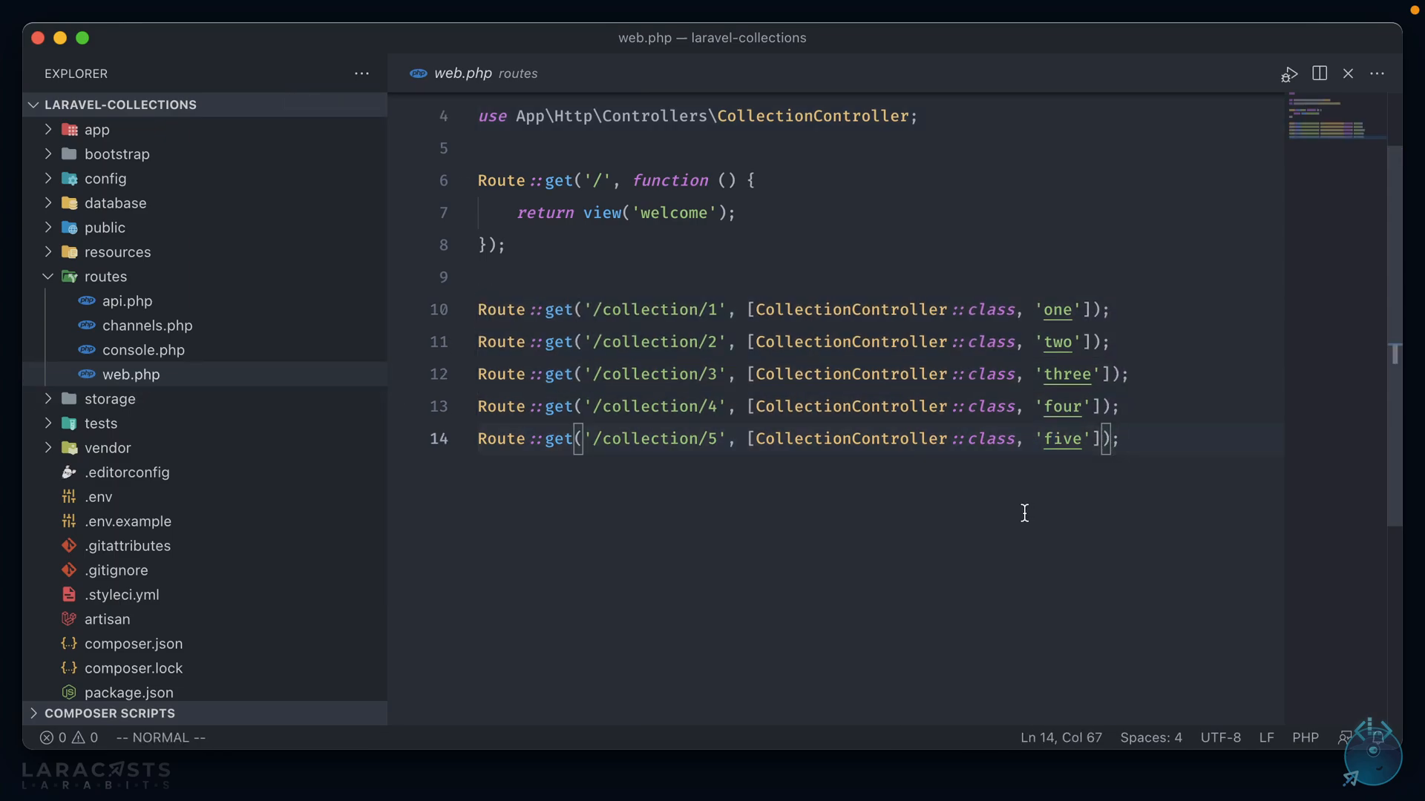
pyautogui.press('cmd+p')
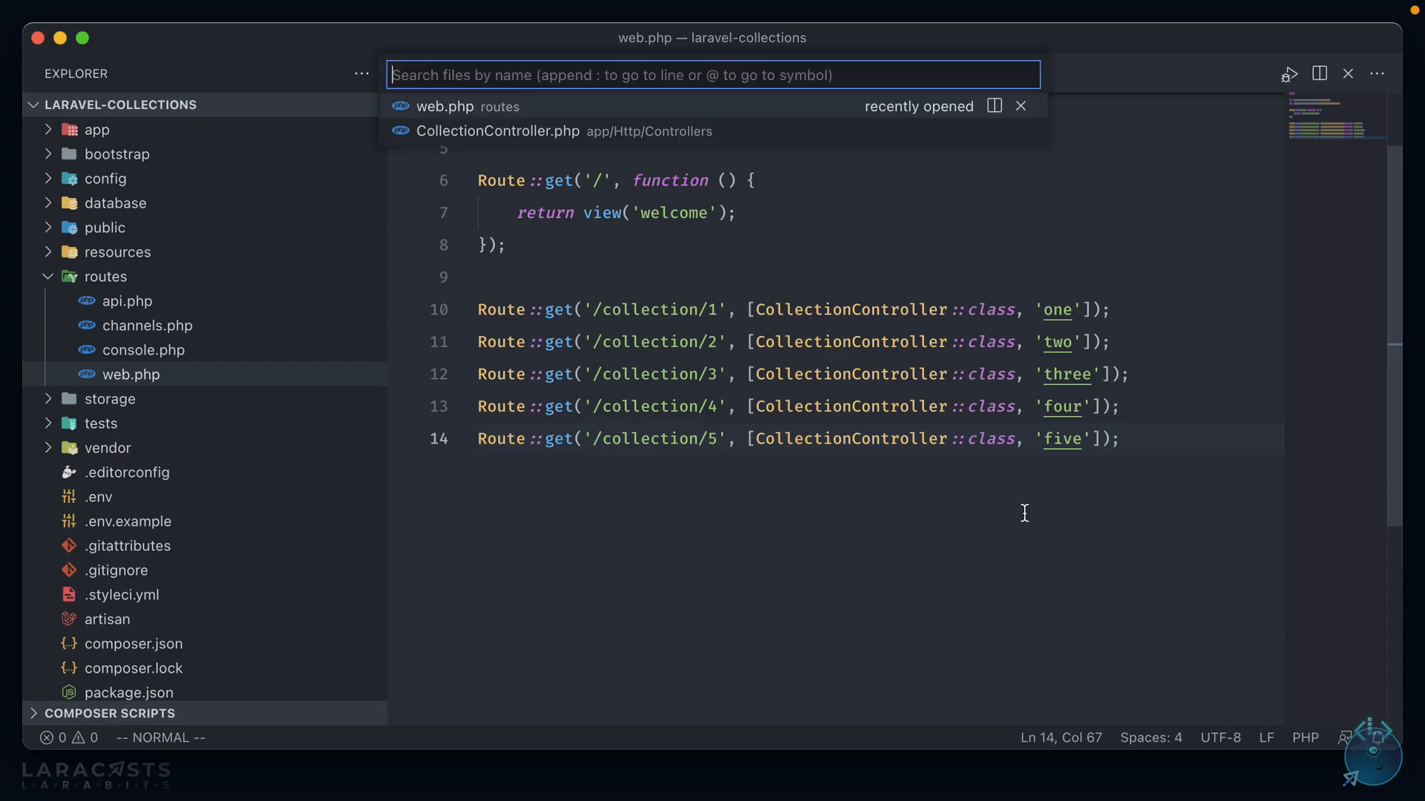
pyautogui.click(497, 131)
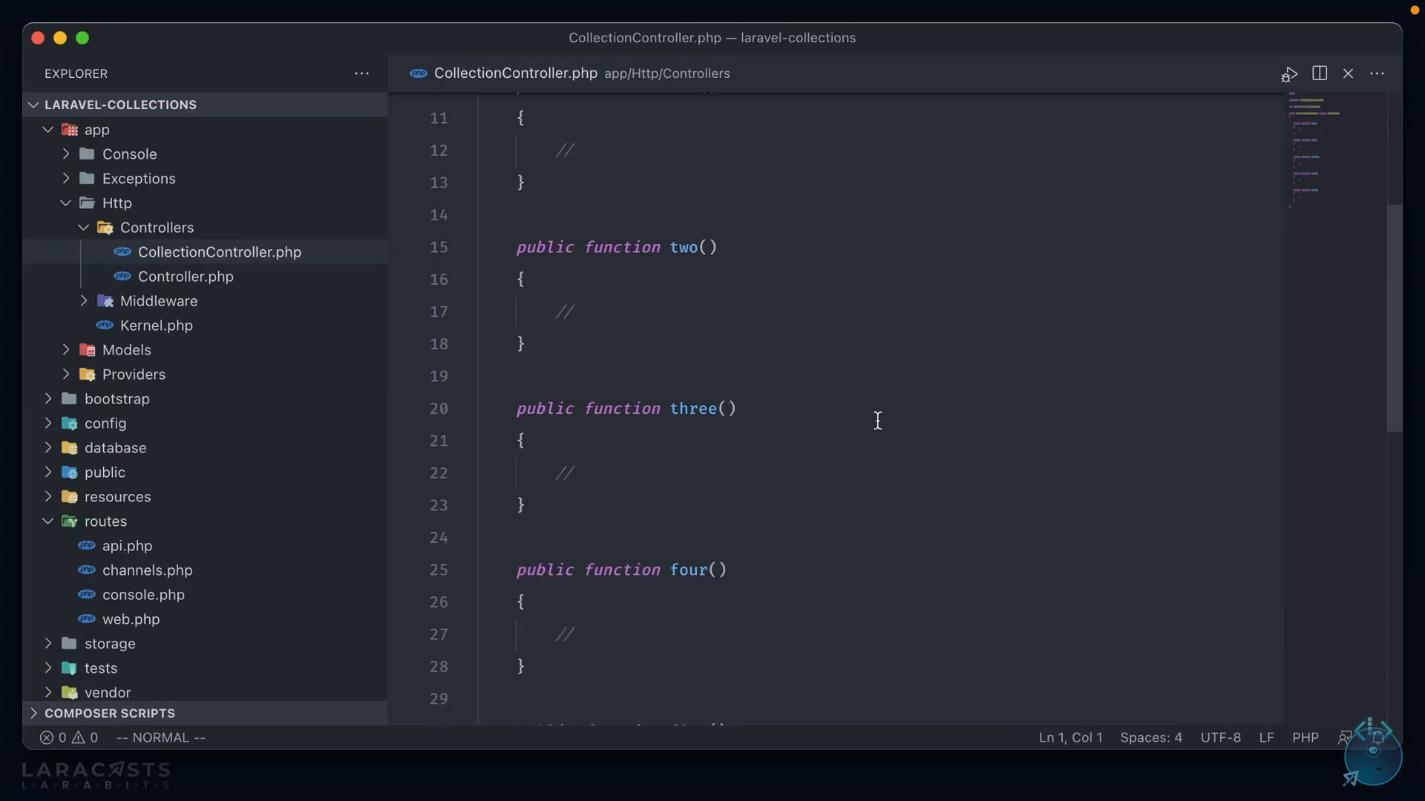
pyautogui.scroll(-3)
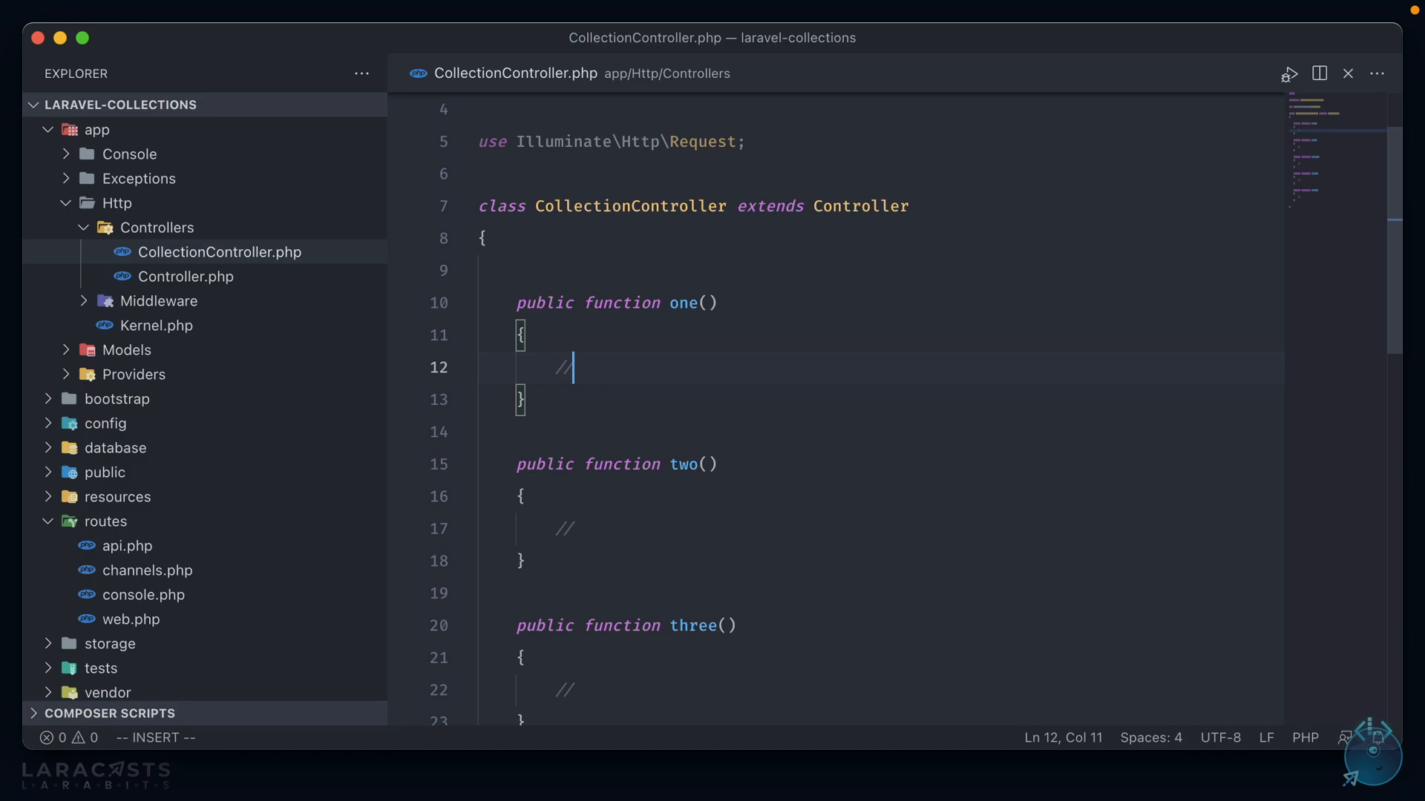
# Replace method one's comment with $collection = collect(['Andrew', 'Andre', 'Jeffrey'])
pyautogui.press('Backspace')
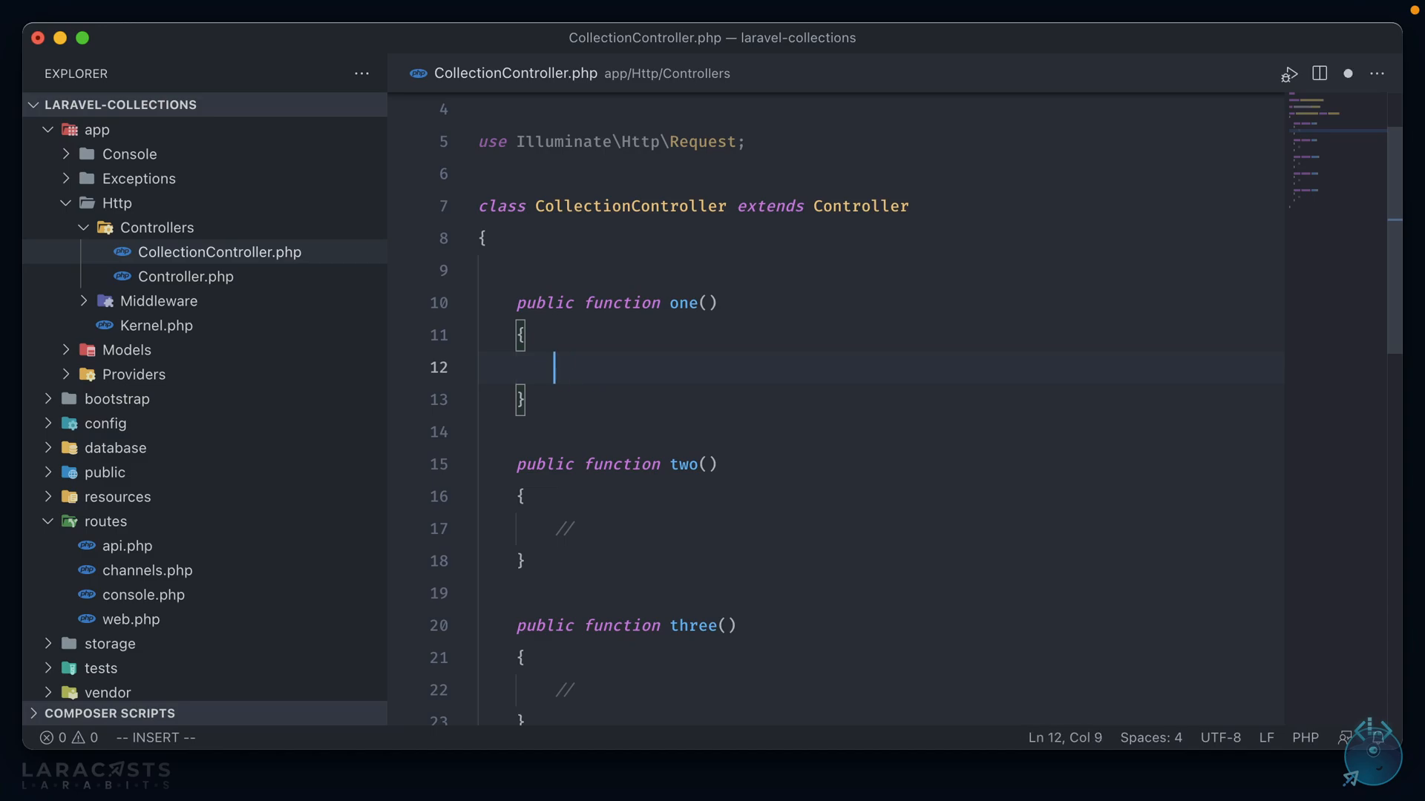
pyautogui.write('$co')
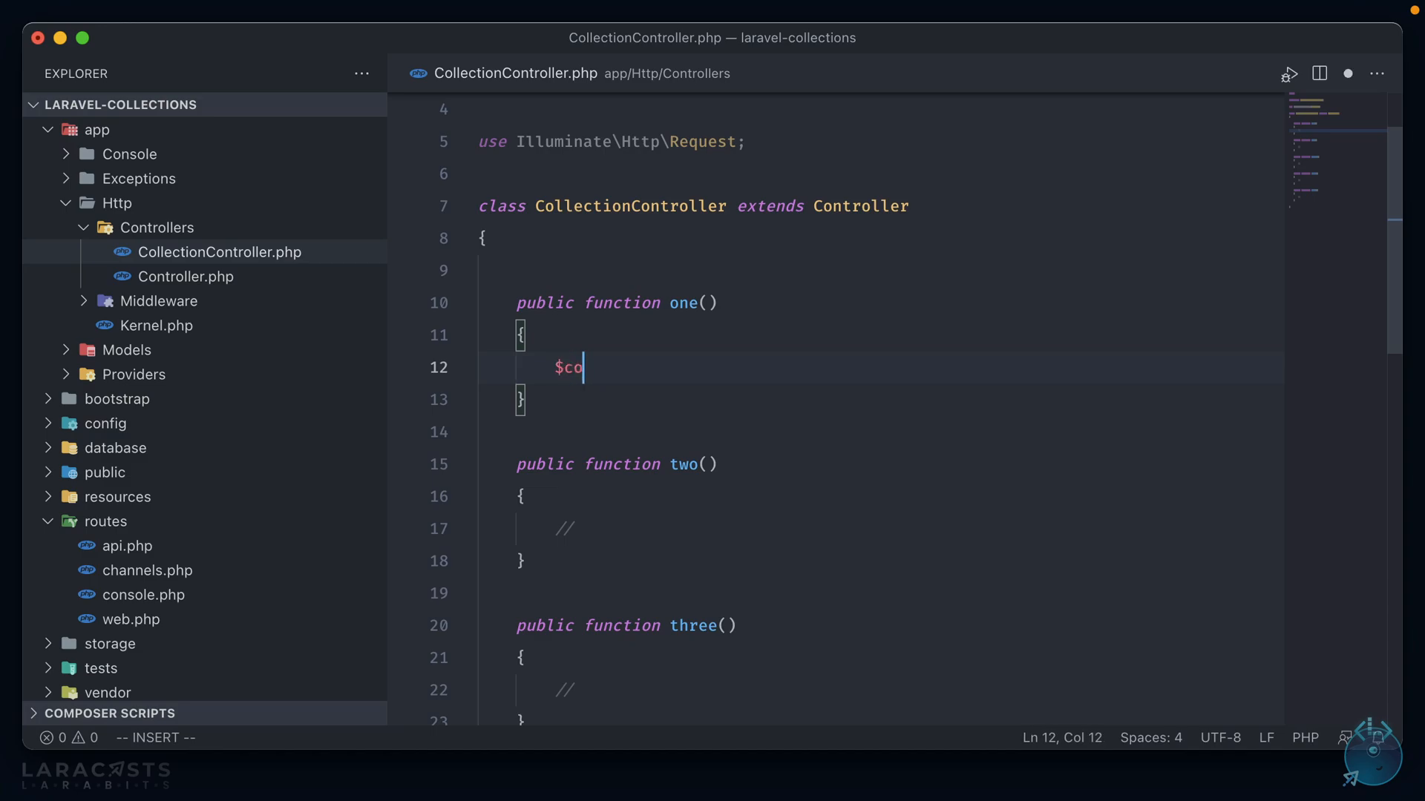
pyautogui.write('llection = co')
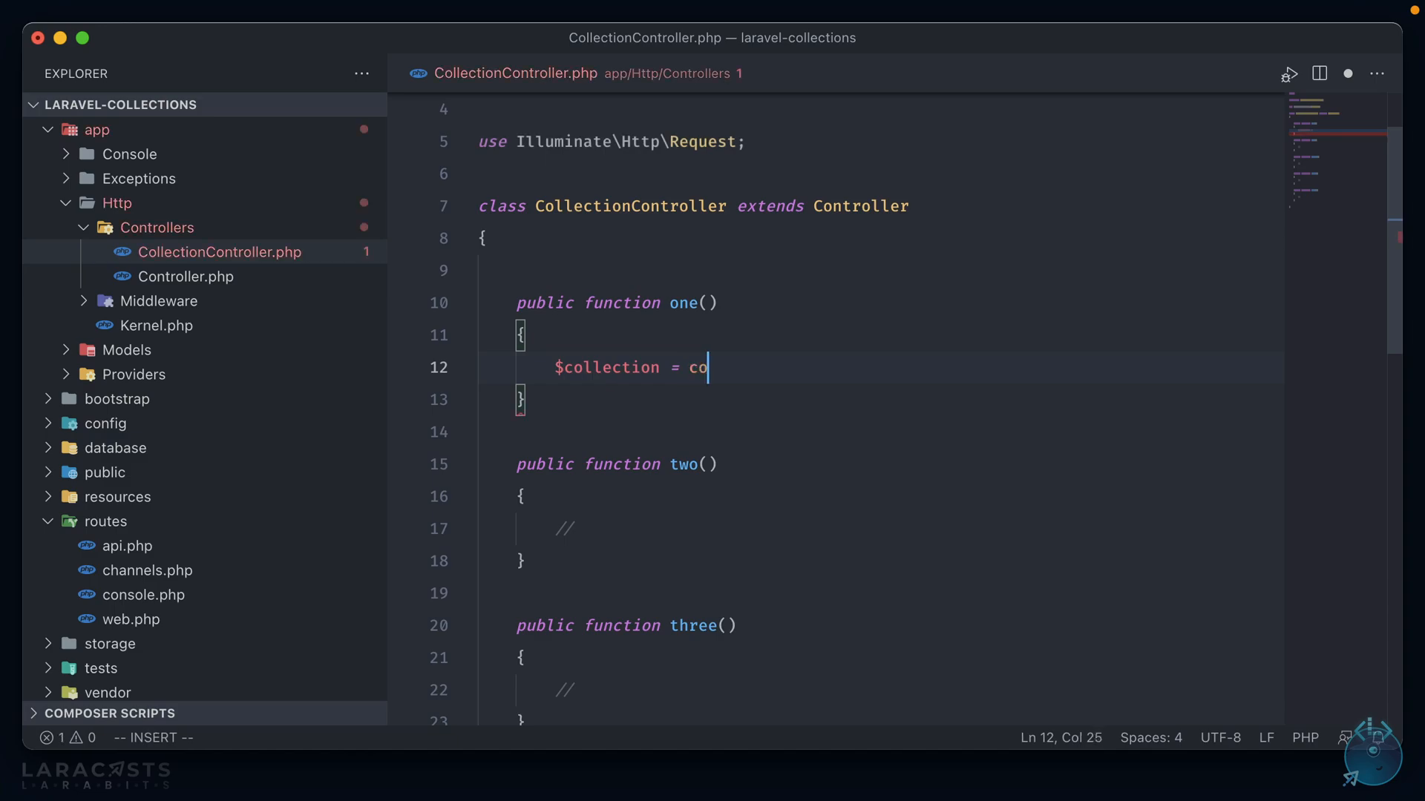
pyautogui.write('llect([])')
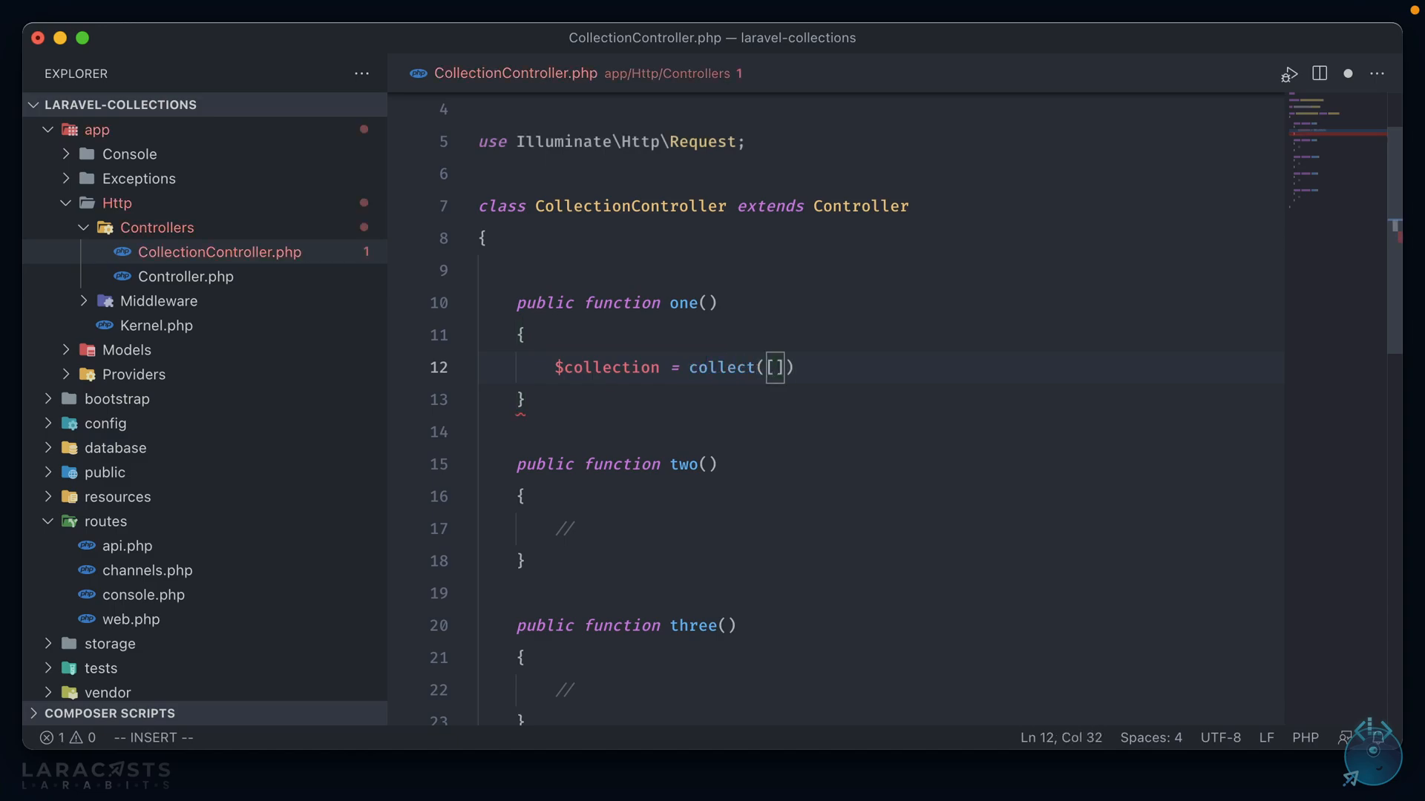
pyautogui.write("'A'")
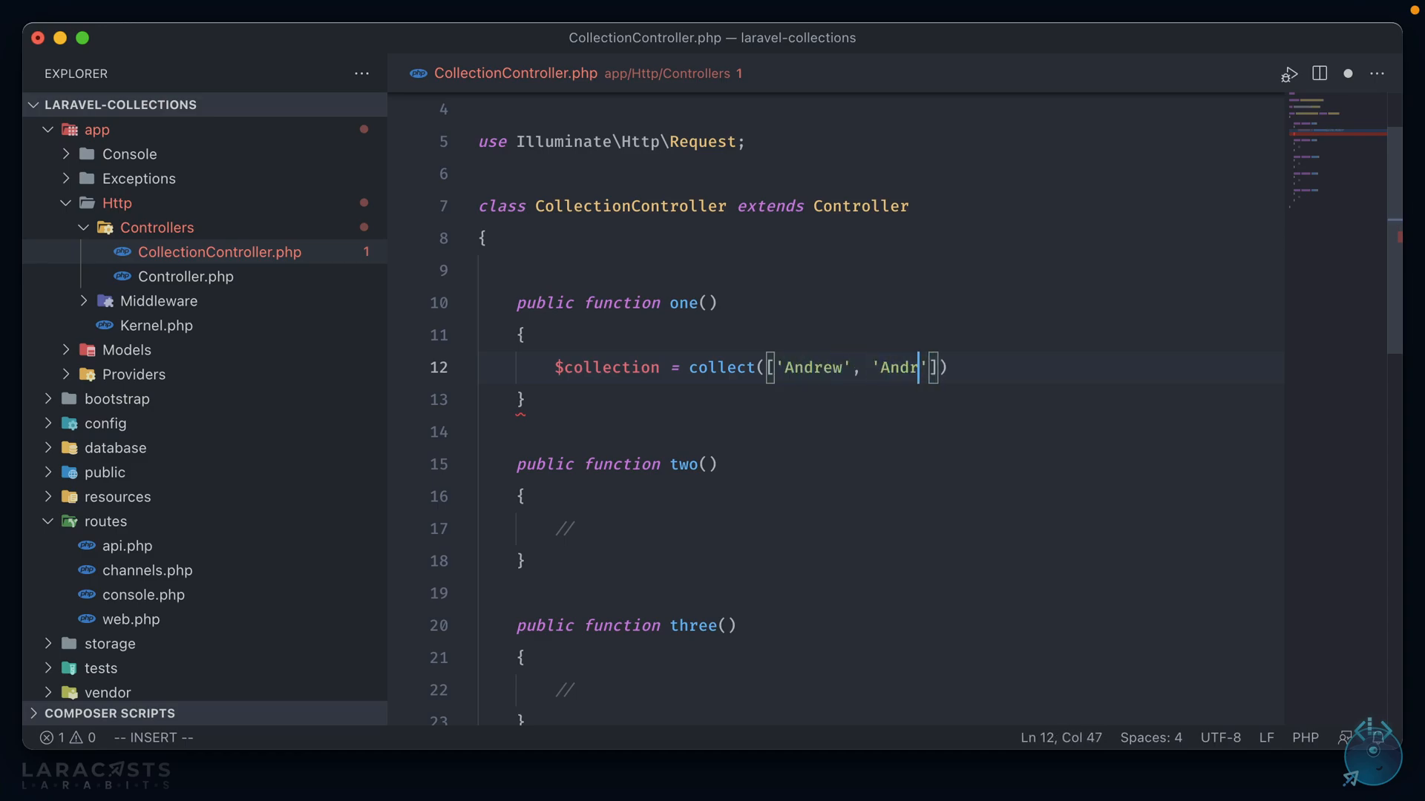
pyautogui.write("e', 'J")
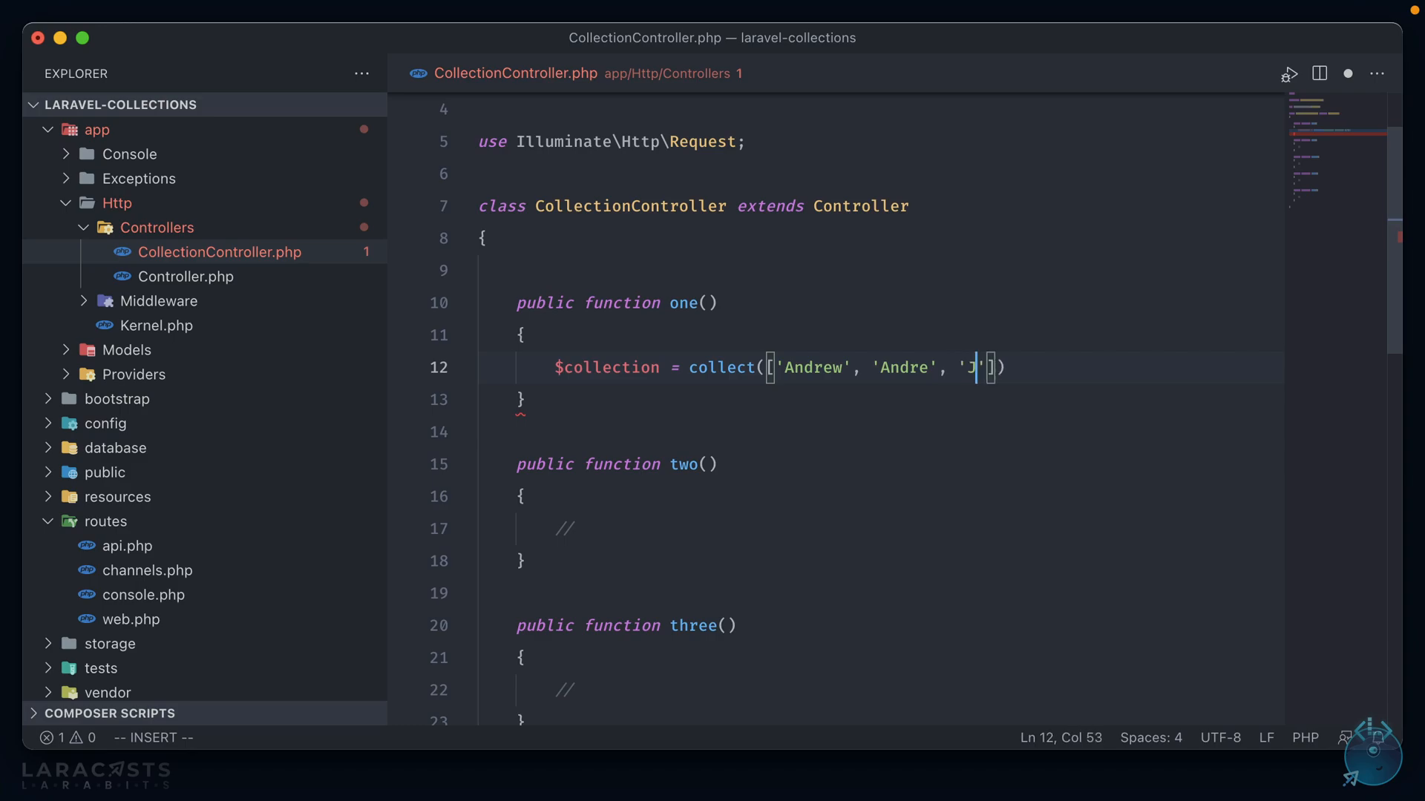
pyautogui.write('effrey')
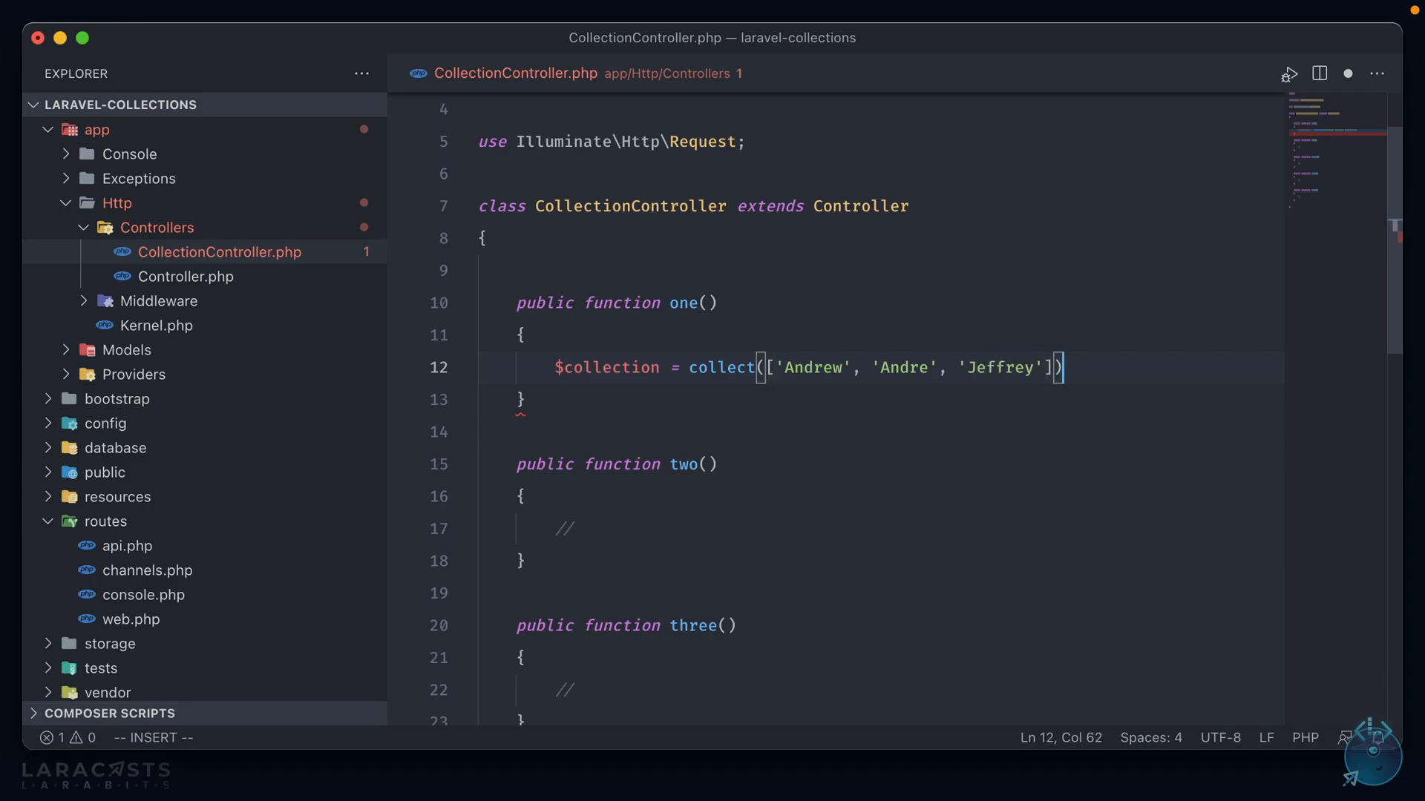
pyautogui.write(';')
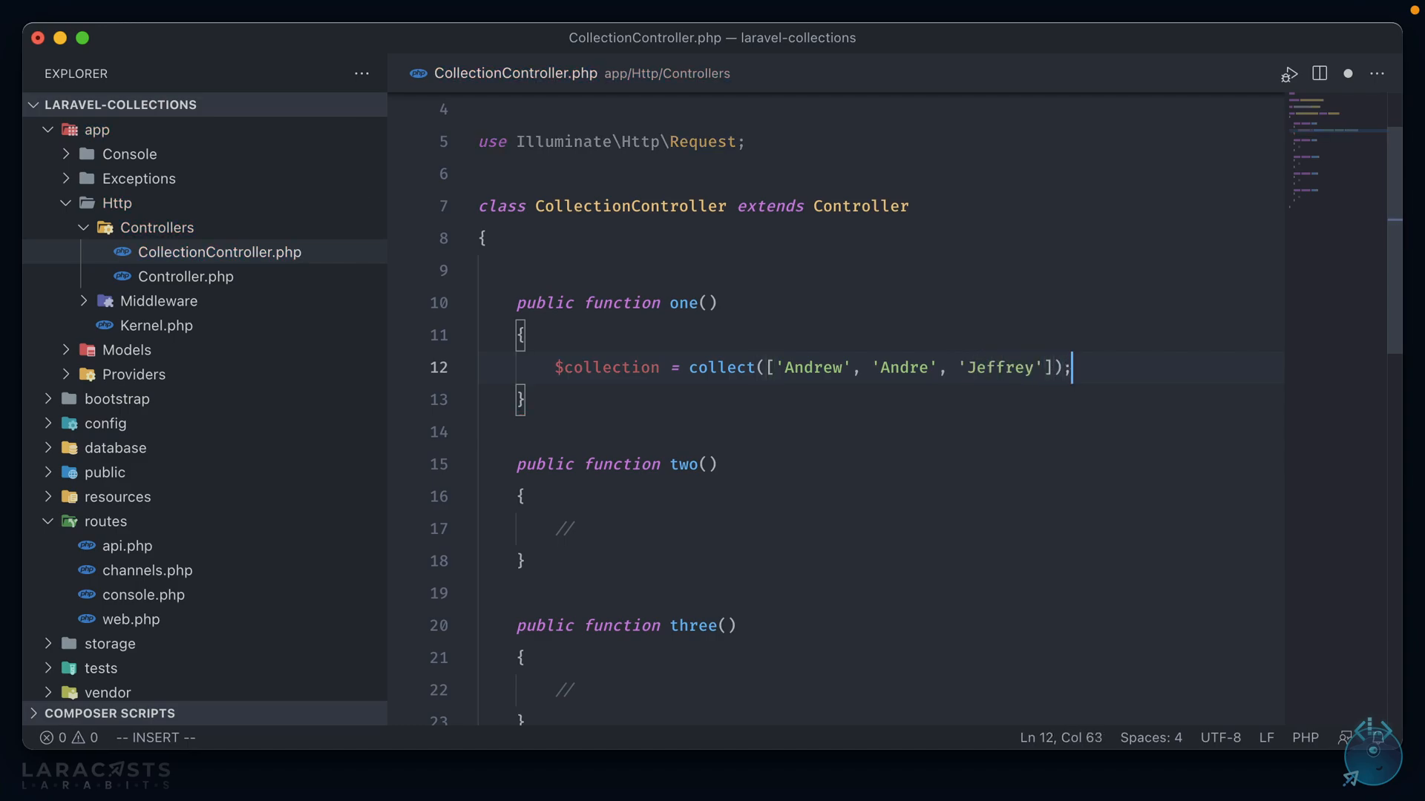
pyautogui.press('enter')
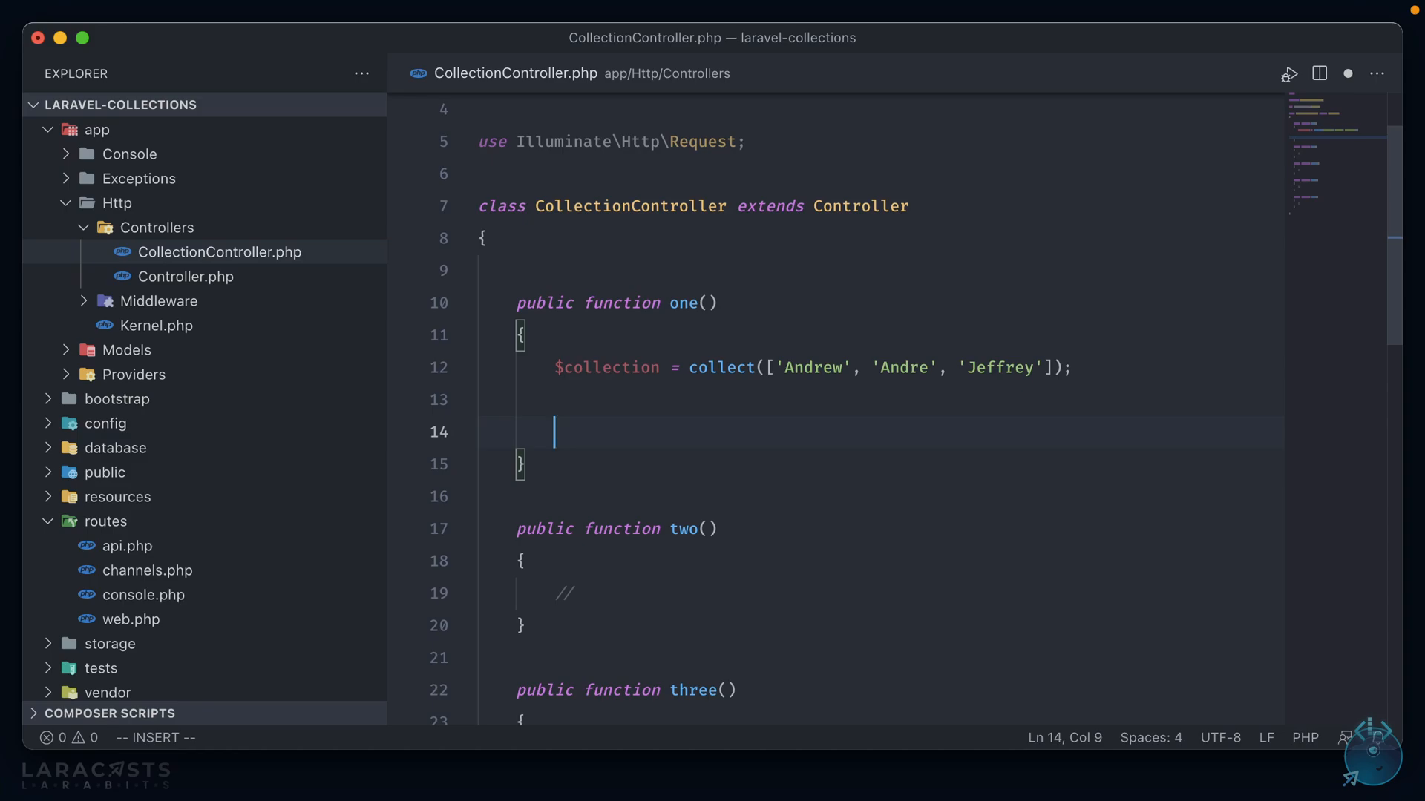
# Add $filtered = $collection->filter() with a placeholder closure returning true/false
pyautogui.write('$')
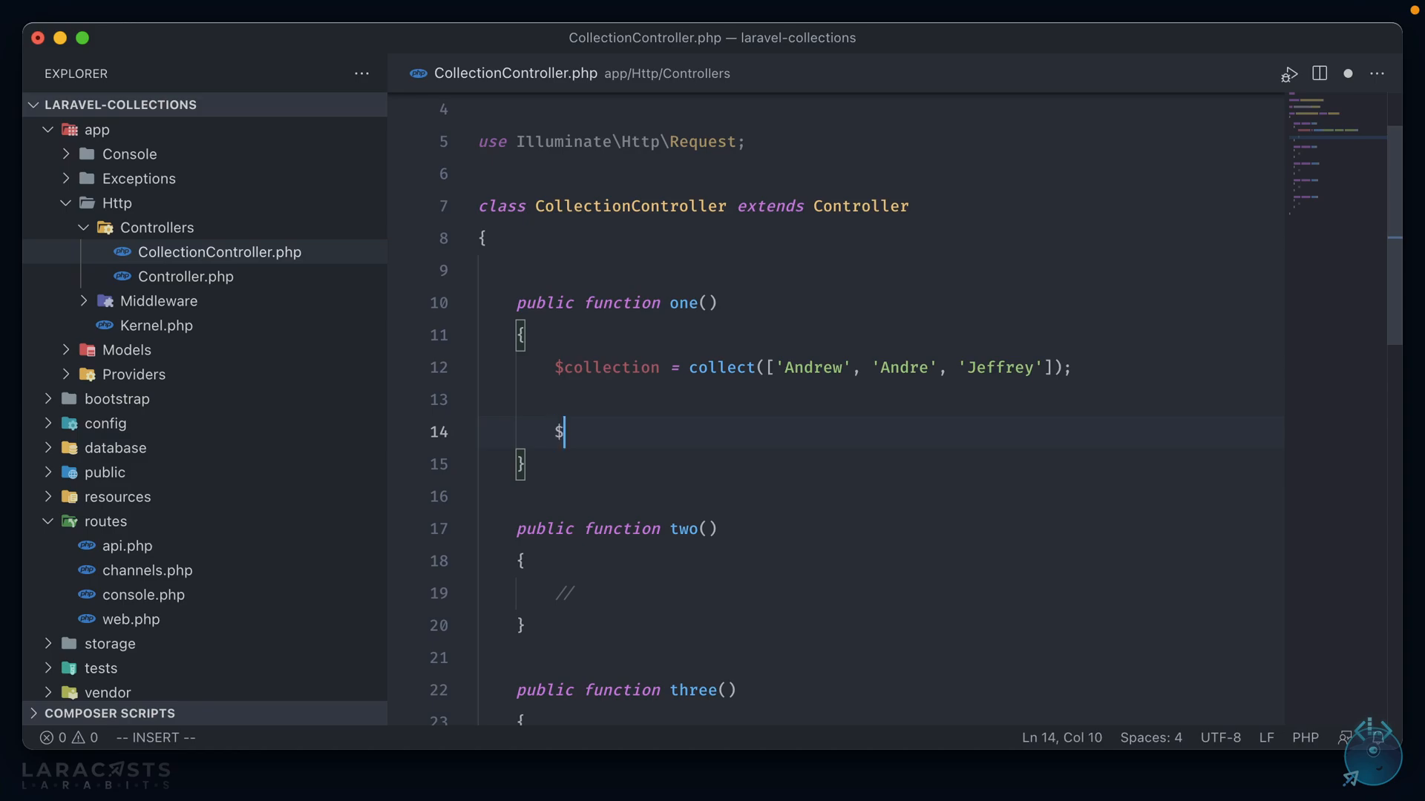
pyautogui.write('filtered =')
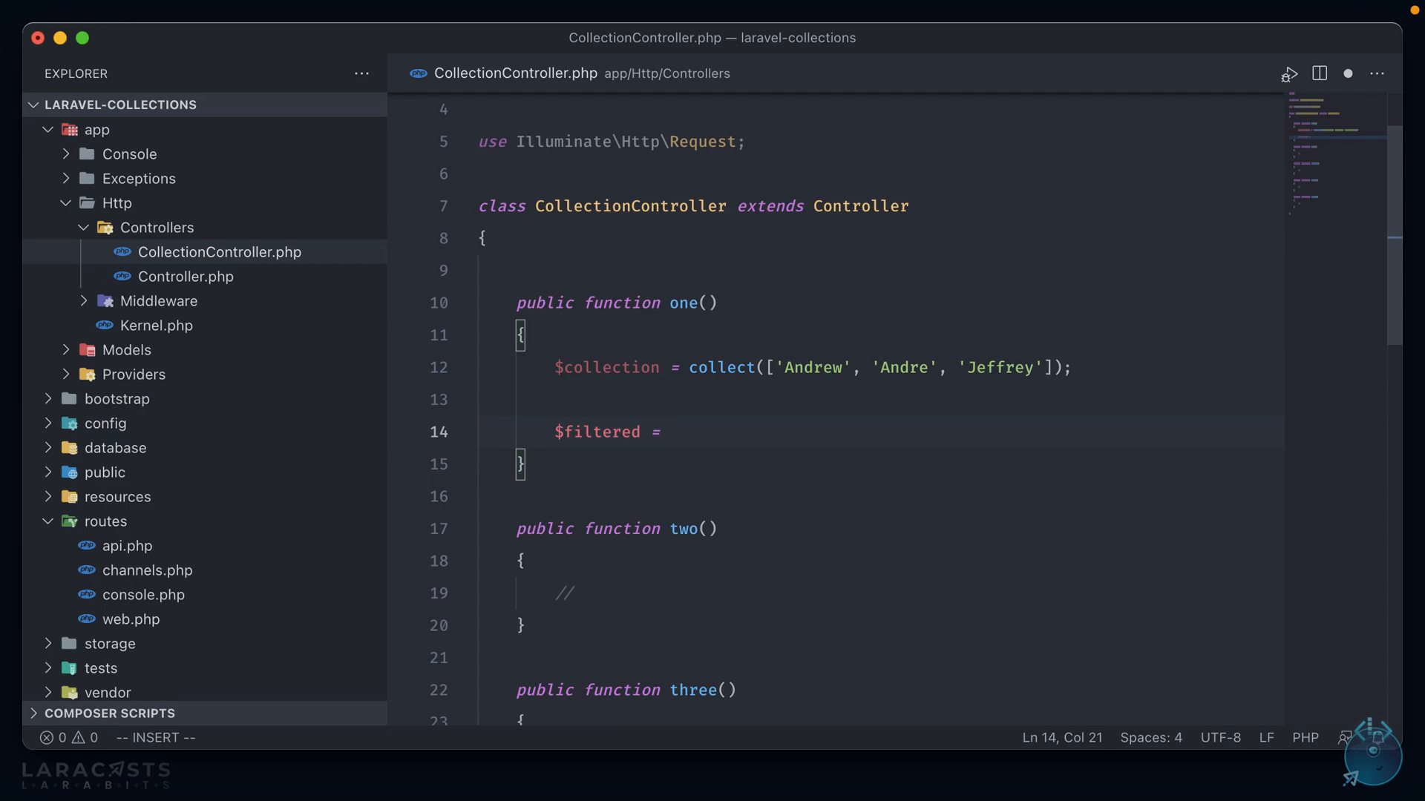
pyautogui.write('$collection')
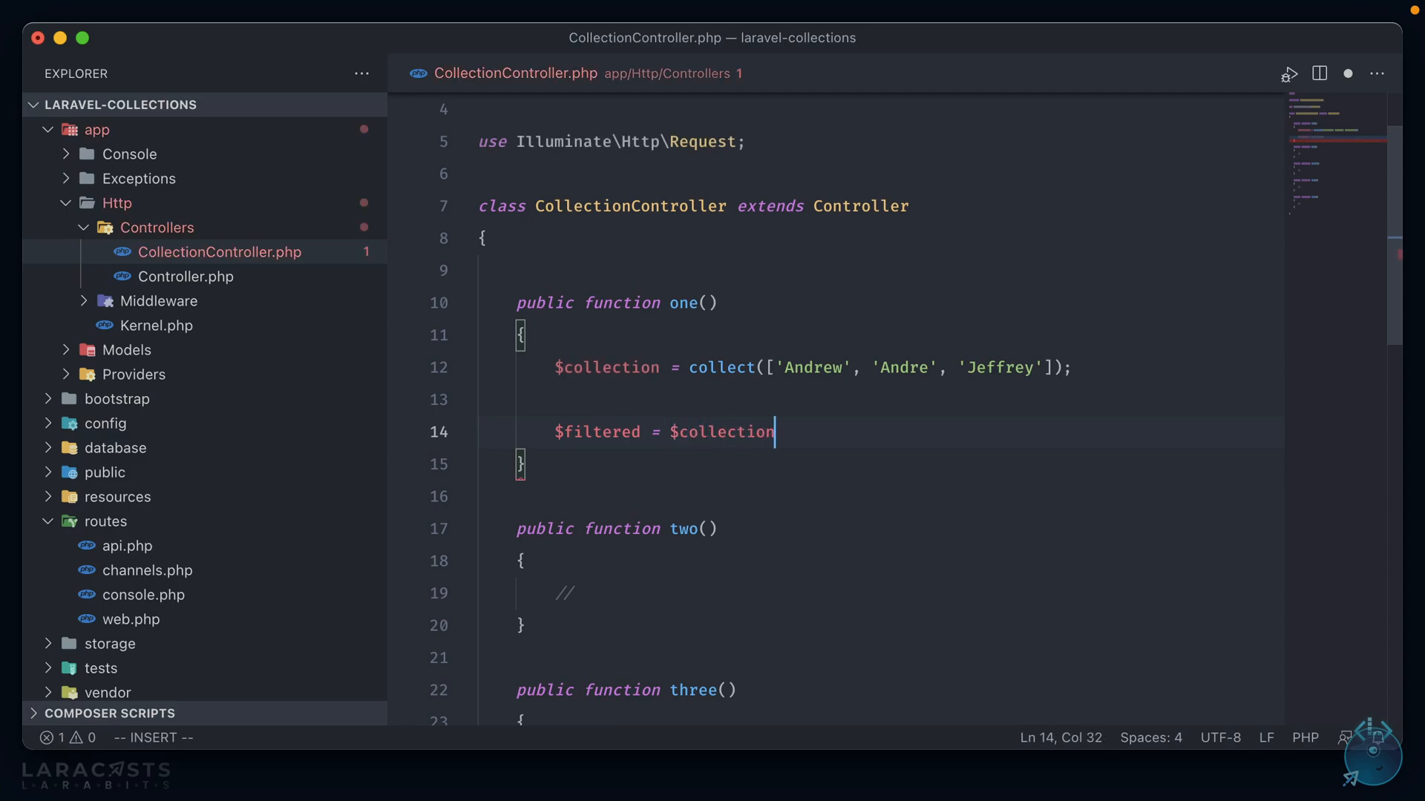
pyautogui.write('->filter()')
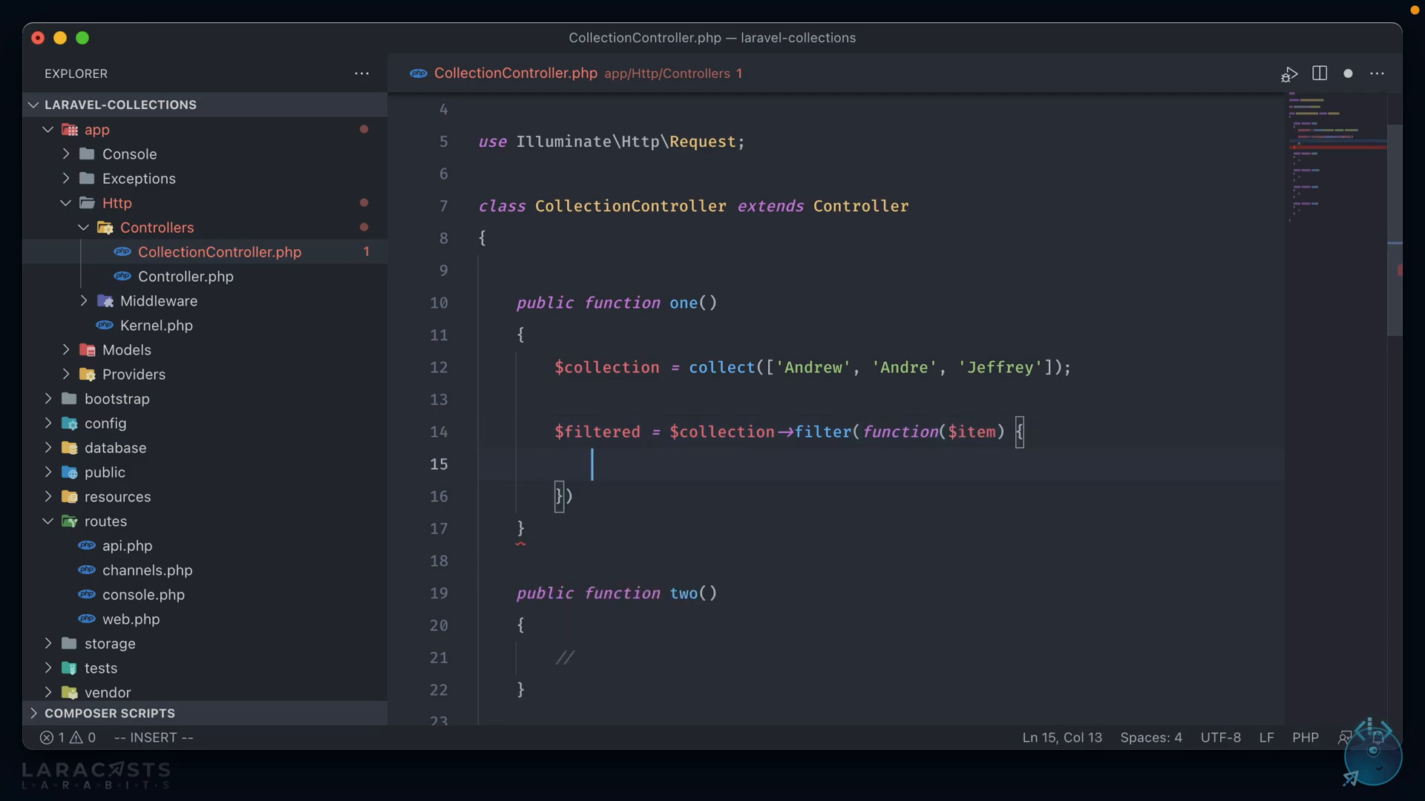
pyautogui.write(';')
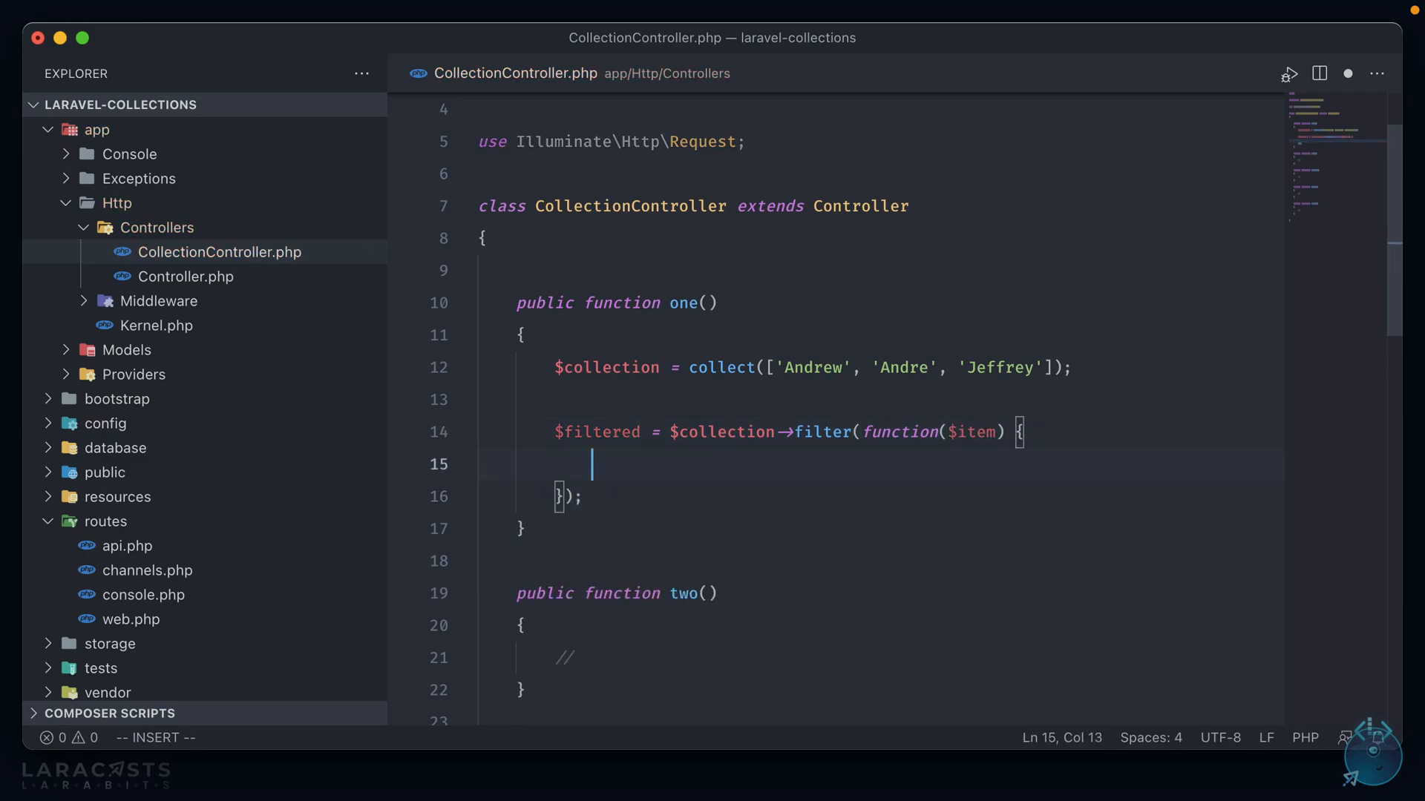
pyautogui.write('return tru')
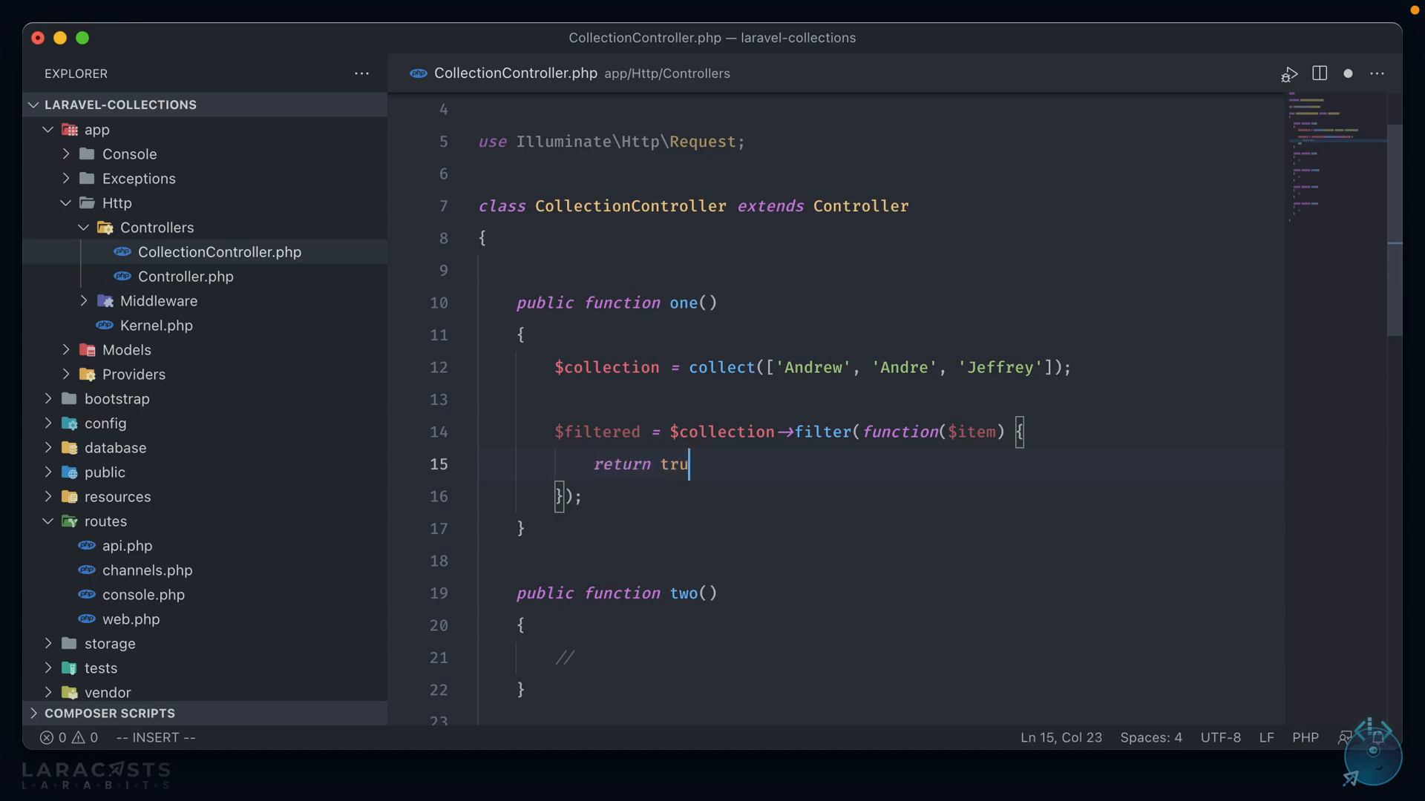
pyautogui.write('e')
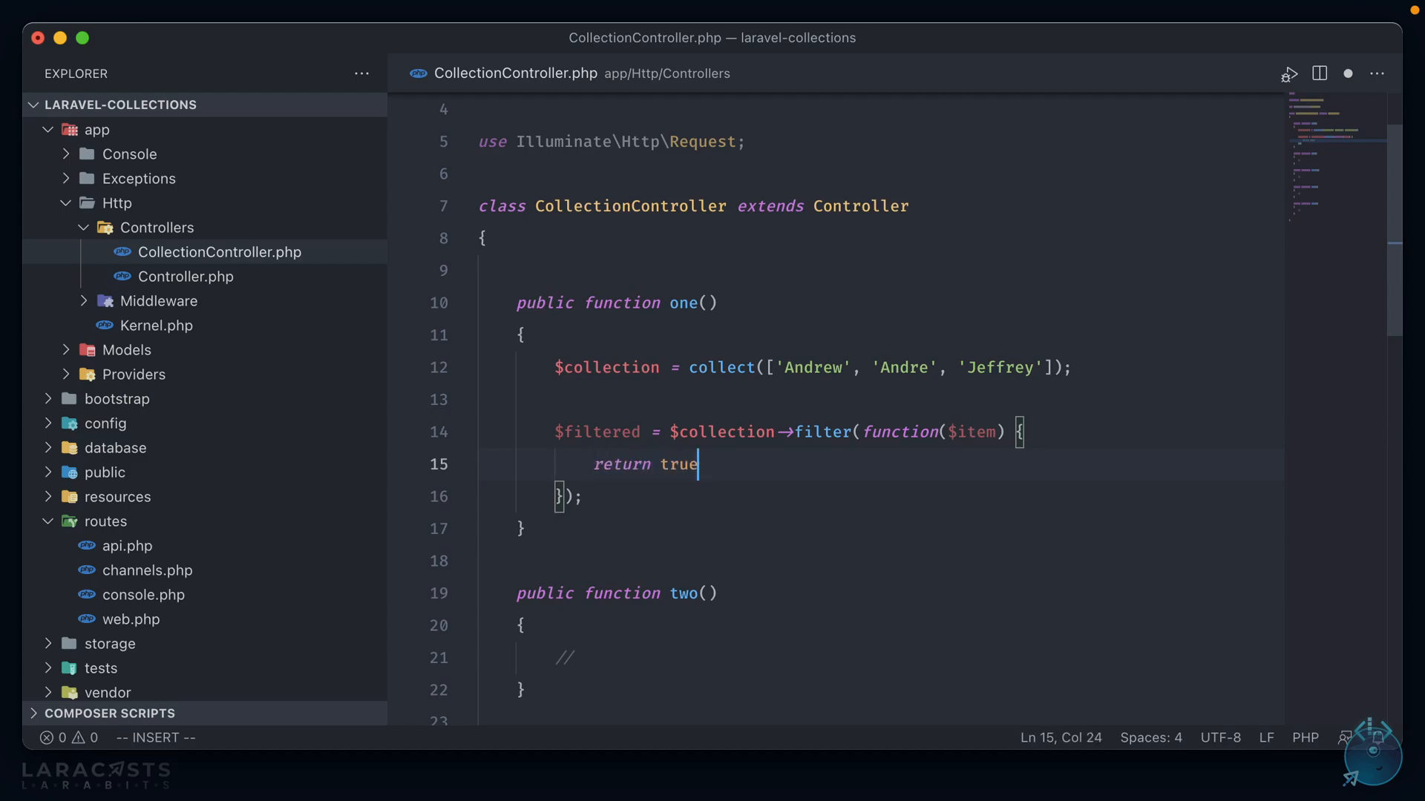
pyautogui.write('false;')
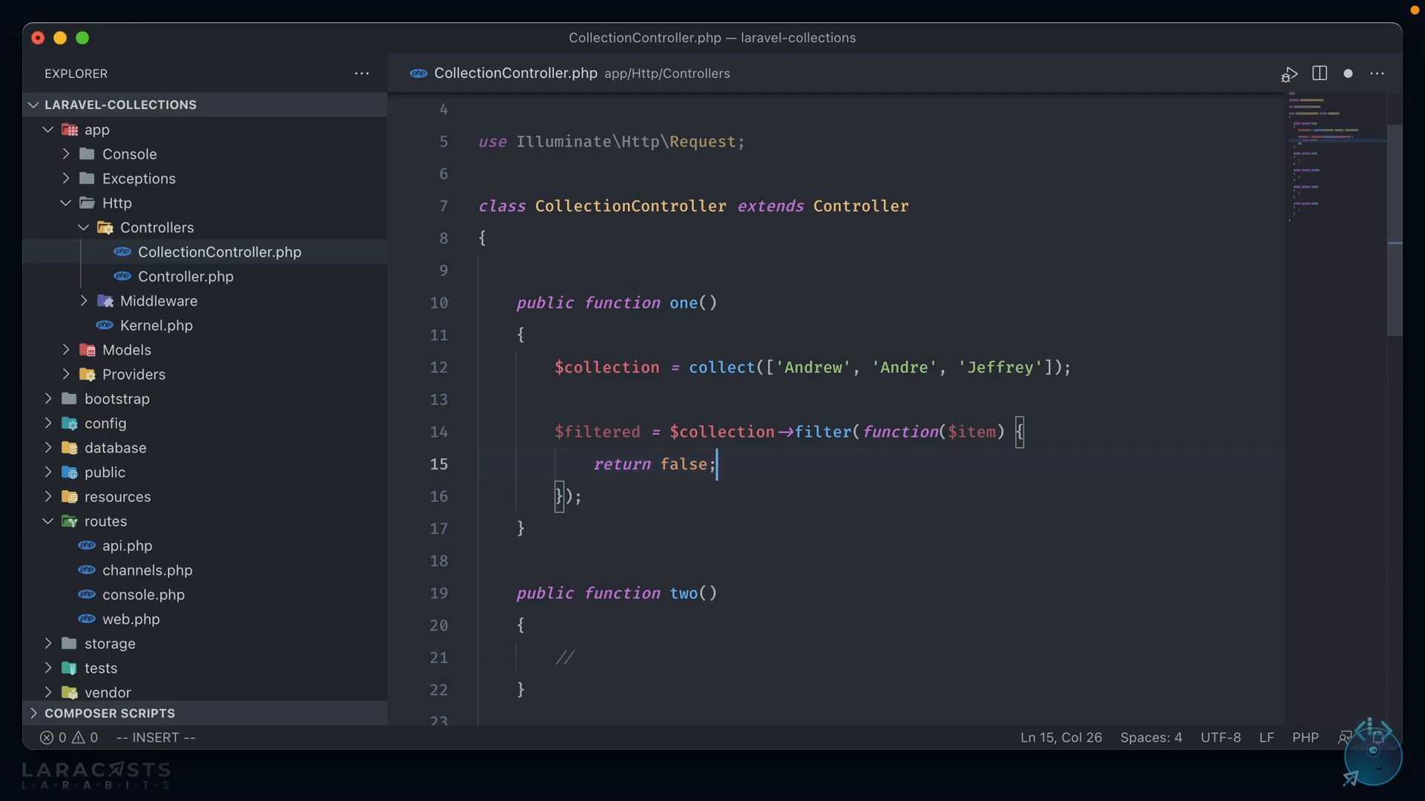
# Make the filter closure return substr($item, 0, 1) === 'A'
pyautogui.press('Backspace')
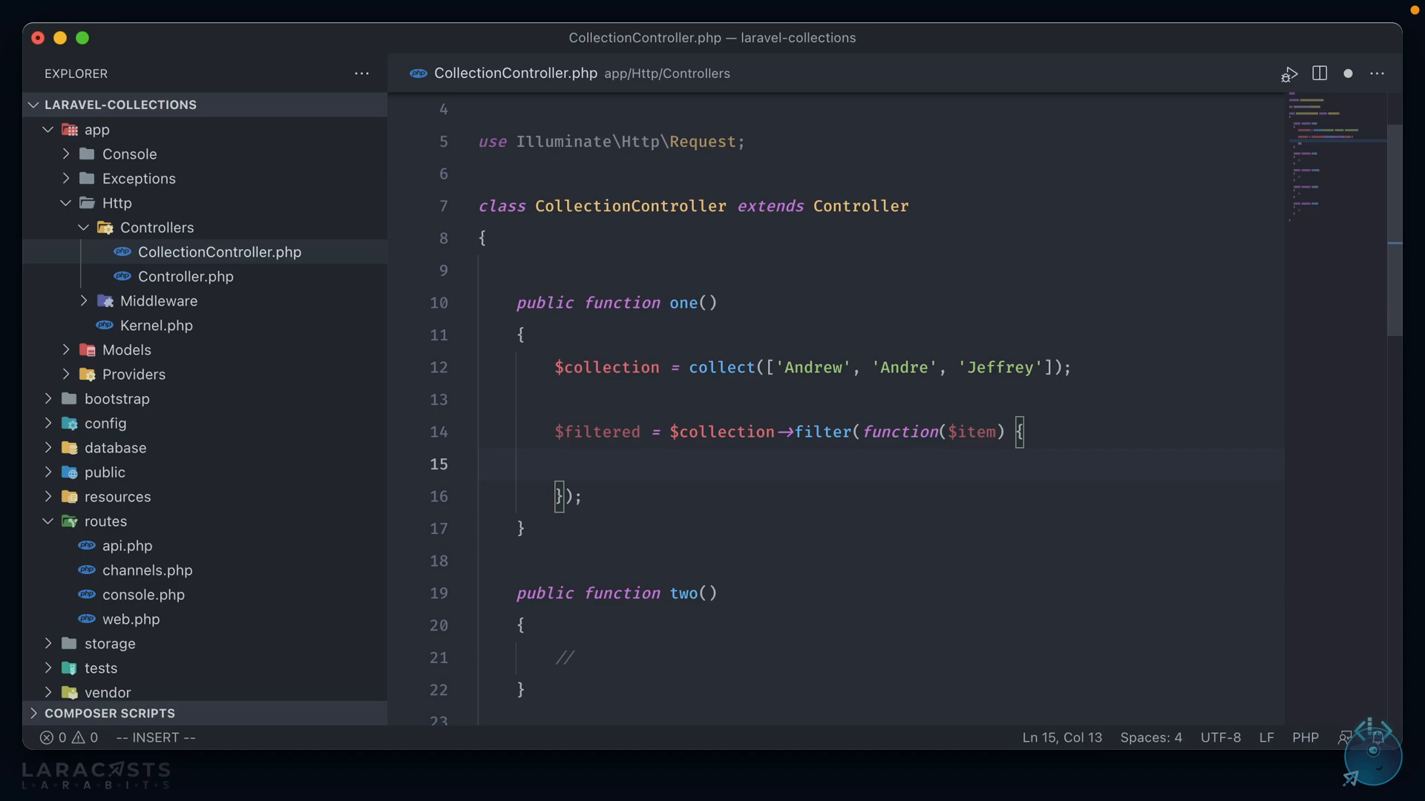
pyautogui.write('return substr($it')
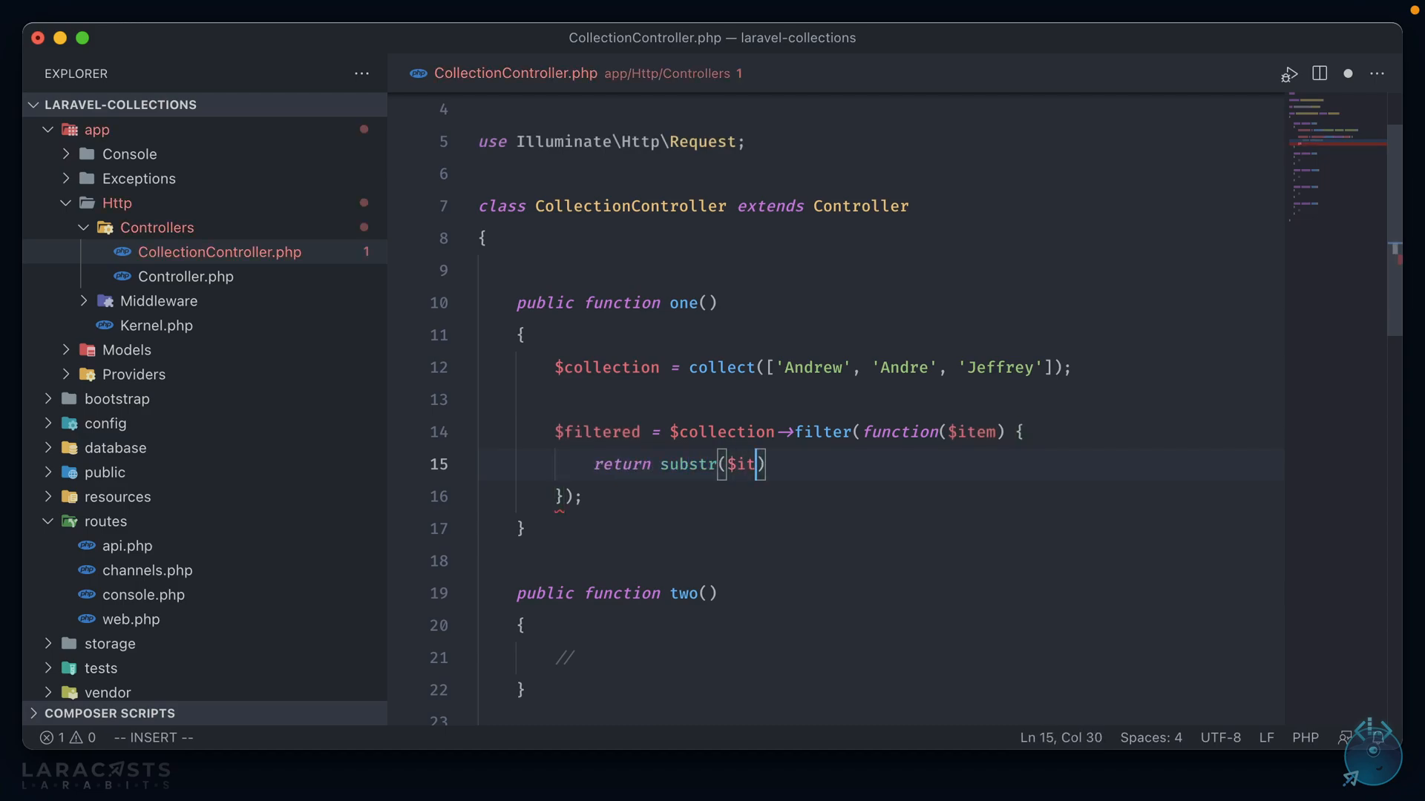
pyautogui.write('em, 0, 1)')
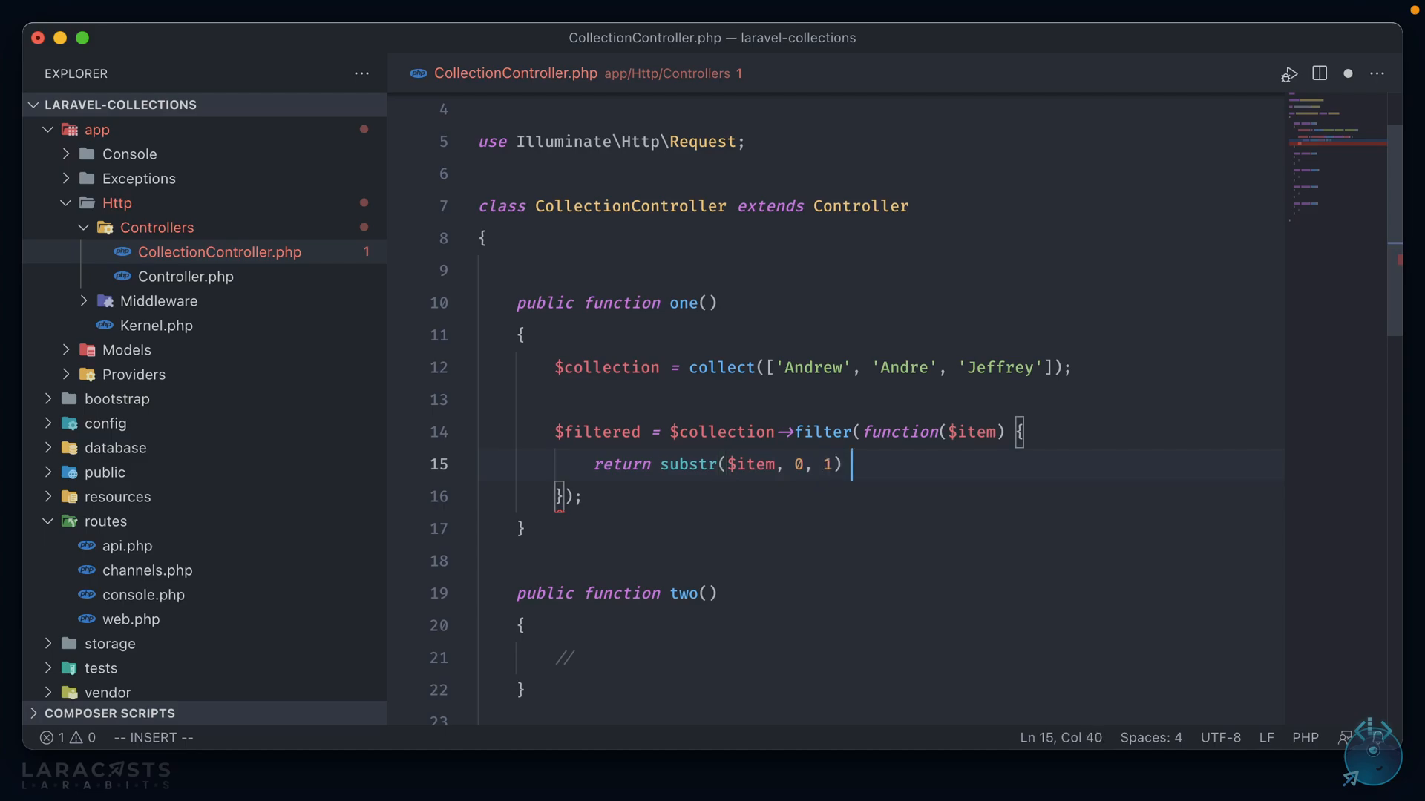
pyautogui.write("=== 'A';")
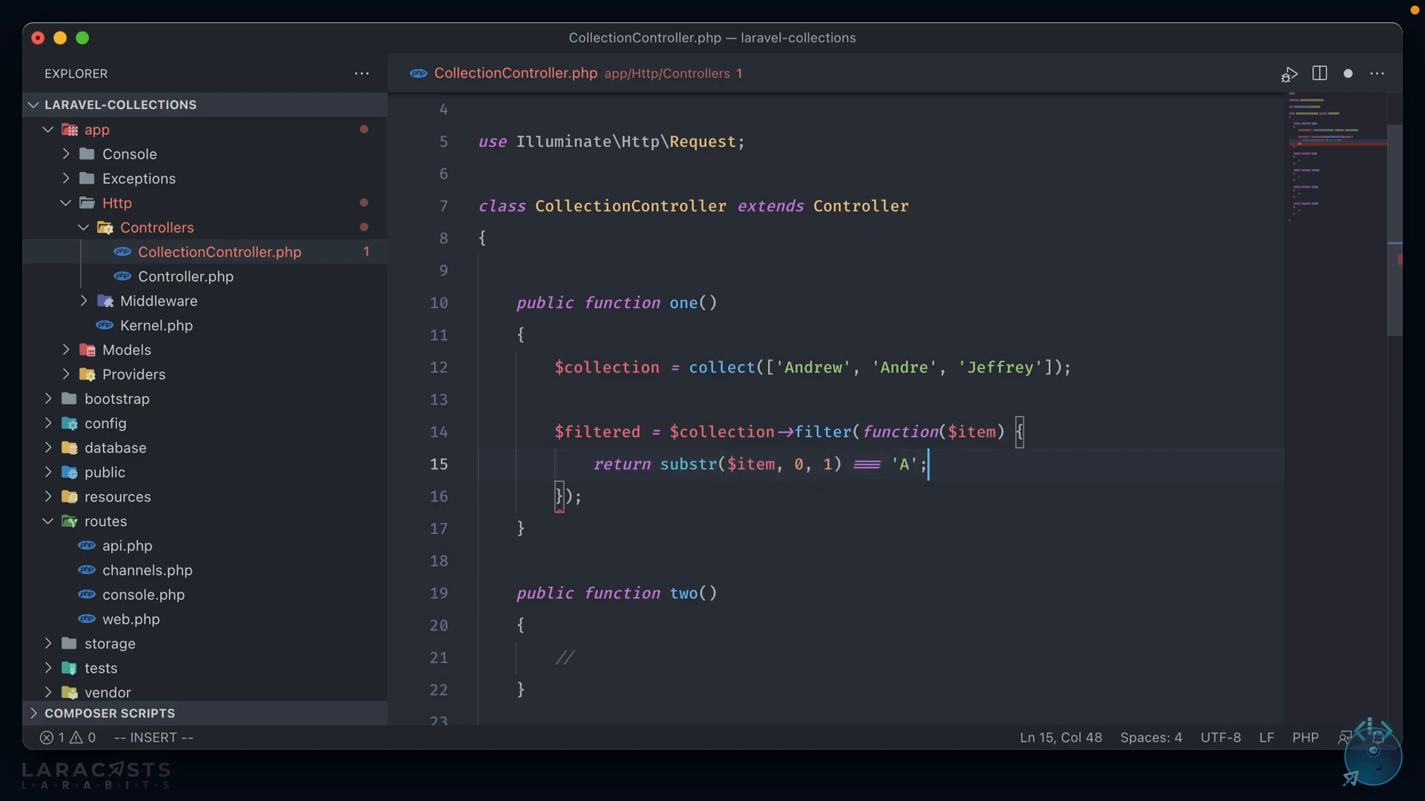
pyautogui.press('enter')
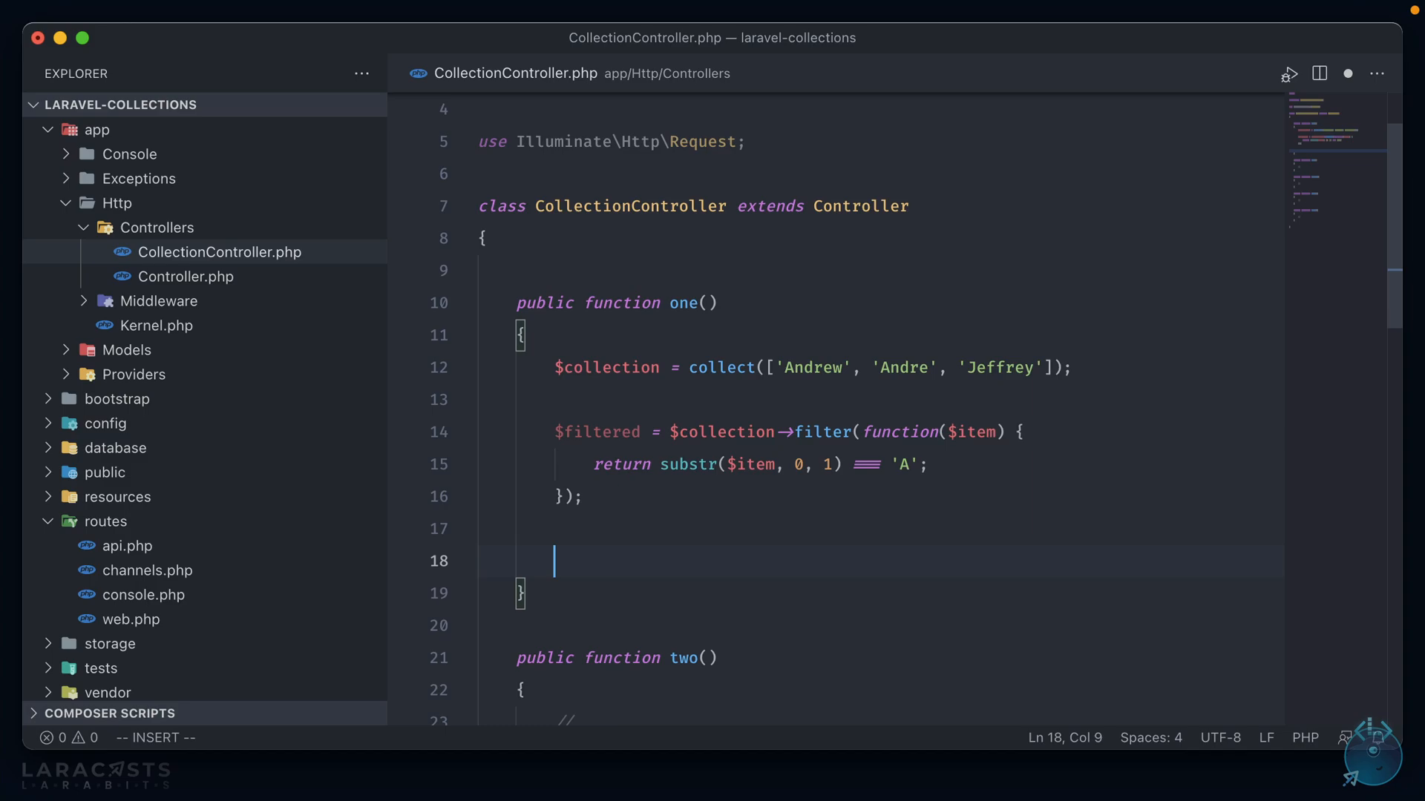
# Add return $filtered->all(); at the end of method one
pyautogui.write('return $')
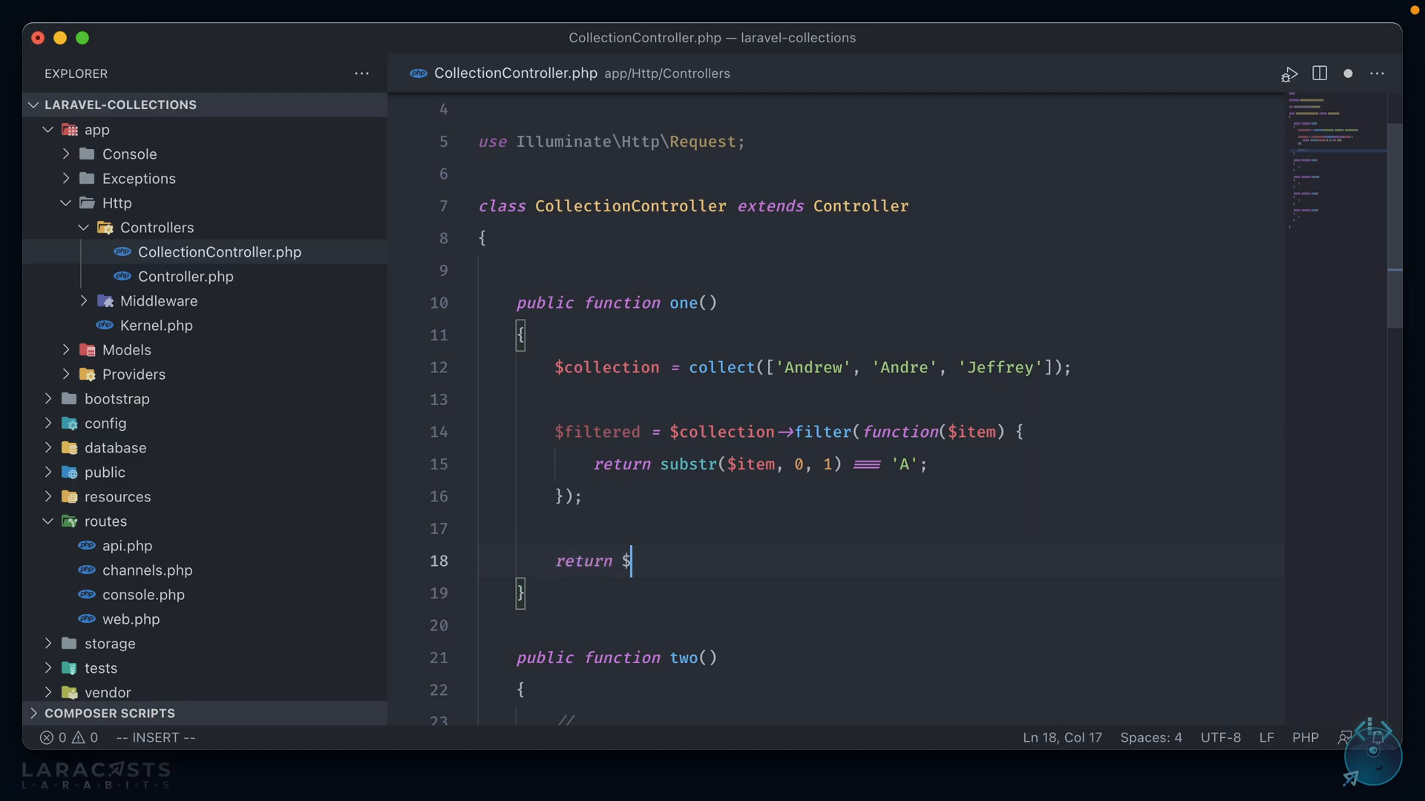
pyautogui.write('filtered-')
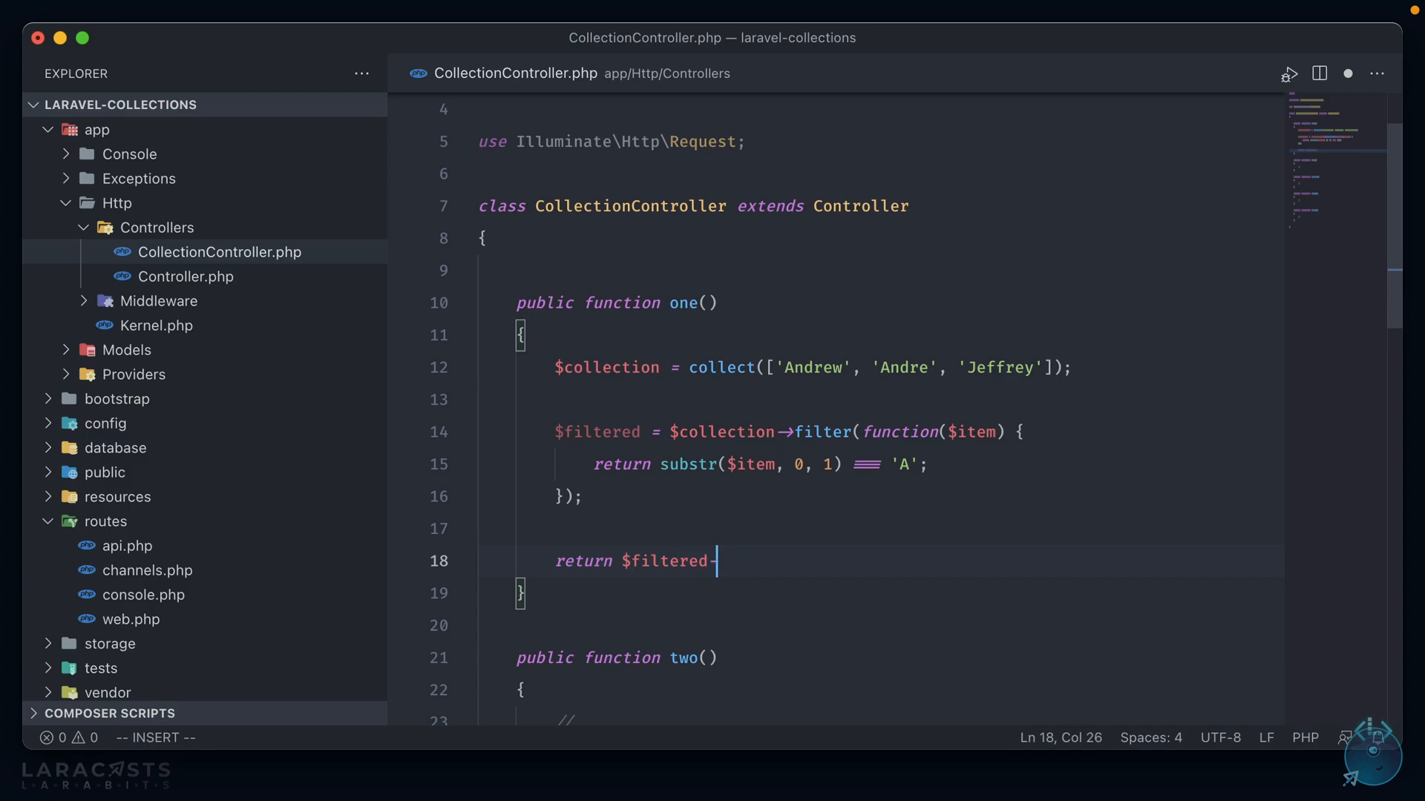
pyautogui.write('->all()')
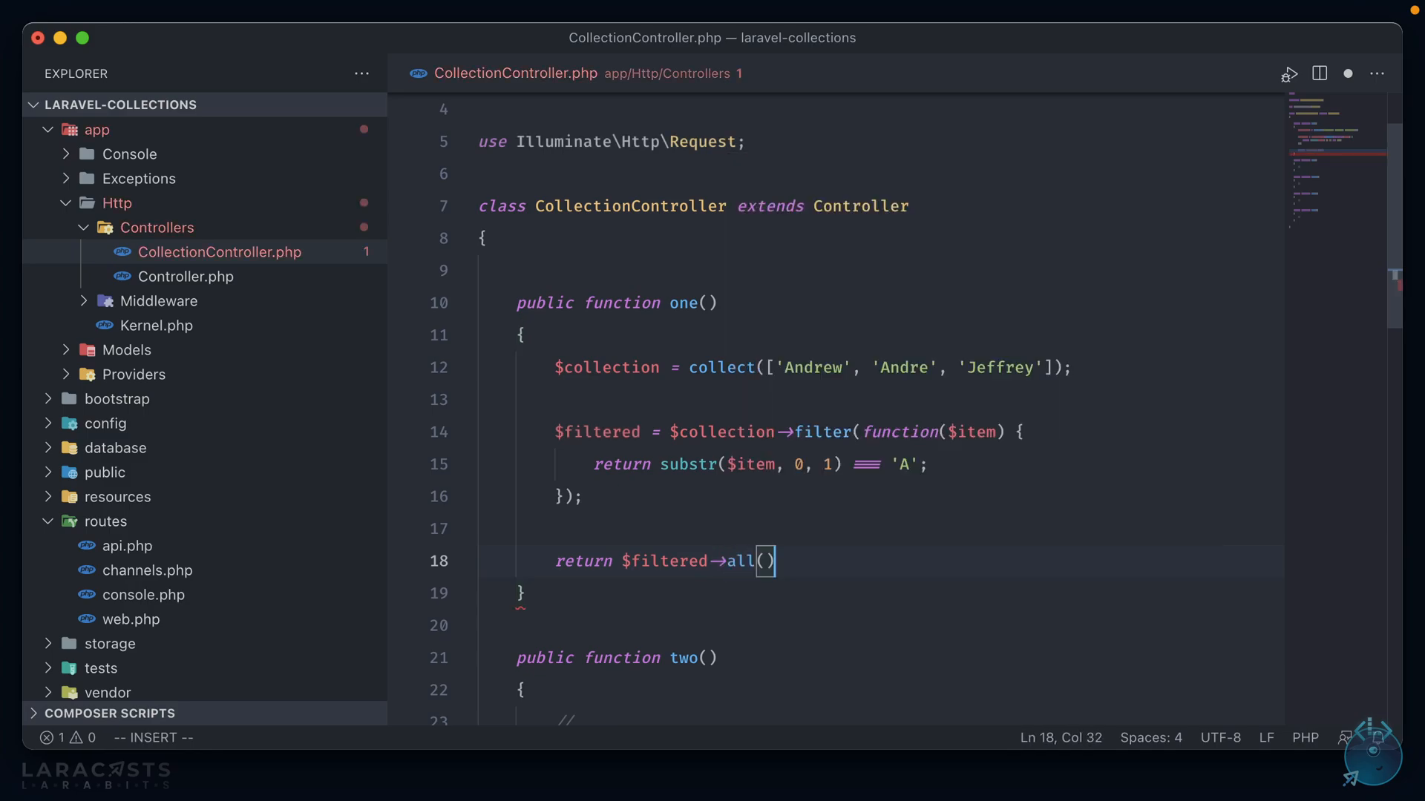
pyautogui.write(';')
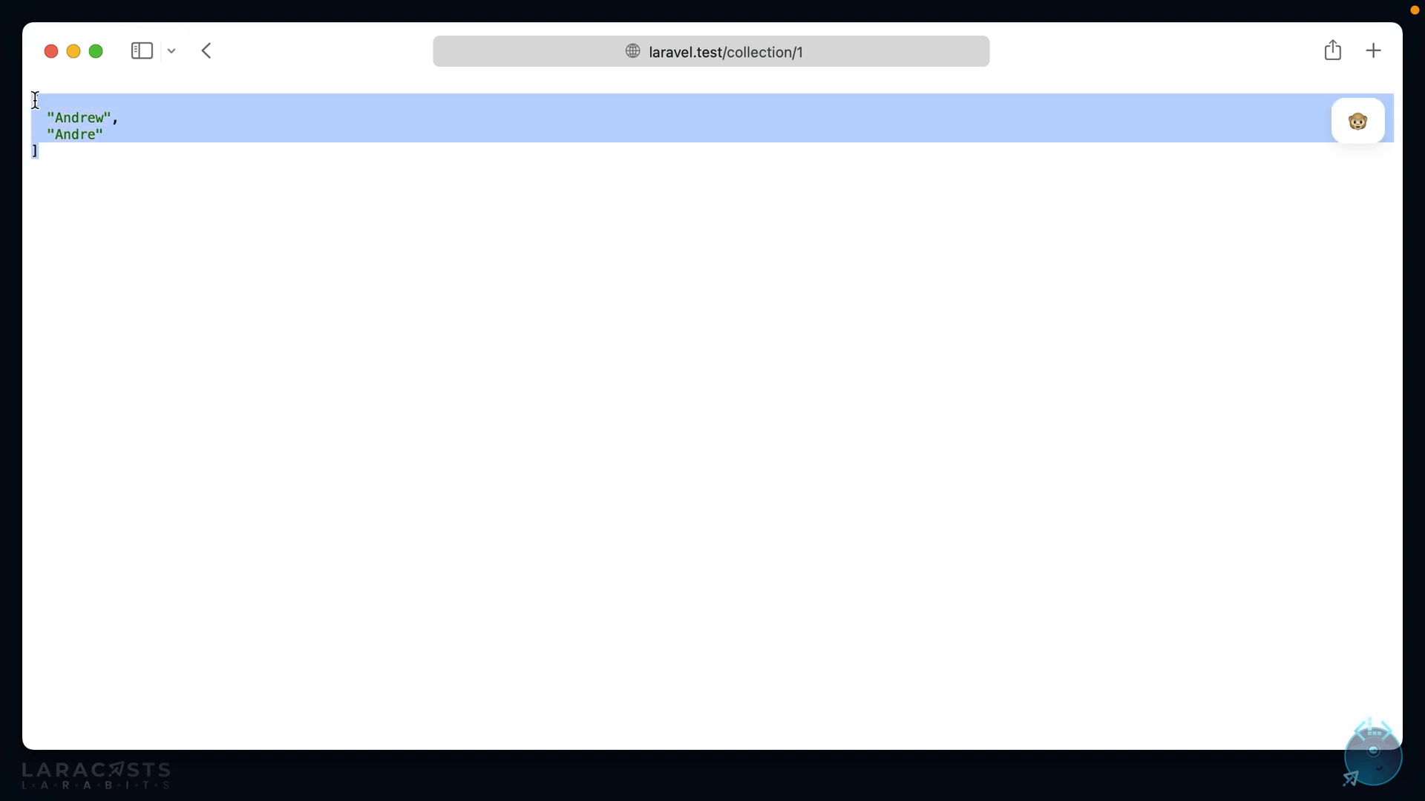
# Reload collection/1 in Safari, confirming only Andrew and Andre are listed
pyautogui.click(190, 230)
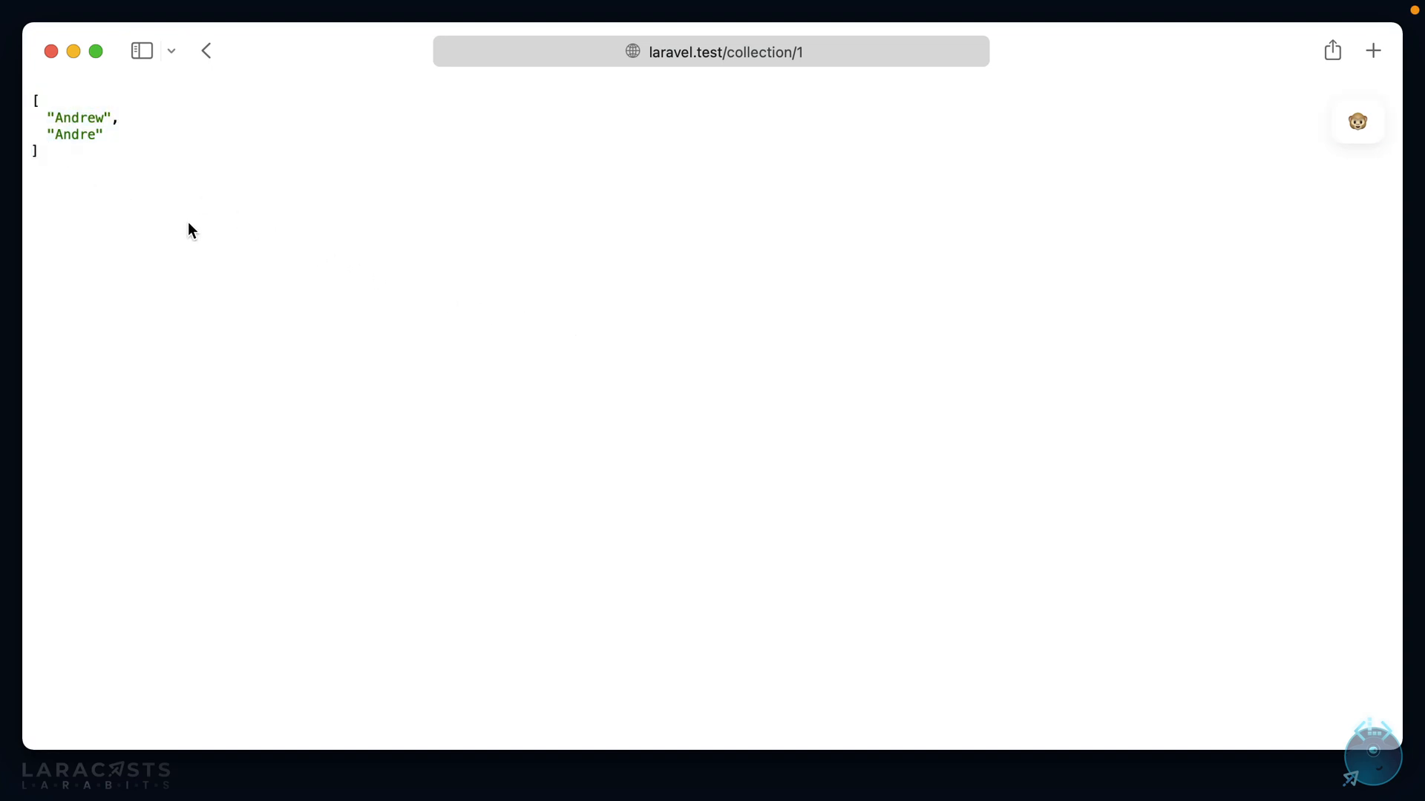
pyautogui.moveTo(939, 542)
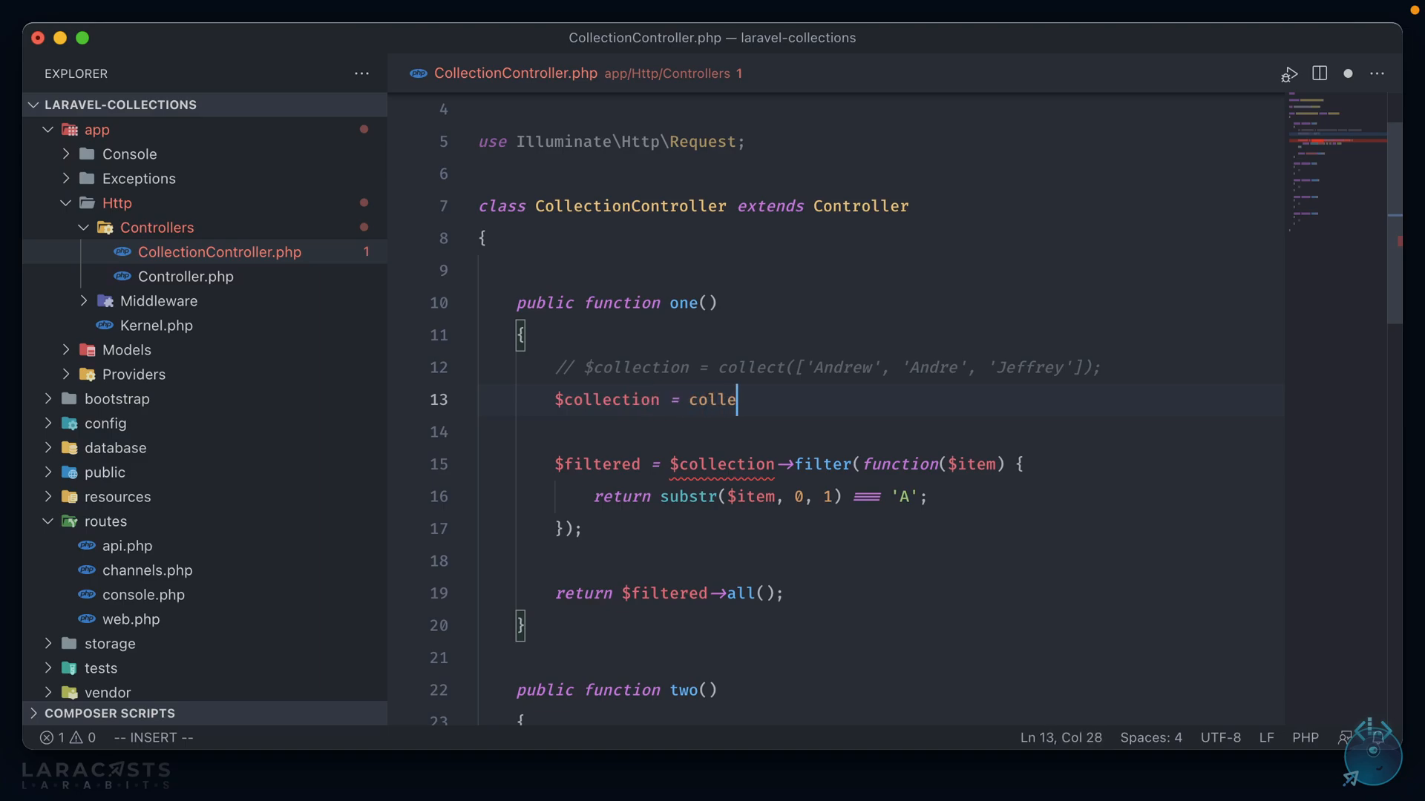
# Build the collection as name/plants records: Andrew 50, Andre 20, Jeffrey 90
pyautogui.write('ct([])')
pyautogui.write("'")
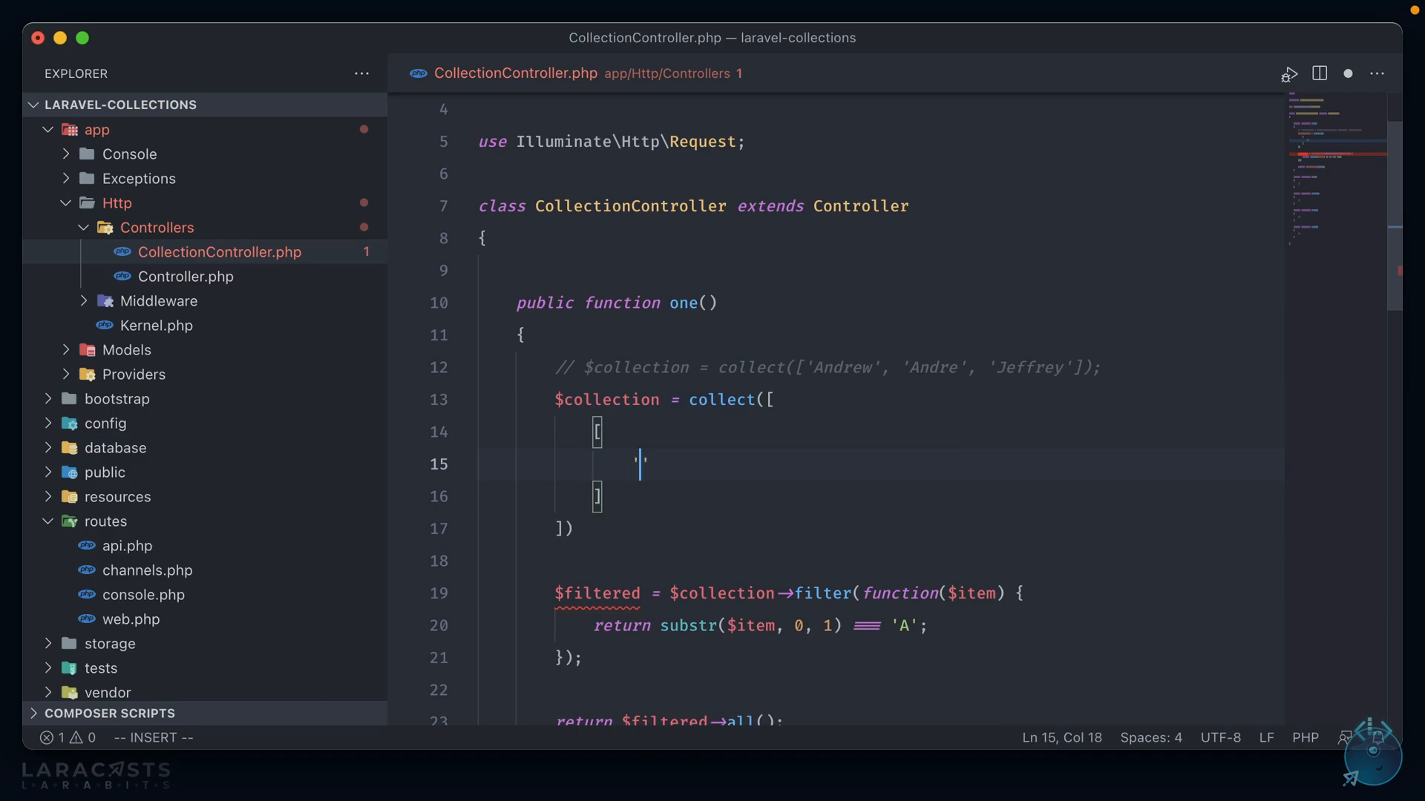
pyautogui.write("name' => 'Andrew',")
pyautogui.write("'plants")
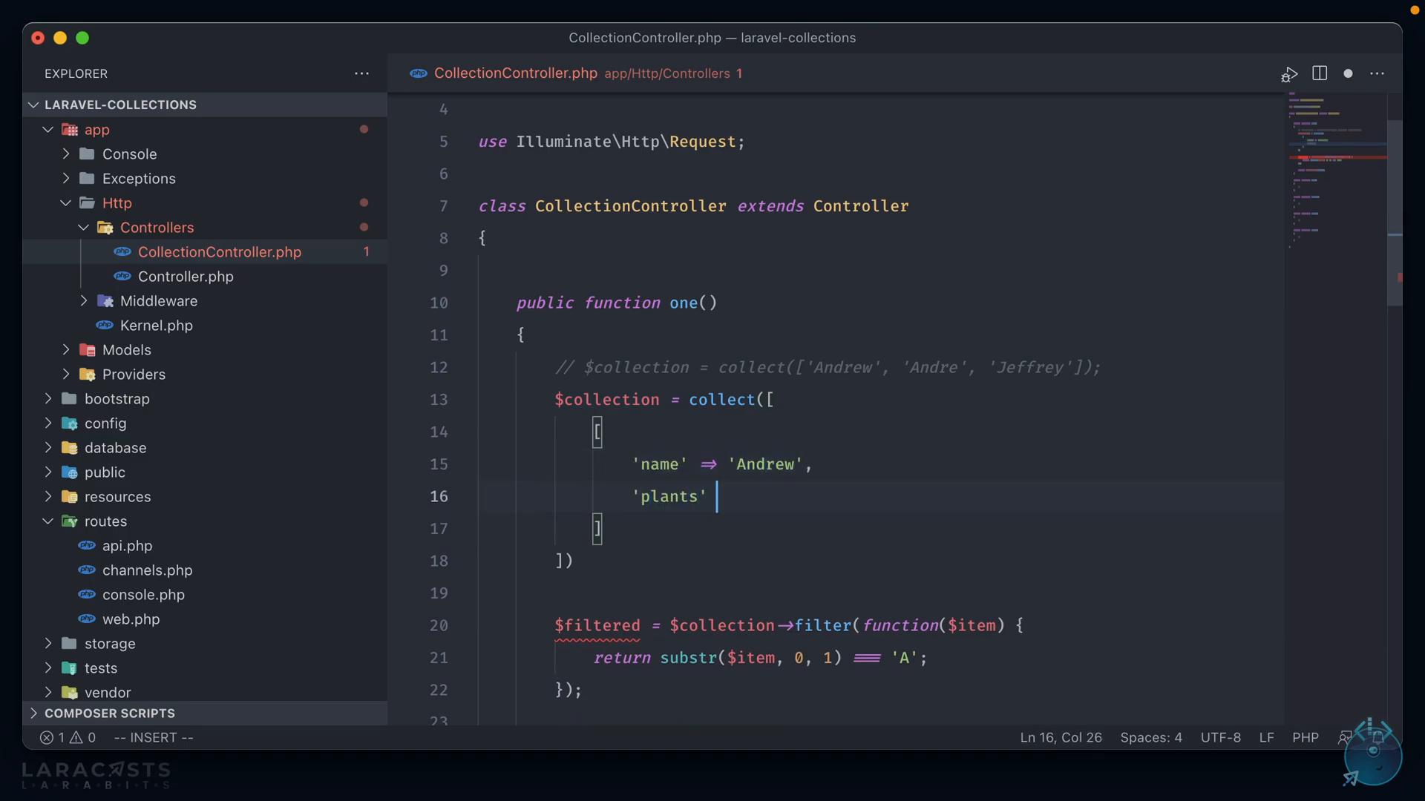
pyautogui.write('=> 50')
pyautogui.click(880, 528)
pyautogui.write(',')
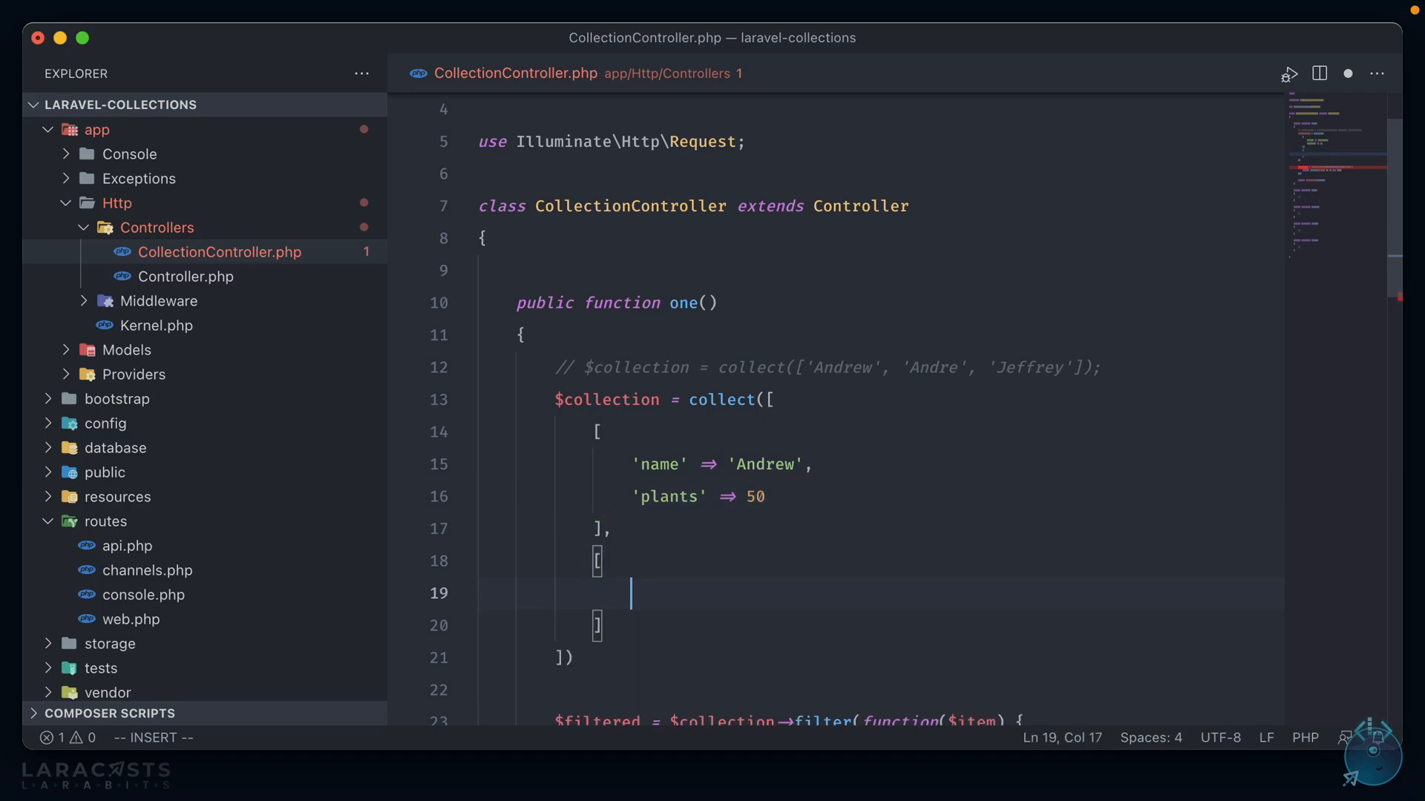
pyautogui.write("'name' => 'Andre',")
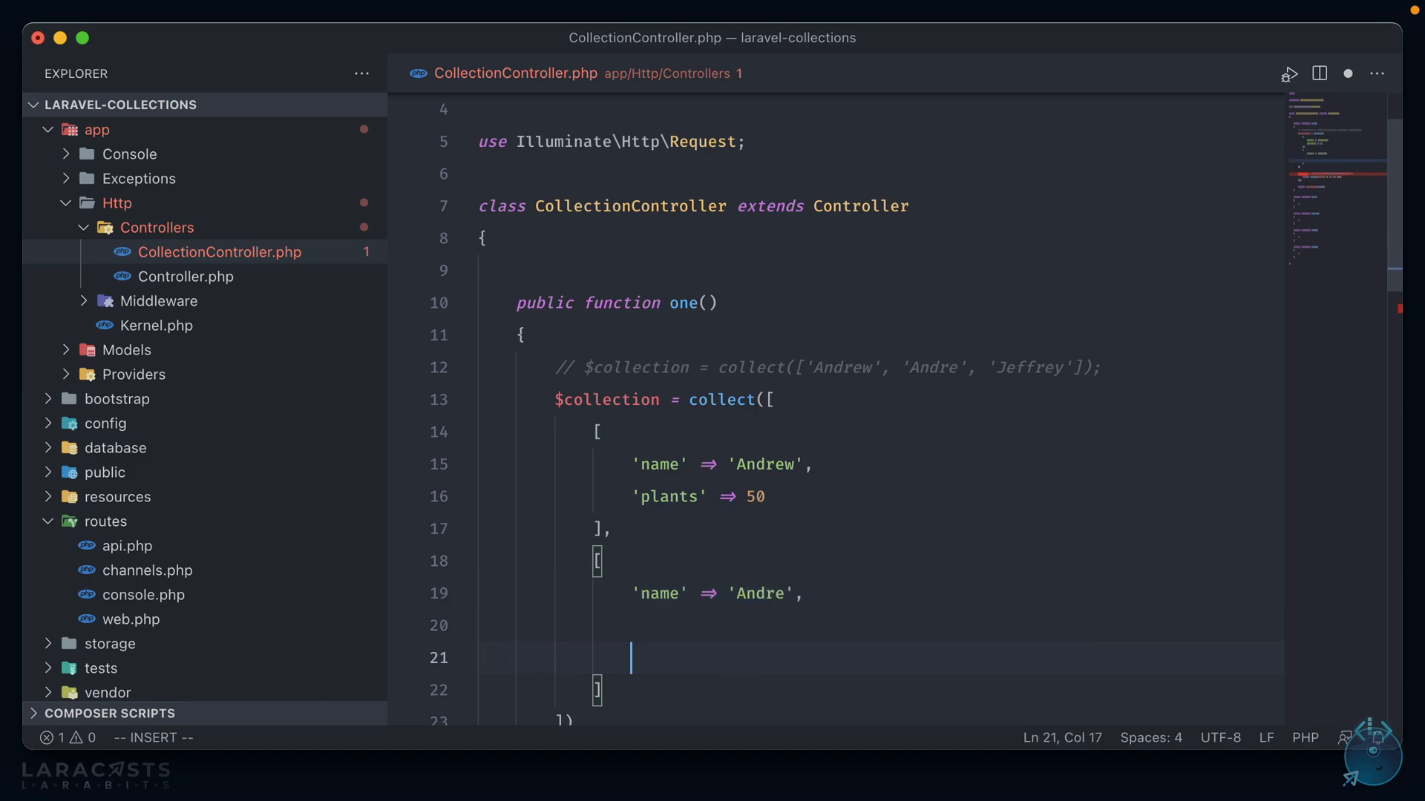
pyautogui.write("'plants' => 20")
pyautogui.write("'name' => '")
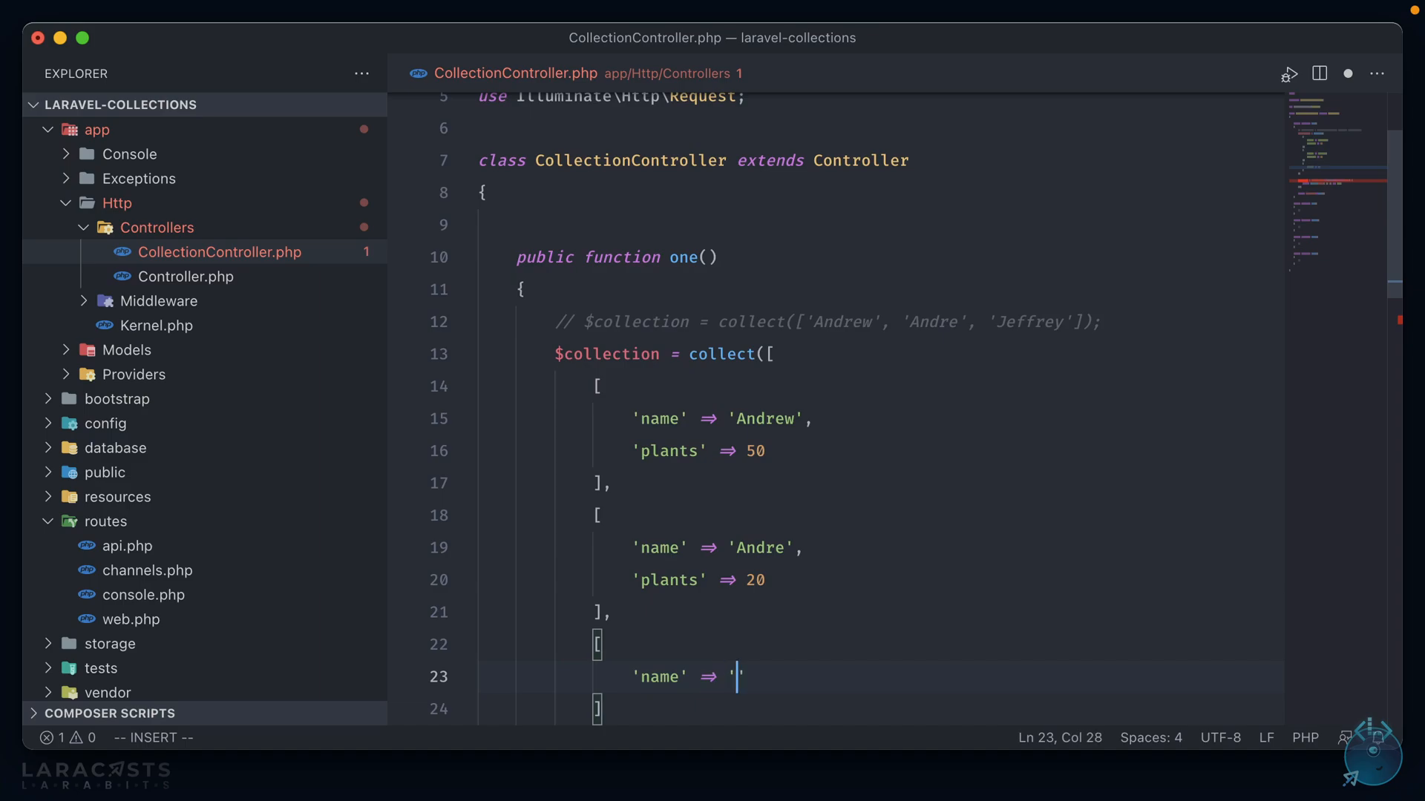
pyautogui.write("Jeffrey',")
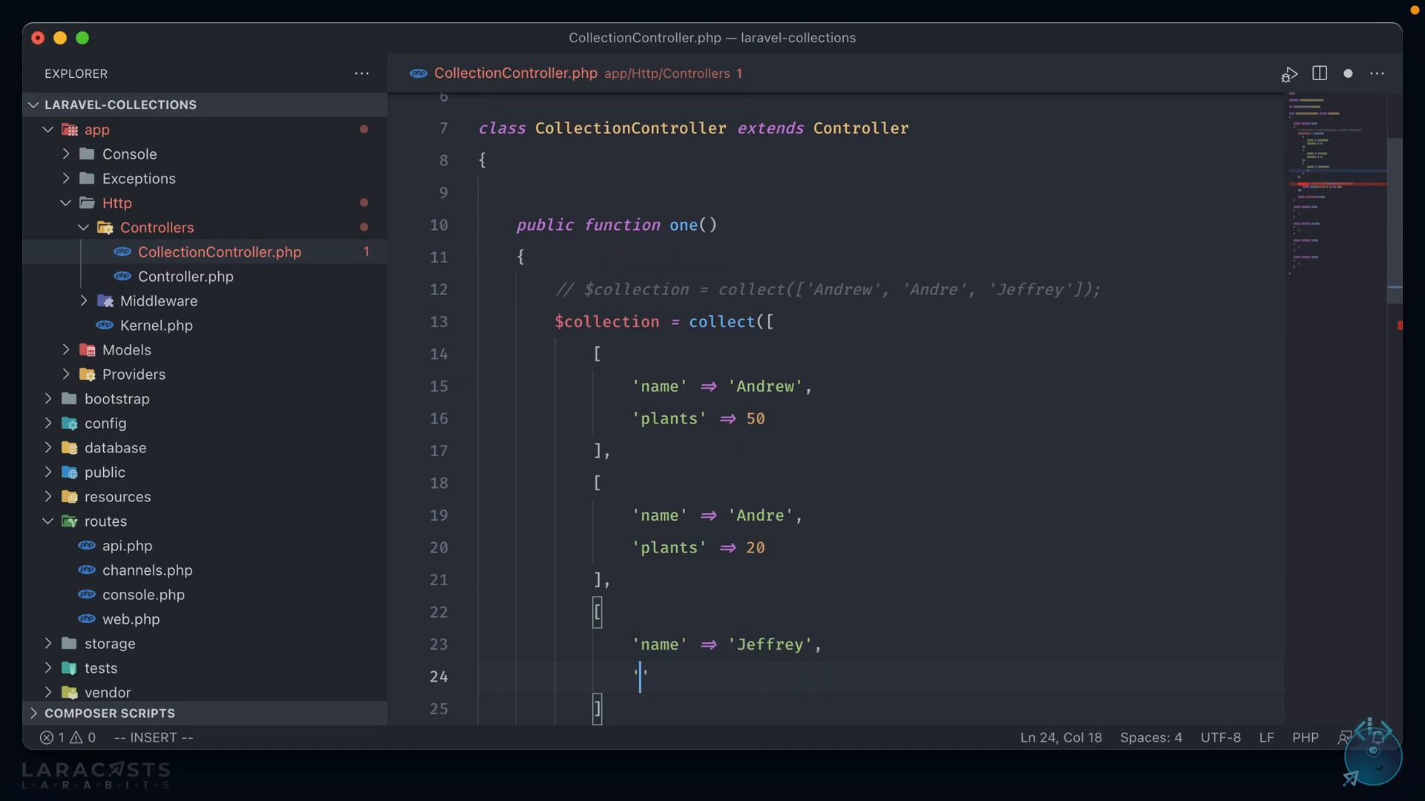
pyautogui.write("'plants' =>")
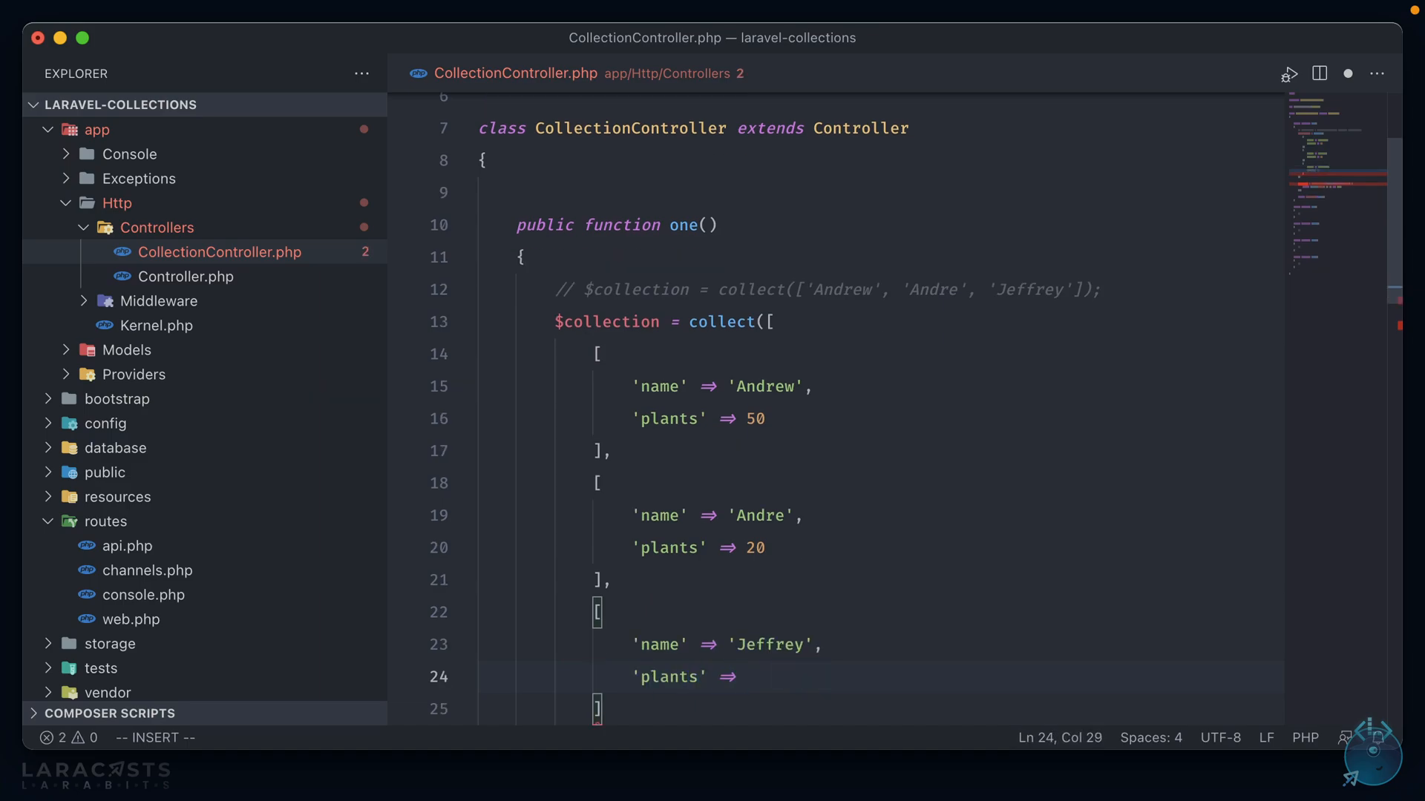
pyautogui.write('90')
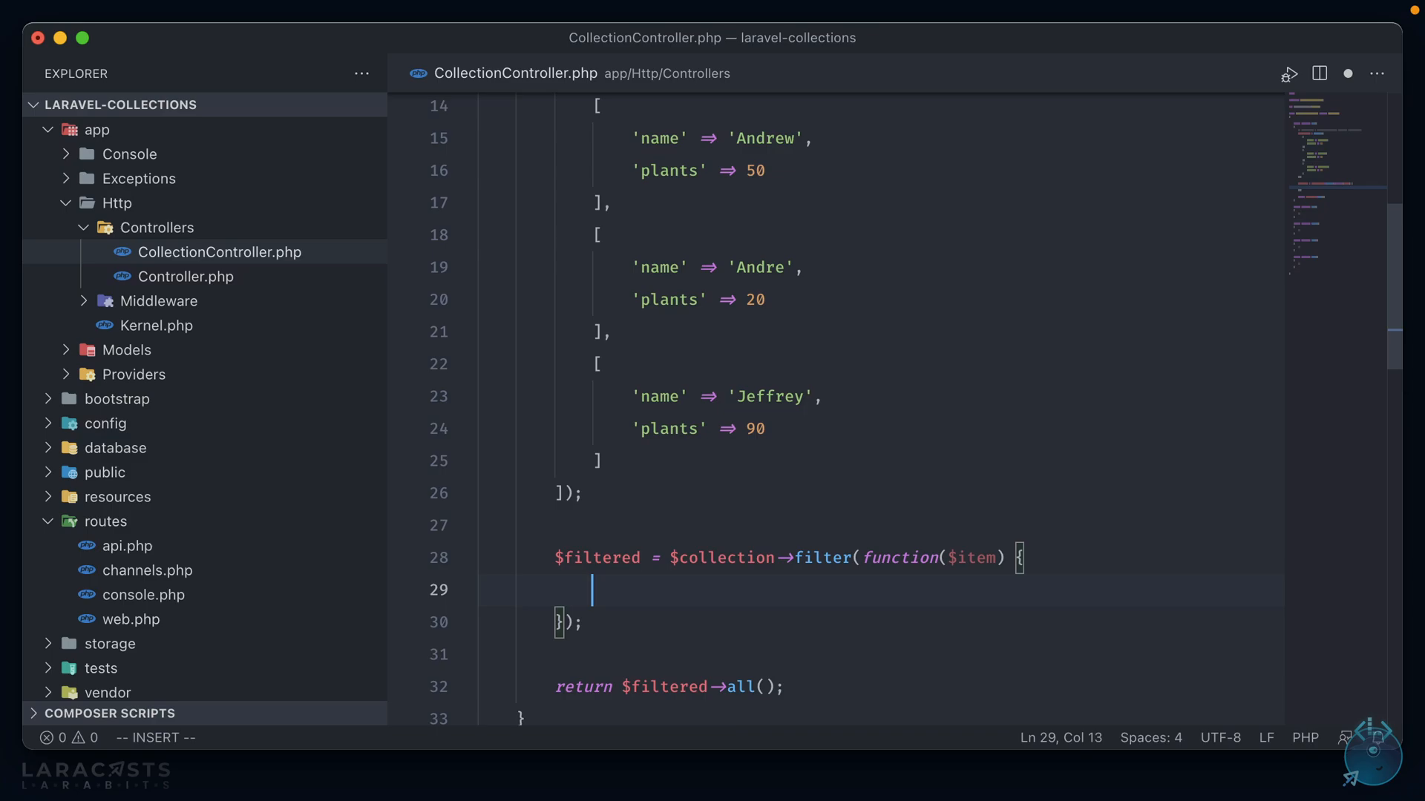
# Change the filter to return $item['plants'] > 30
pyautogui.write('return $item[]')
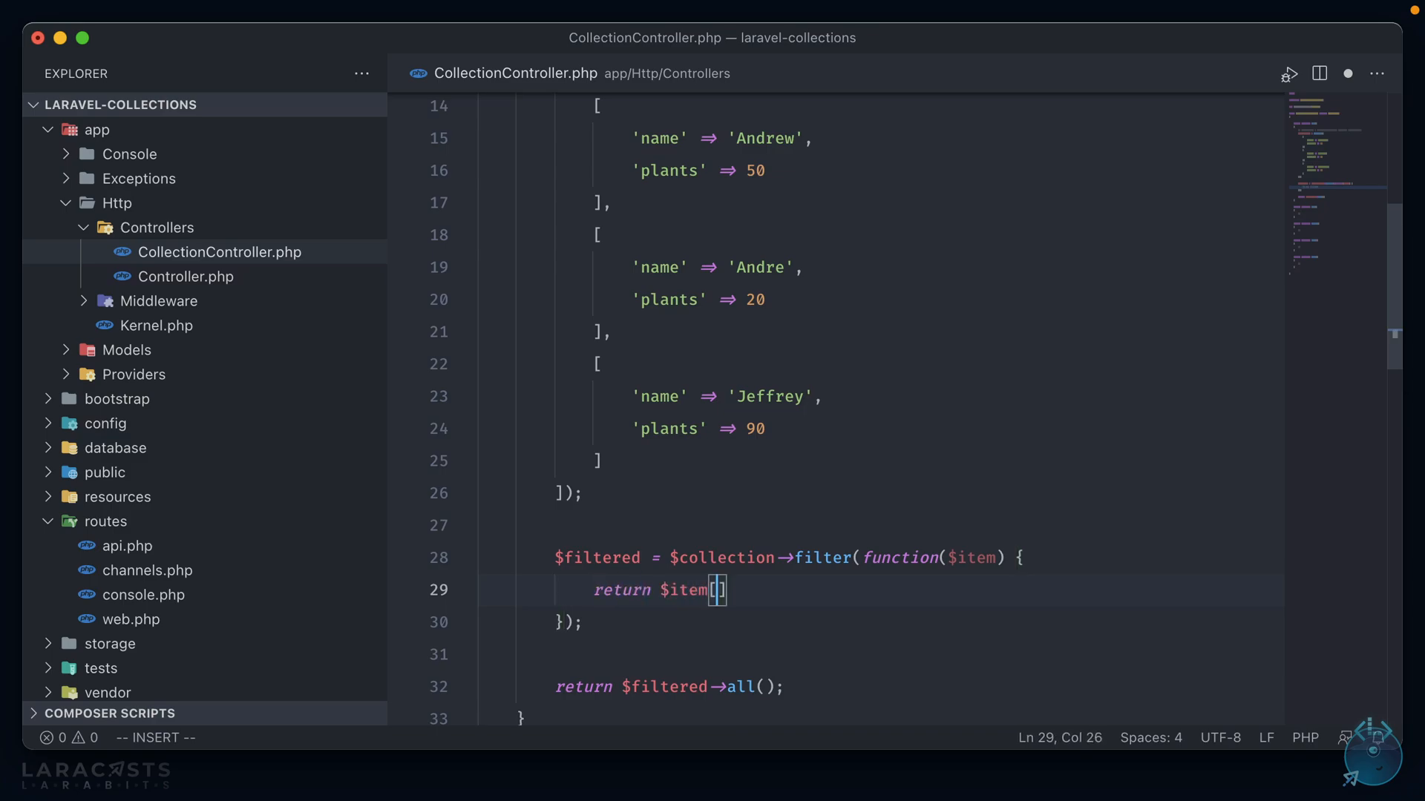
pyautogui.write("'plants'")
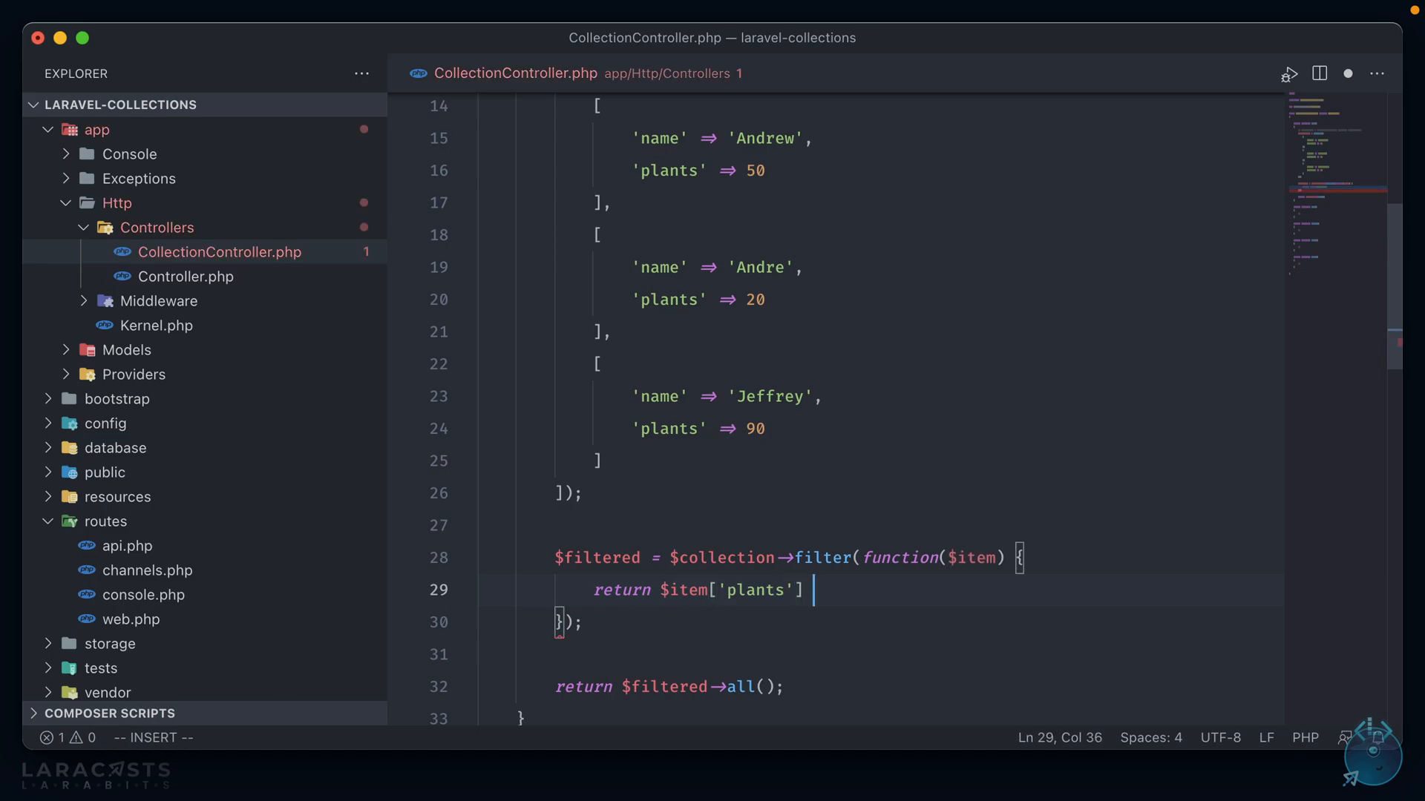
pyautogui.write('> 30')
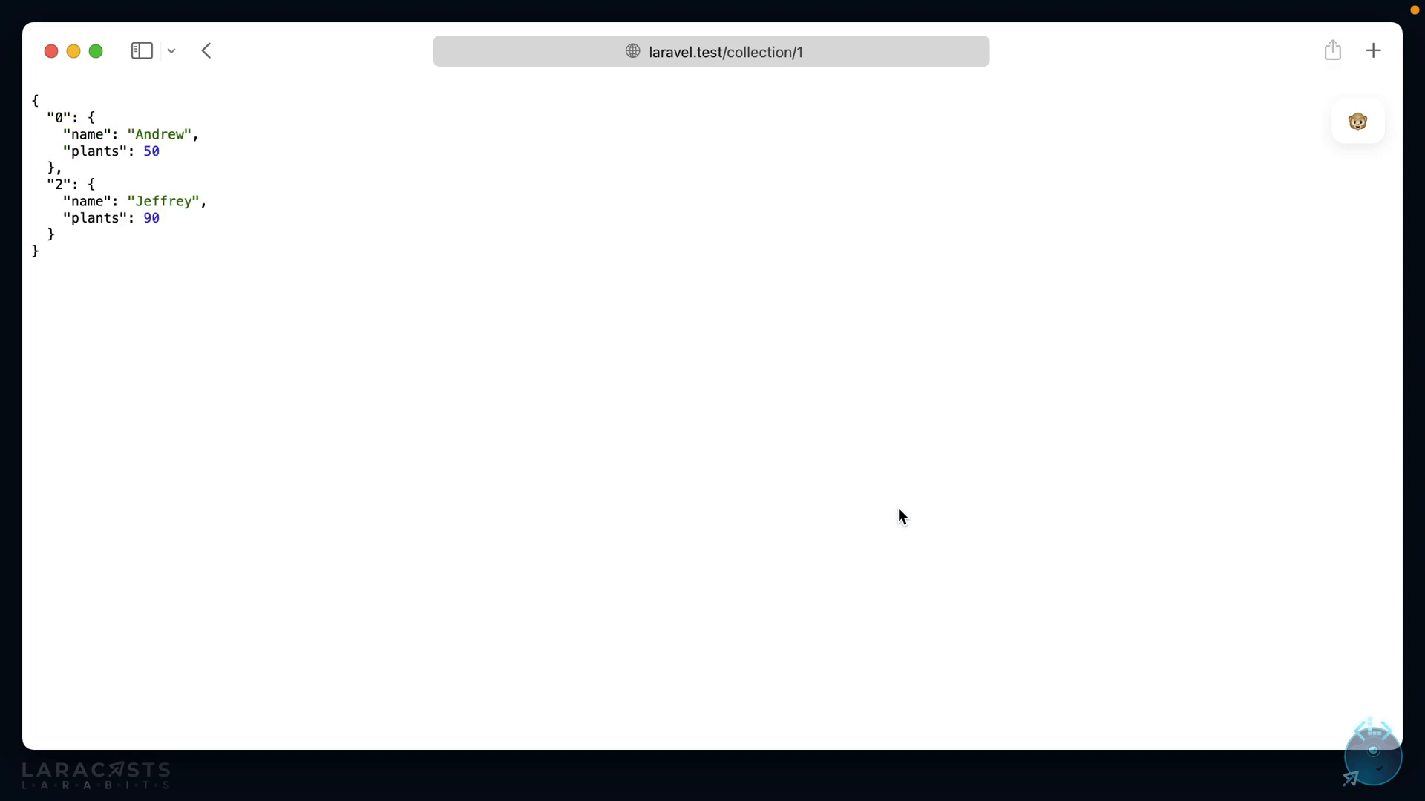
pyautogui.moveTo(201, 167)
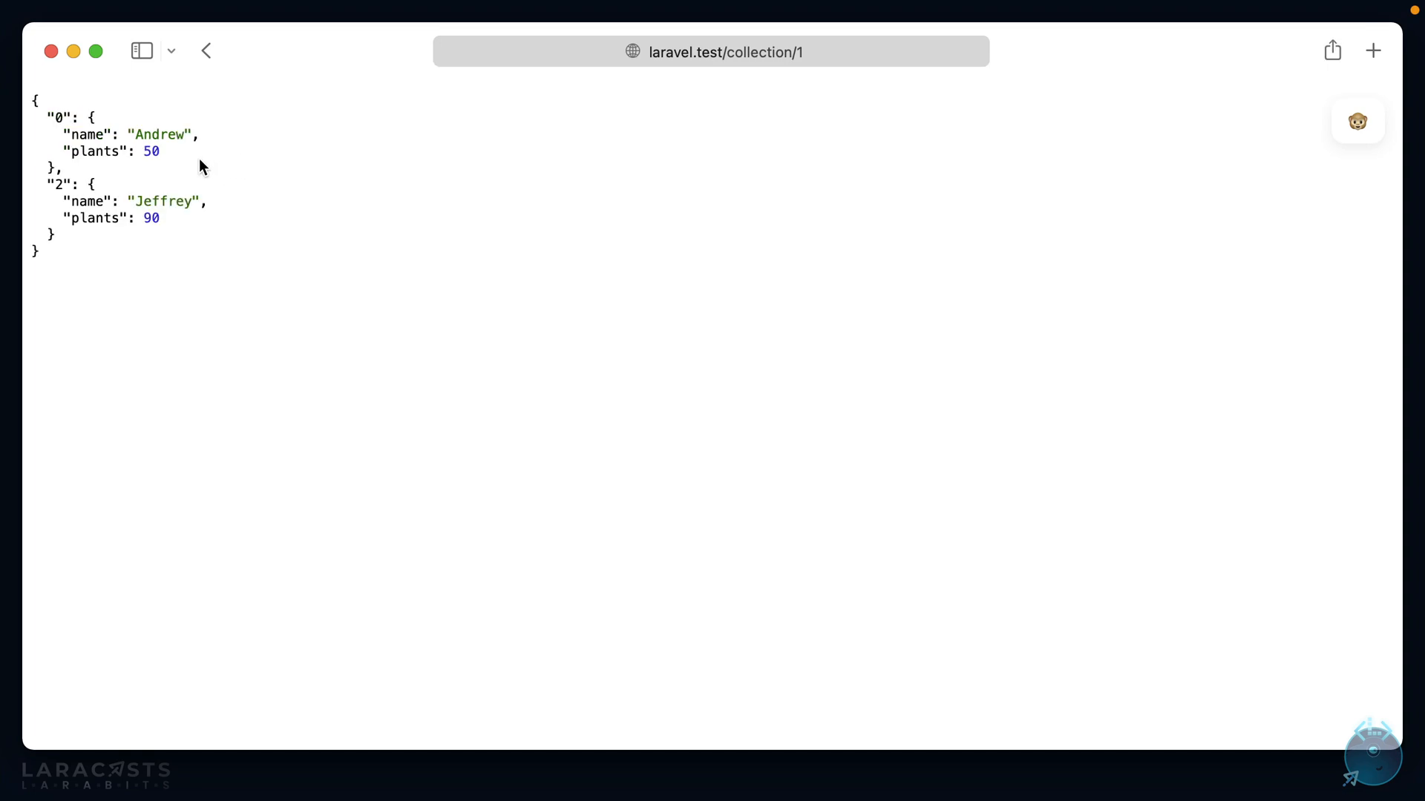
# Highlight Jeffrey's entry keyed 2 in Safari, then begin typing 'val' in the editor
pyautogui.moveTo(54, 183); pyautogui.dragTo(54, 238)
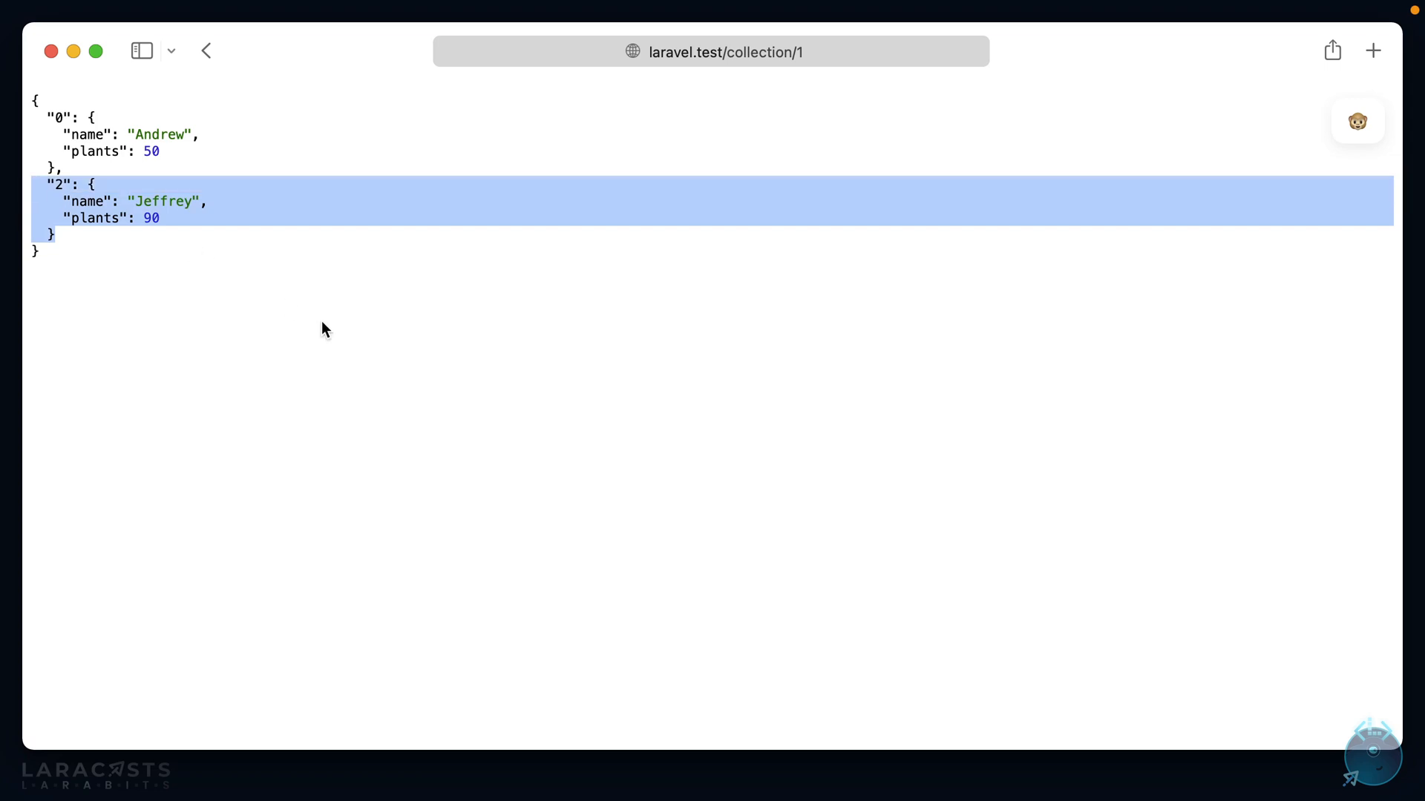
pyautogui.click(214, 266)
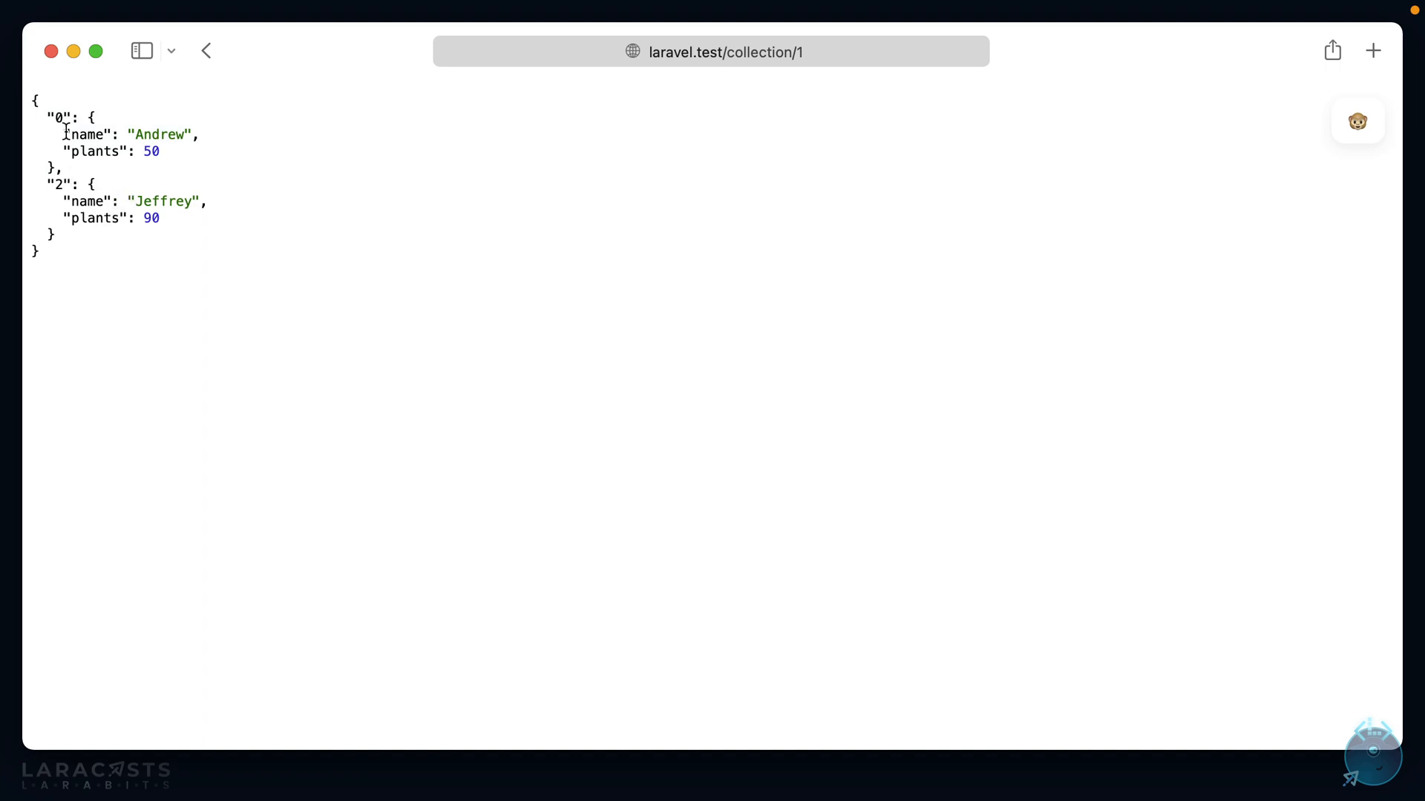
pyautogui.moveTo(777, 237)
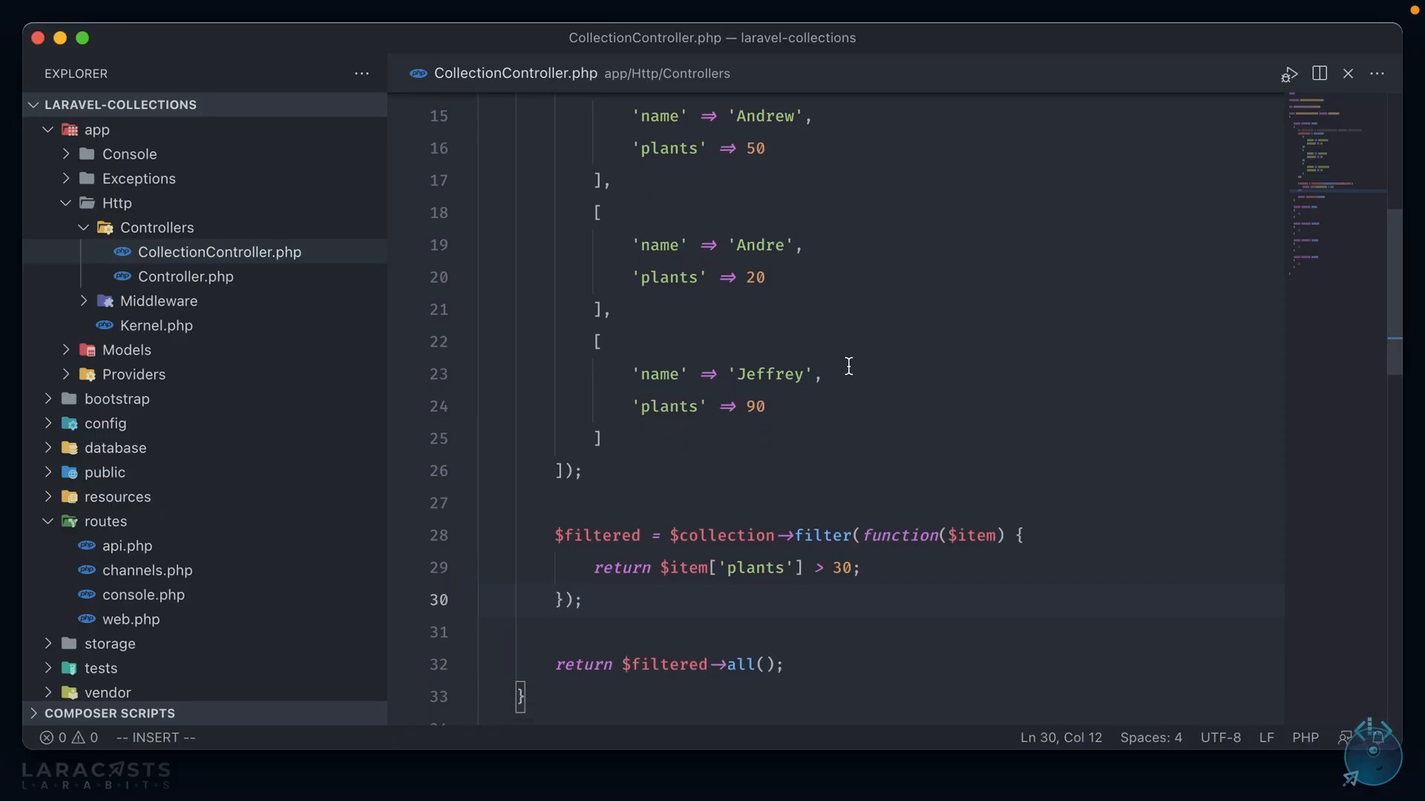
pyautogui.write('val')
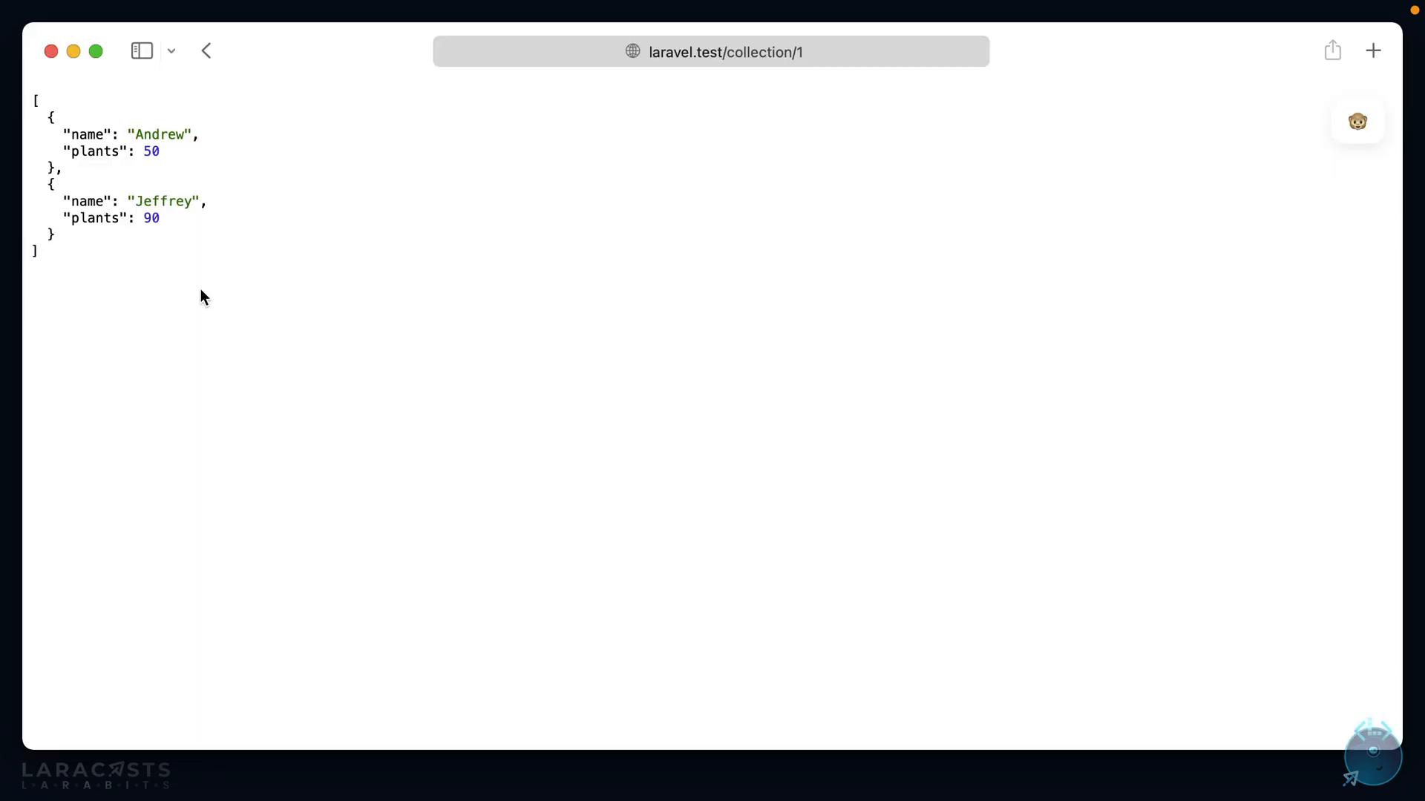
pyautogui.moveTo(193, 301)
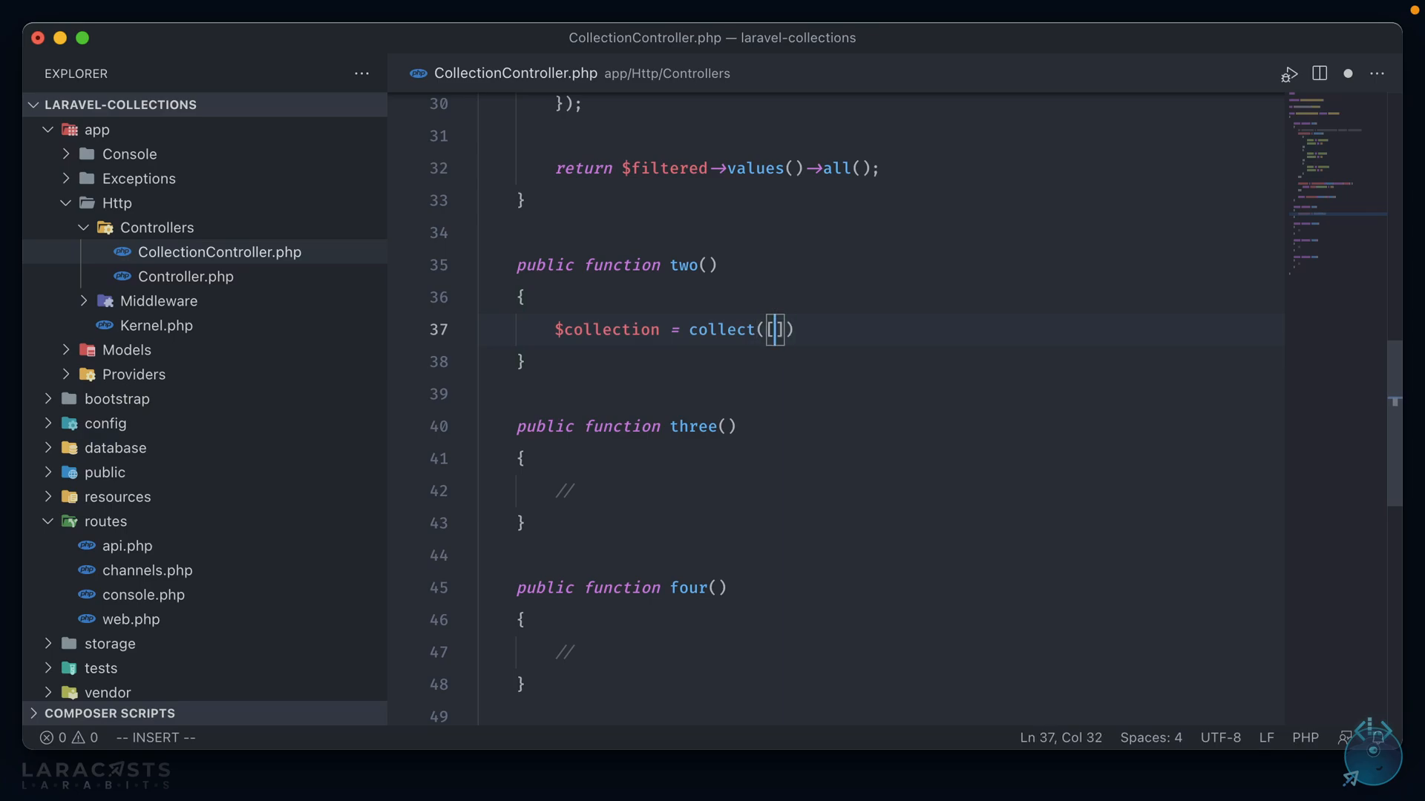
# Add the Florida record with capital Tallahassee to two()'s collection
pyautogui.press('Return')
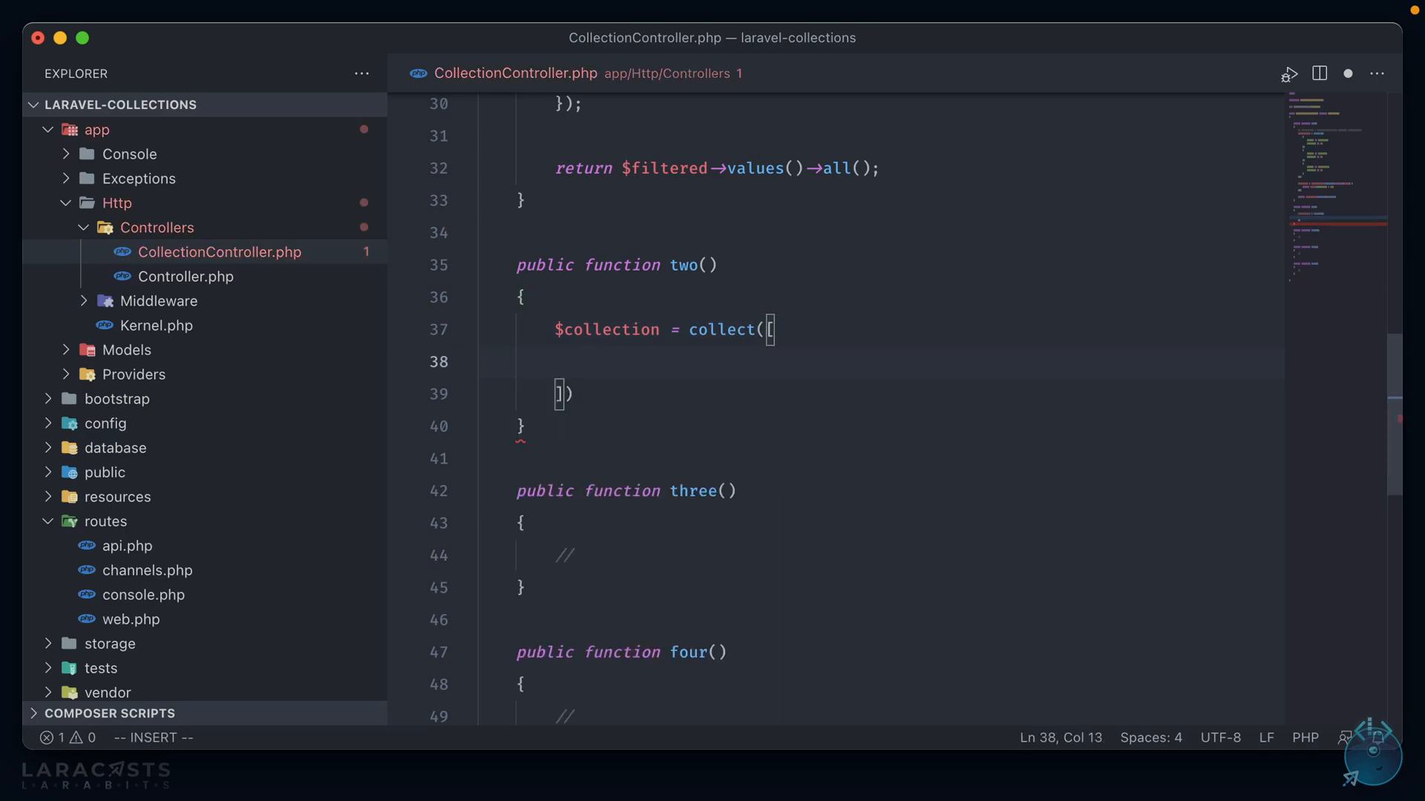
pyautogui.write('[')
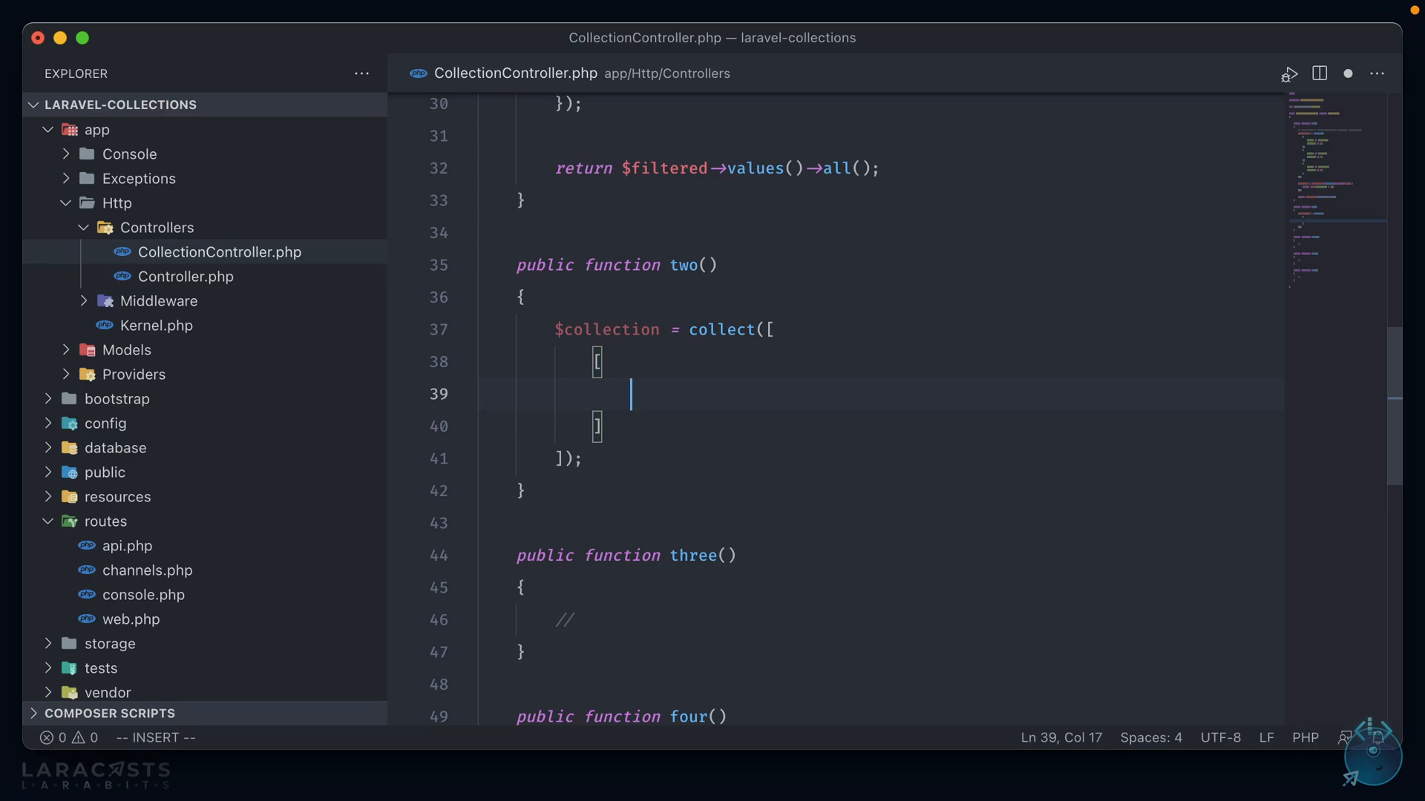
pyautogui.write("'state' => 'Flor")
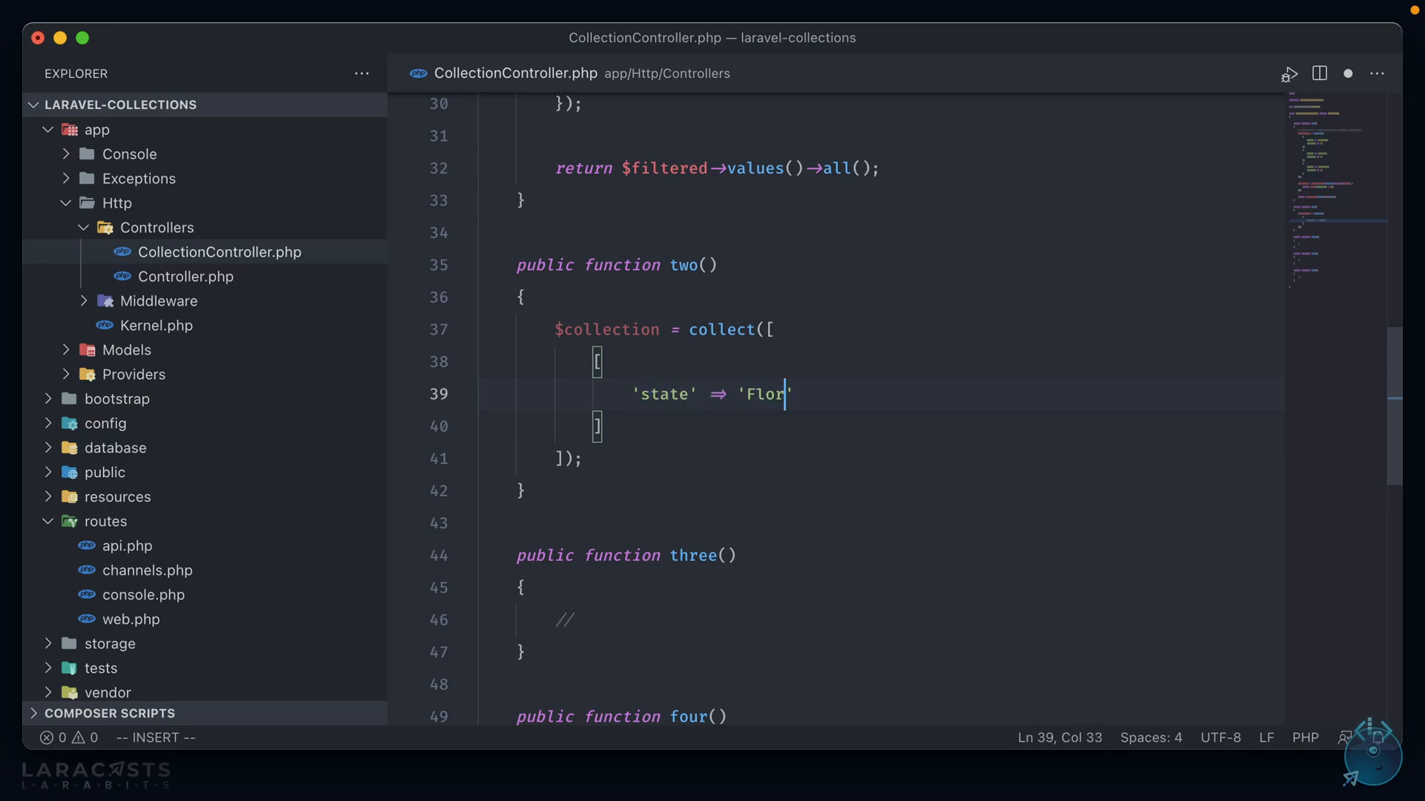
pyautogui.write("ida',")
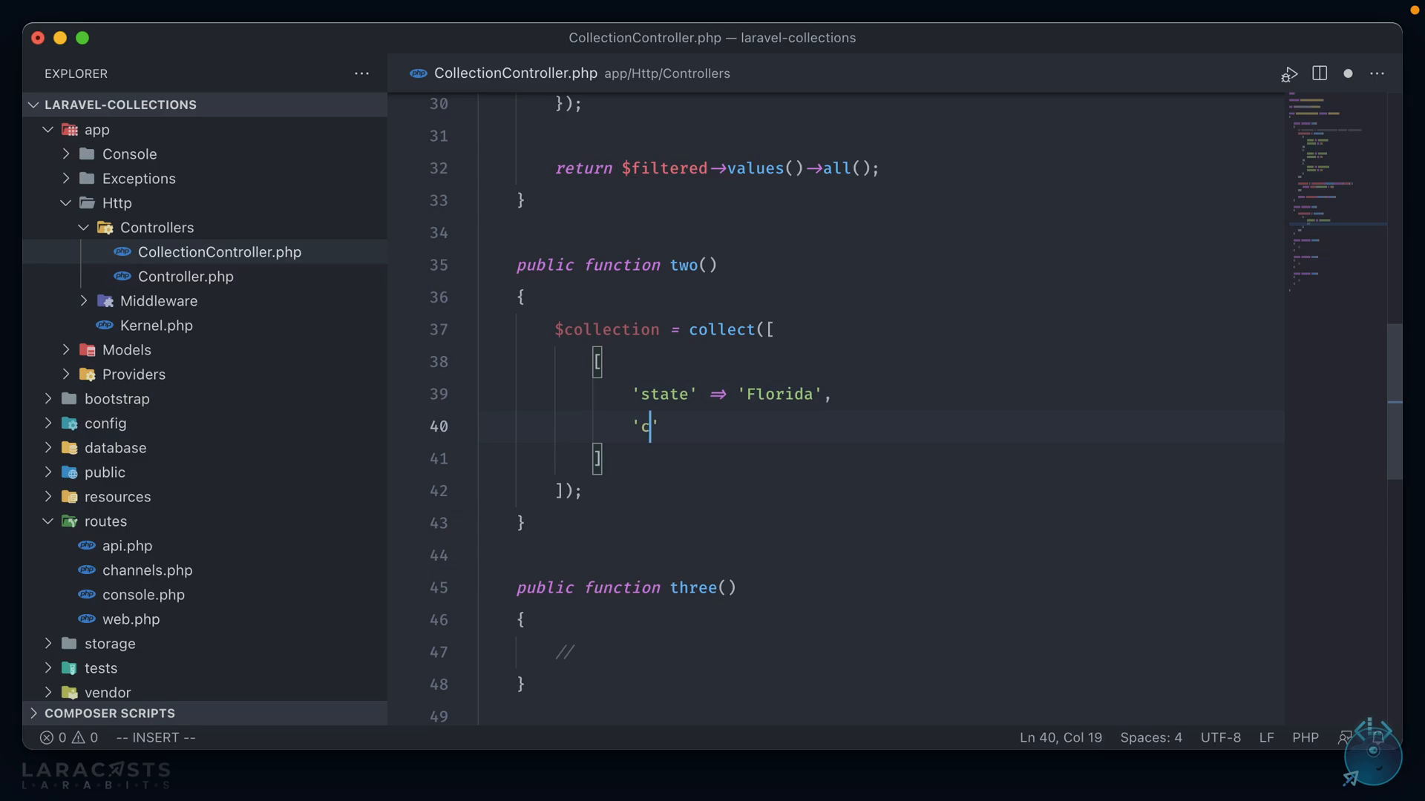
pyautogui.write("apital' =>")
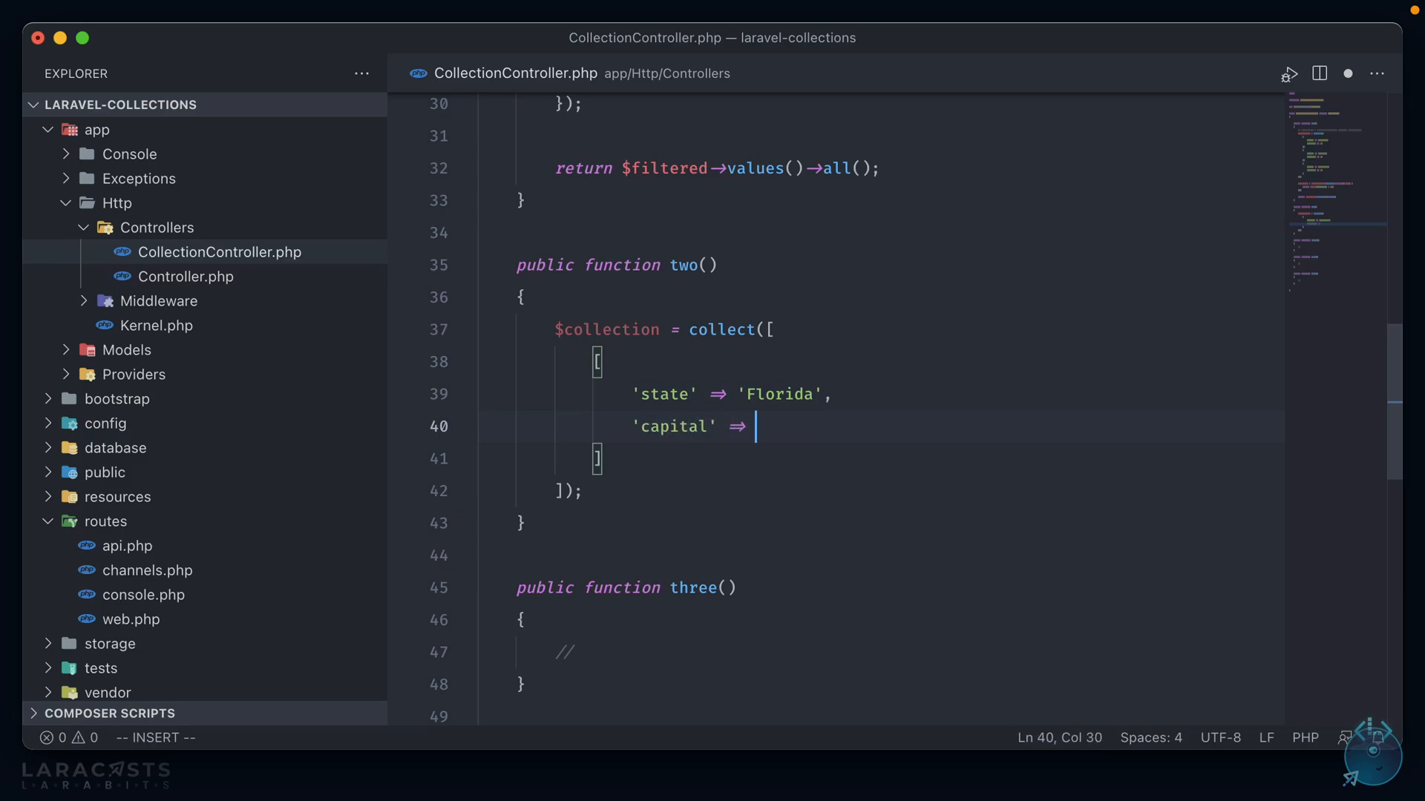
pyautogui.write("'Tallahassee'")
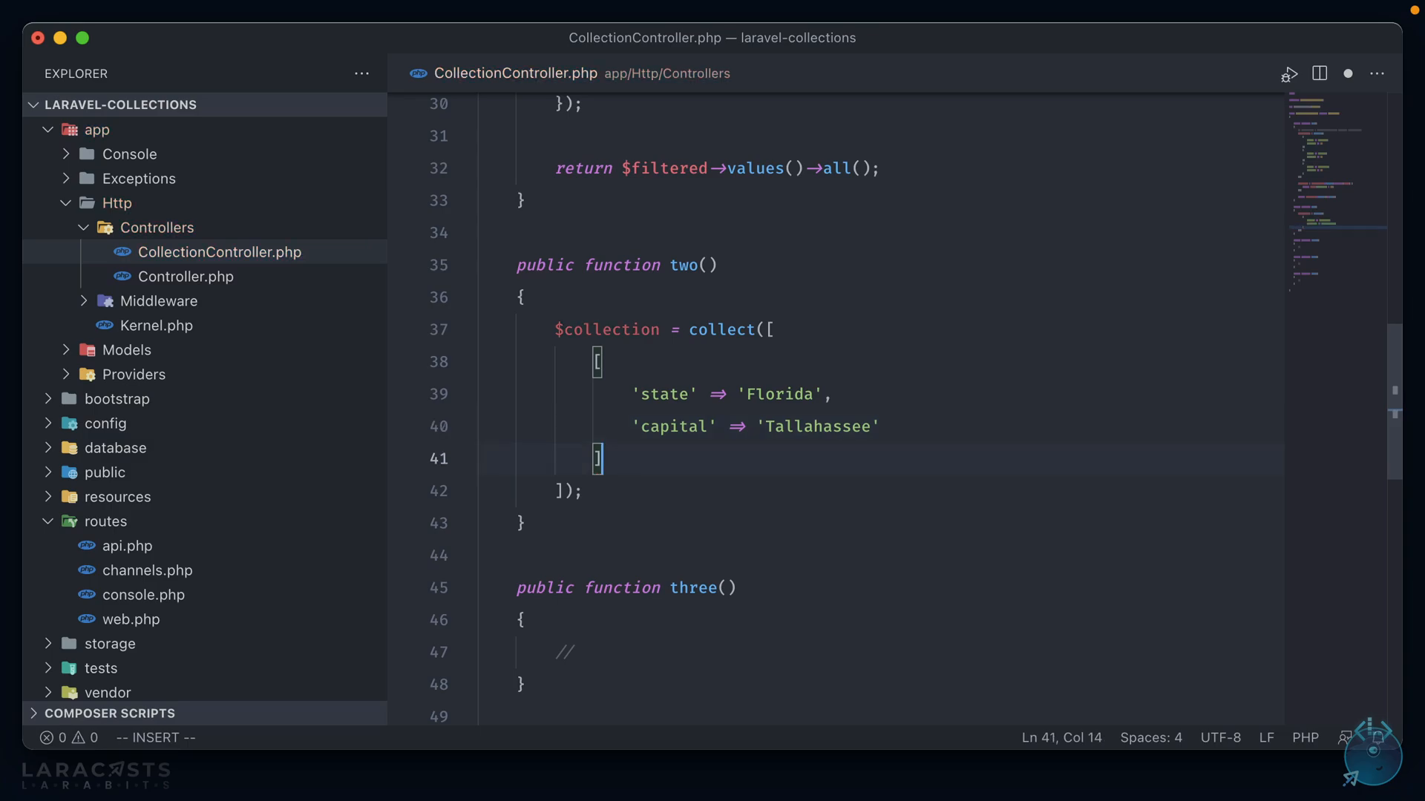
pyautogui.write(',')
pyautogui.write("'state")
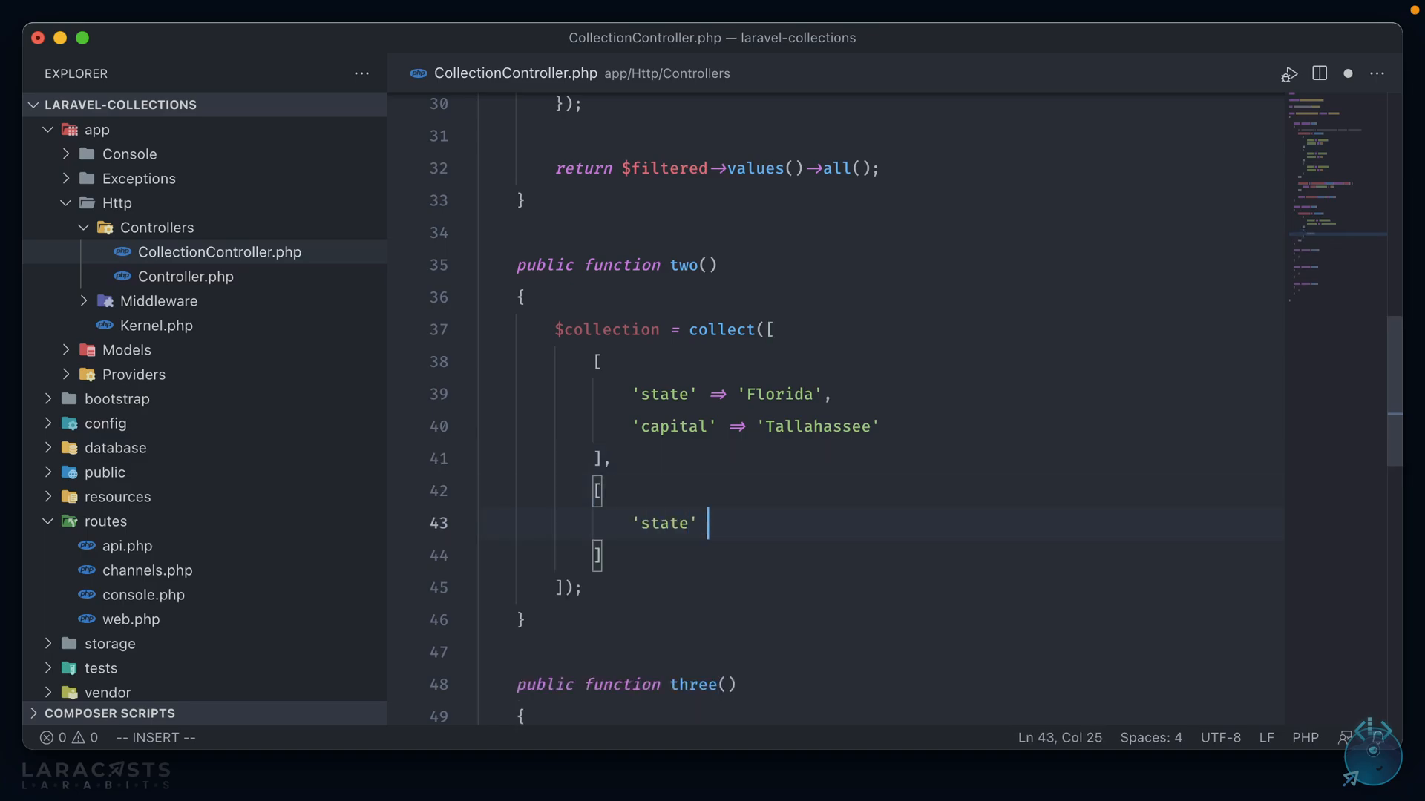
# Add the North Carolina record with capital Raleigh
pyautogui.write("=> 'North '")
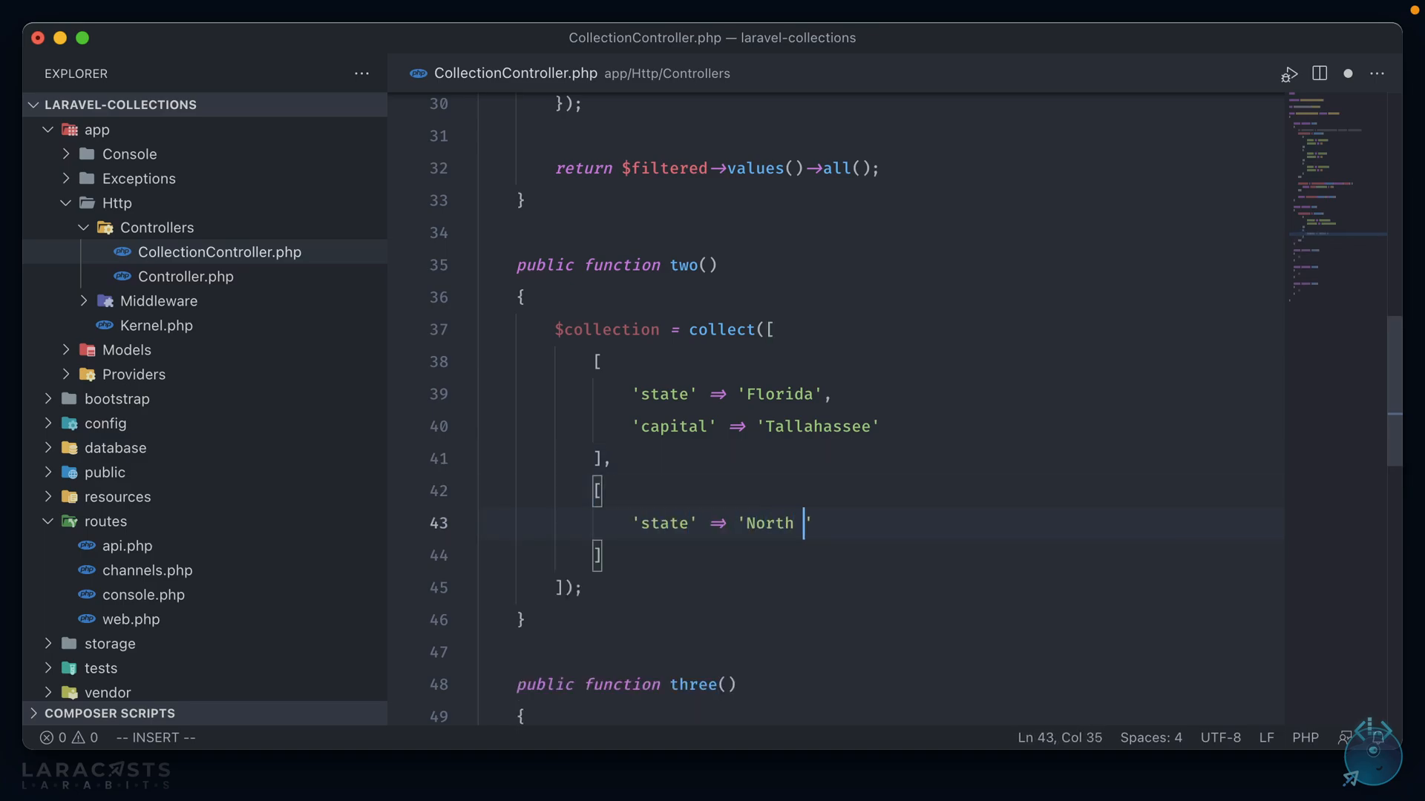
pyautogui.write("Carolina',")
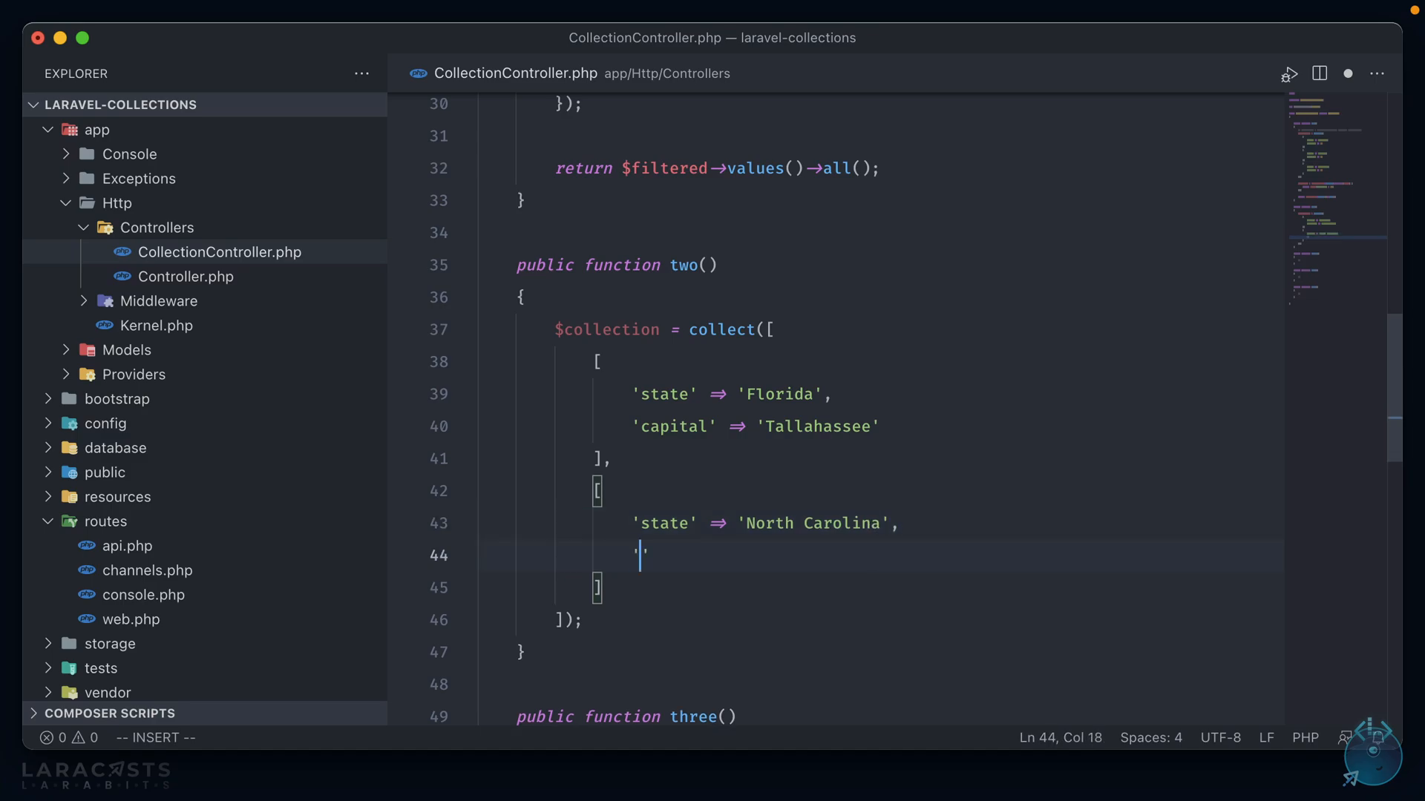
pyautogui.write("'capital' => '")
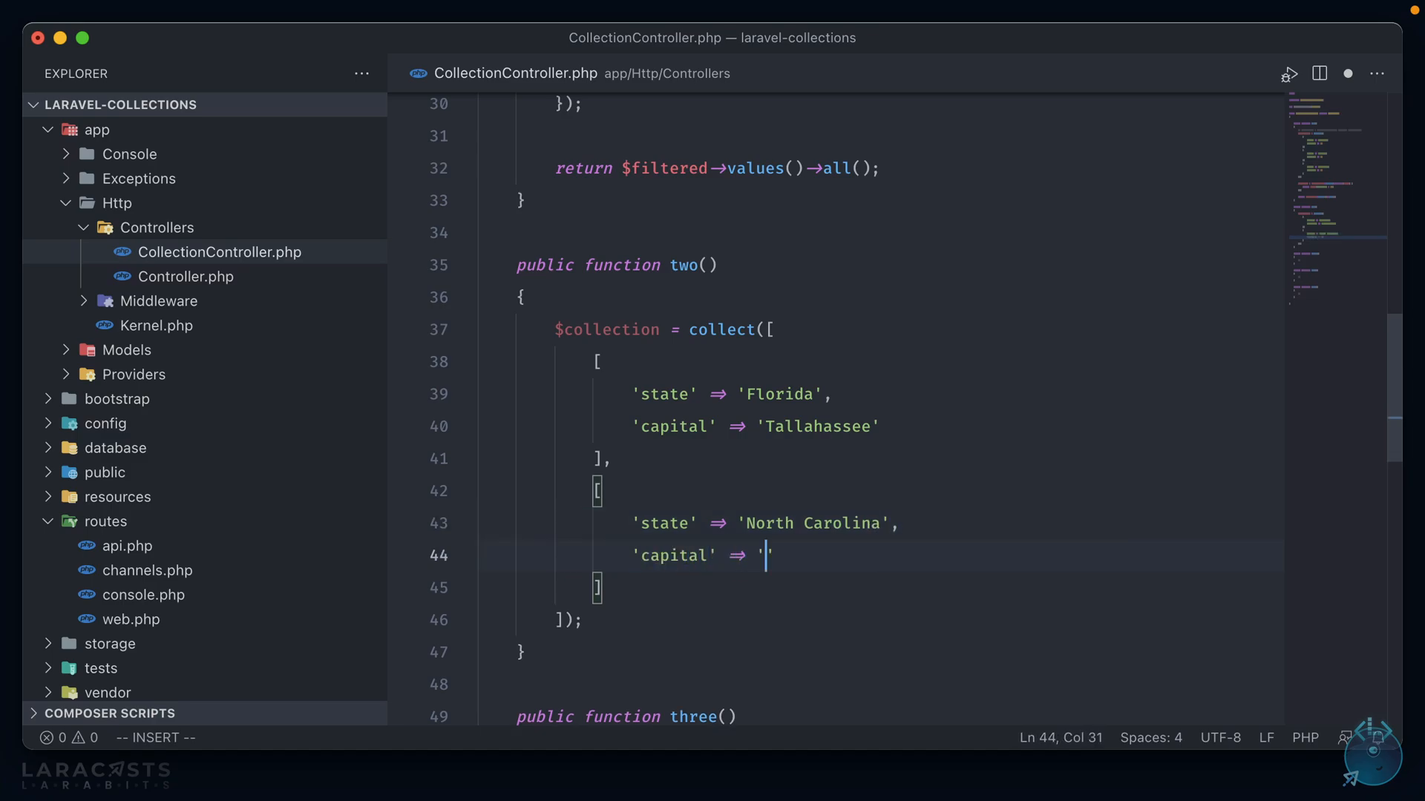
pyautogui.write('R')
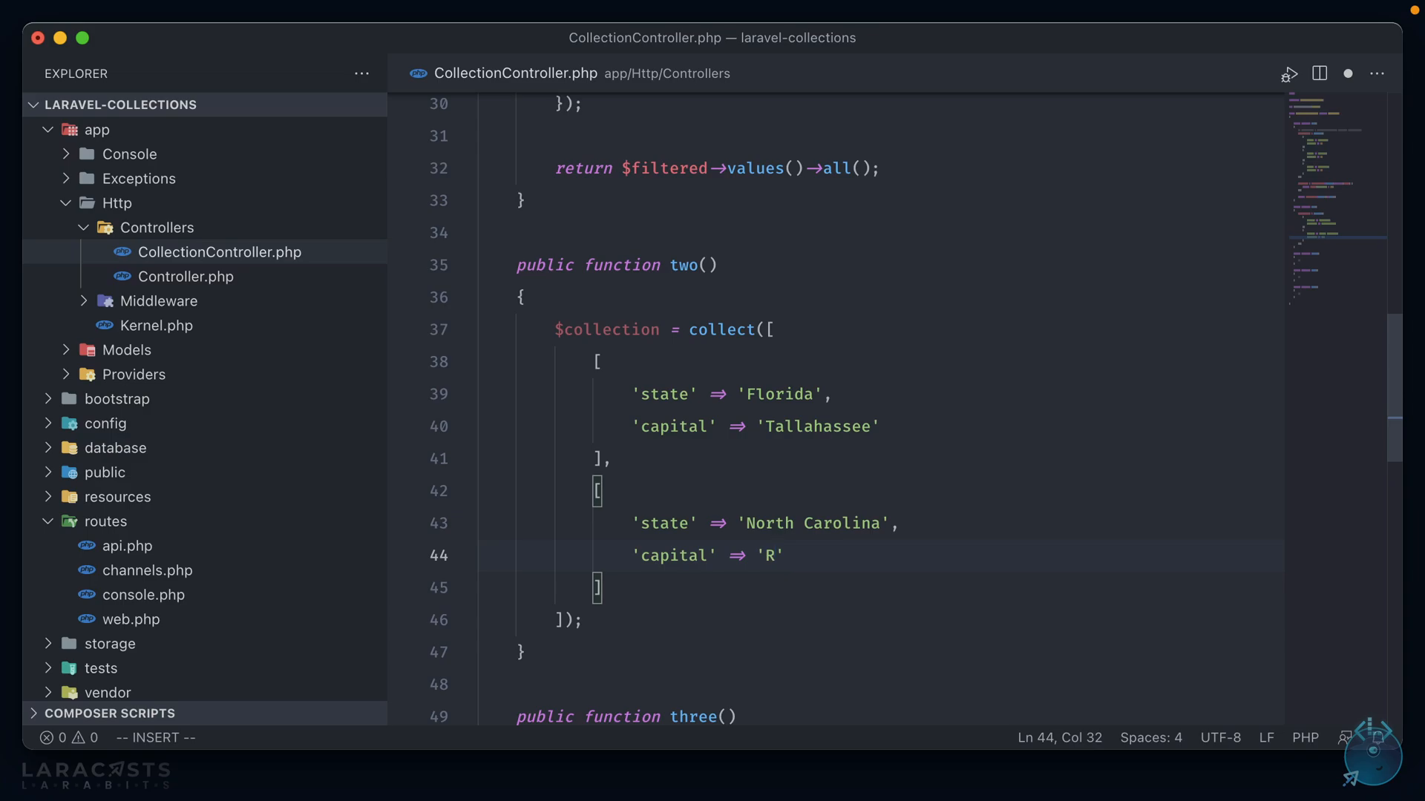
pyautogui.write('al')
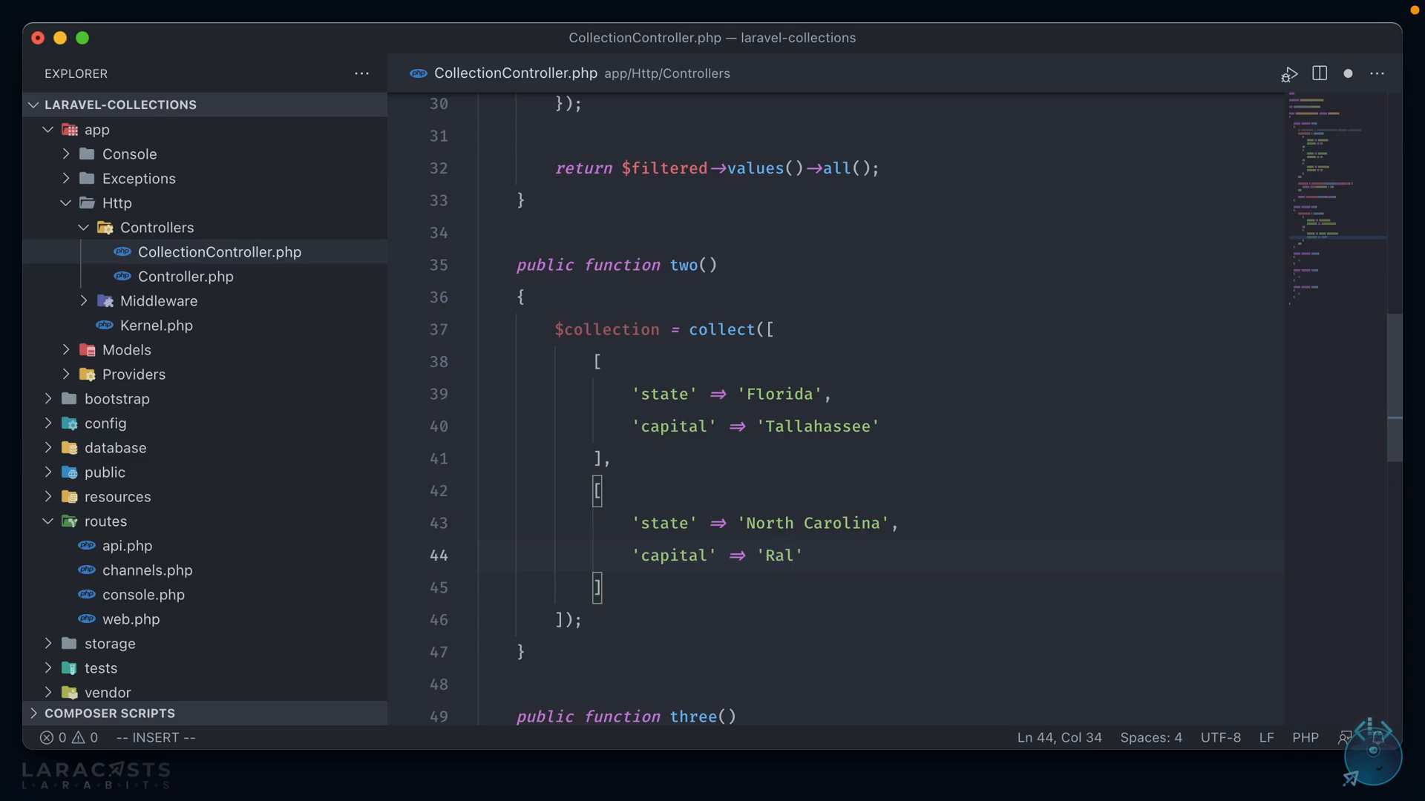
pyautogui.write('eigh')
pyautogui.click(881, 588)
pyautogui.write(',')
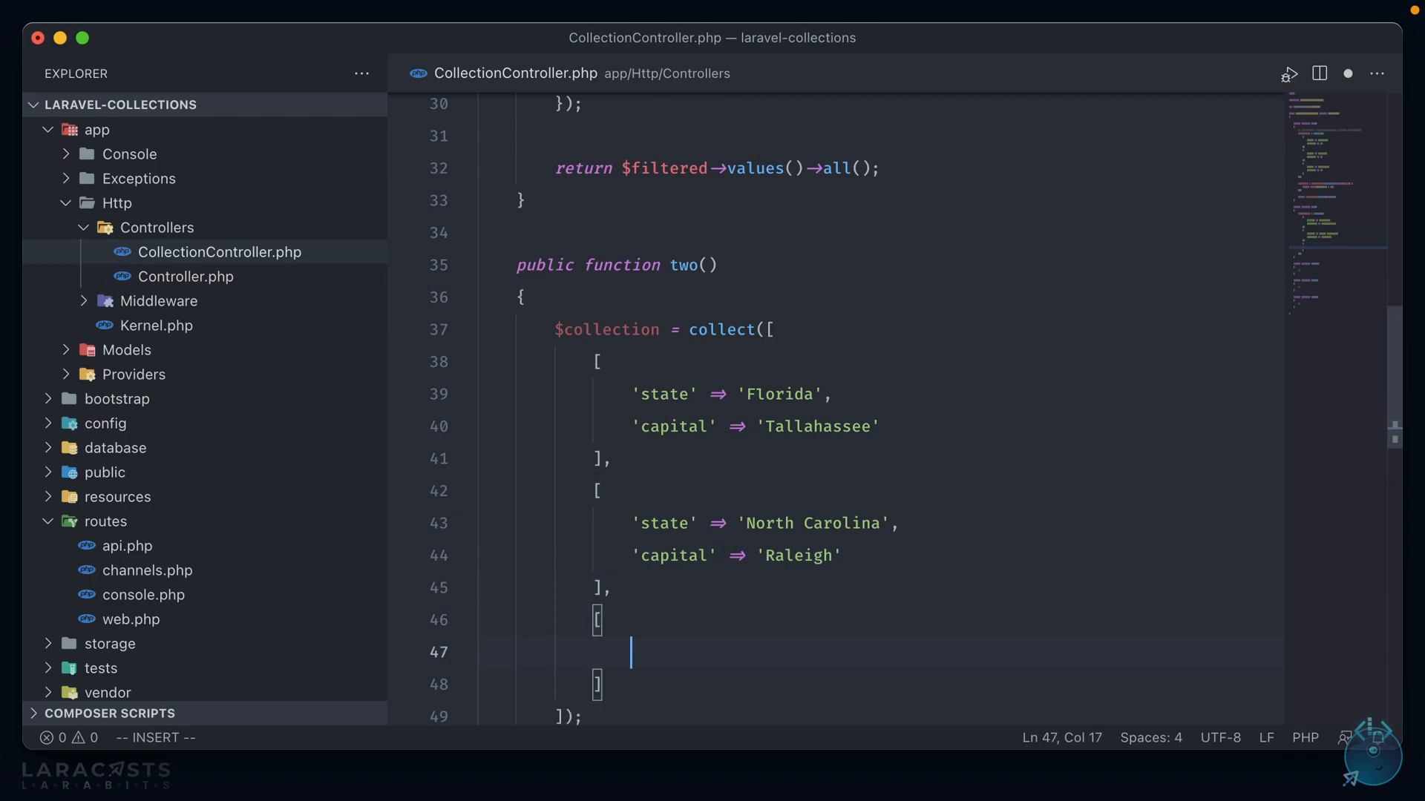
# Add the Nevada record with capital Carson City
pyautogui.write("'state' =")
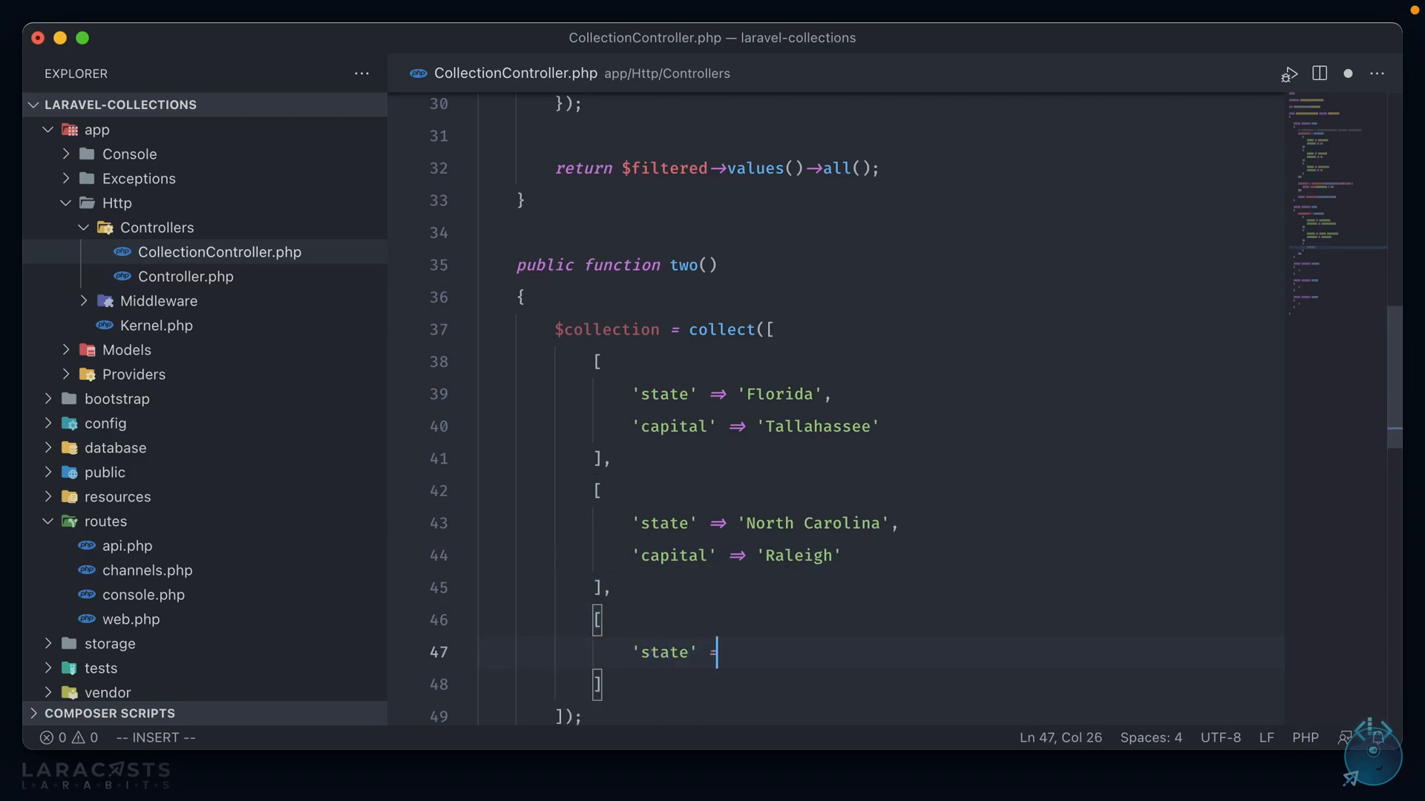
pyautogui.write("=> '")
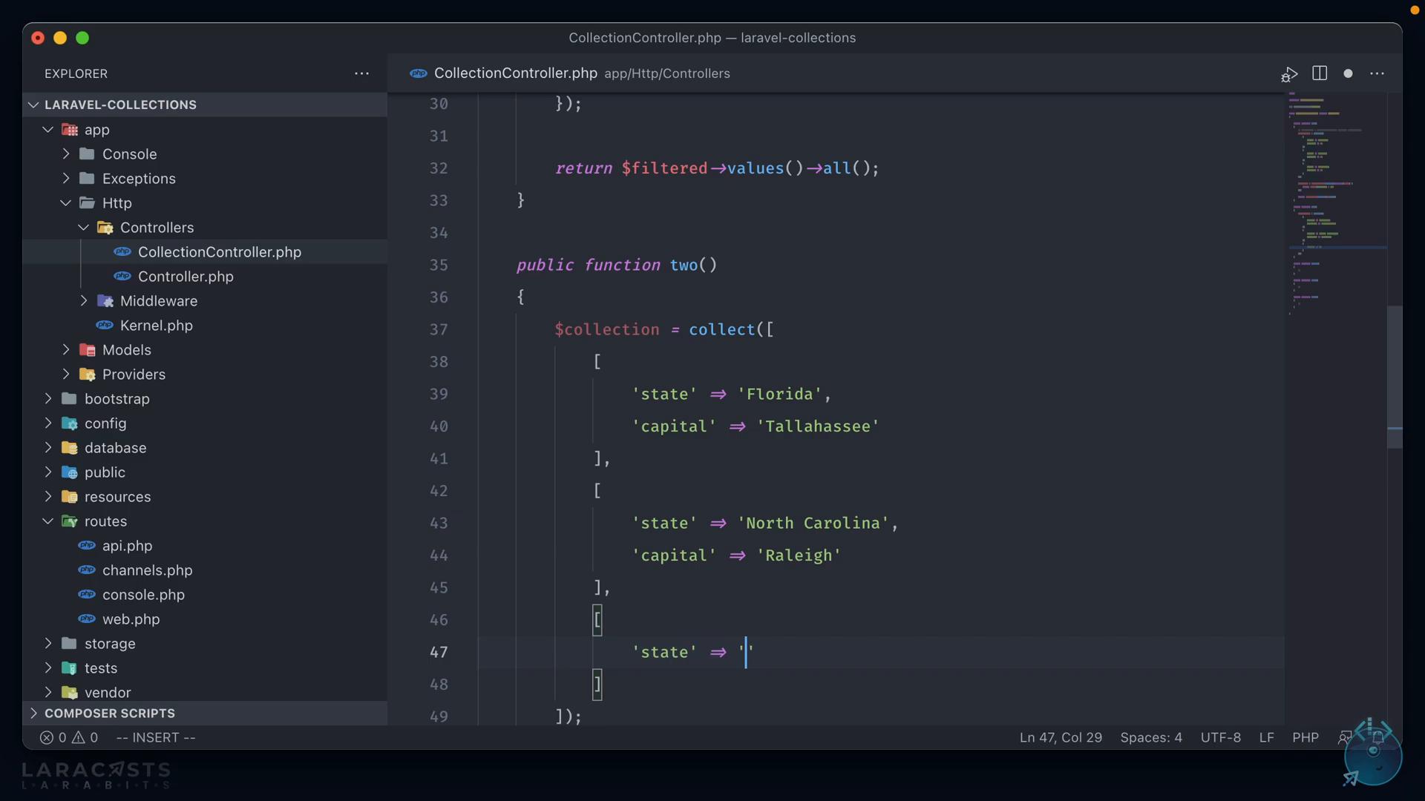
pyautogui.write("Nevada',")
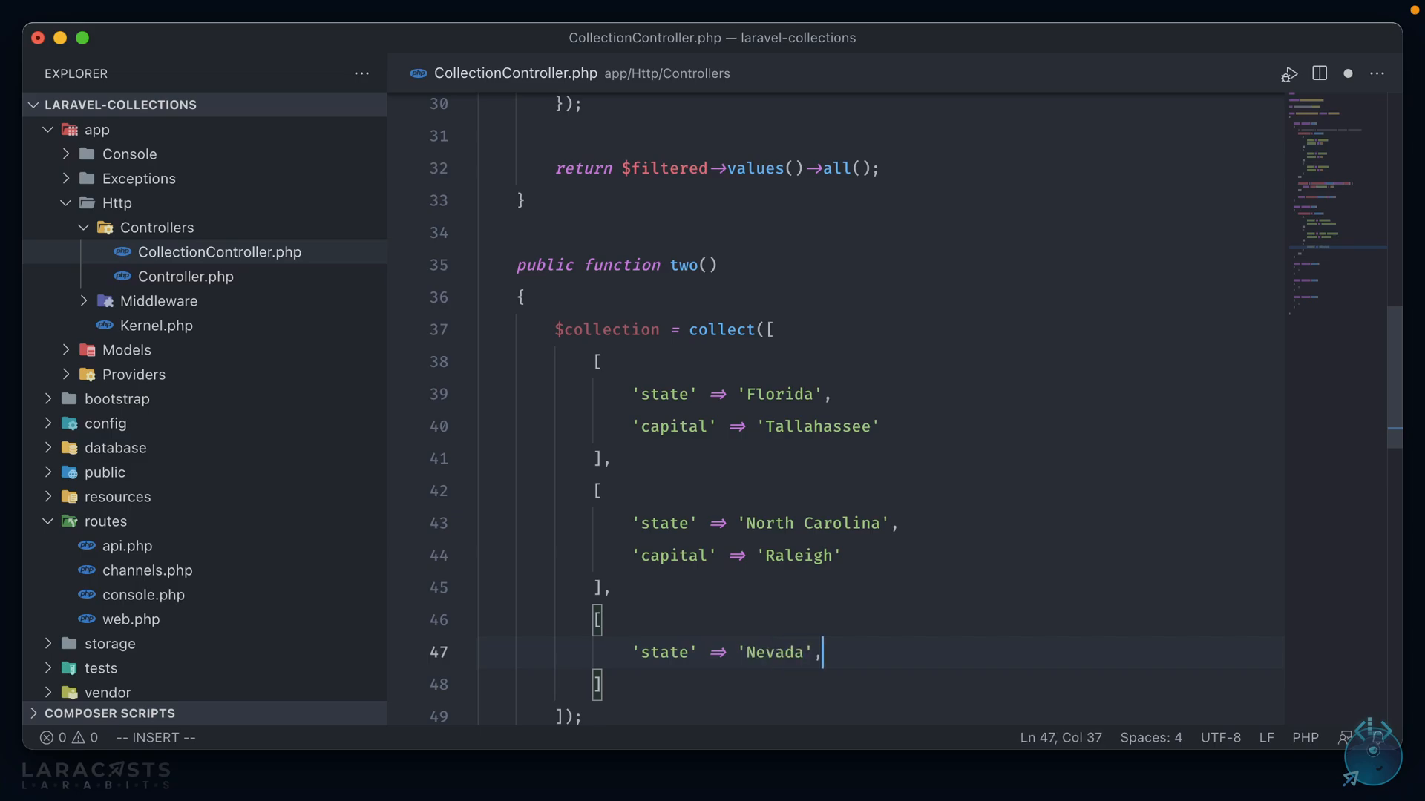
pyautogui.write("'capital'")
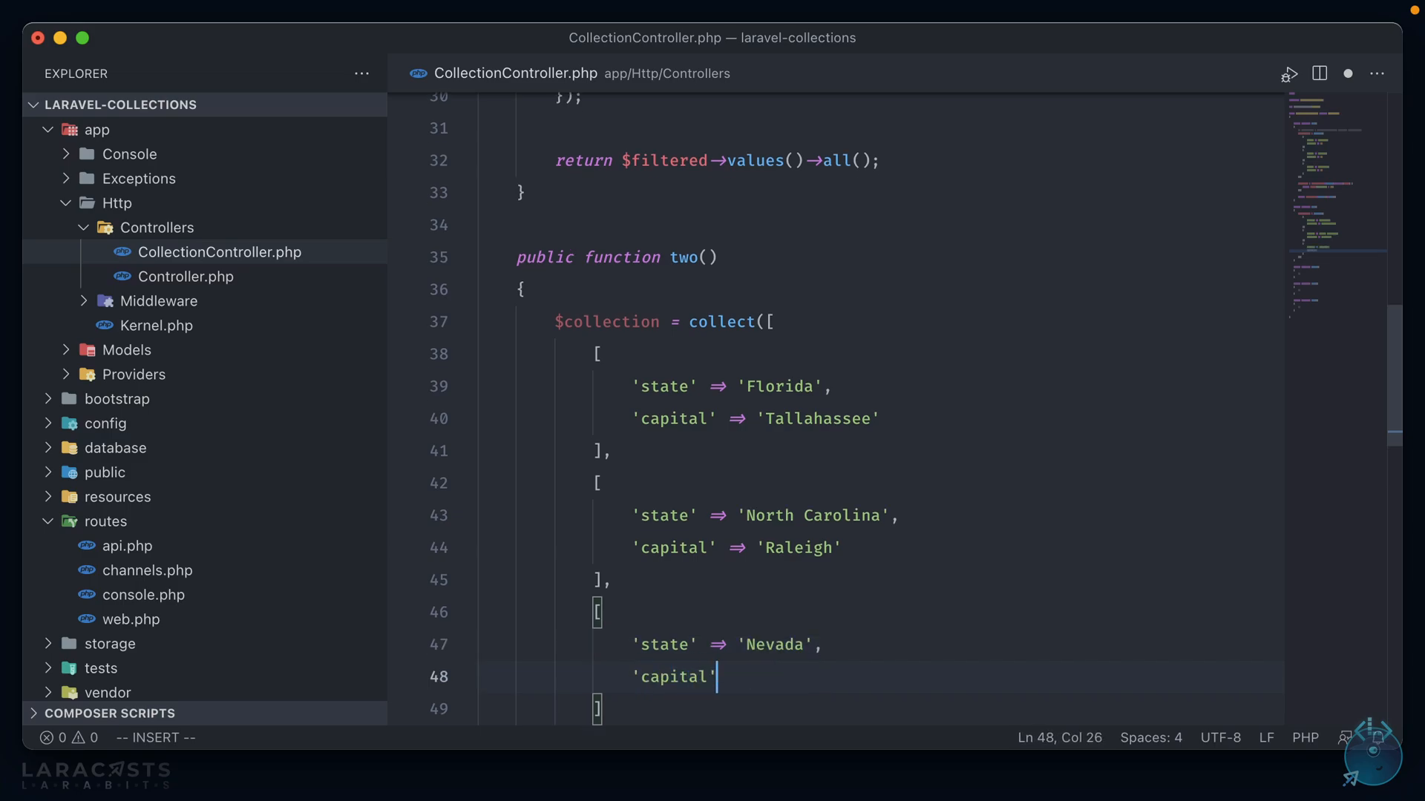
pyautogui.write("=> 'Car'")
pyautogui.write('$')
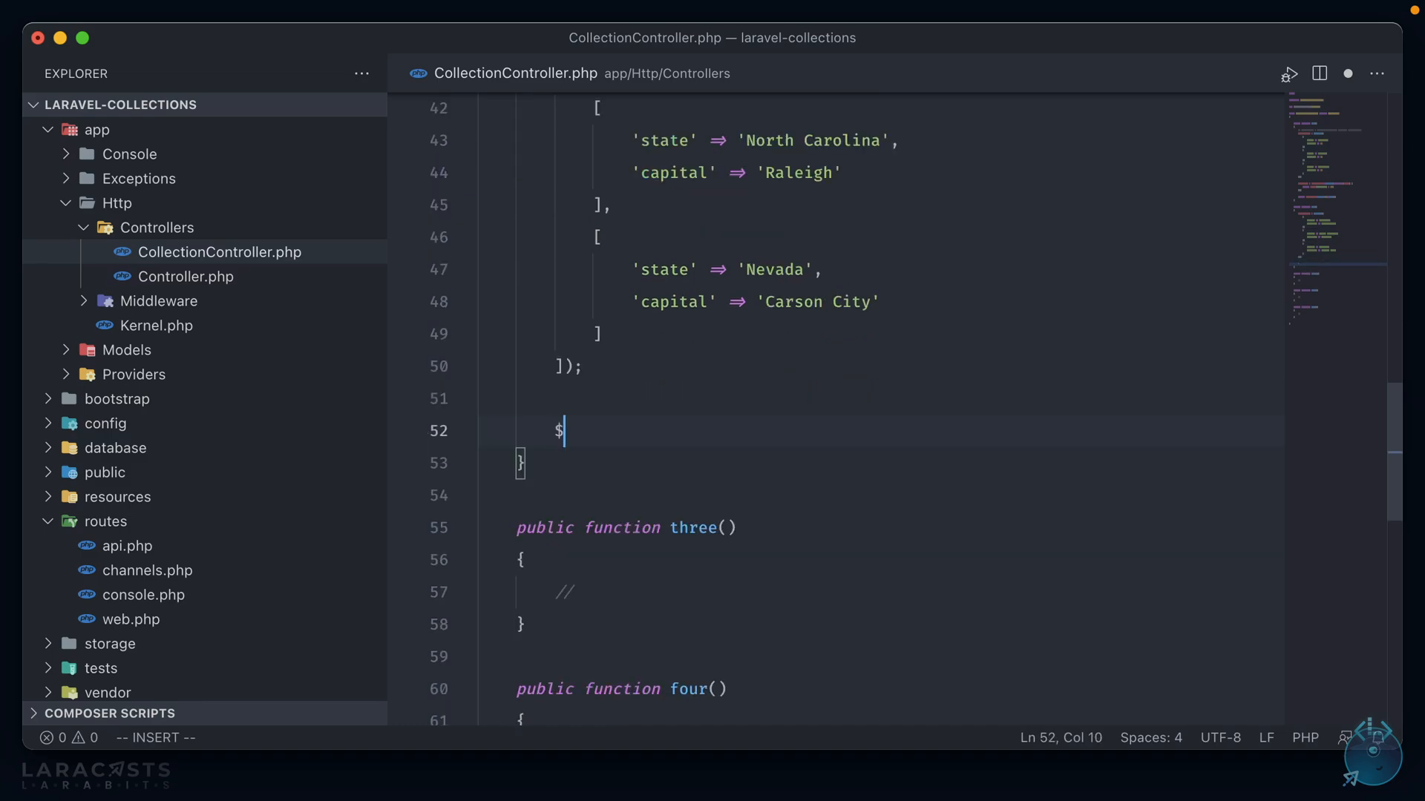
# Add $plucked = $collection->pluck('state'); below the collection in two()
pyautogui.write('plucked =')
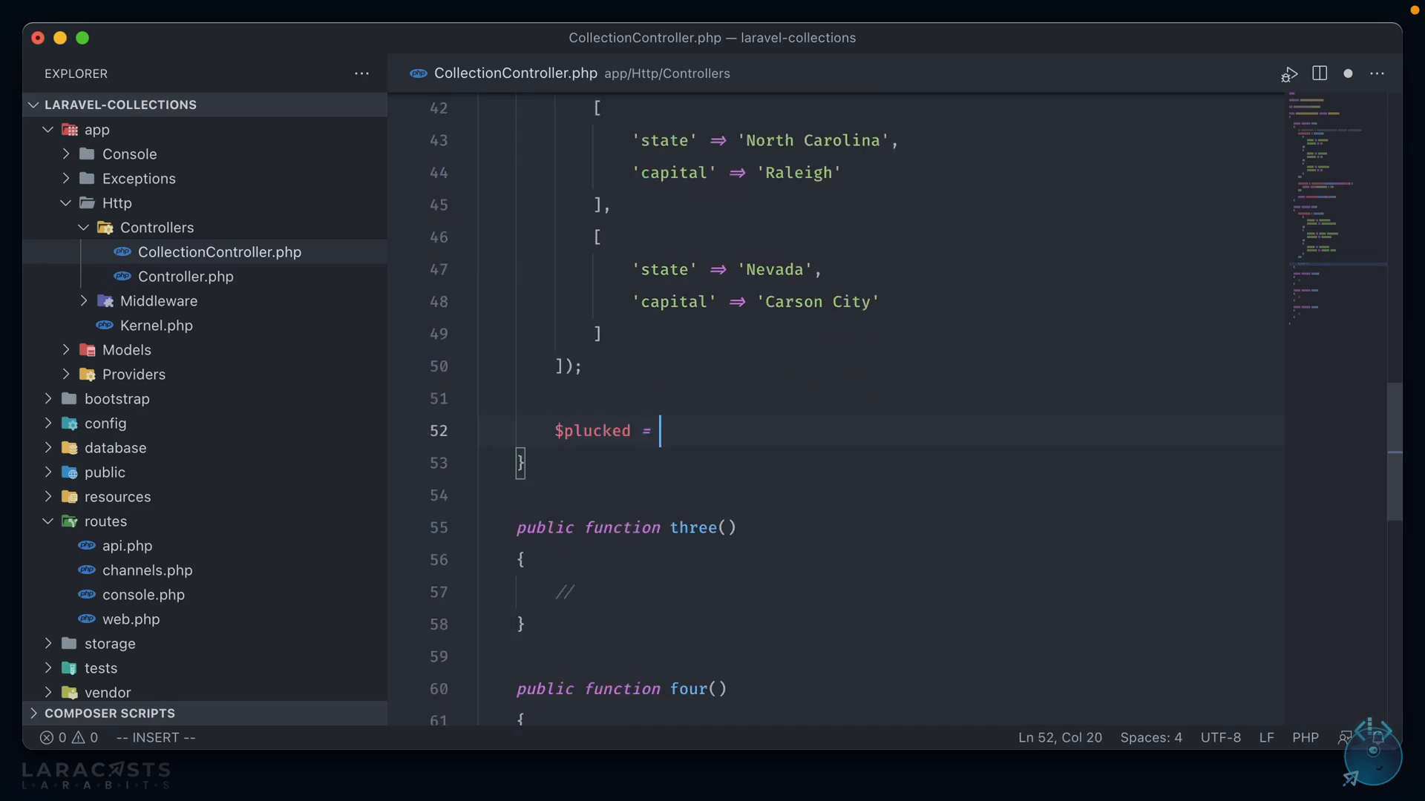
pyautogui.write('$collection-')
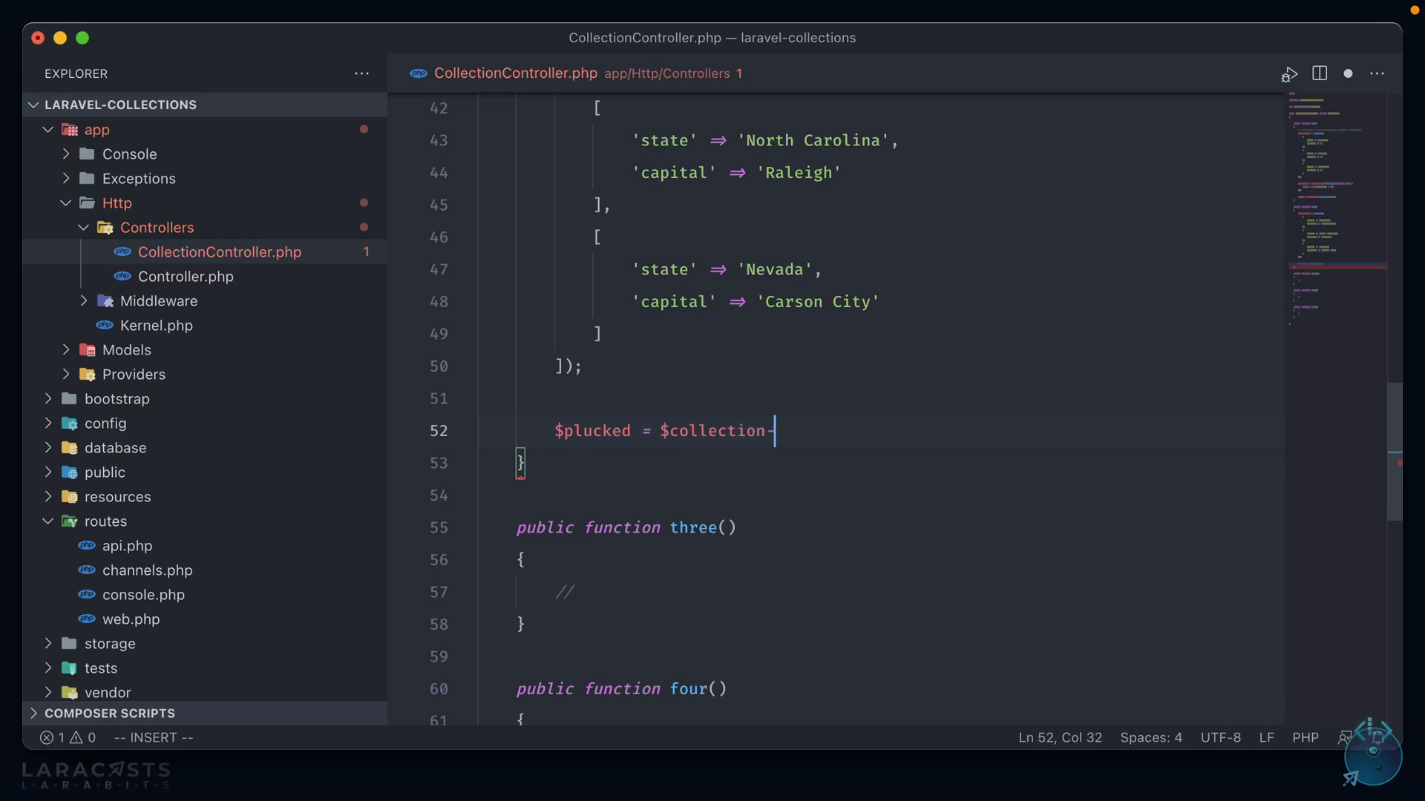
pyautogui.write("->pluck('')")
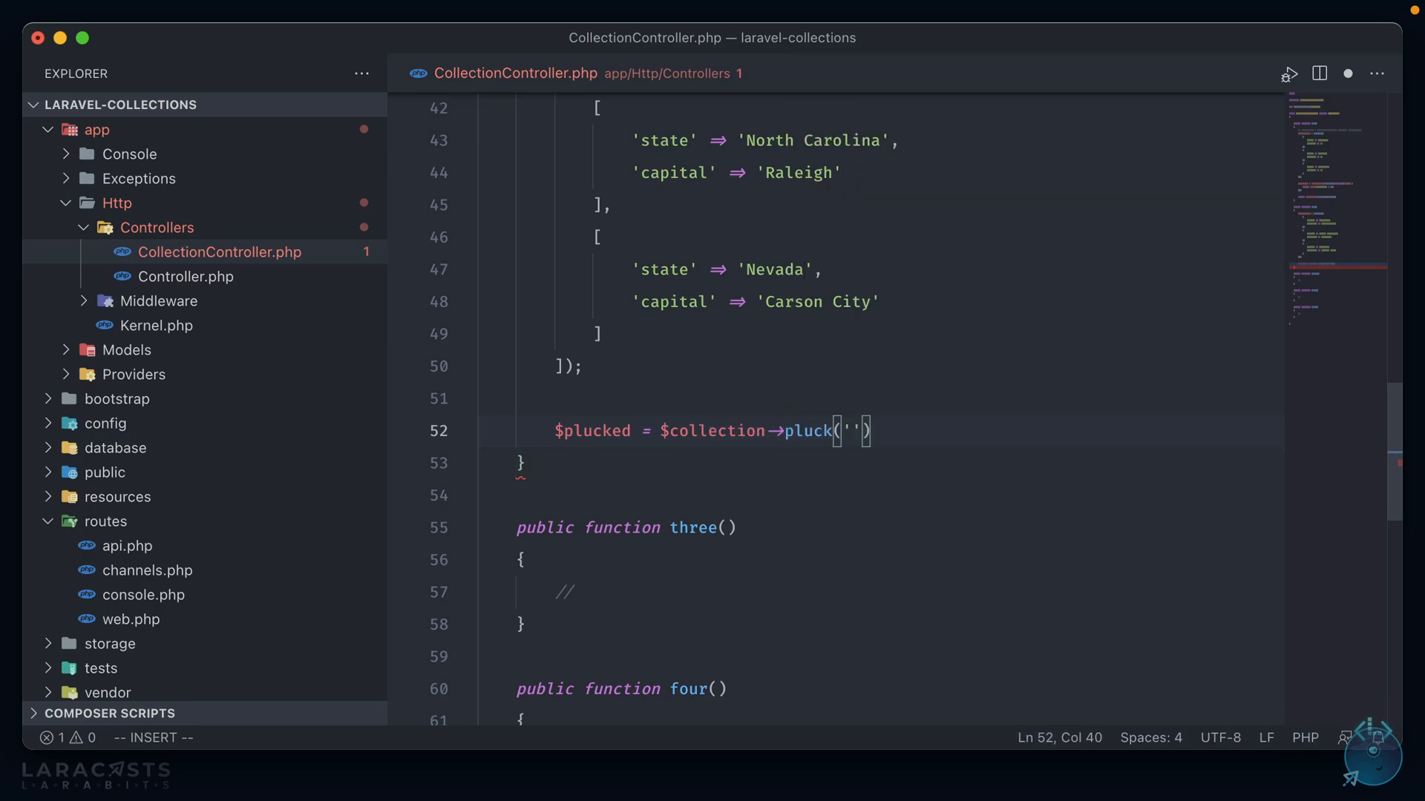
pyautogui.write('st')
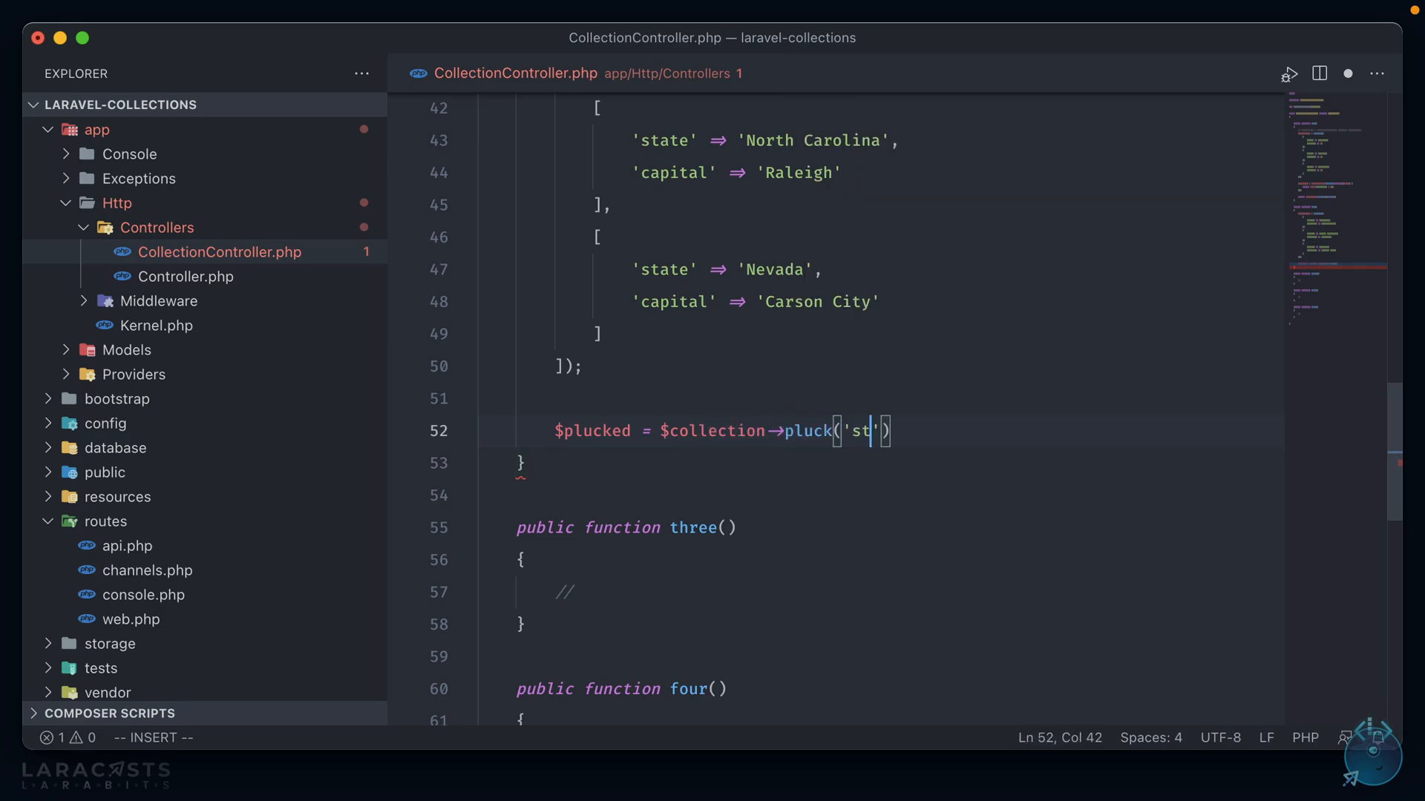
pyautogui.write('ate);')
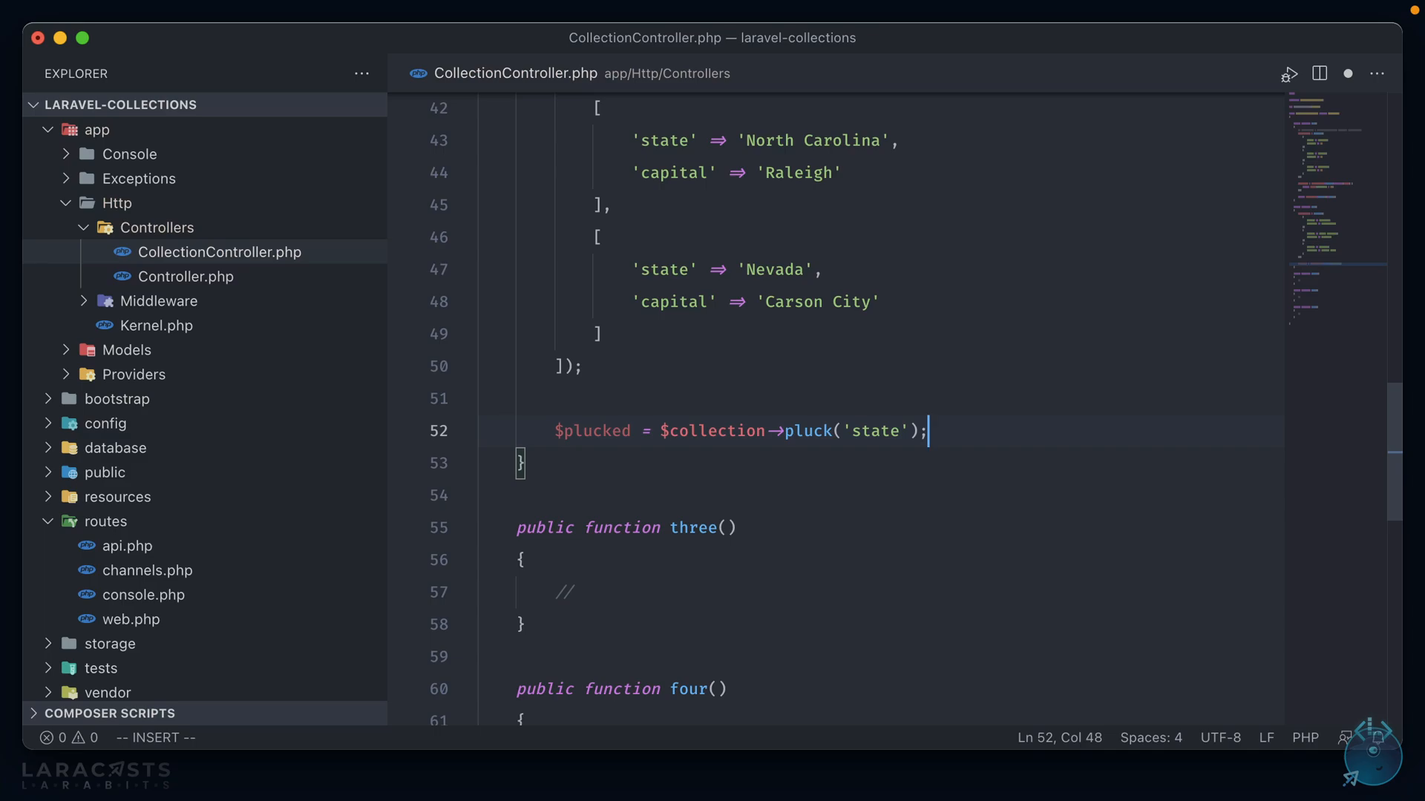
# Return $plucked->all() from method two
pyautogui.write('return')
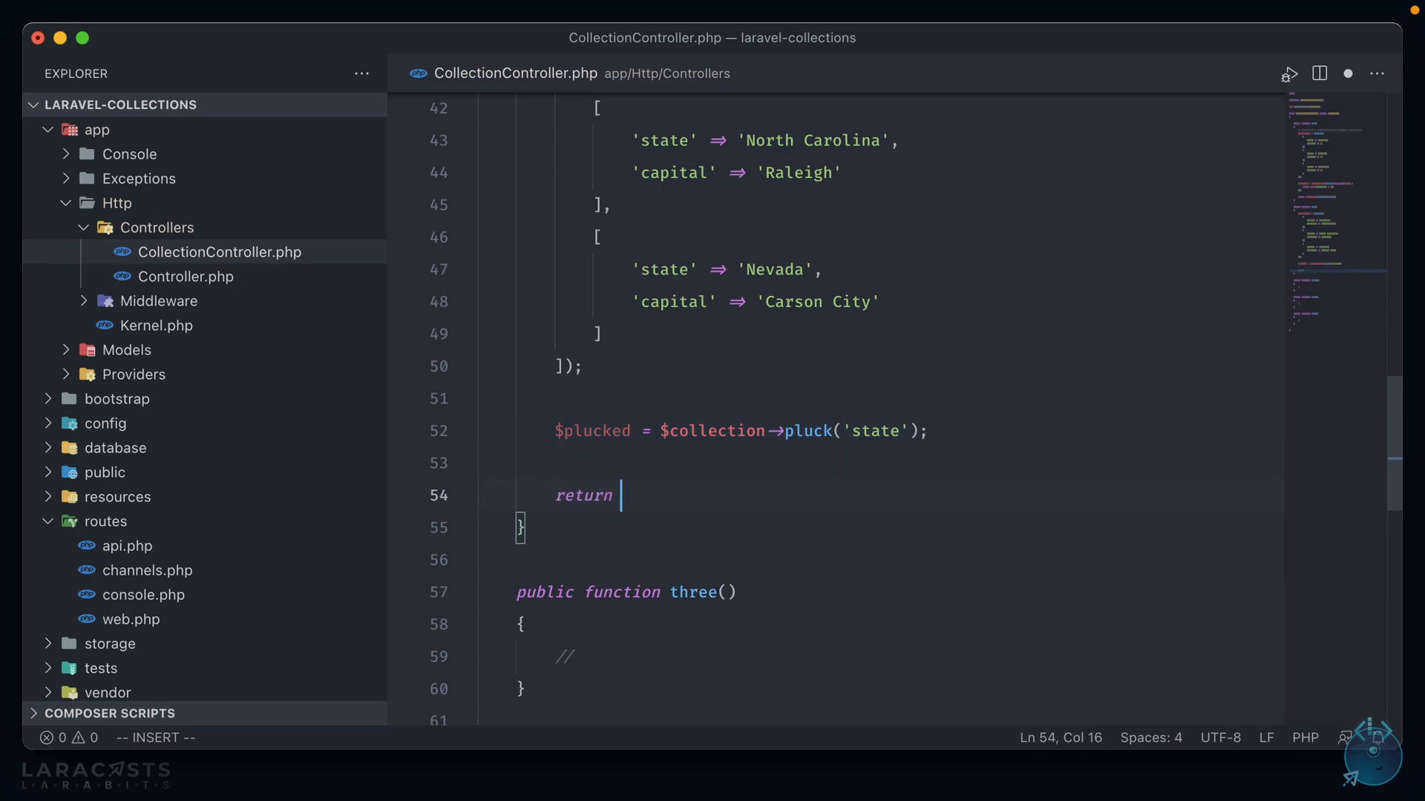
pyautogui.write('$')
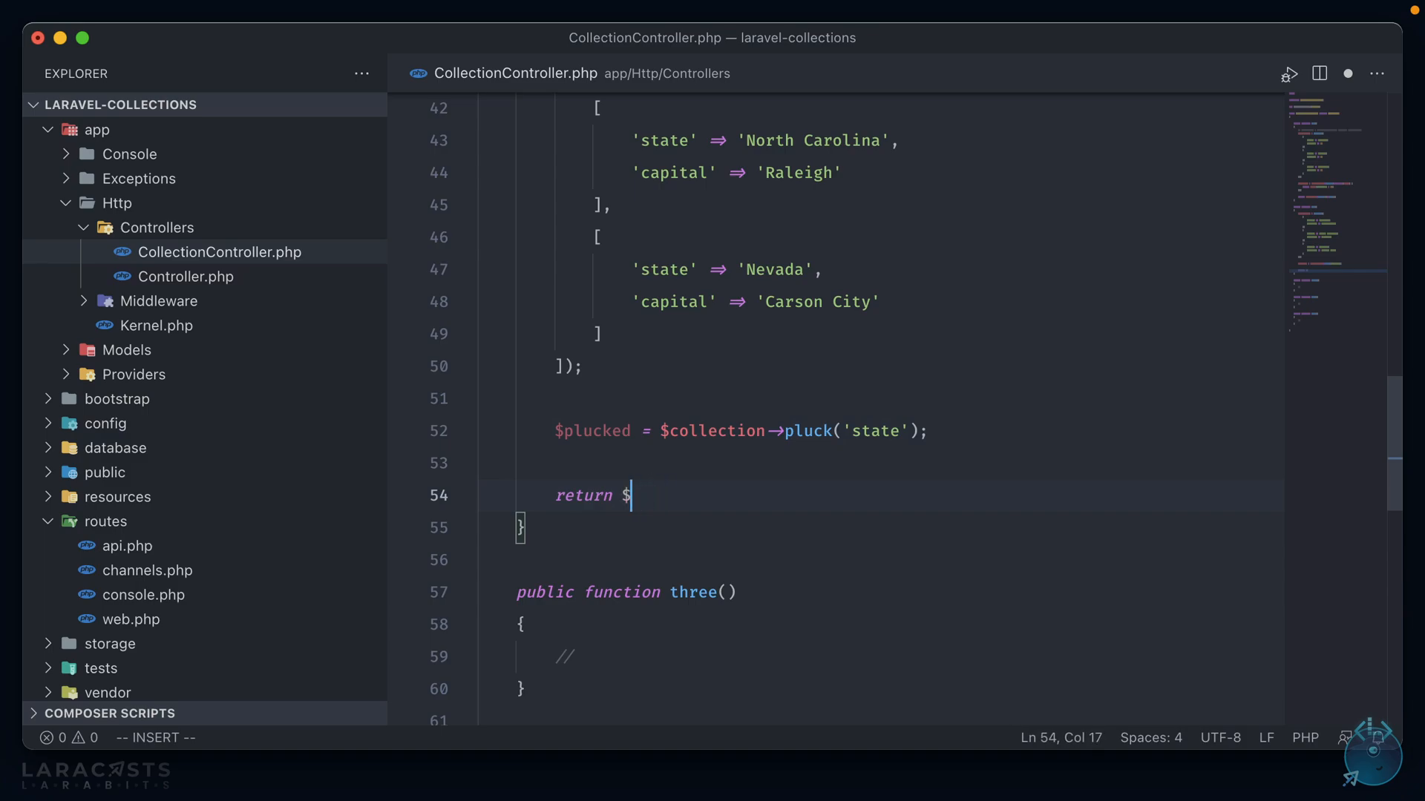
pyautogui.write('plucked->all();')
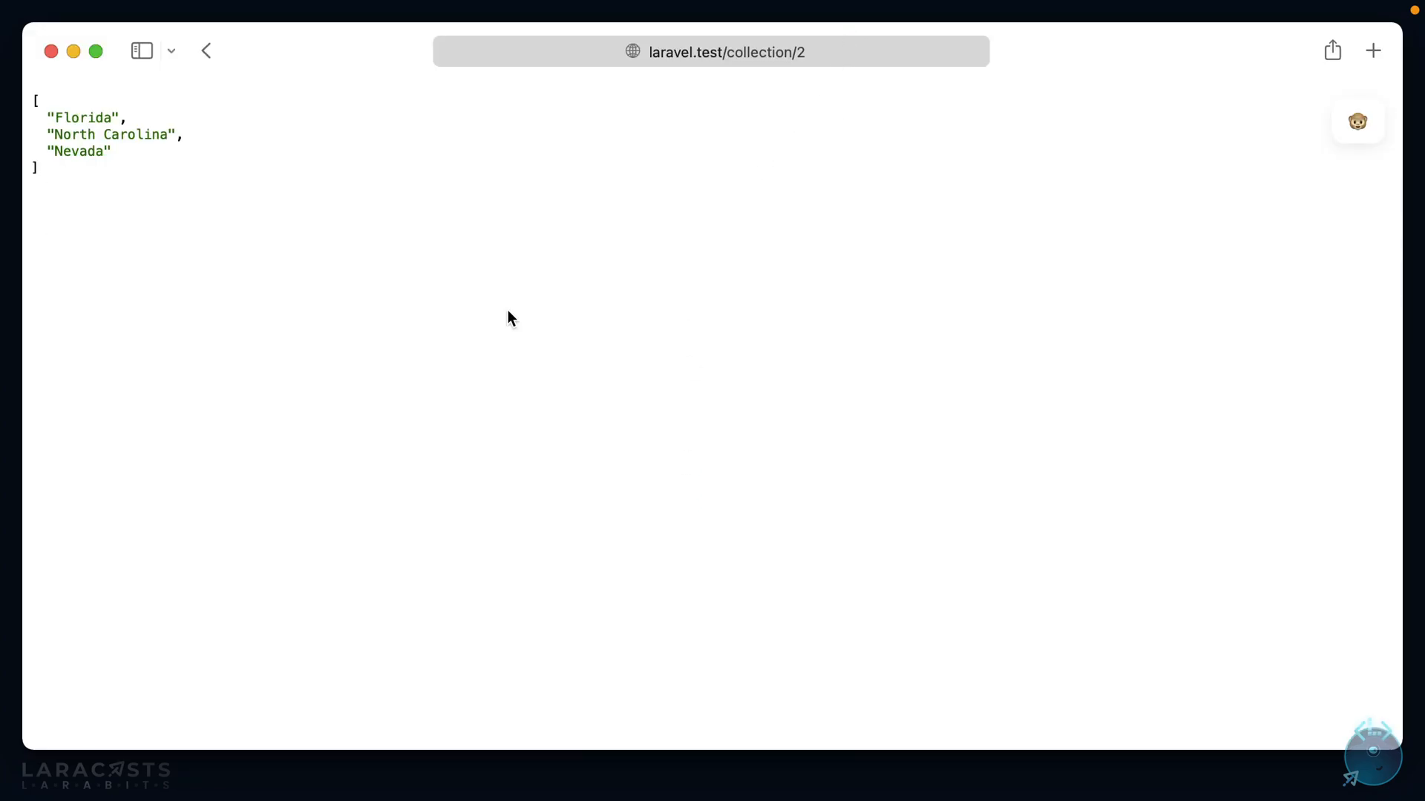
pyautogui.moveTo(280, 171)
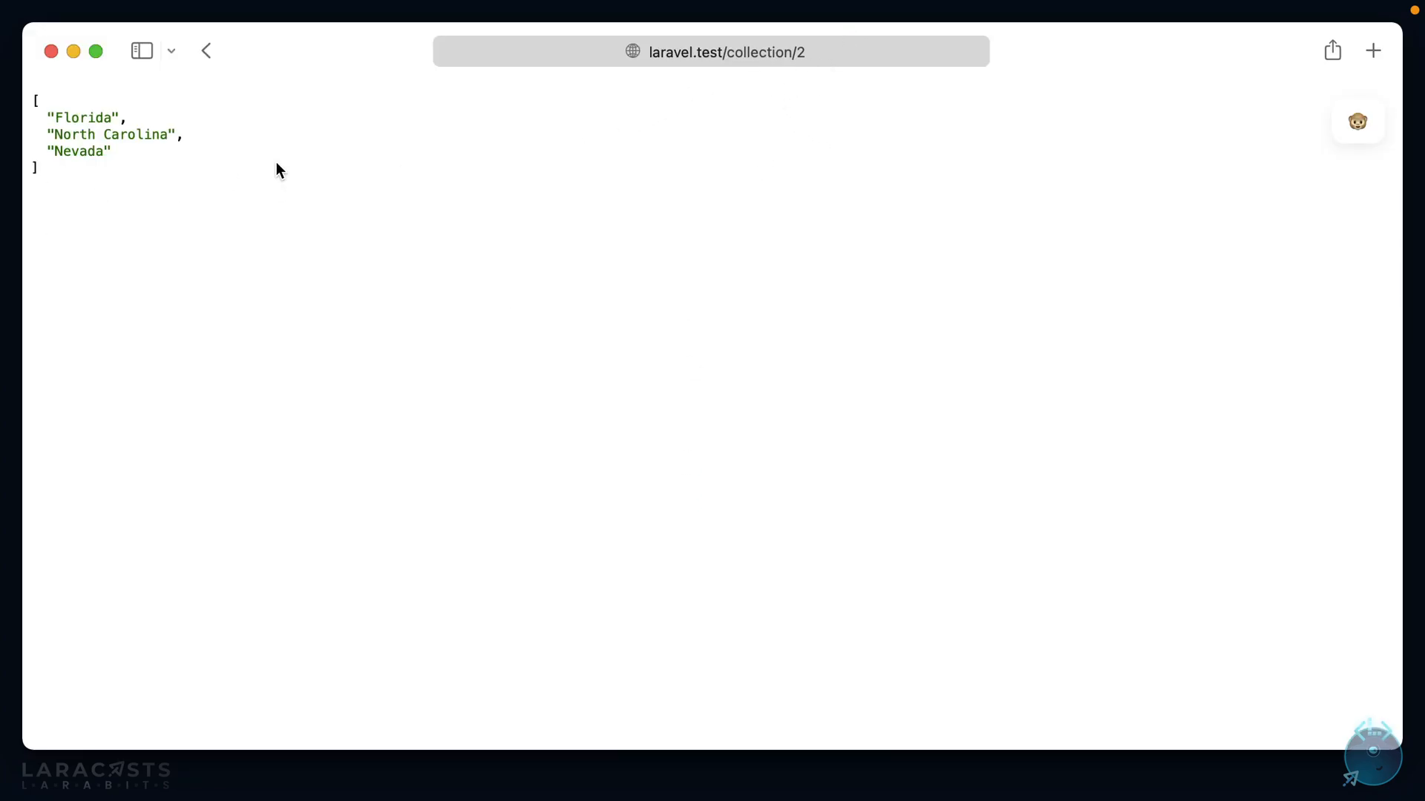
pyautogui.moveTo(102, 190)
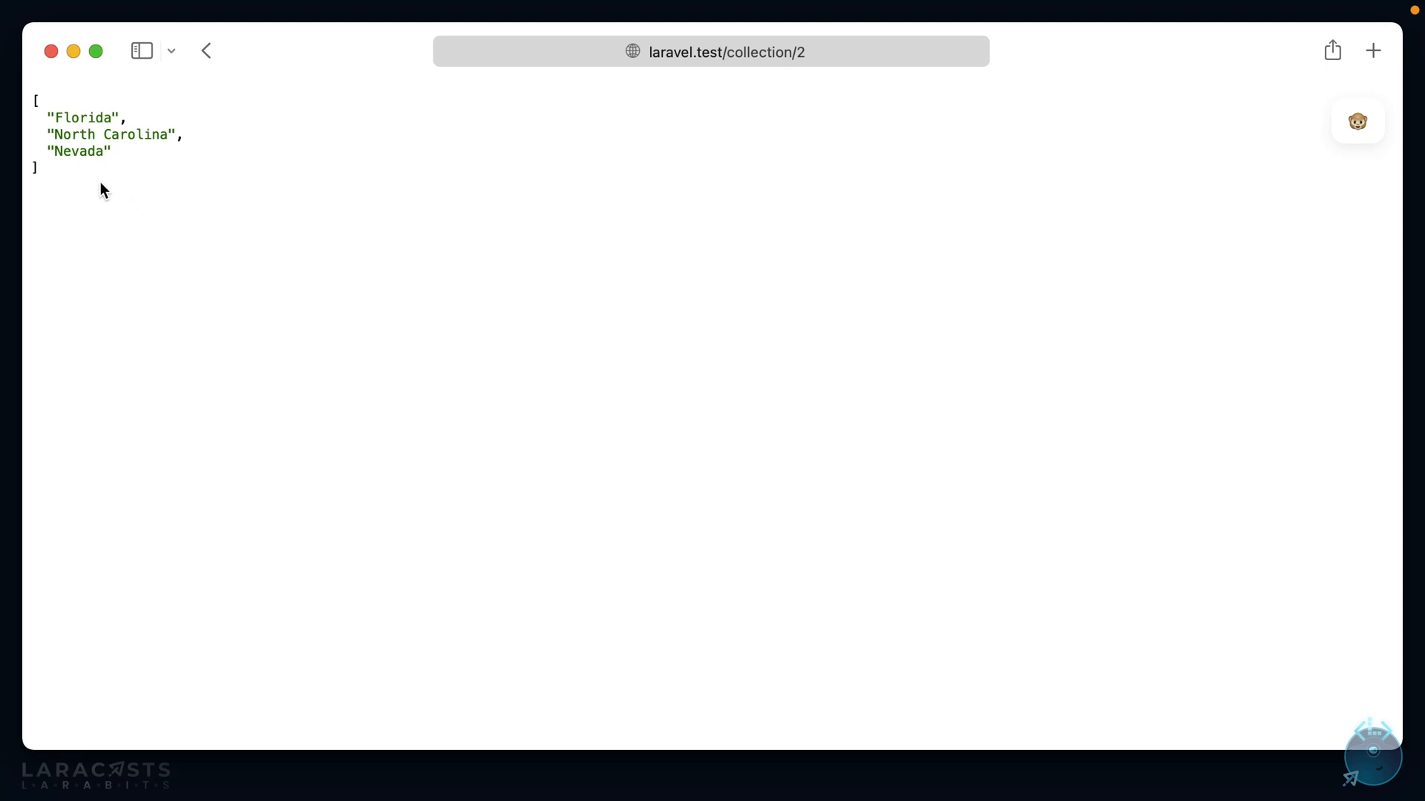
pyautogui.moveTo(96, 185)
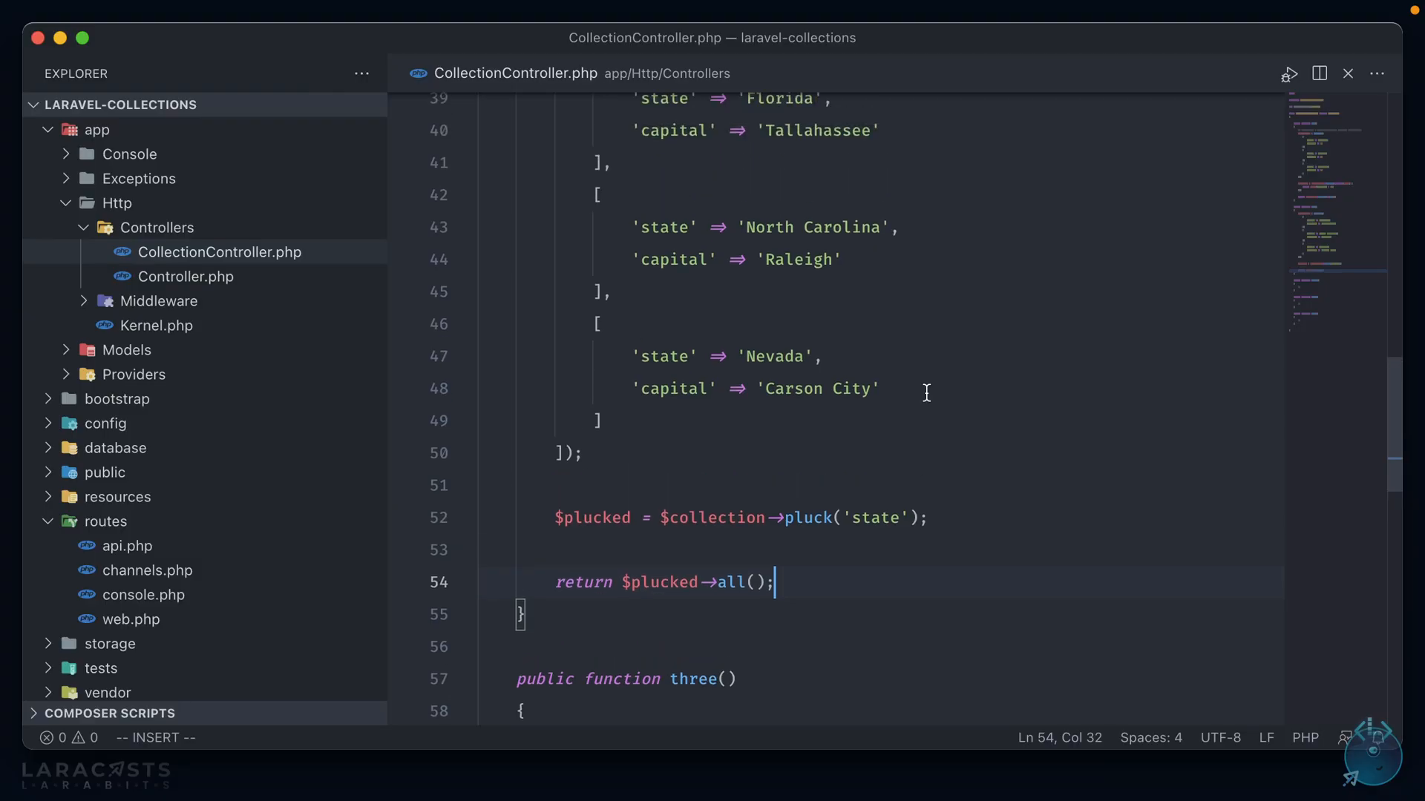
pyautogui.scroll(3)
pyautogui.write("'")
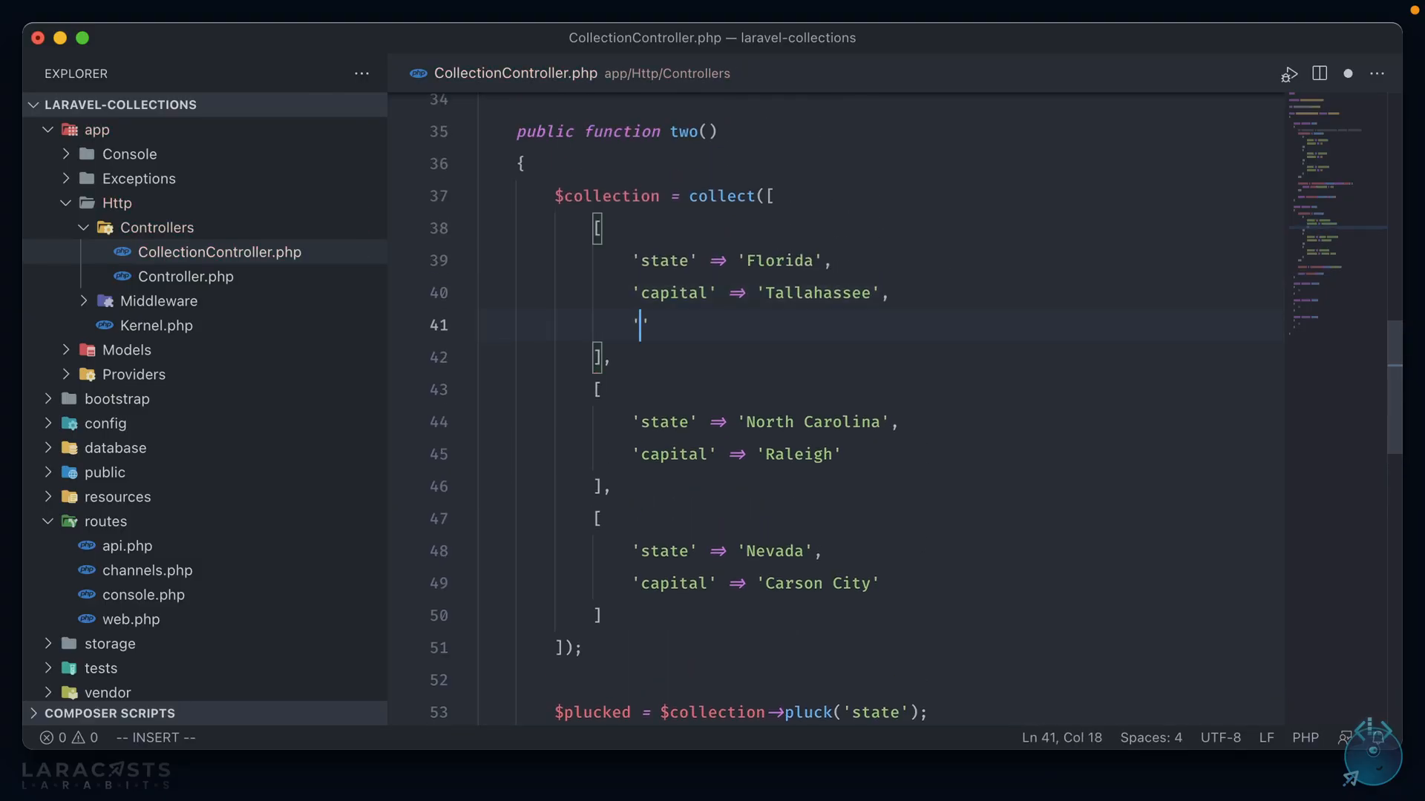
# Give Florida a topCities array with 'one' Orlando and 'two' Miami
pyautogui.write("topCities' =>")
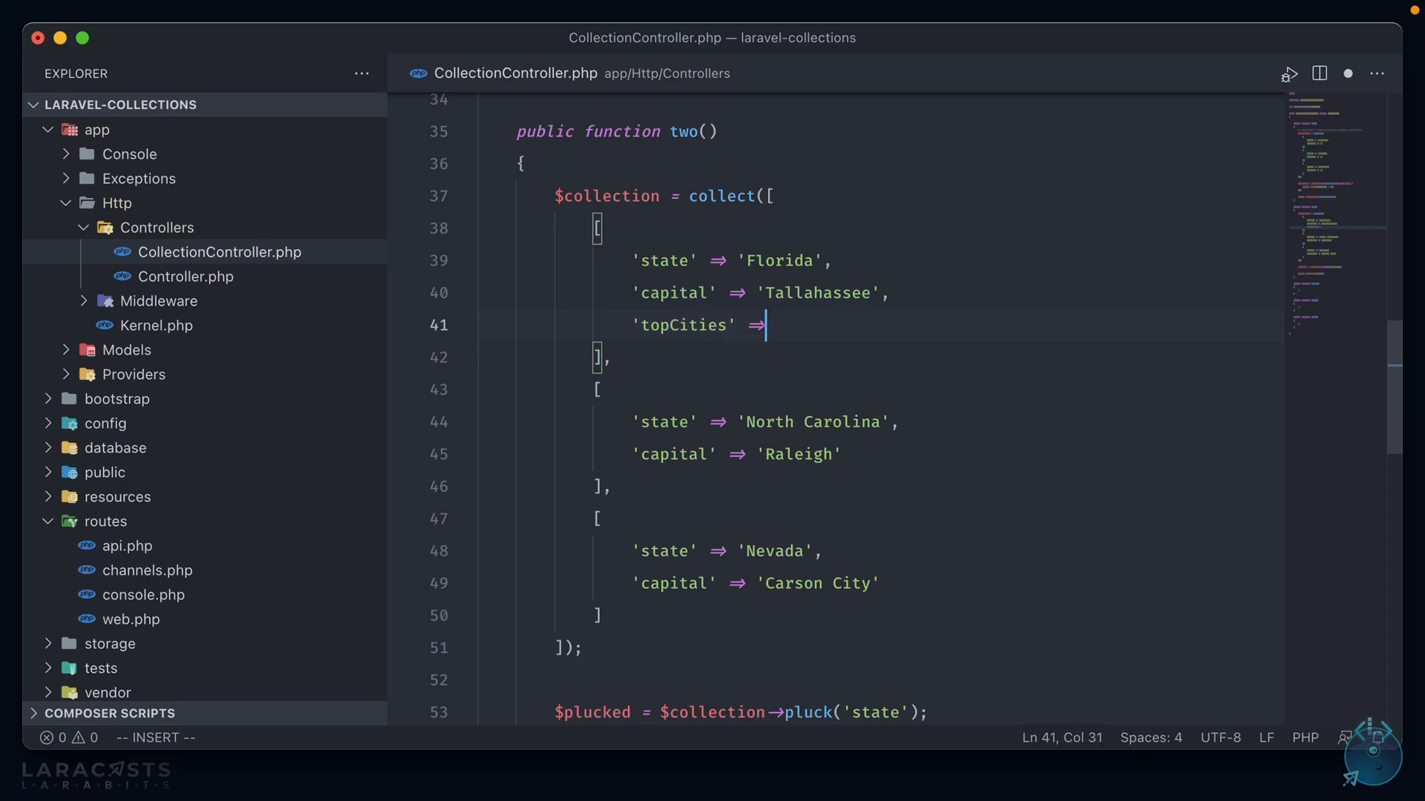
pyautogui.write('[')
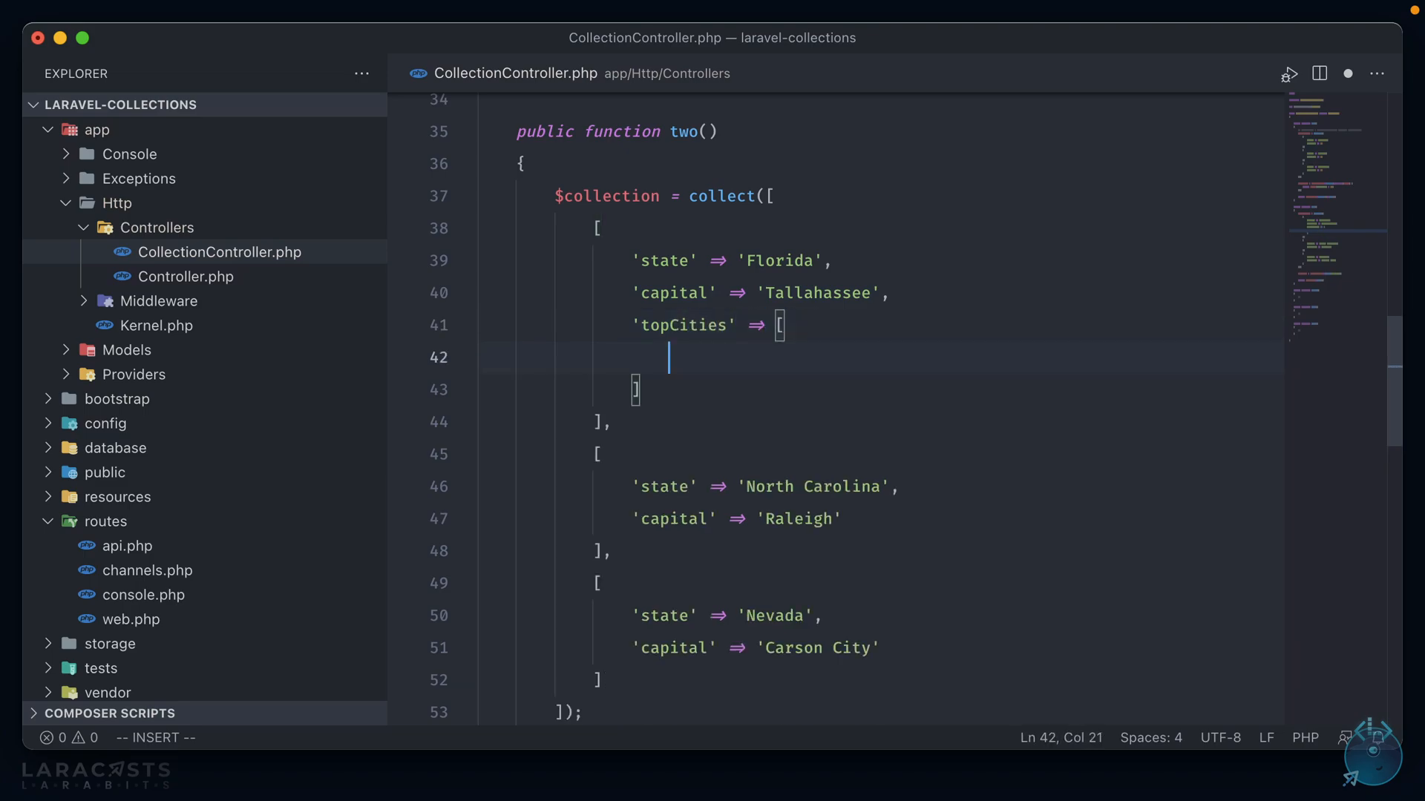
pyautogui.write("'one' =>")
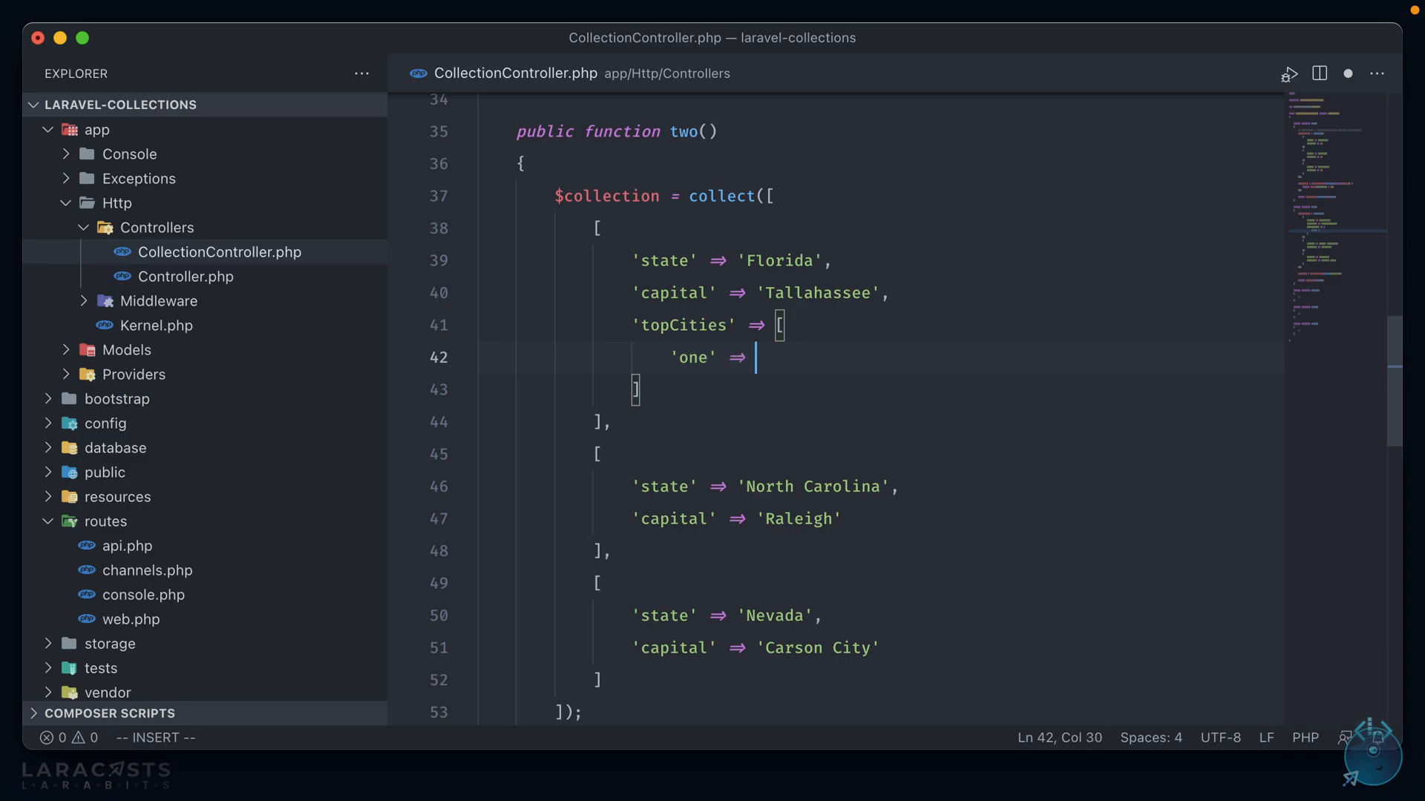
pyautogui.write("''")
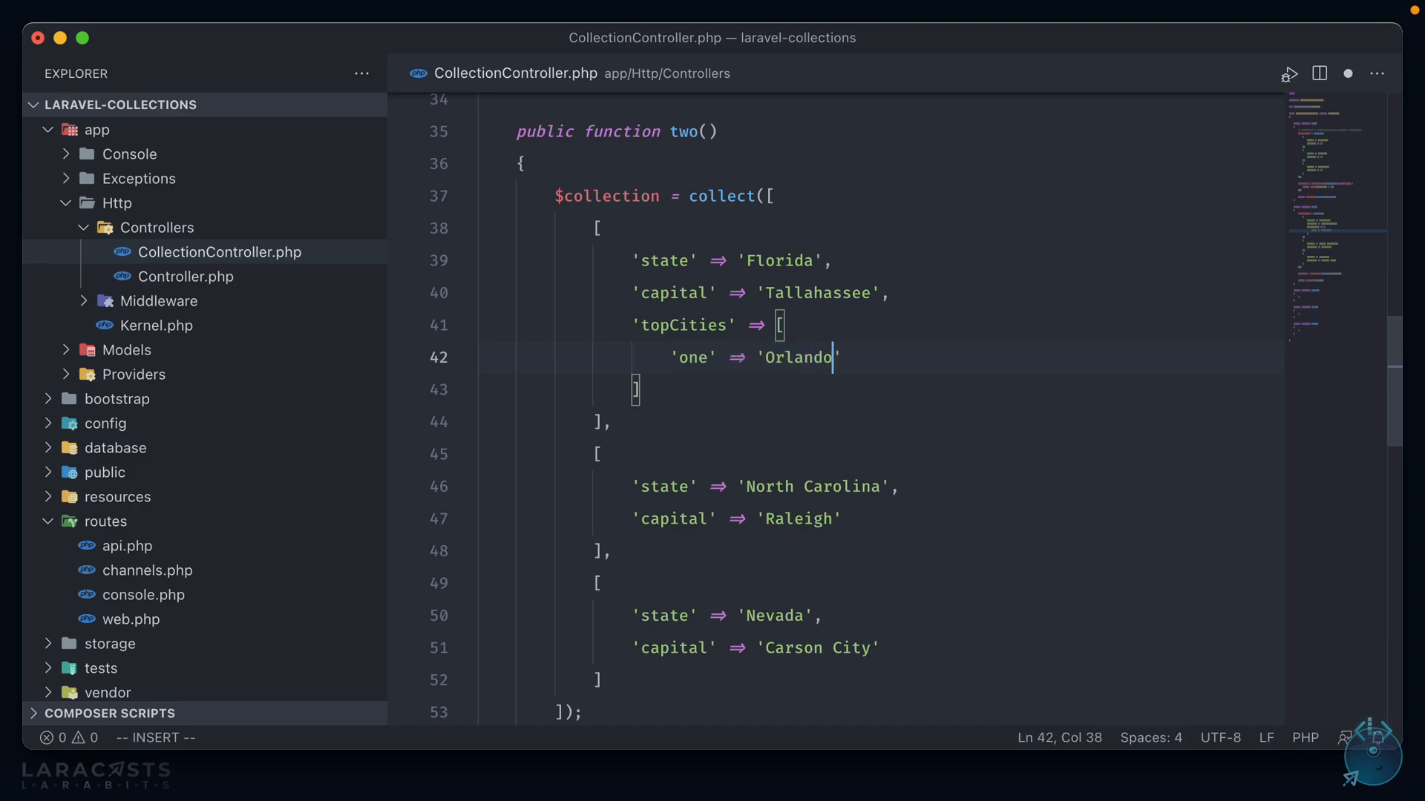
pyautogui.write(',')
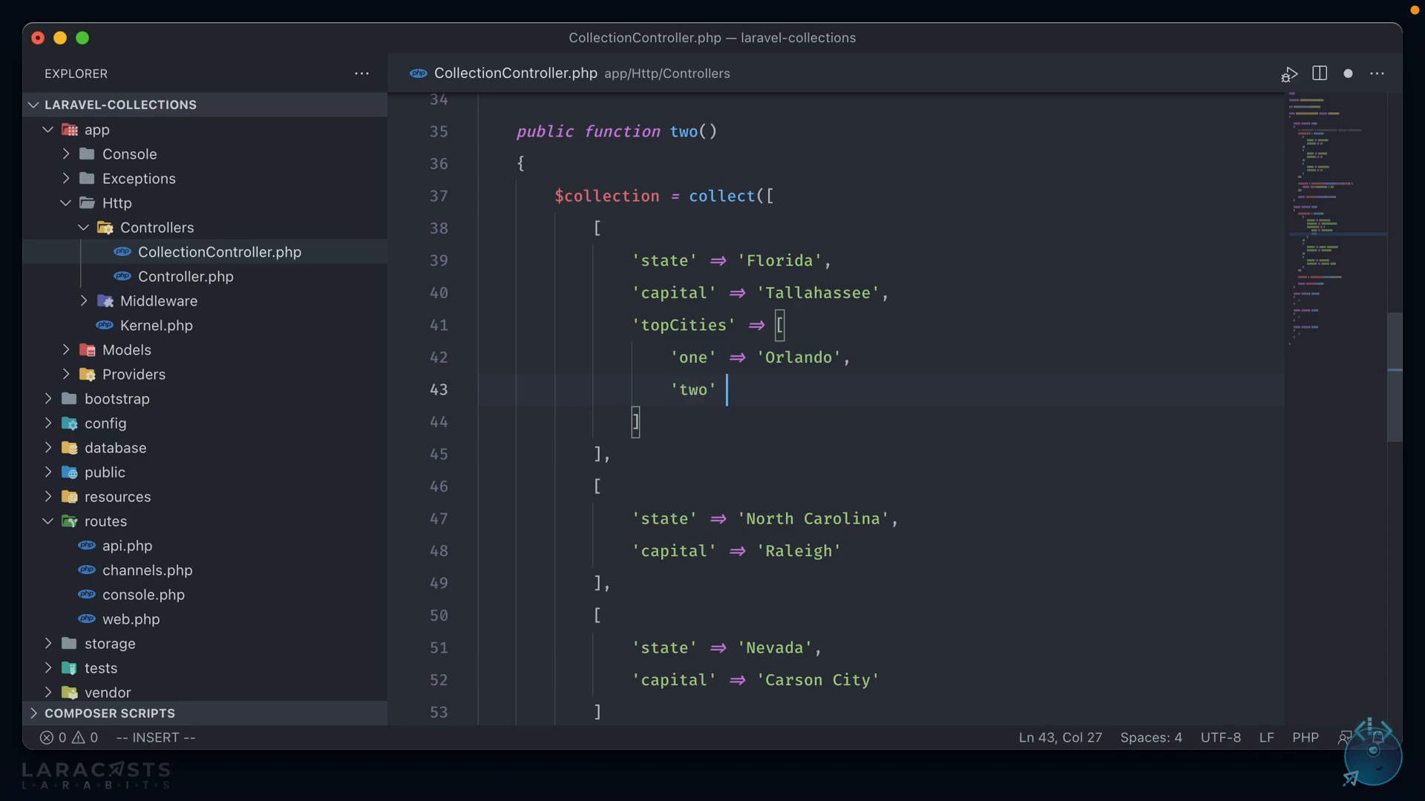
pyautogui.write("=> 'Miami'")
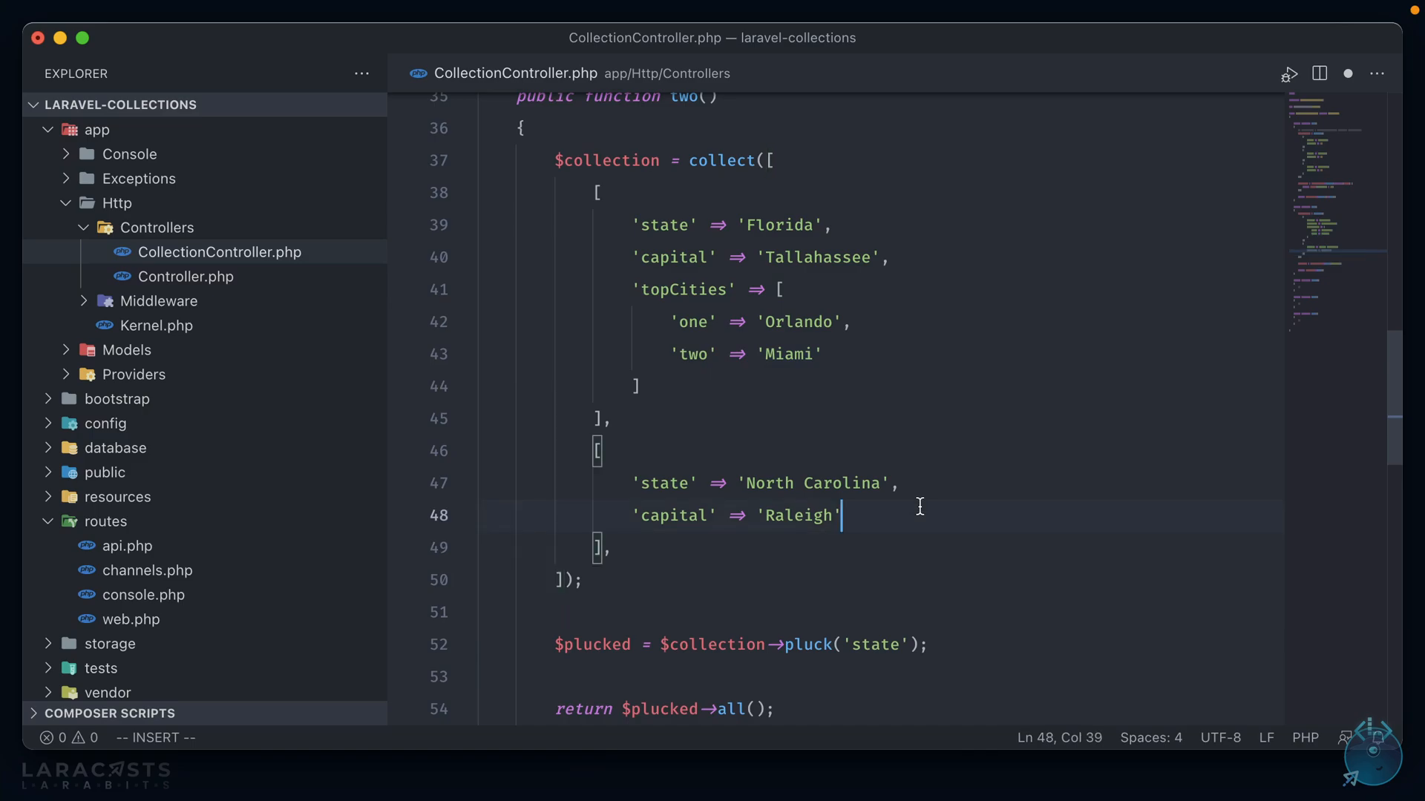
# Add North Carolina's topCities (Charlotte, Asheville), drop Nevada and empty pluck's argument
pyautogui.write(',')
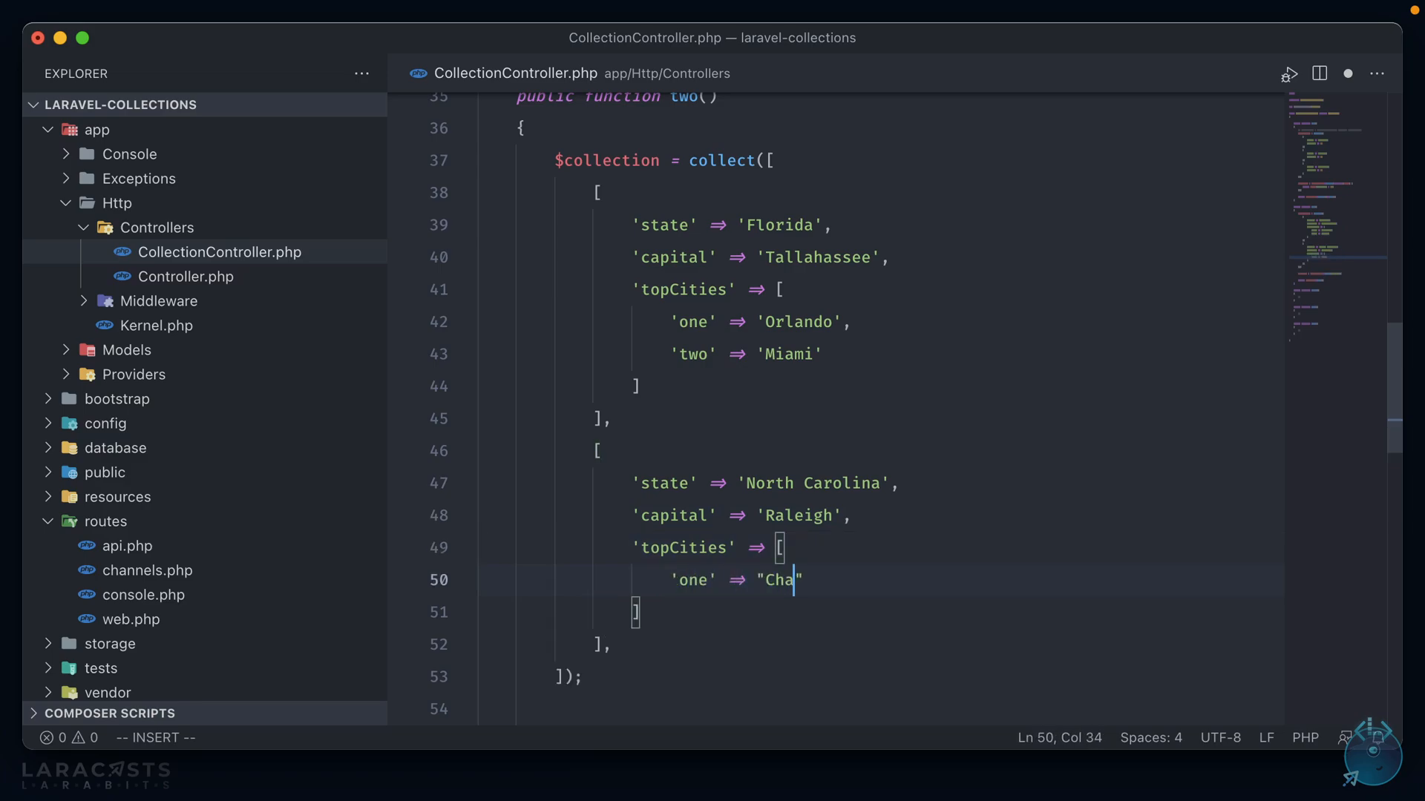
pyautogui.write("rlotte',")
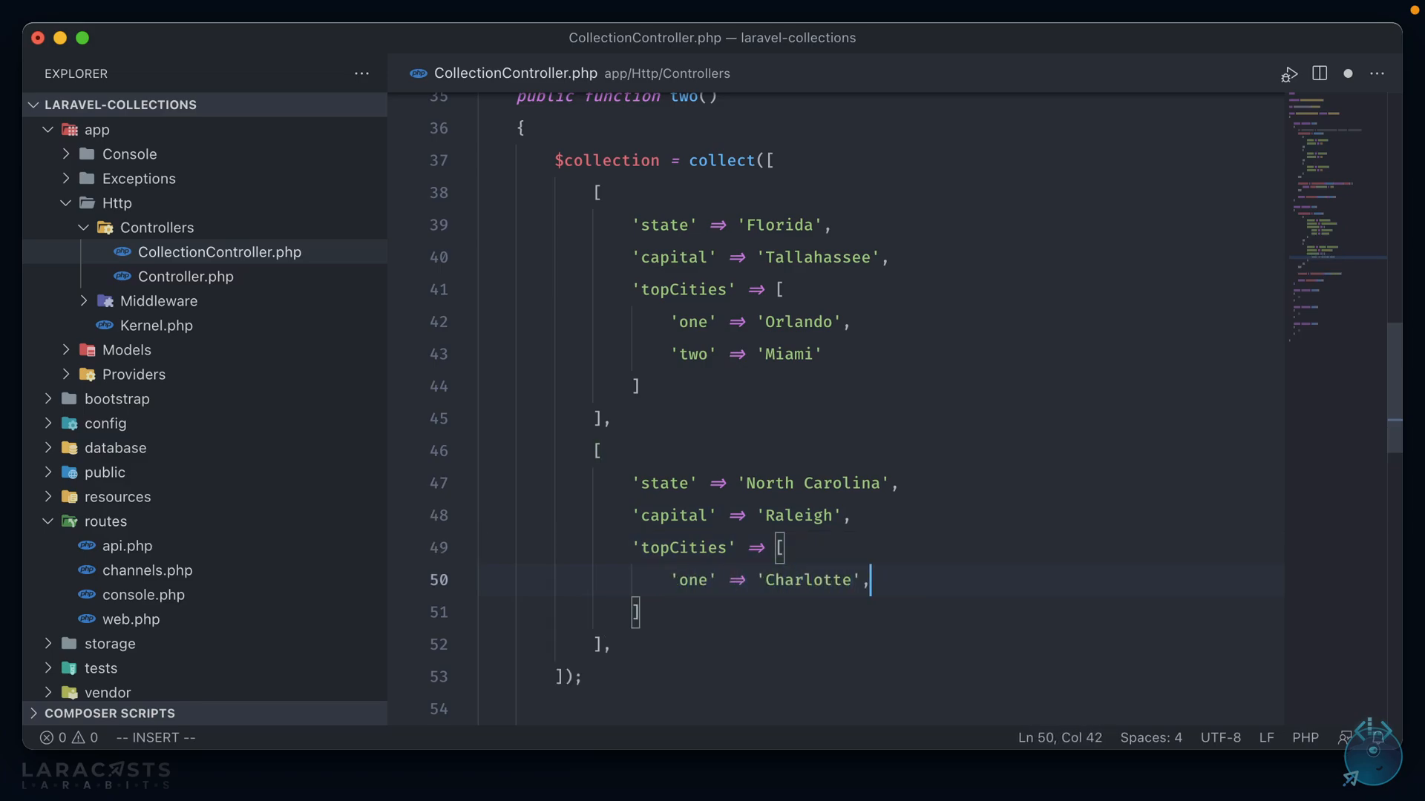
pyautogui.write("'two' => 'Ash")
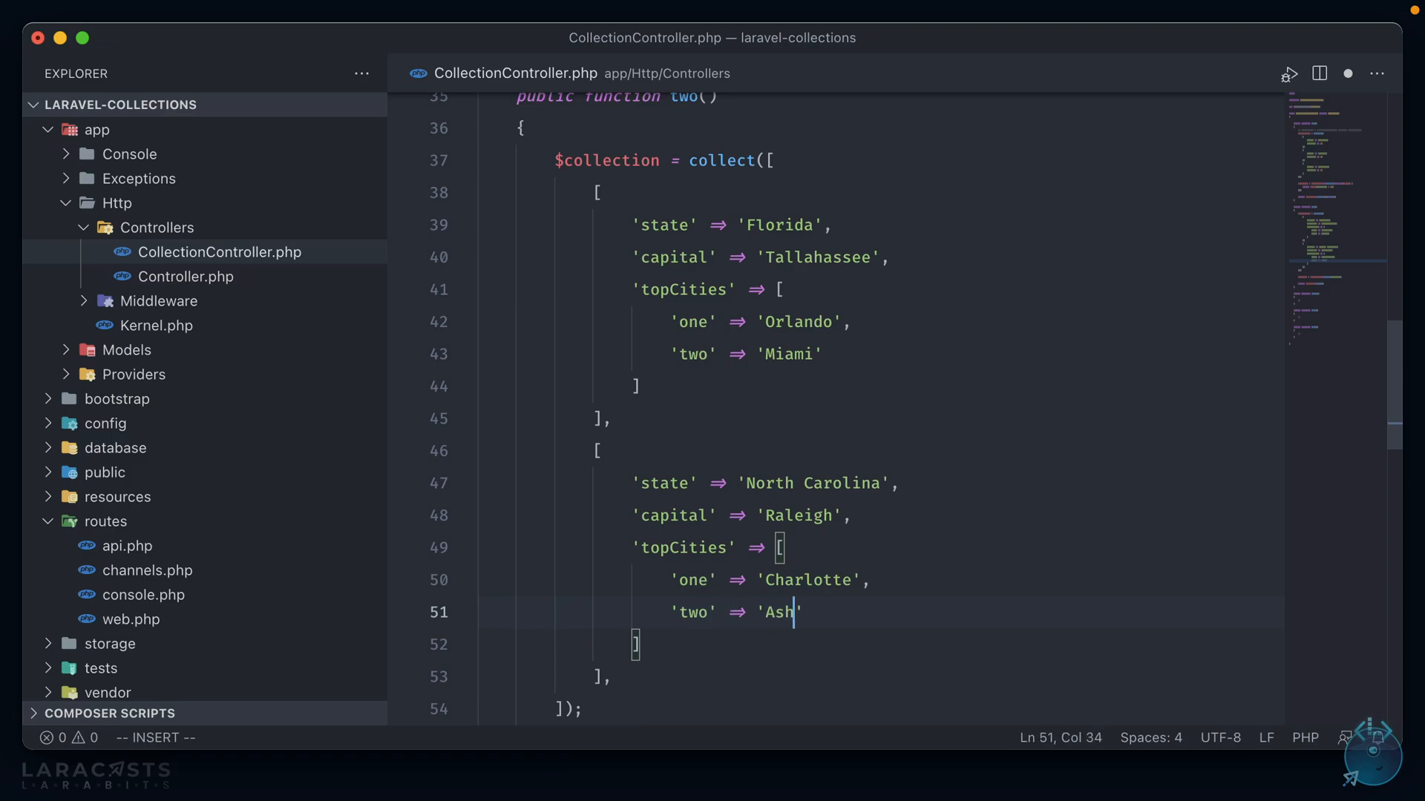
pyautogui.write('eville')
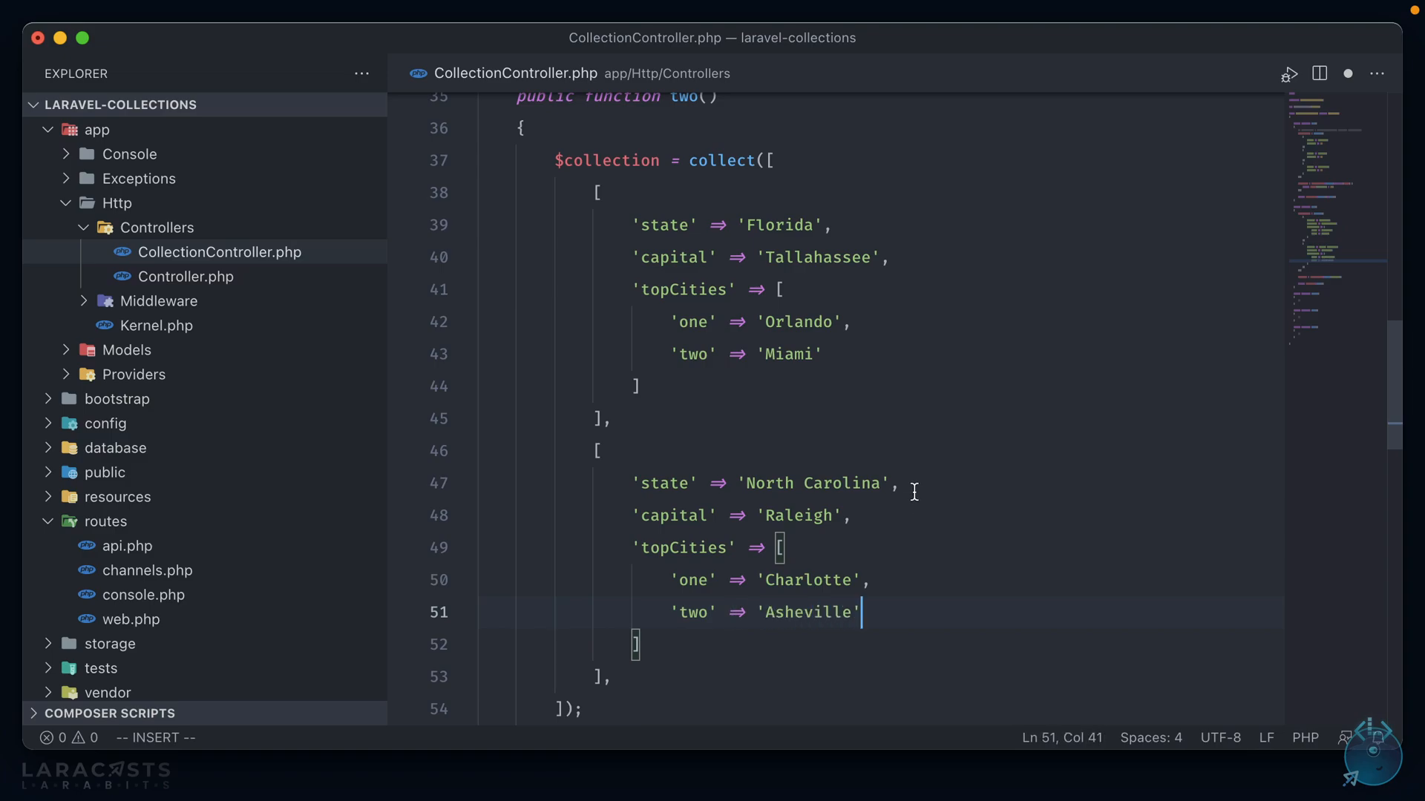
pyautogui.scroll(-3)
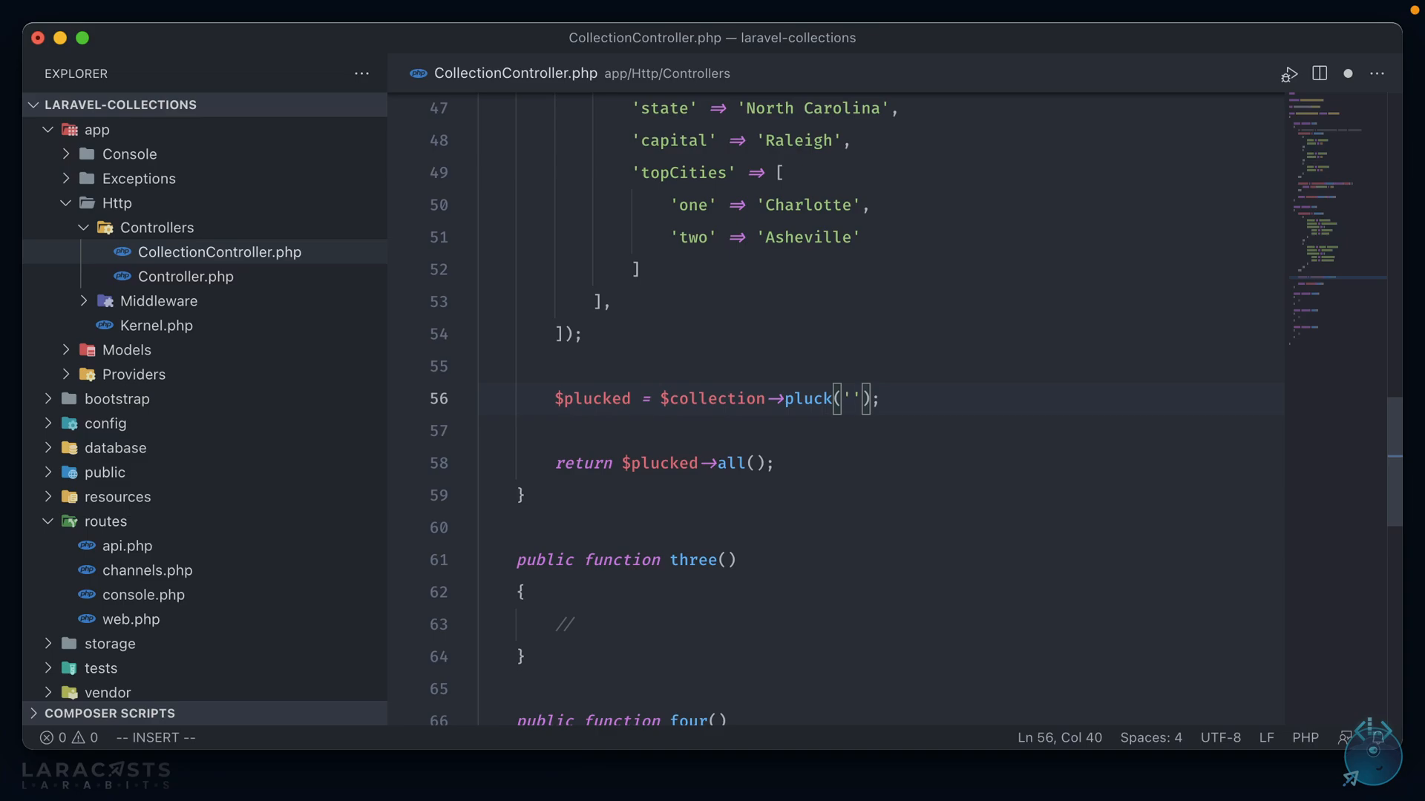
# Pluck 'topCities.one' in two() and look over the state data above
pyautogui.write('topCities.on')
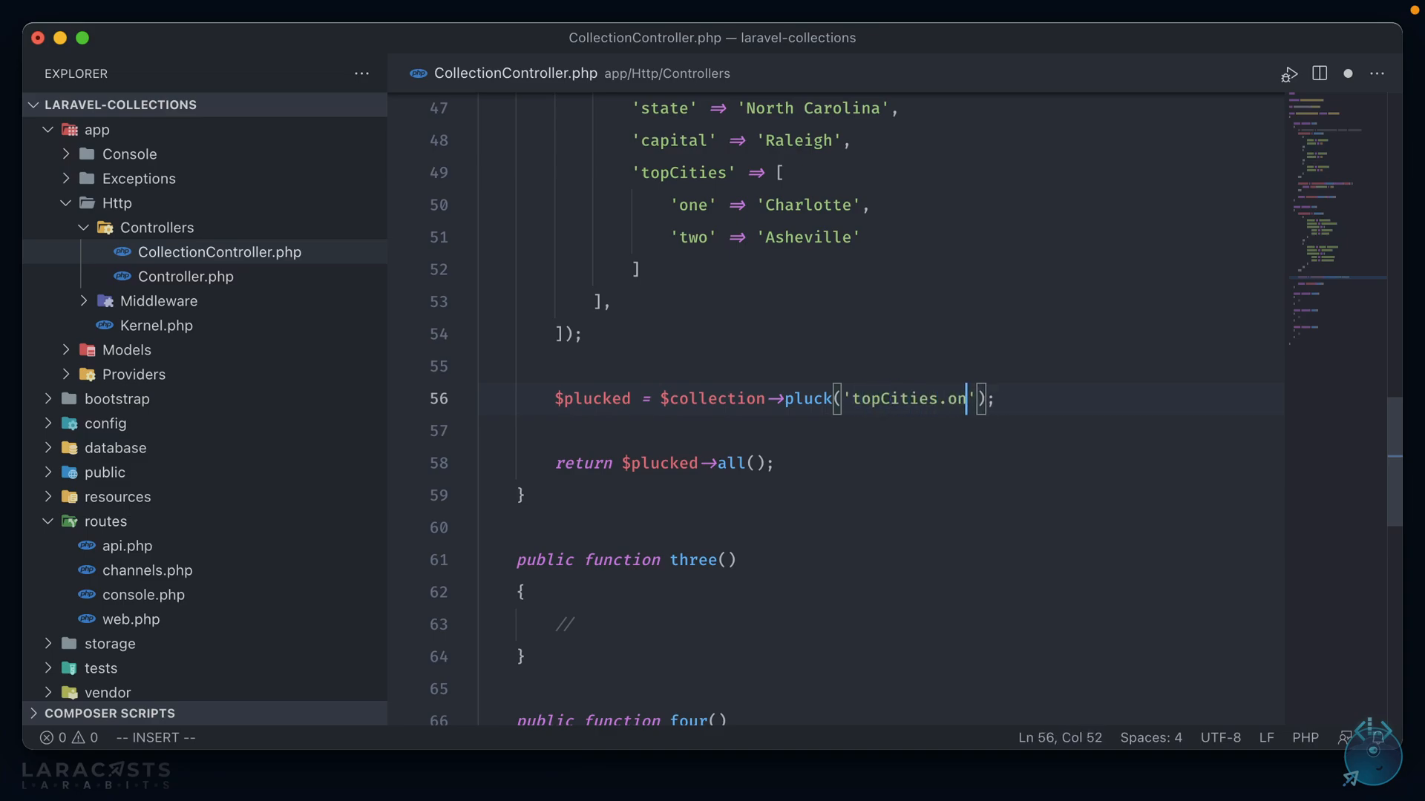
pyautogui.write('e')
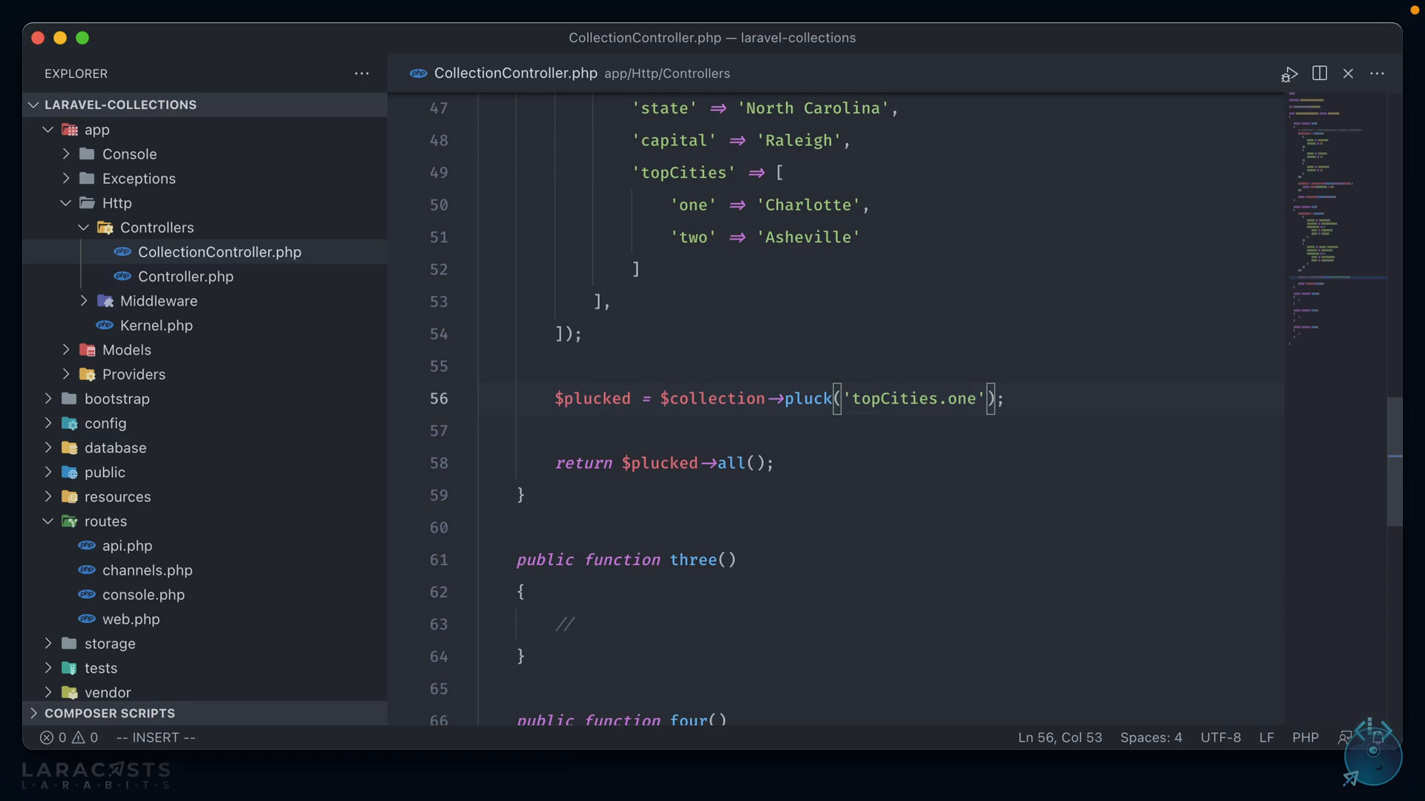
pyautogui.scroll(3)
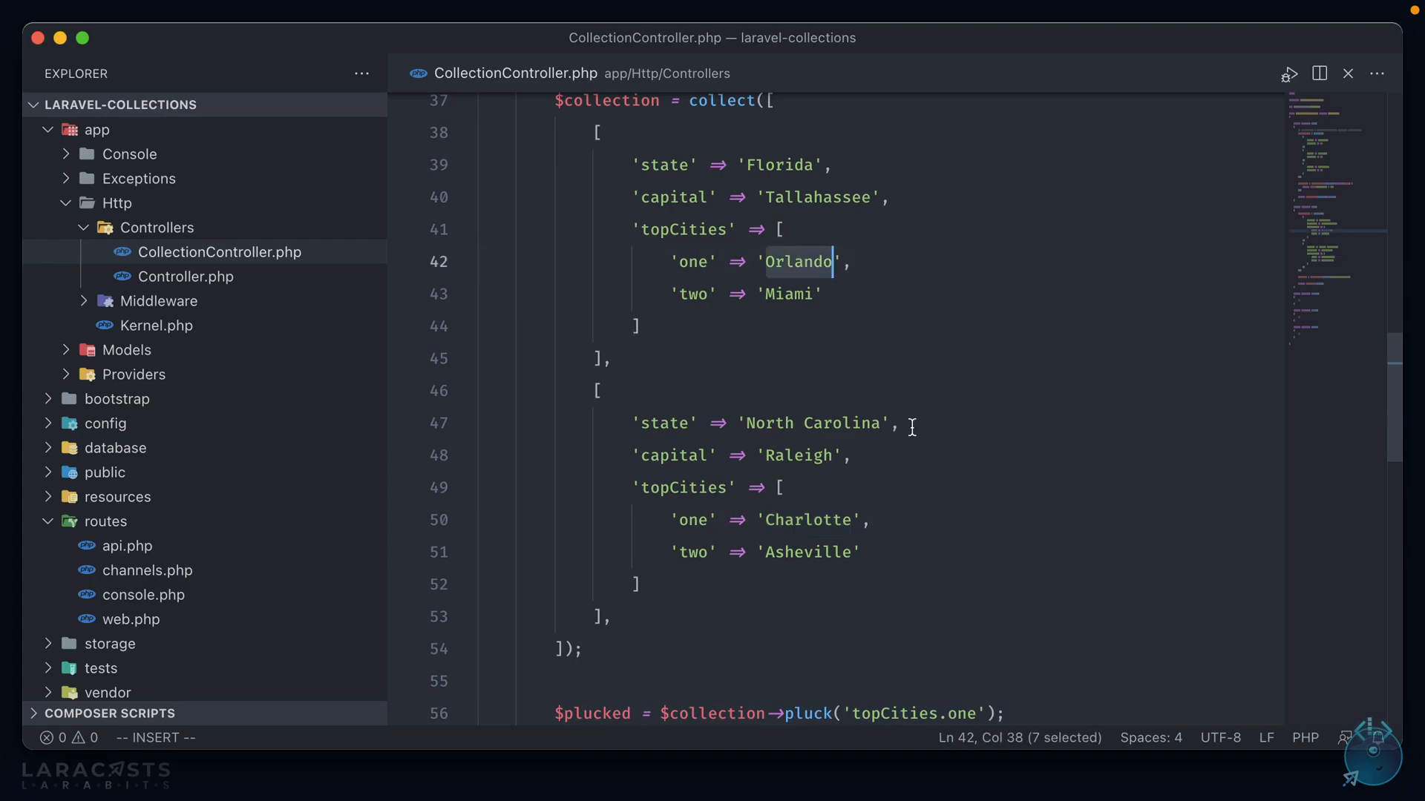
pyautogui.scroll(-3)
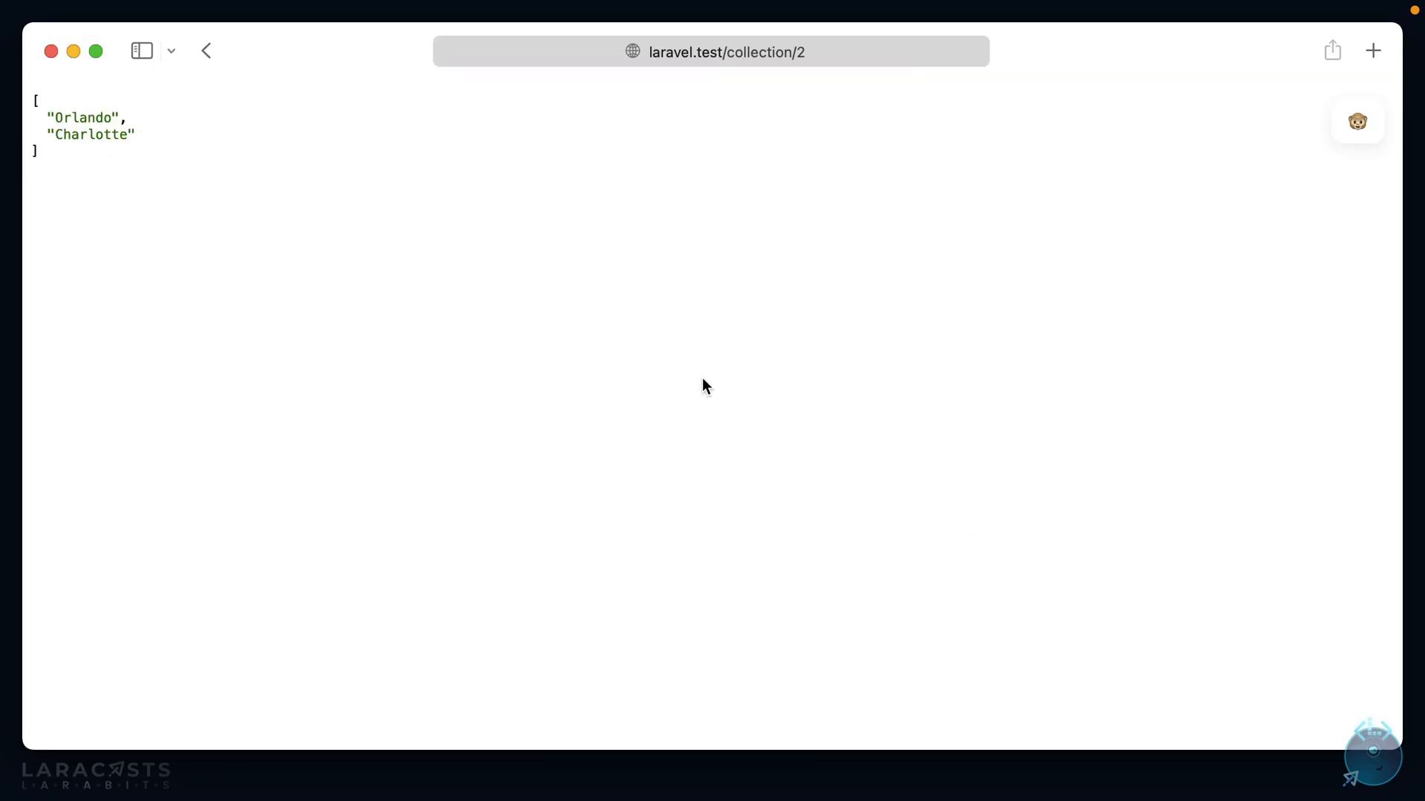
pyautogui.moveTo(650, 343)
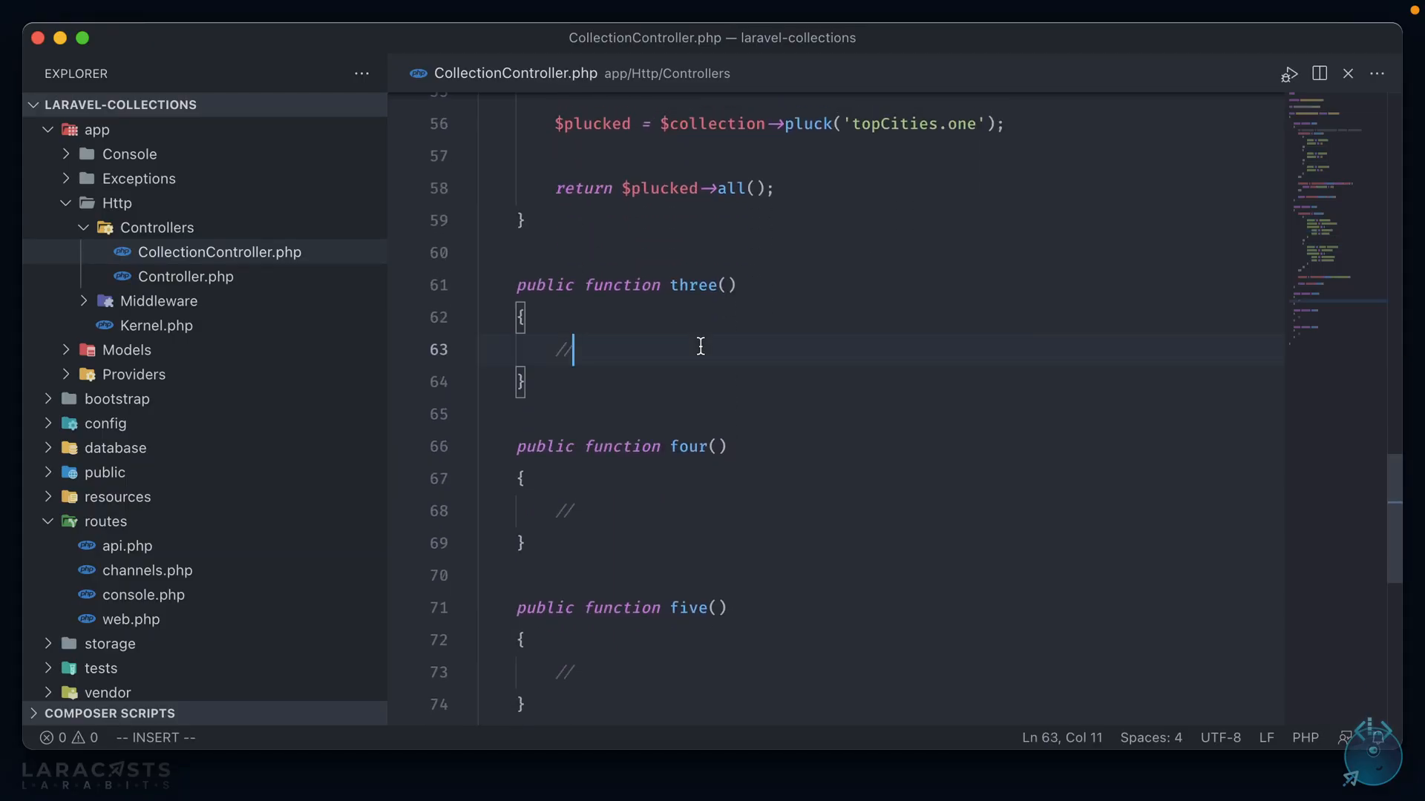
# Assign $collection = collect(['Andrew', 'Andre', 'Jeffery']) in three()
pyautogui.write('$col')
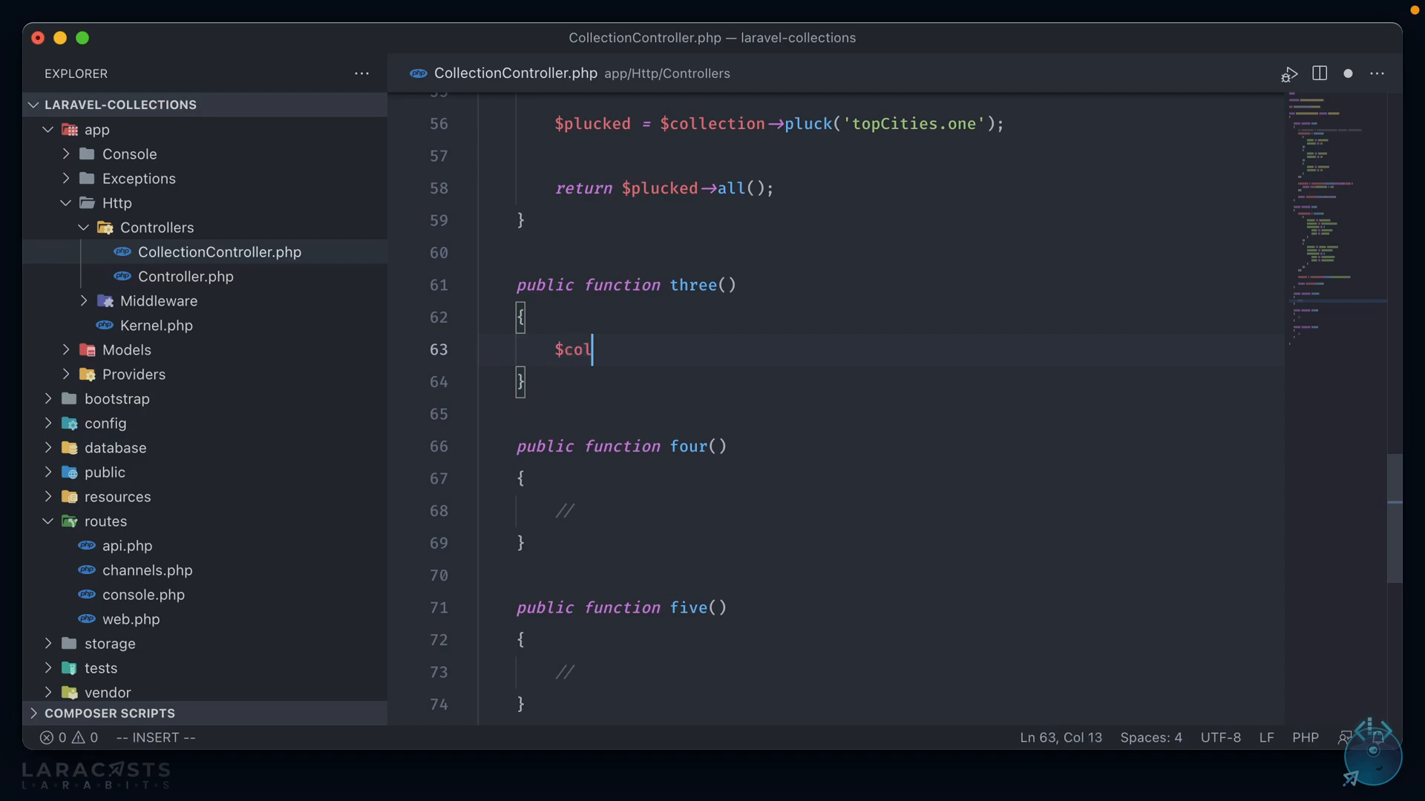
pyautogui.write('lection = collect()')
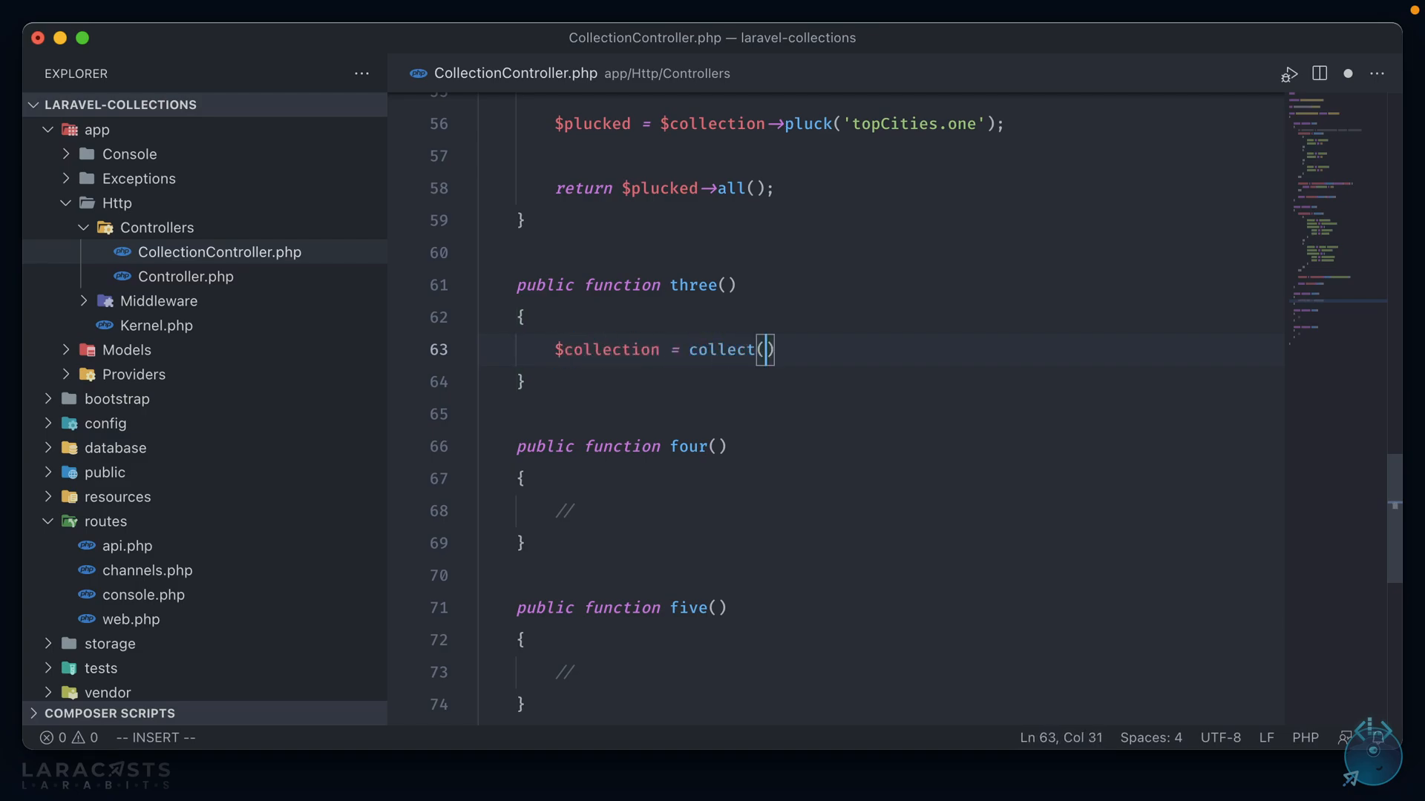
pyautogui.write('[')
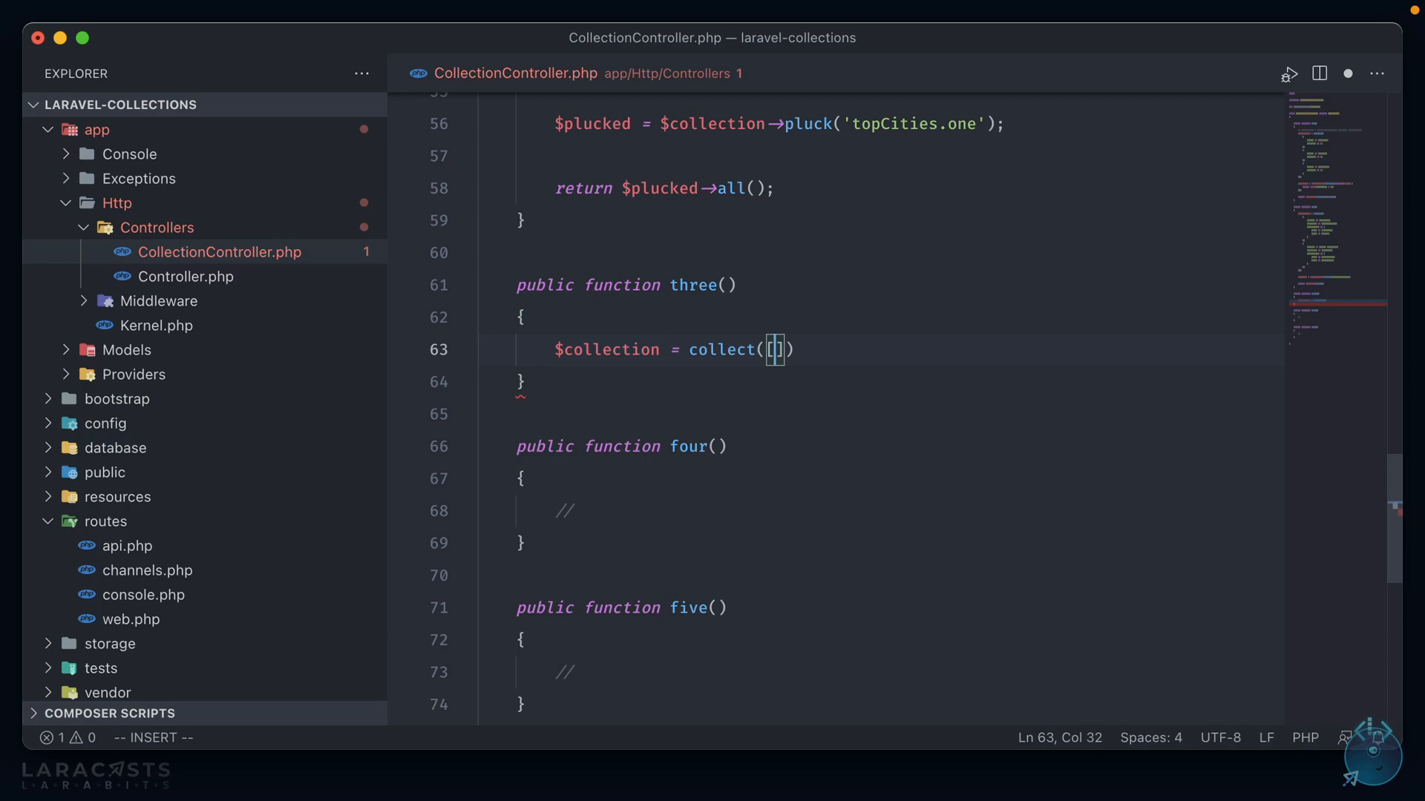
pyautogui.write("'Andrew'")
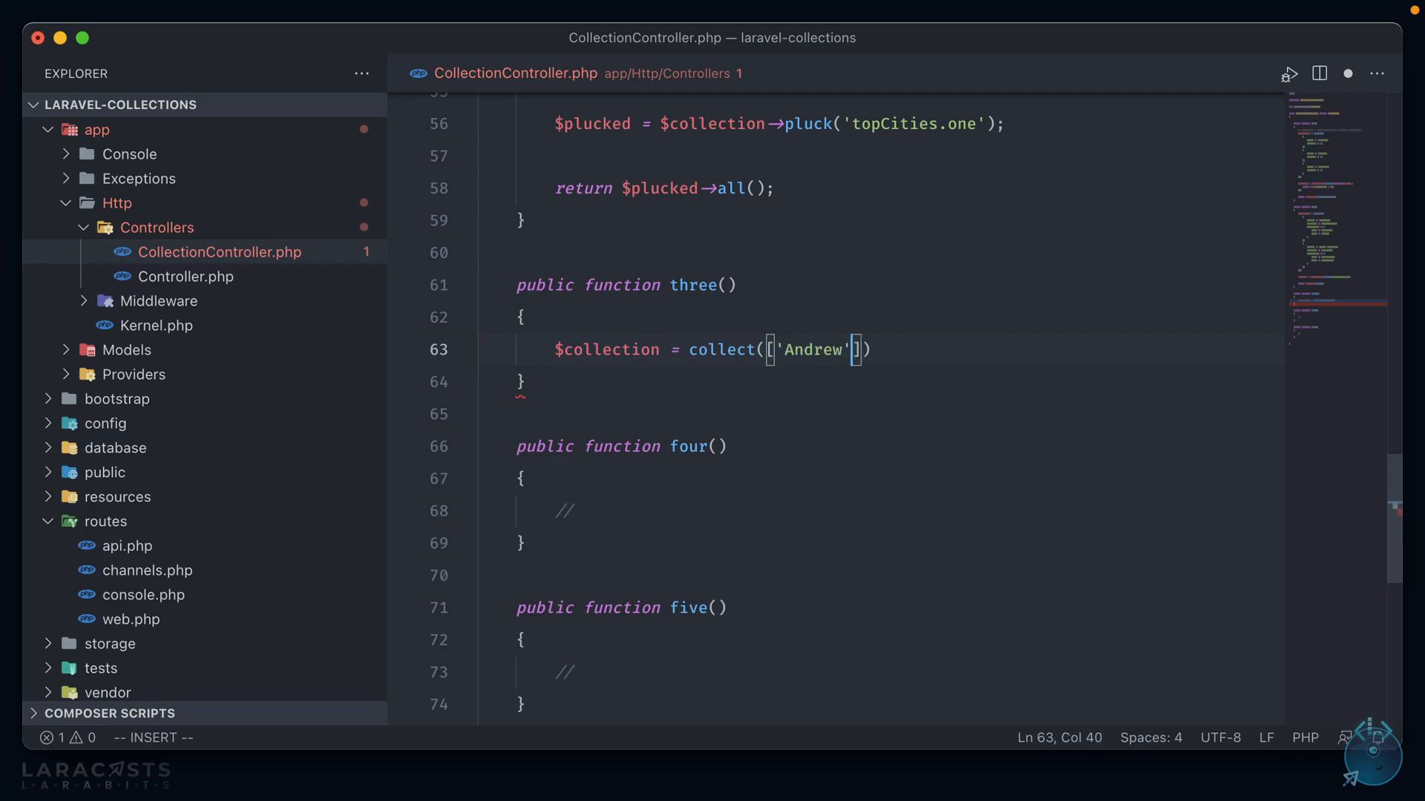
pyautogui.write(", 'Andre', '")
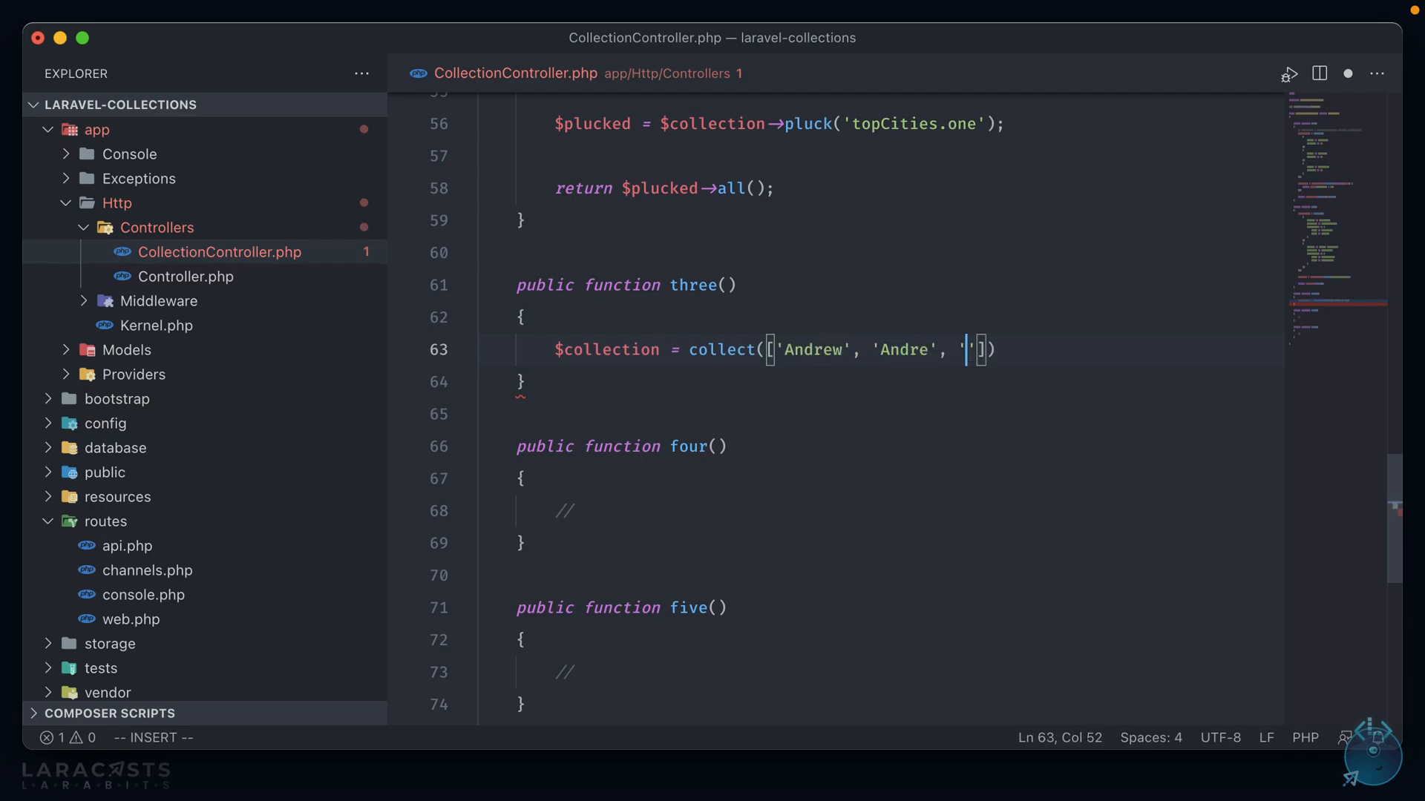
pyautogui.write('Jeffery')
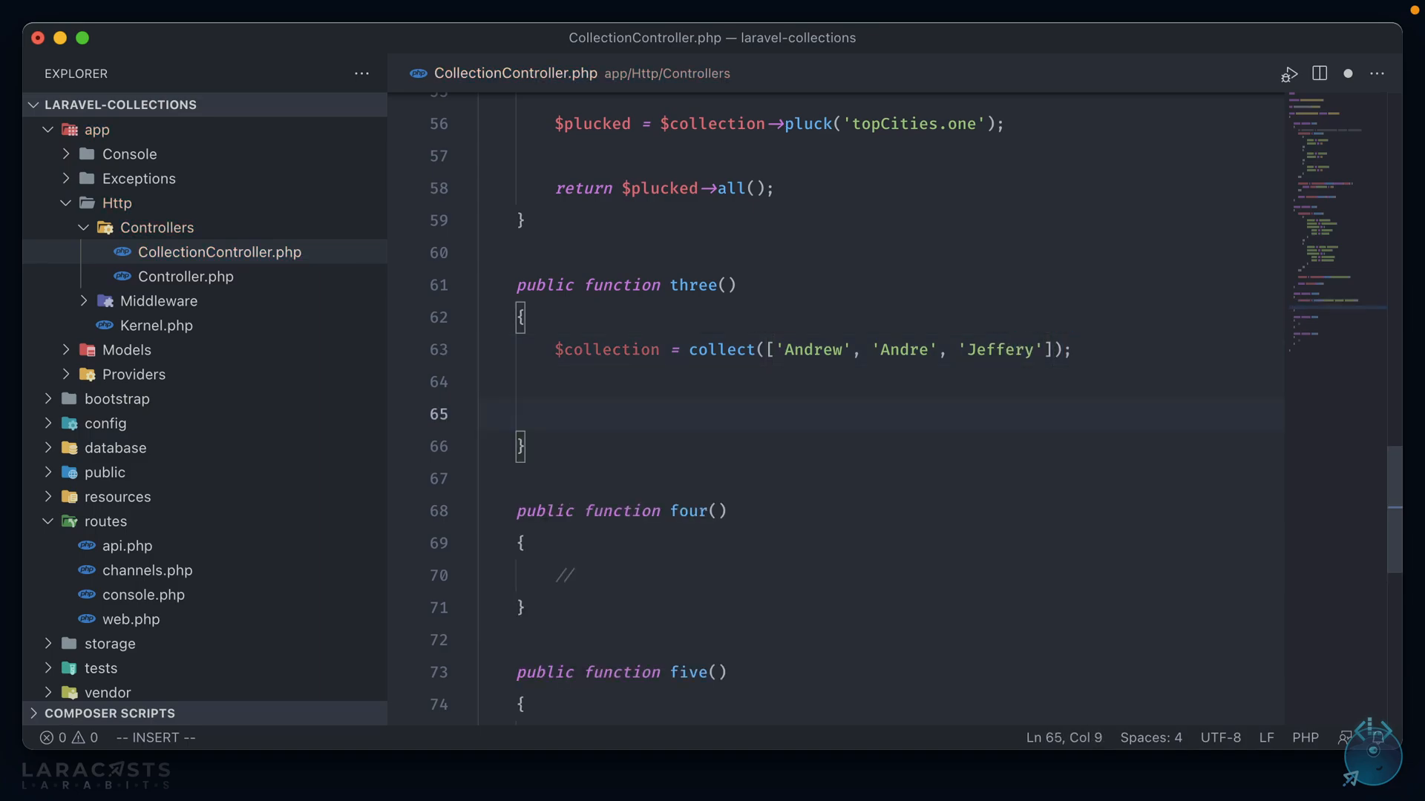
# Store a $collection->contains() closure over $item in $contains, initially returning false
pyautogui.write('$contains =')
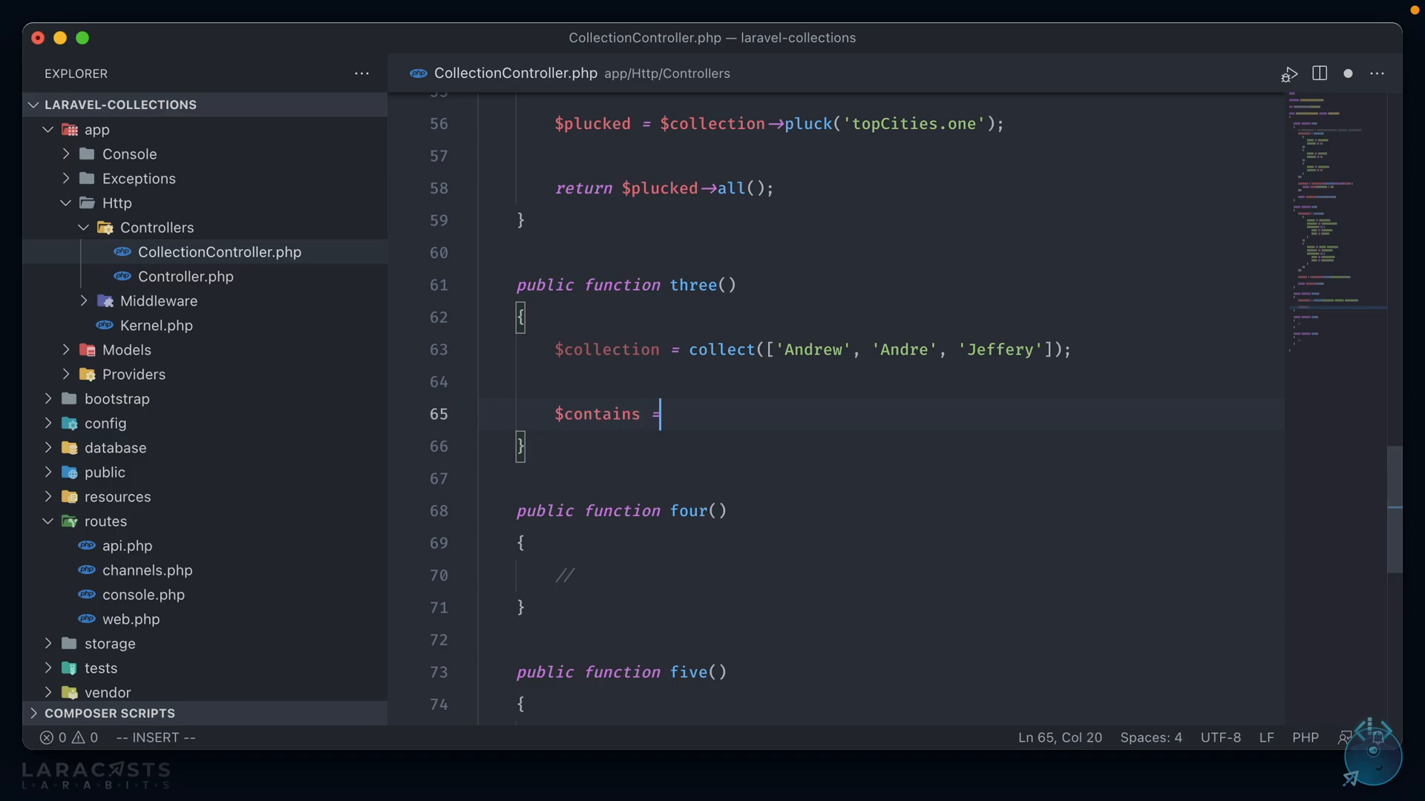
pyautogui.write('$colle')
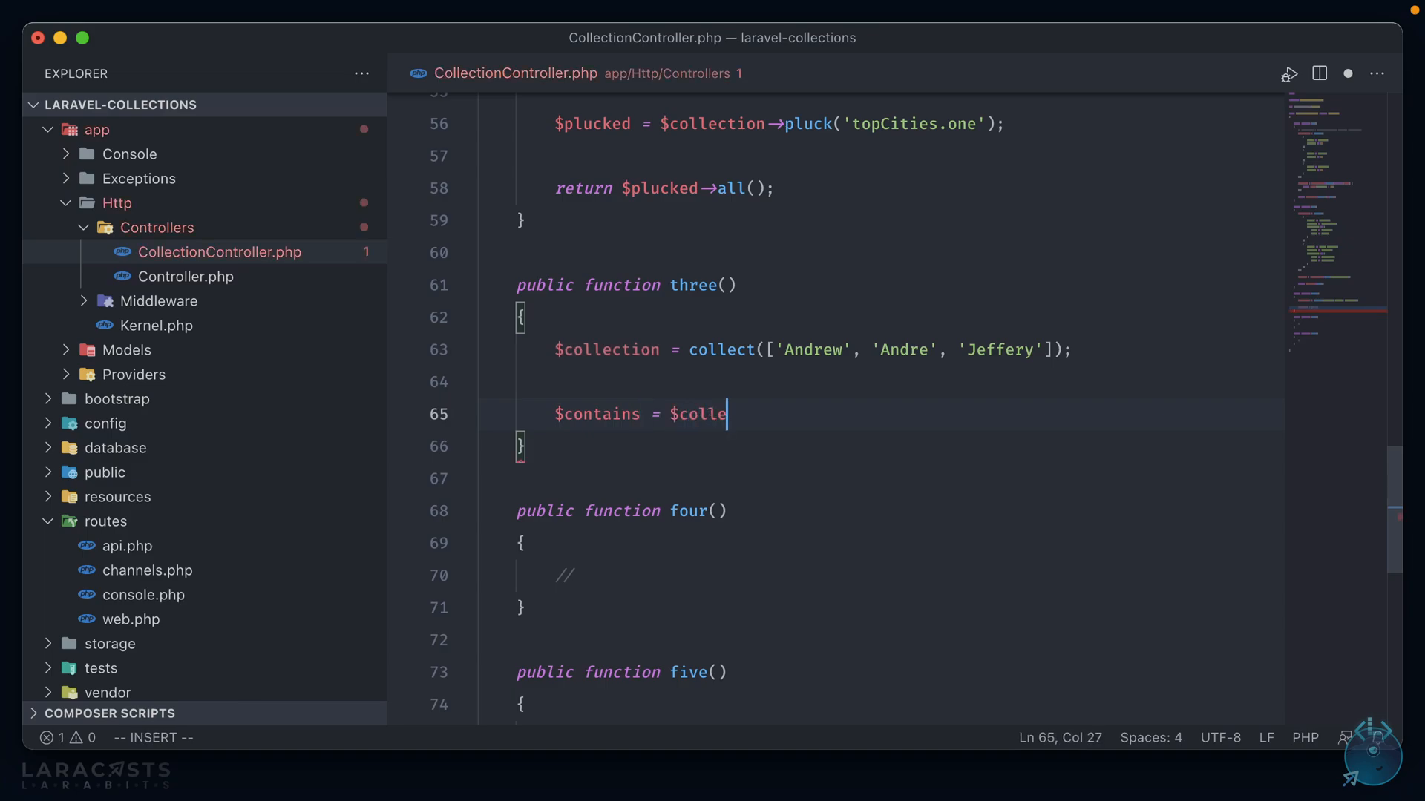
pyautogui.write('ction->')
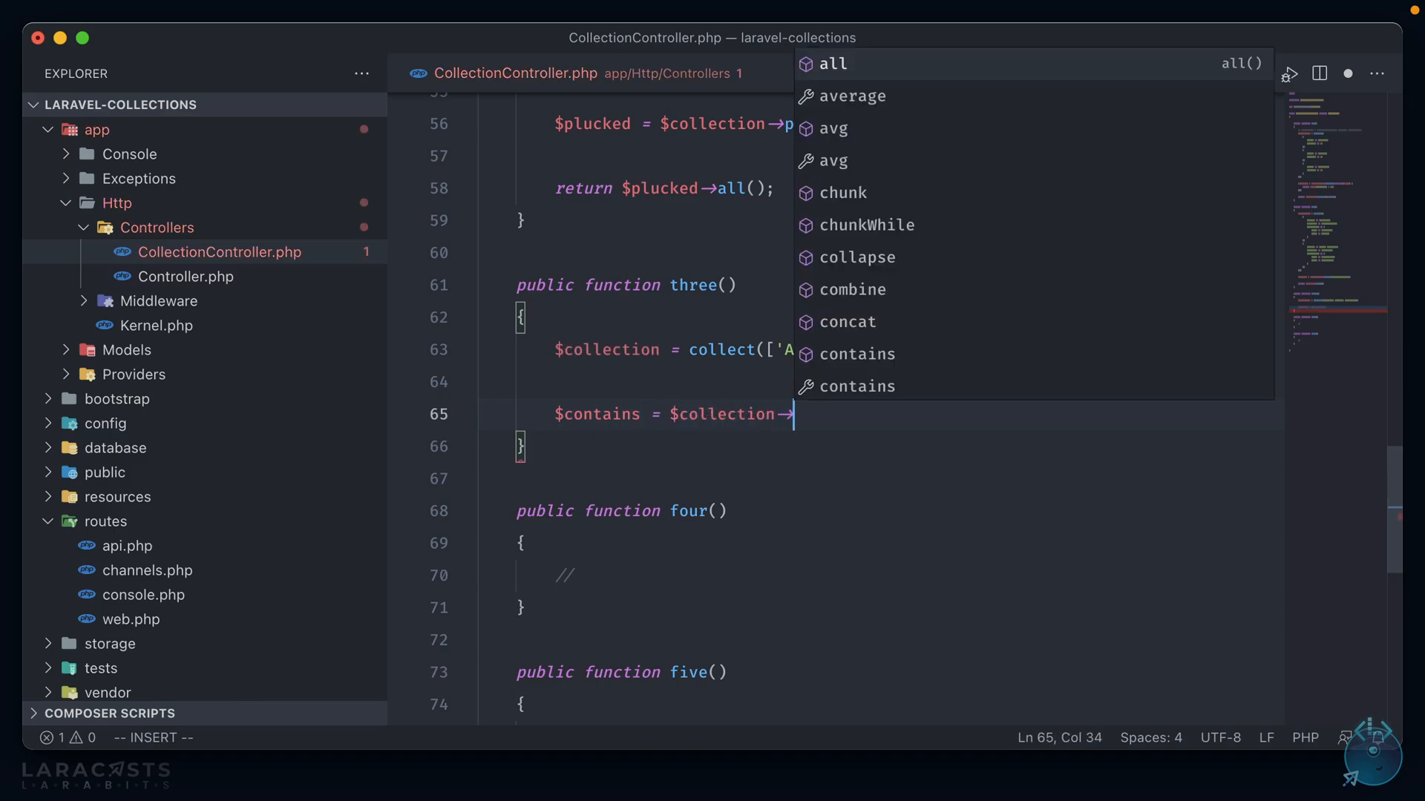
pyautogui.write('contains(function($')
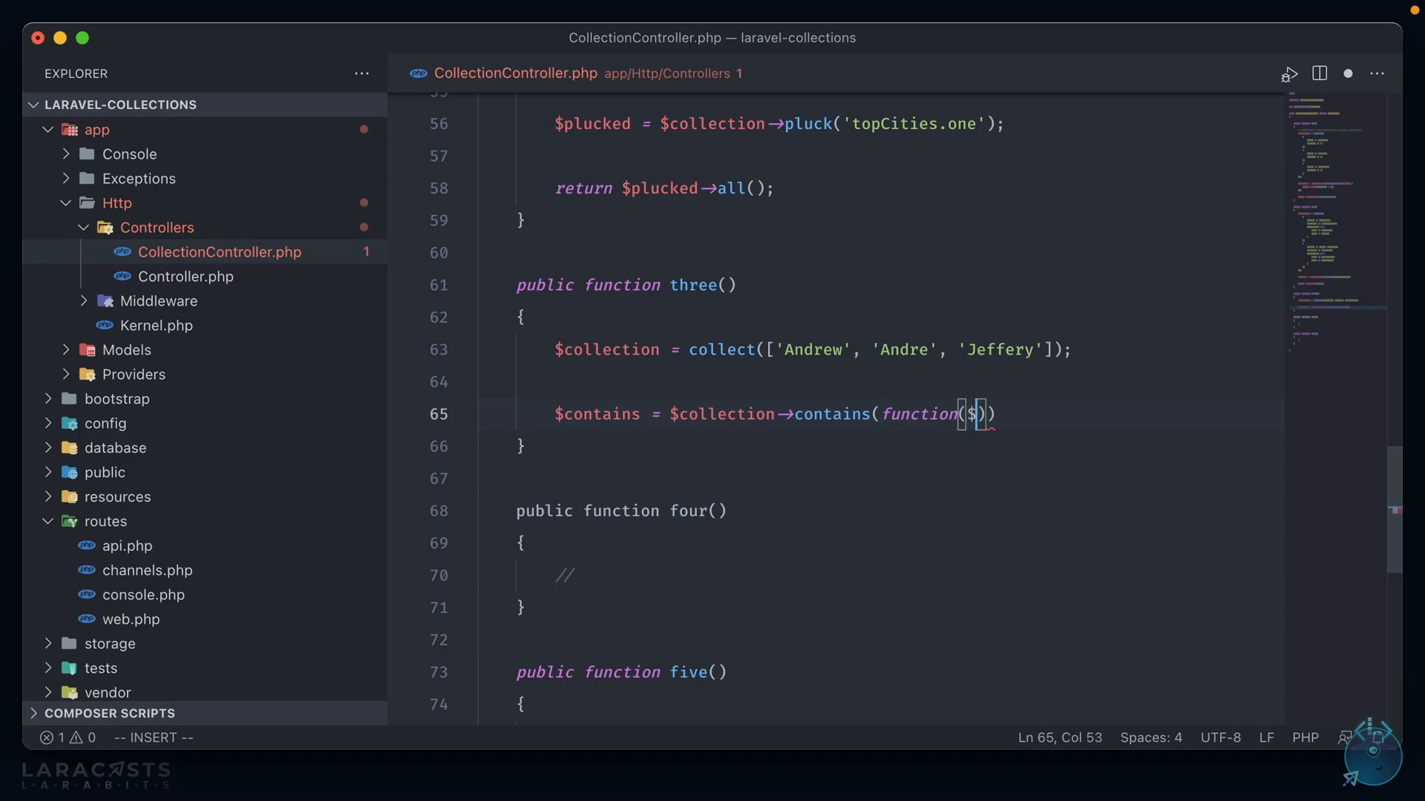
pyautogui.write('$item) {')
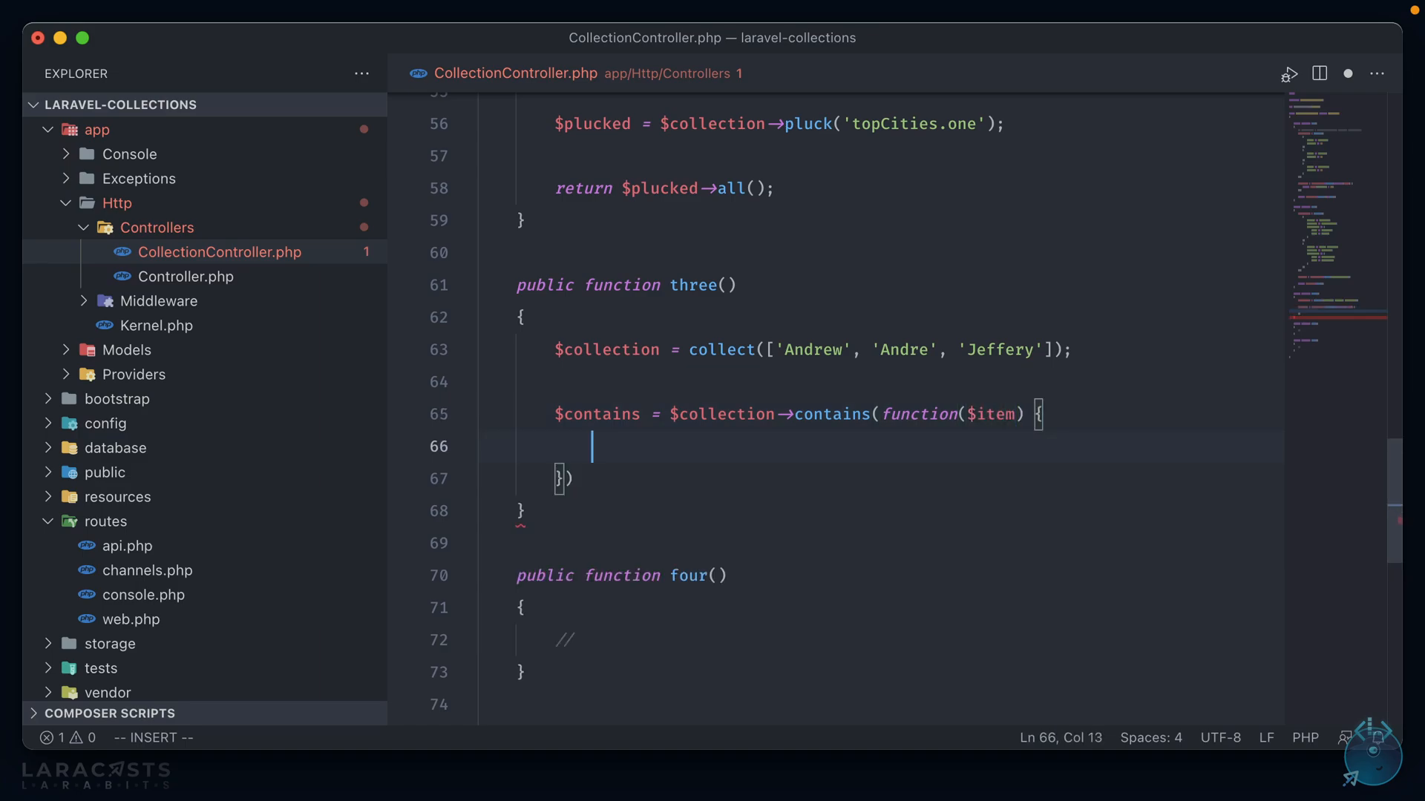
pyautogui.write(';')
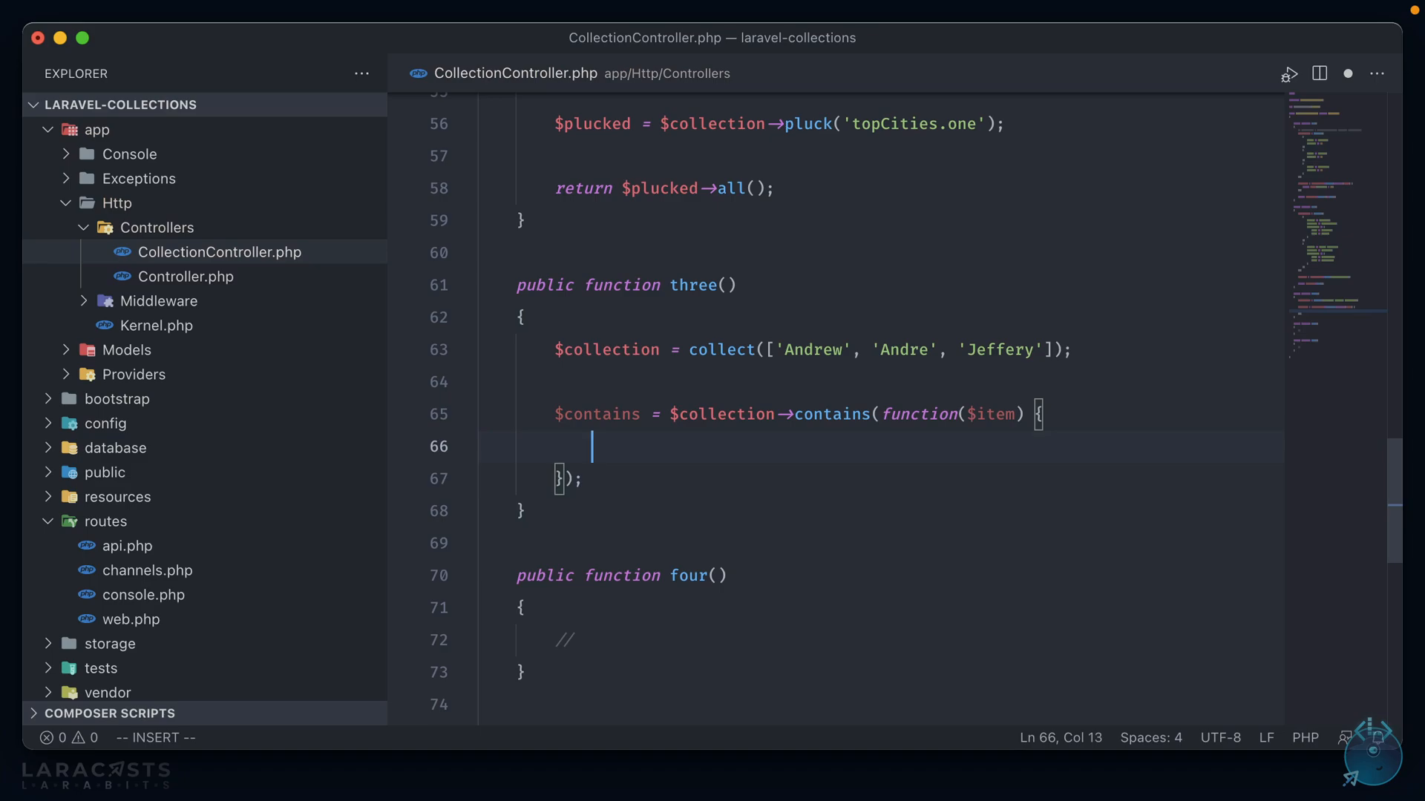
pyautogui.write('retu')
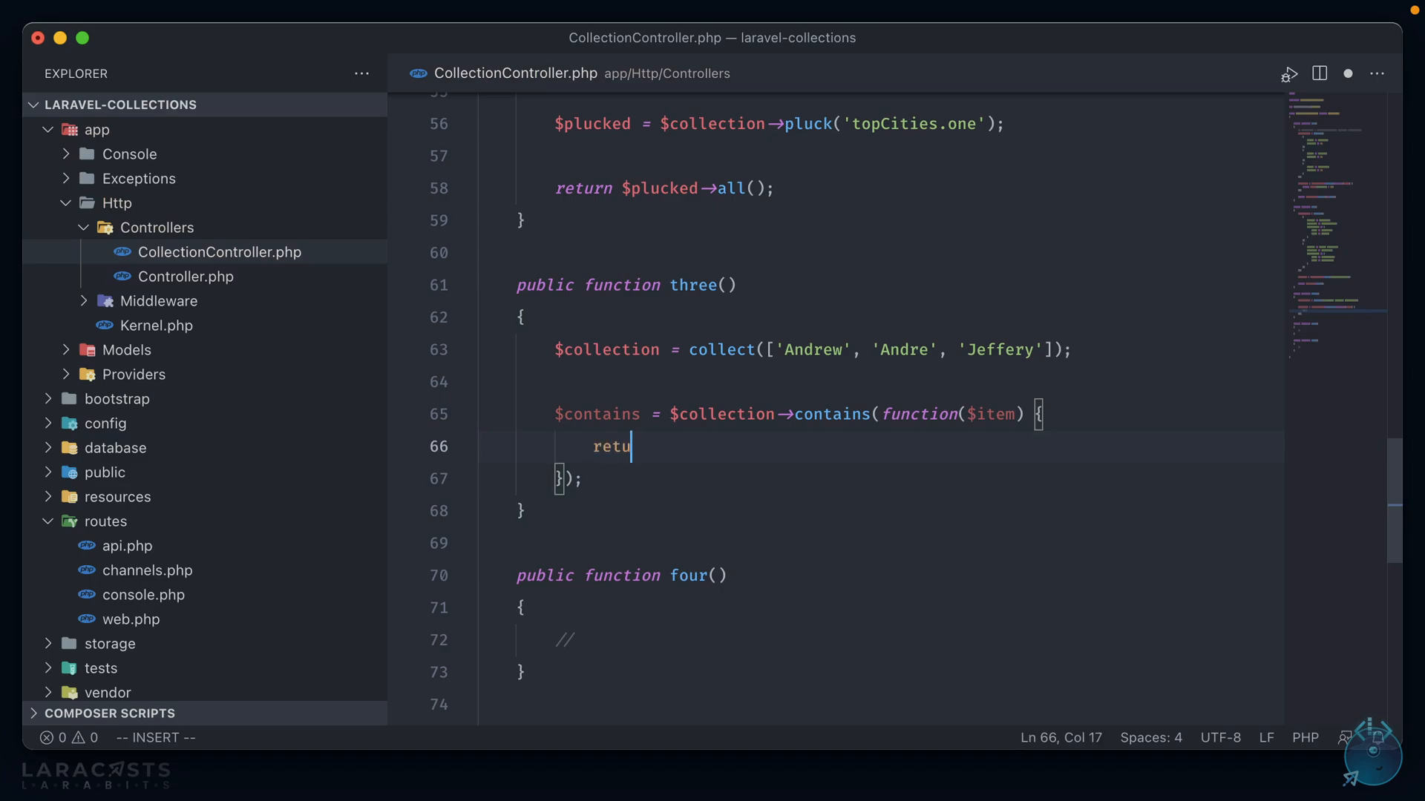
pyautogui.write('rn false')
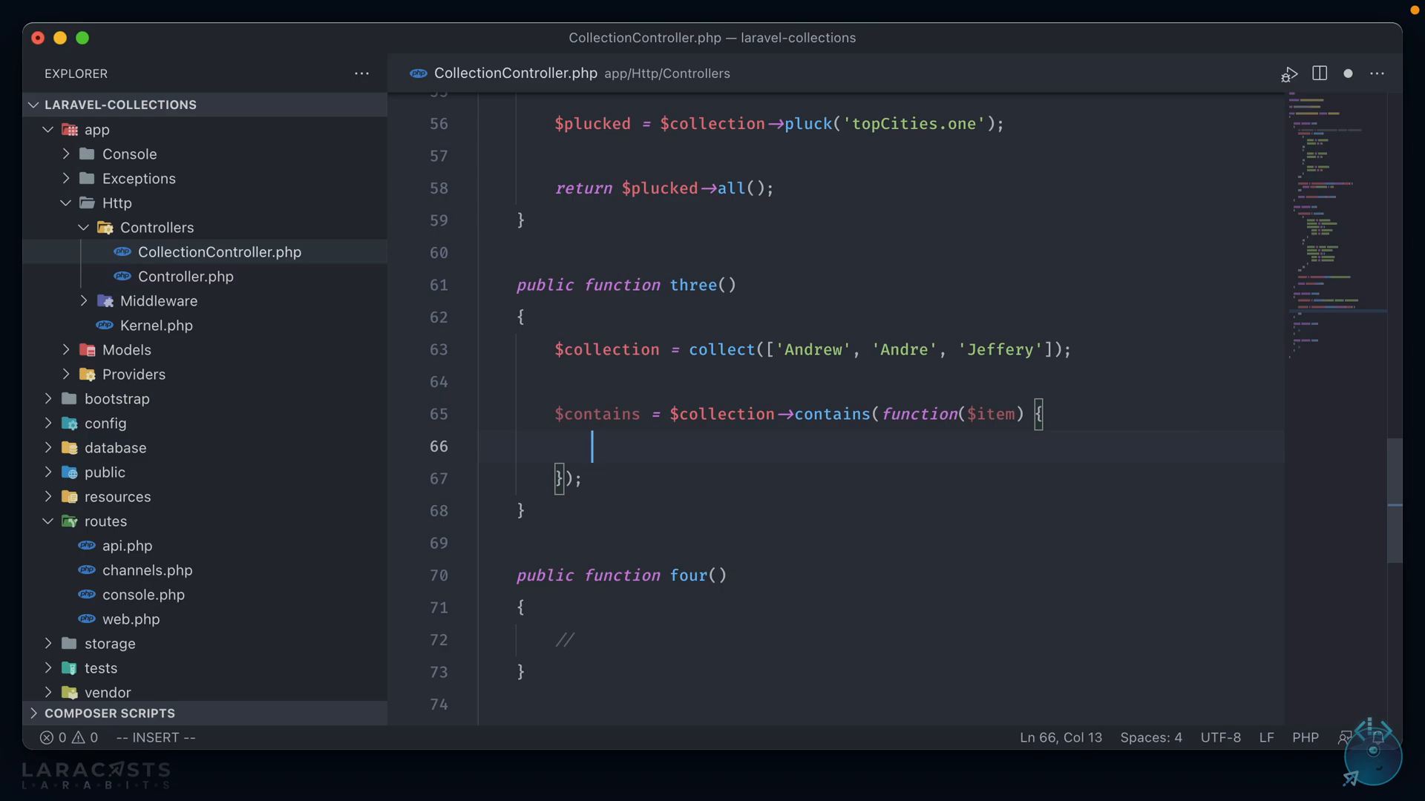
# Make the closure return substr($item, 0, 1) === 'A' and return $contains
pyautogui.write('return sub')
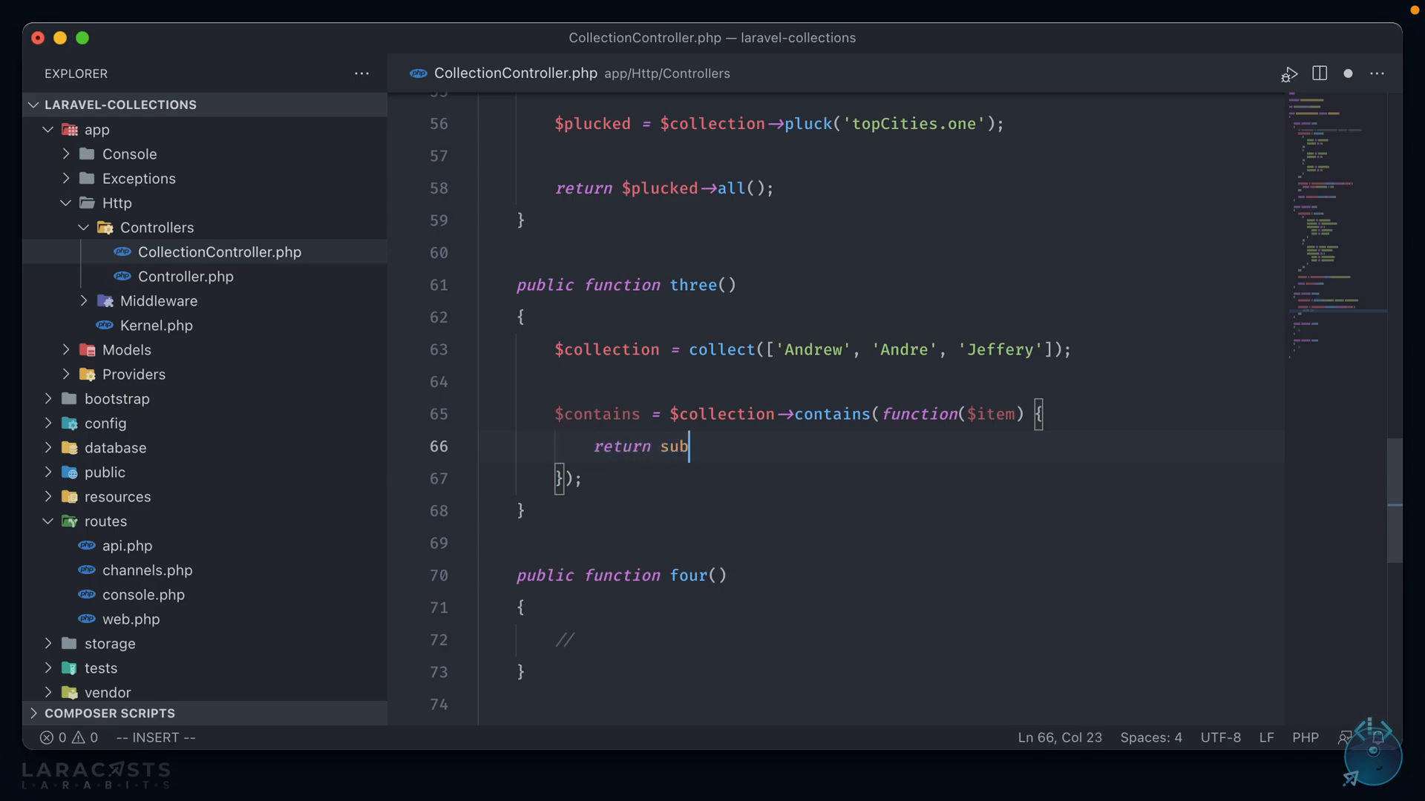
pyautogui.write('str($)')
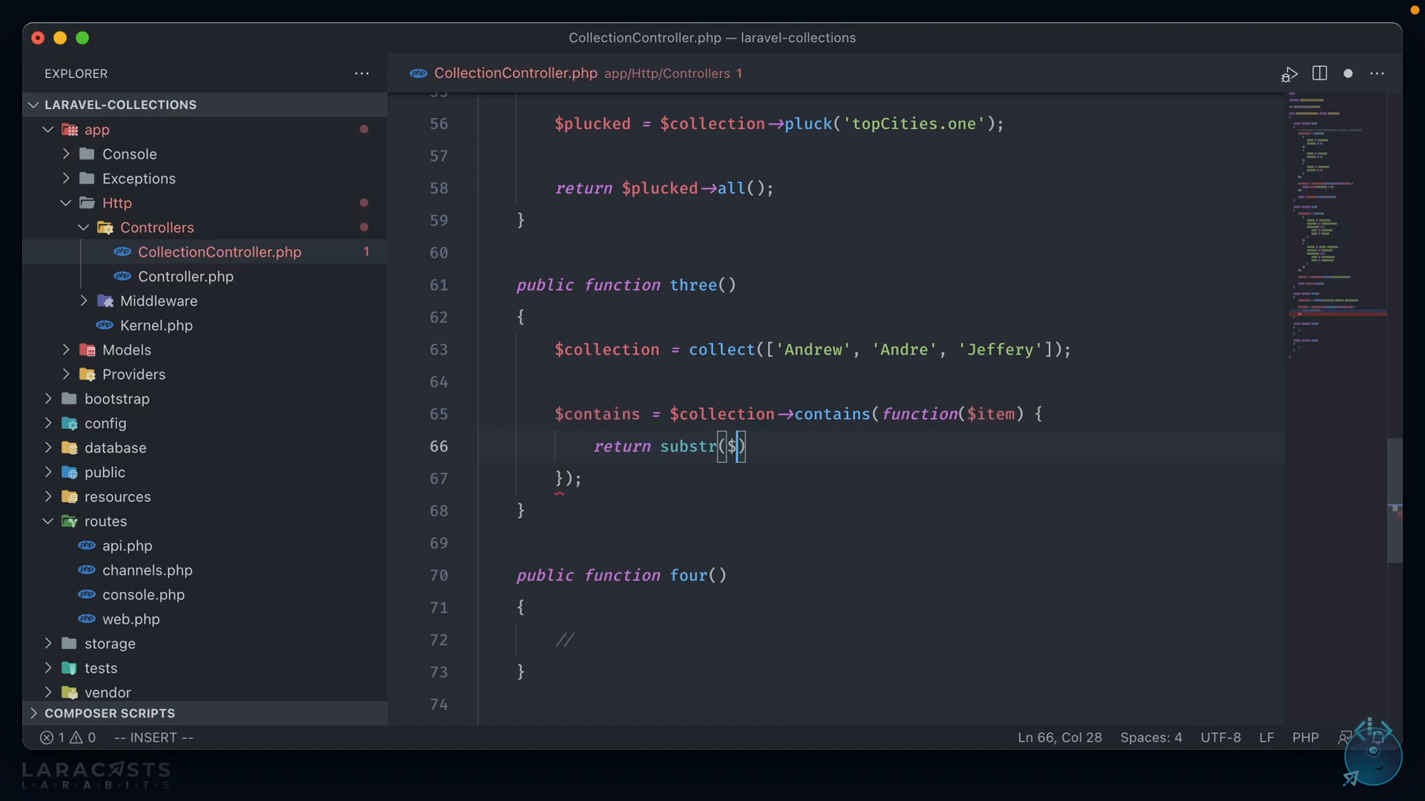
pyautogui.write('item, 0, 1')
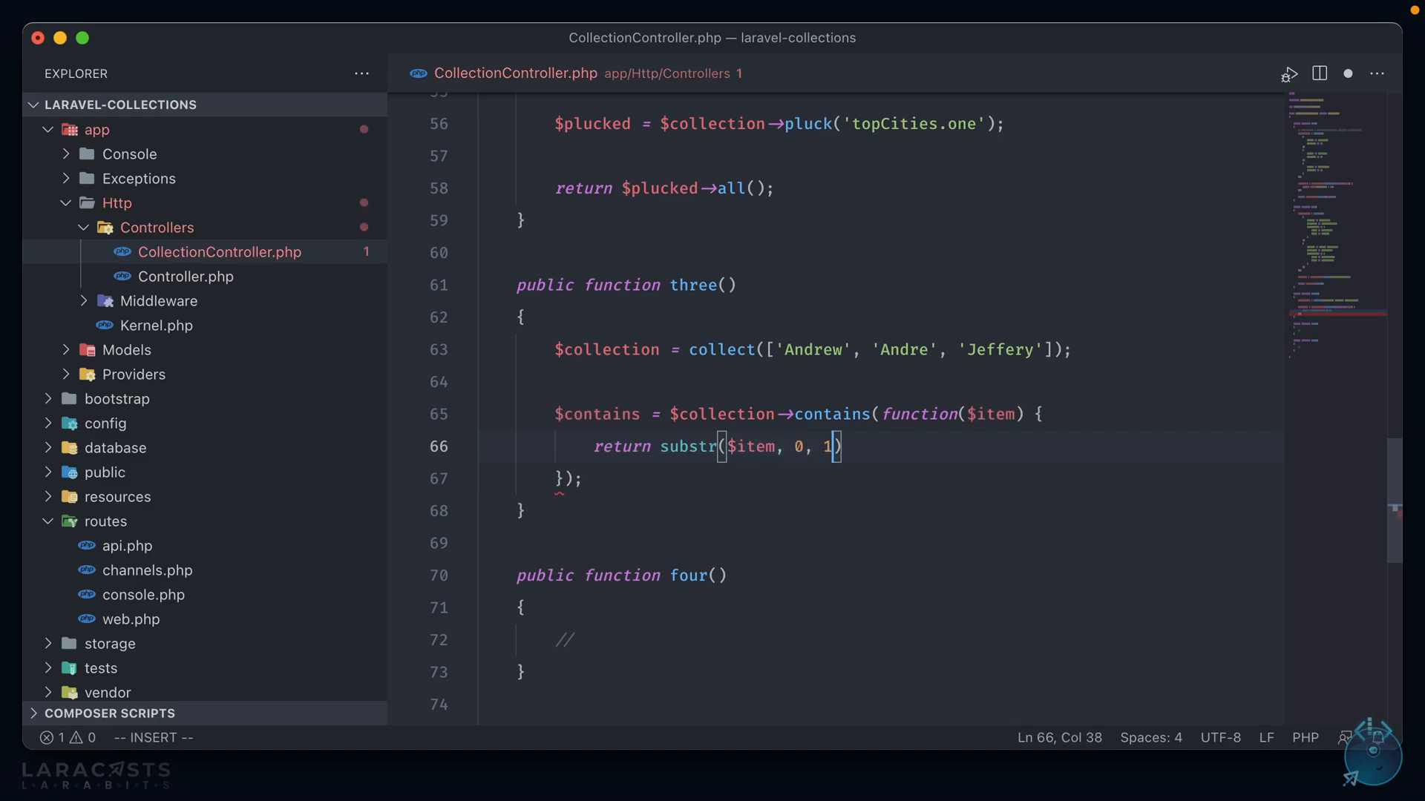
pyautogui.write("=== 'A'")
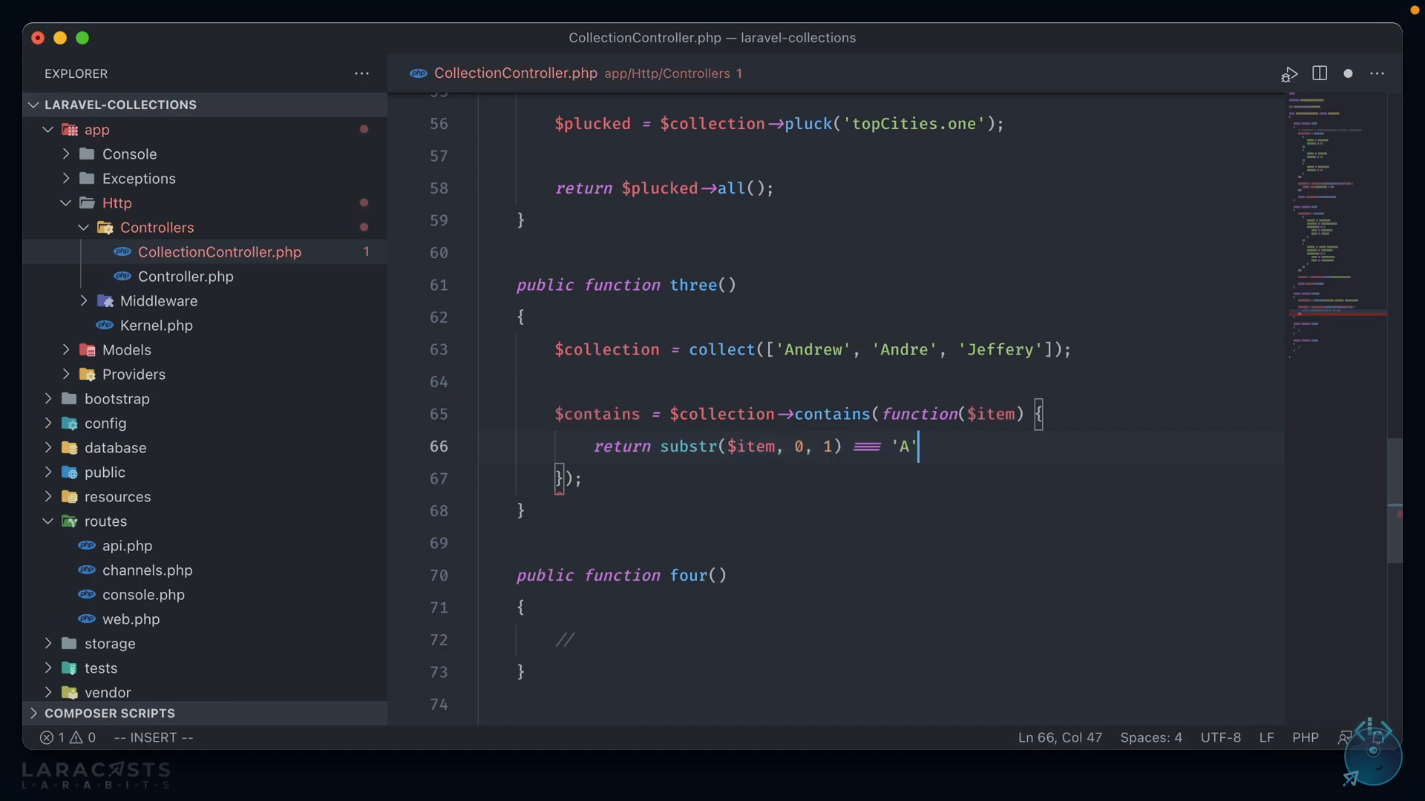
pyautogui.write(';')
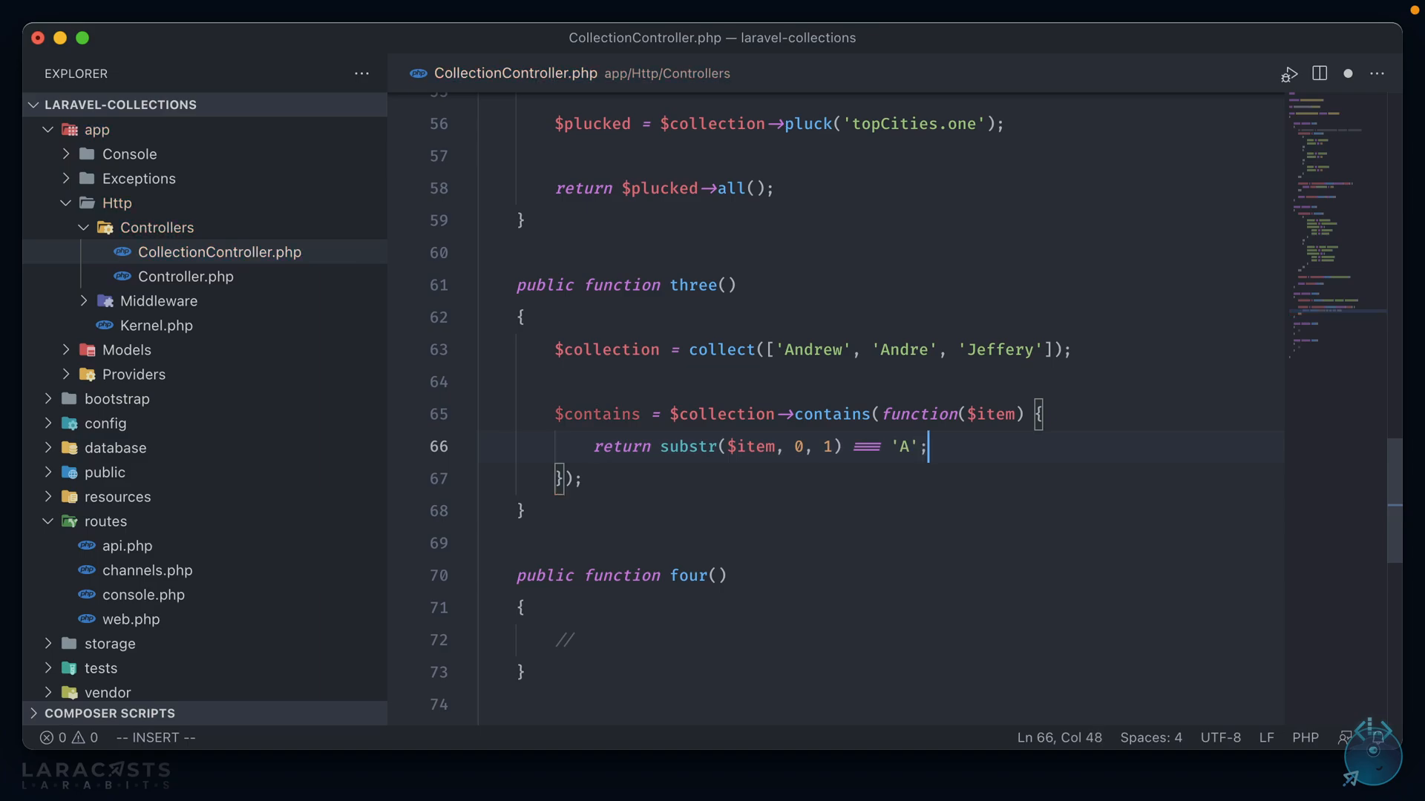
pyautogui.click(588, 446)
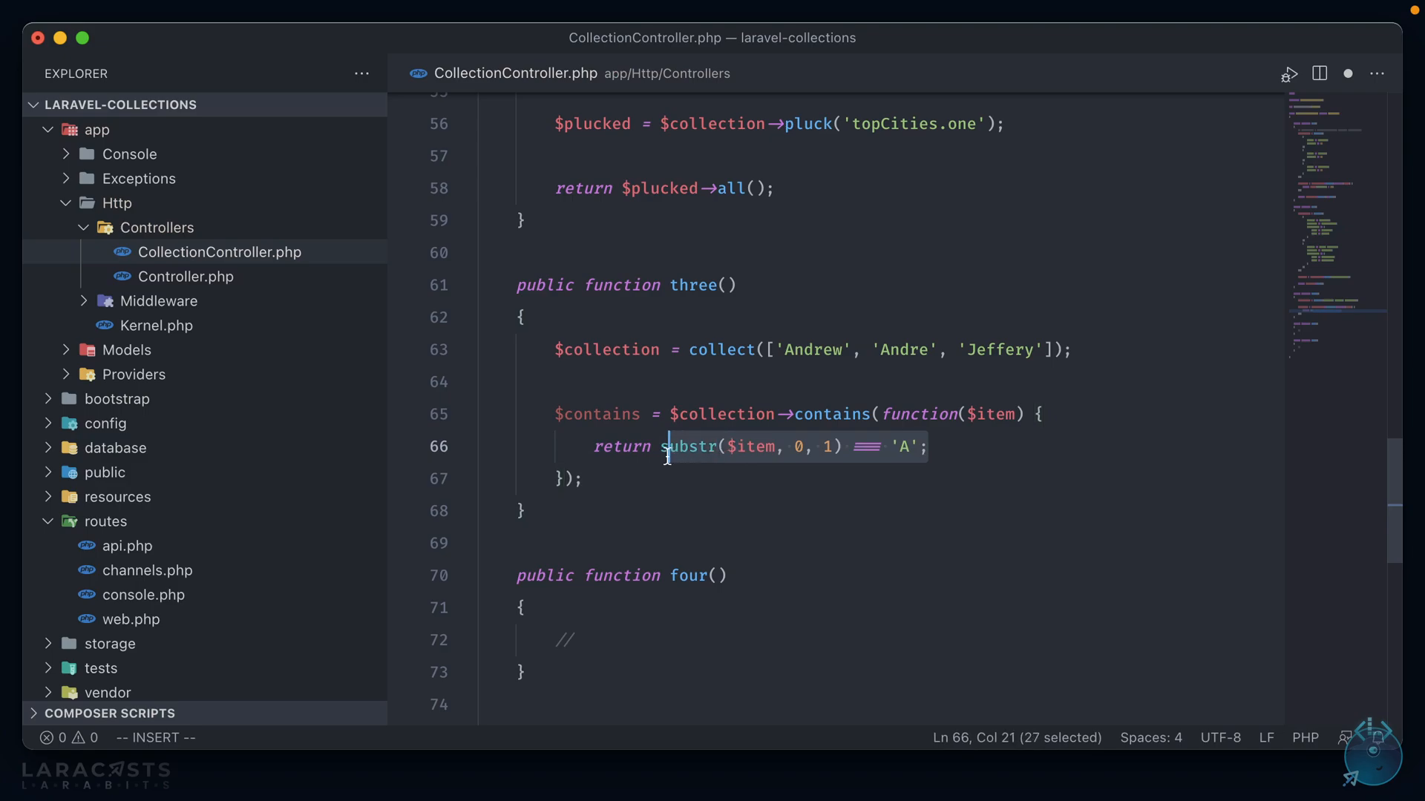
pyautogui.click(929, 446)
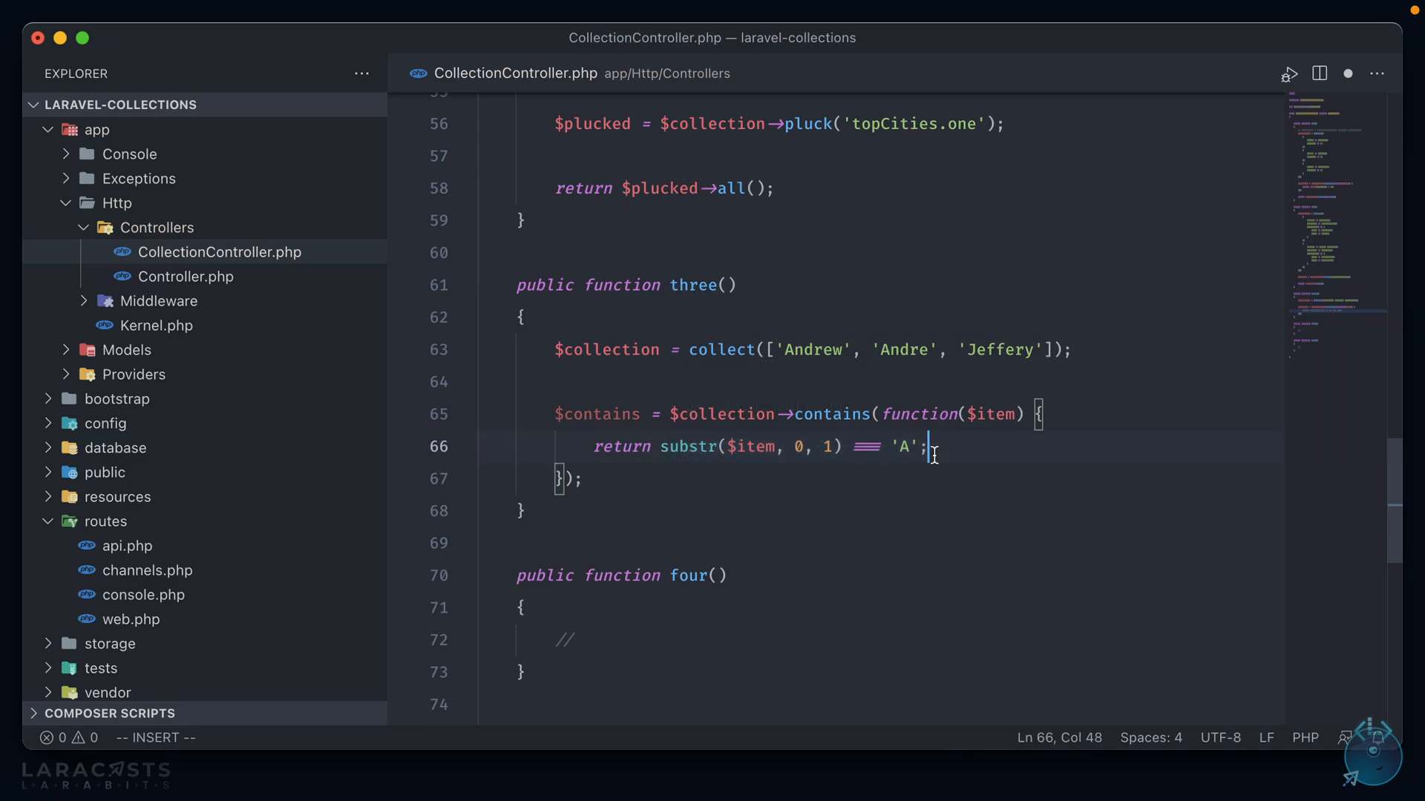
pyautogui.doubleClick(596, 414)
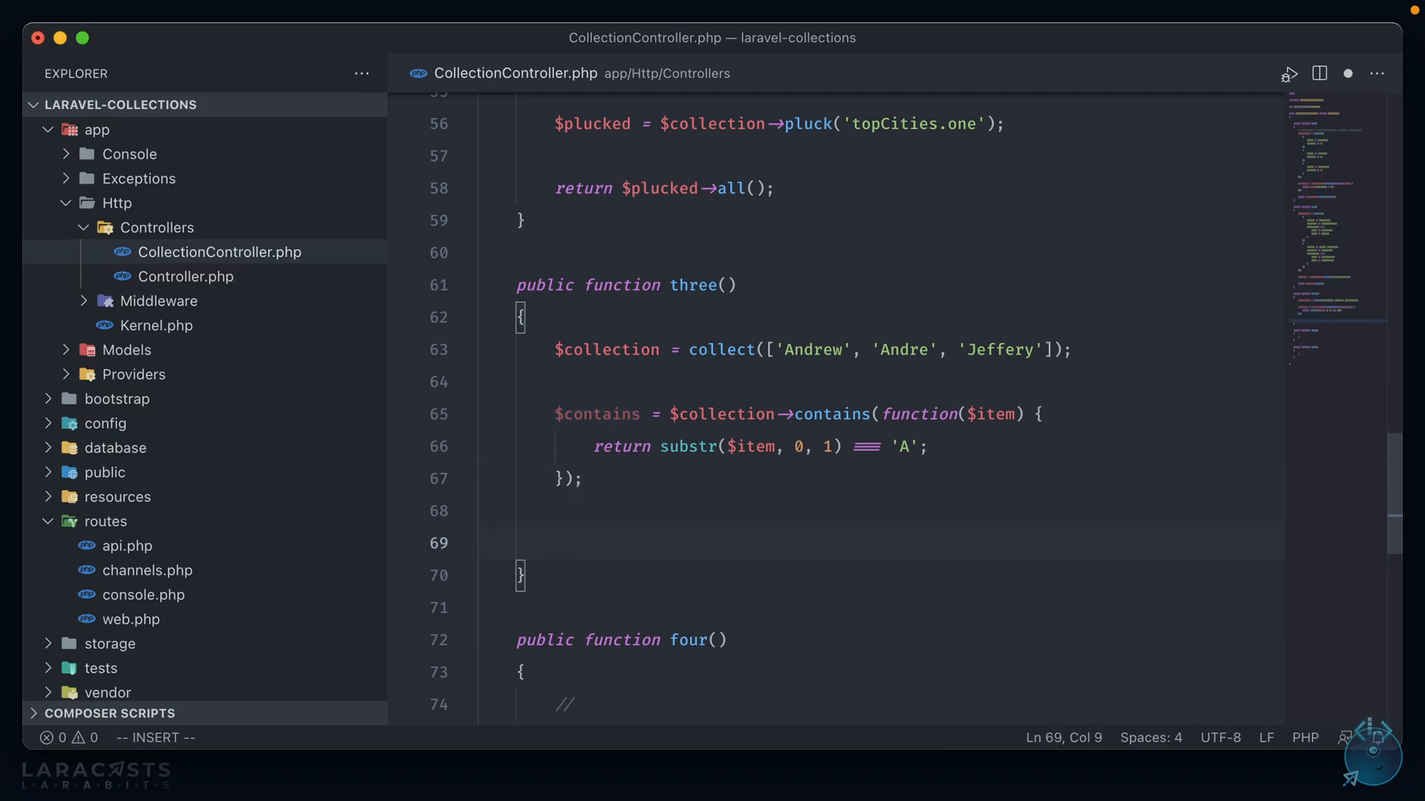
pyautogui.write('return $contains')
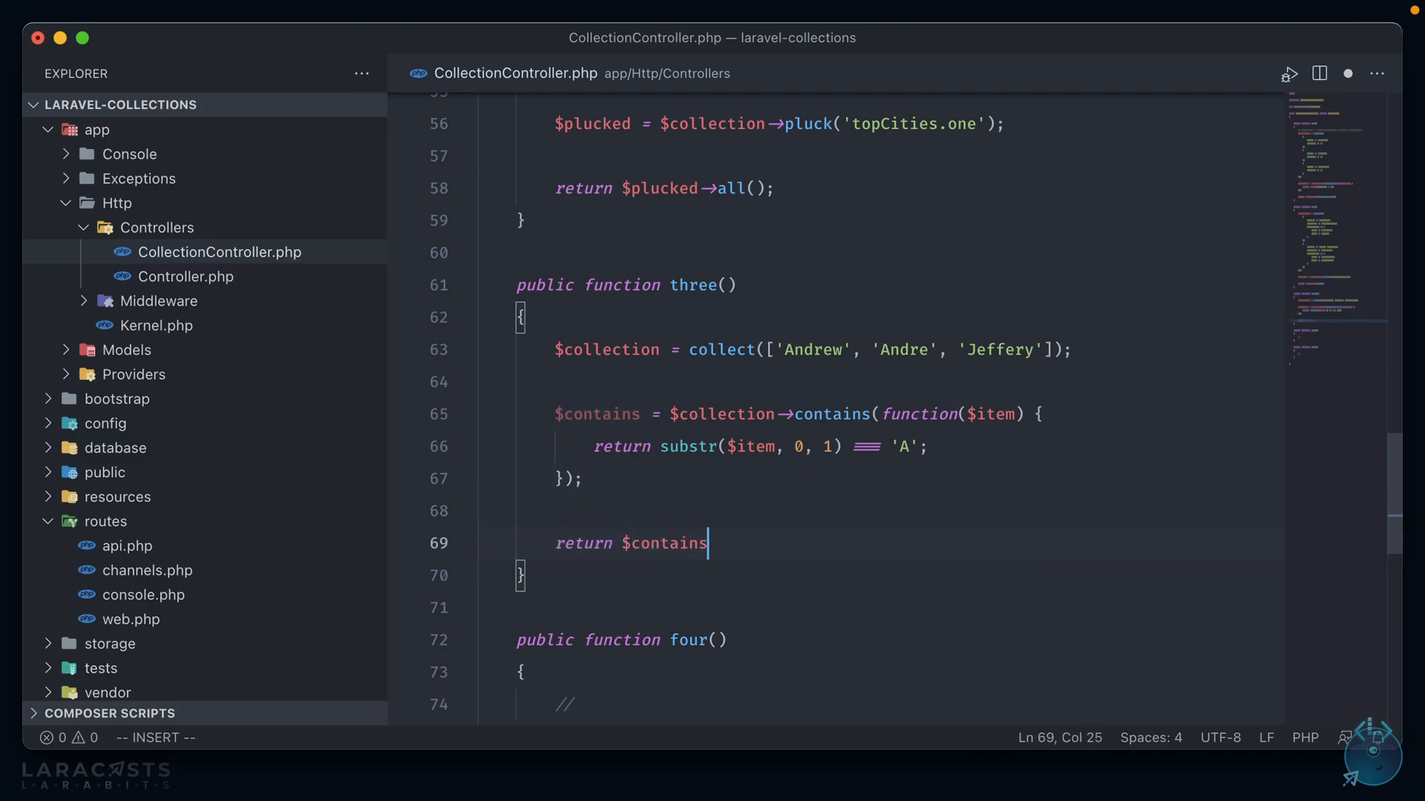
pyautogui.write(';')
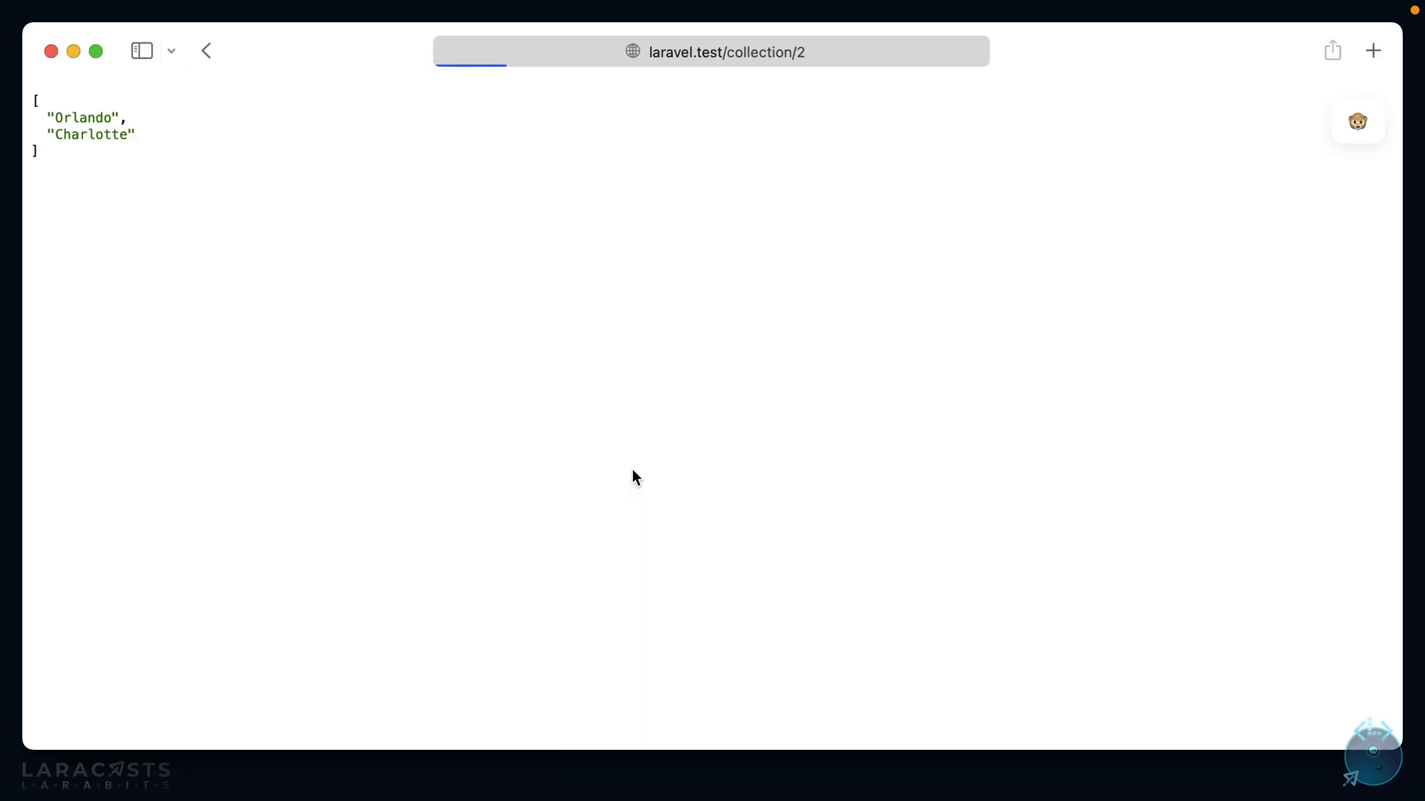
pyautogui.moveTo(676, 381)
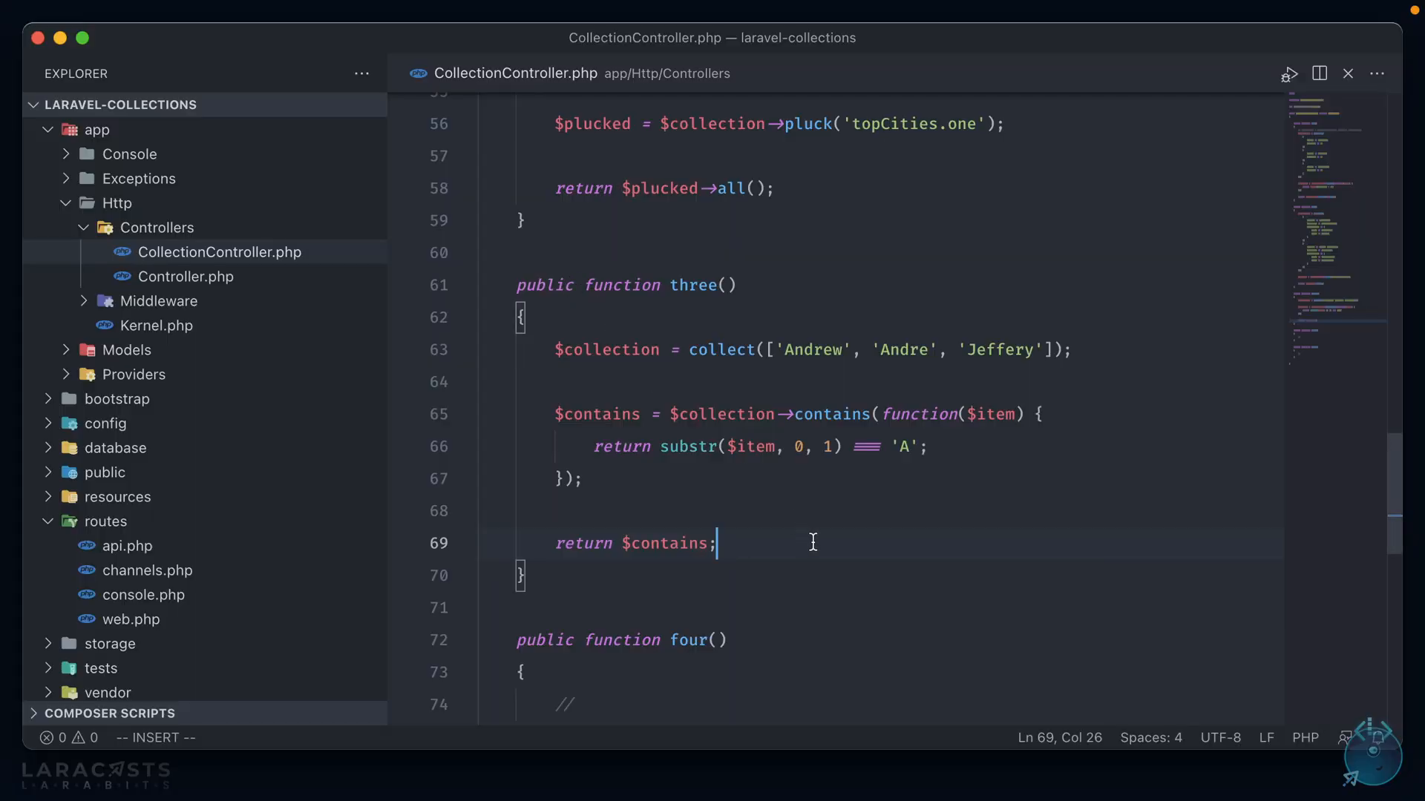
# Return 'Array does contain' : 'Array does not contain' via a ternary, testing for 'D'
pyautogui.write("? 'A'")
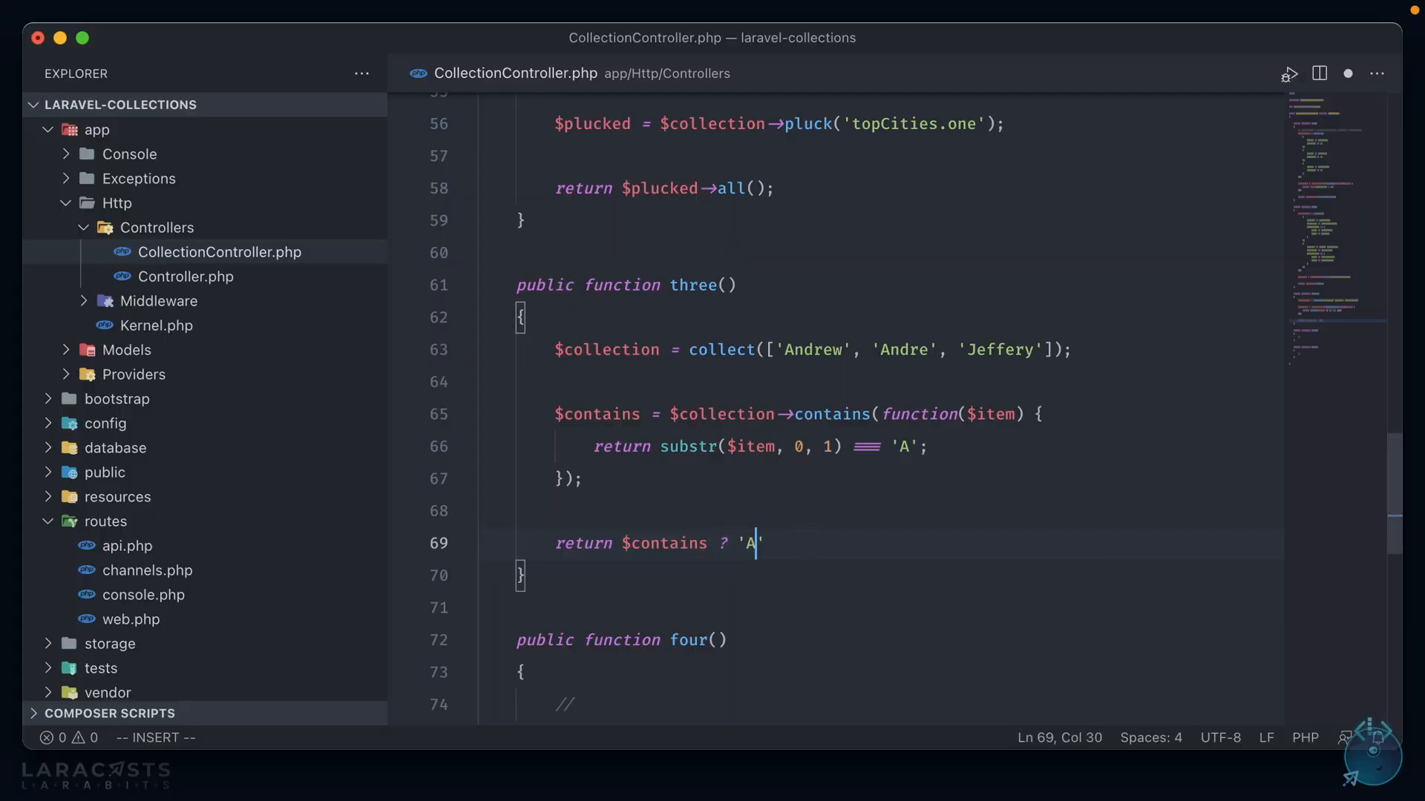
pyautogui.write('rray does contain')
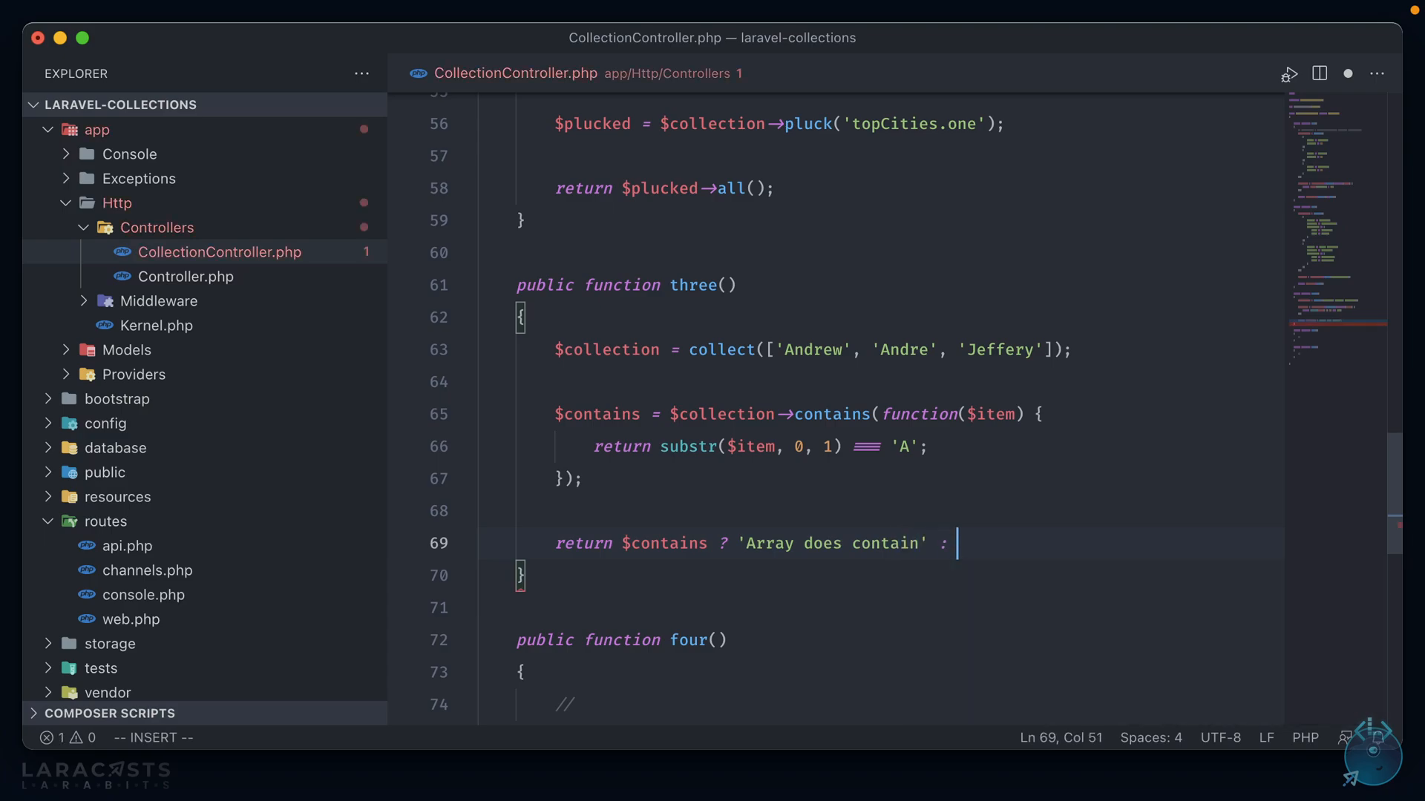
pyautogui.write("'Array does not co")
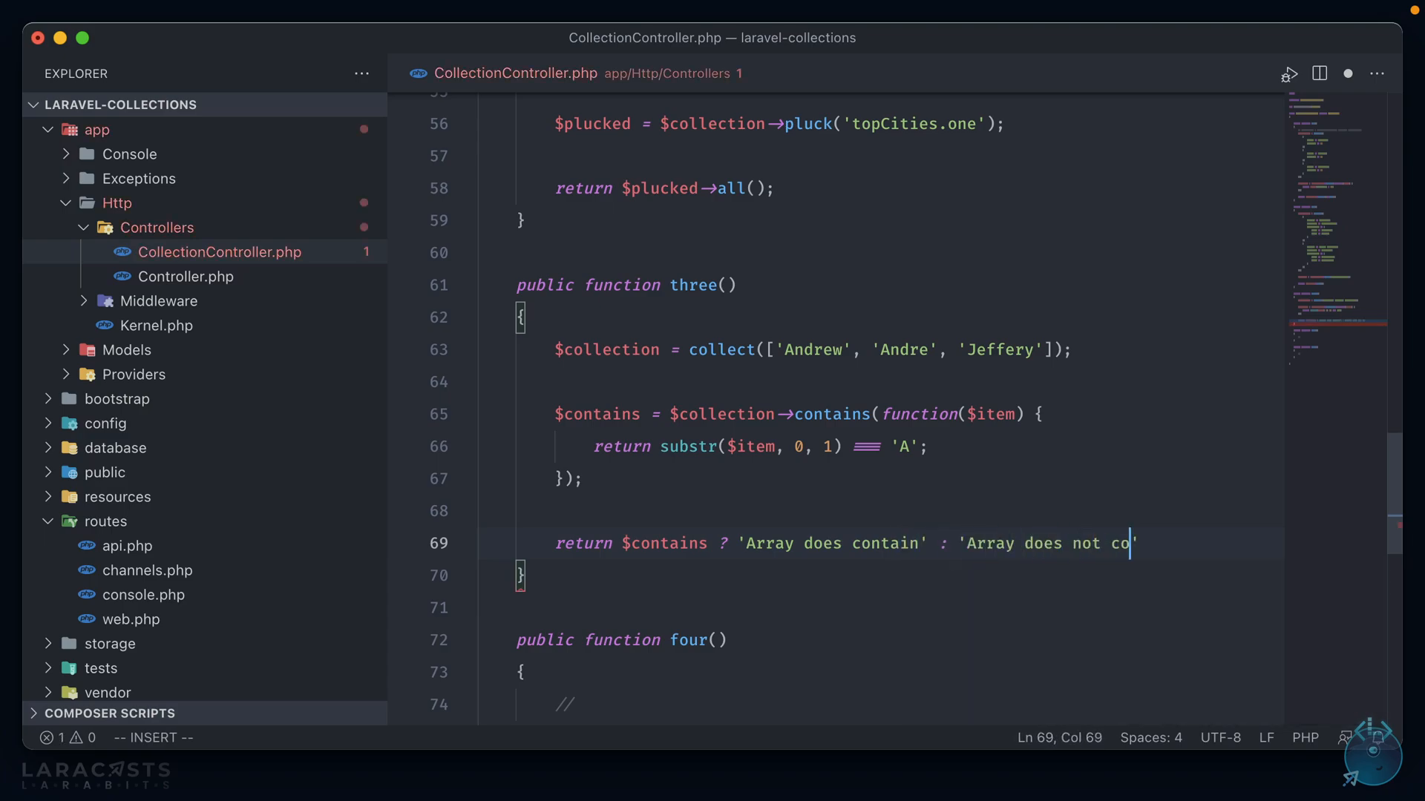
pyautogui.write("ntain';")
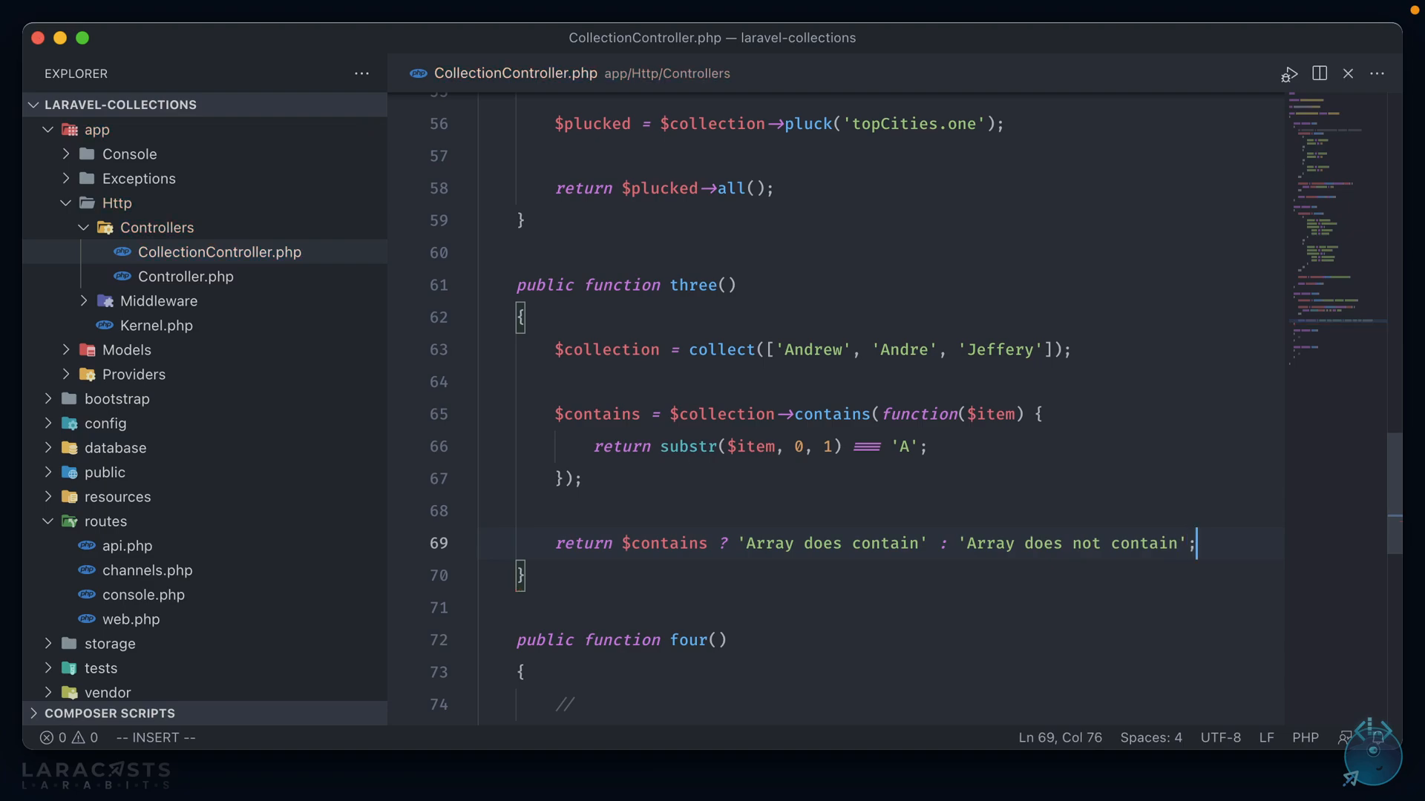
pyautogui.moveTo(810, 543)
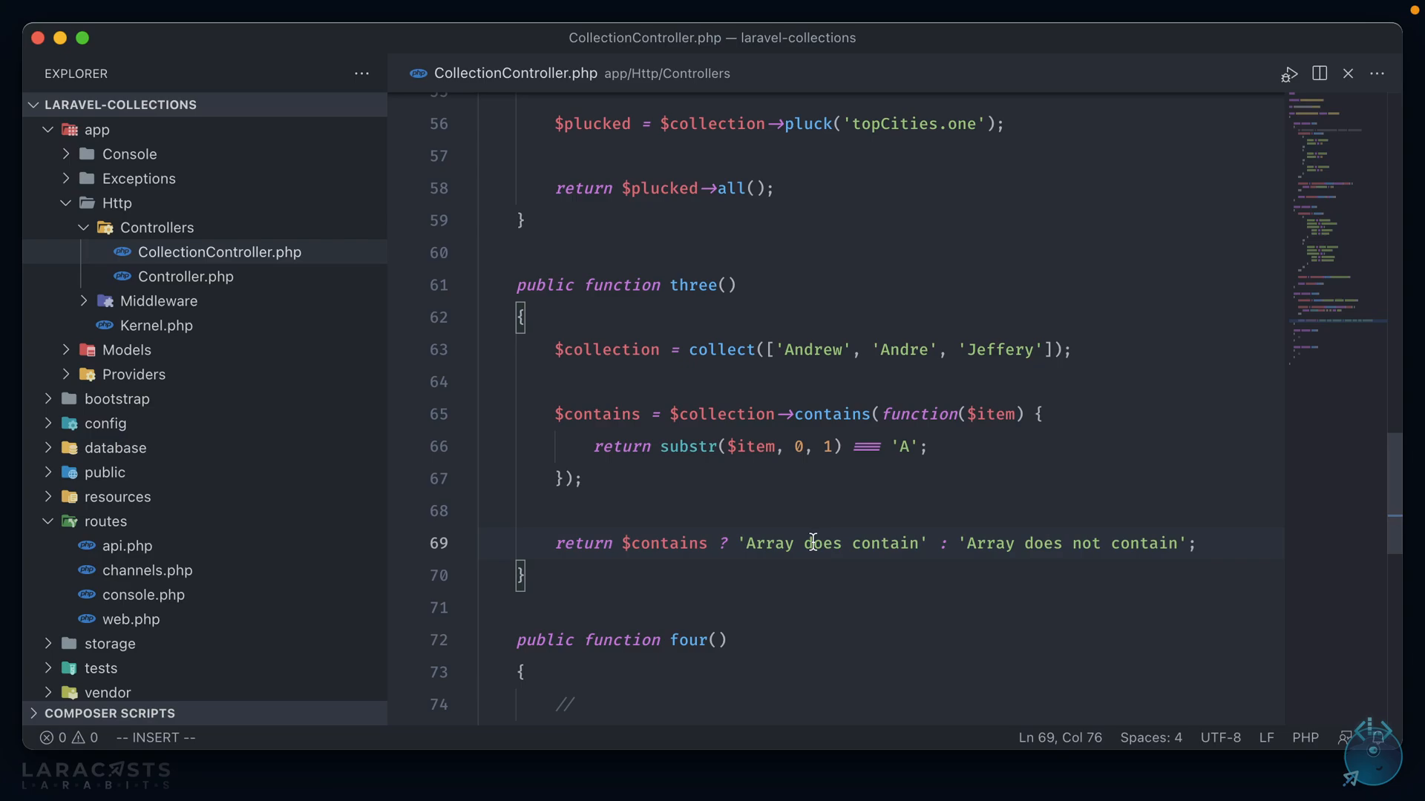
pyautogui.moveTo(837, 518)
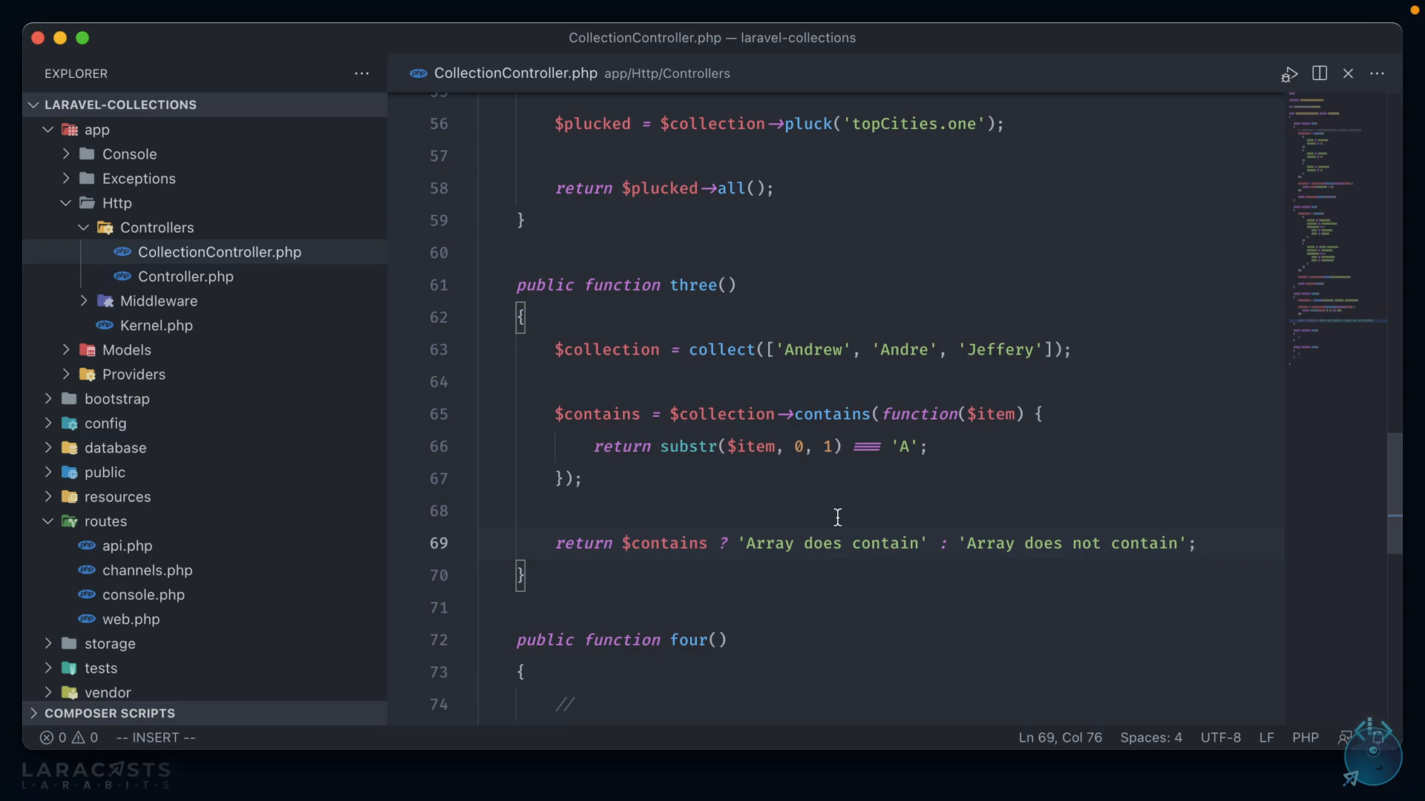
pyautogui.write('D')
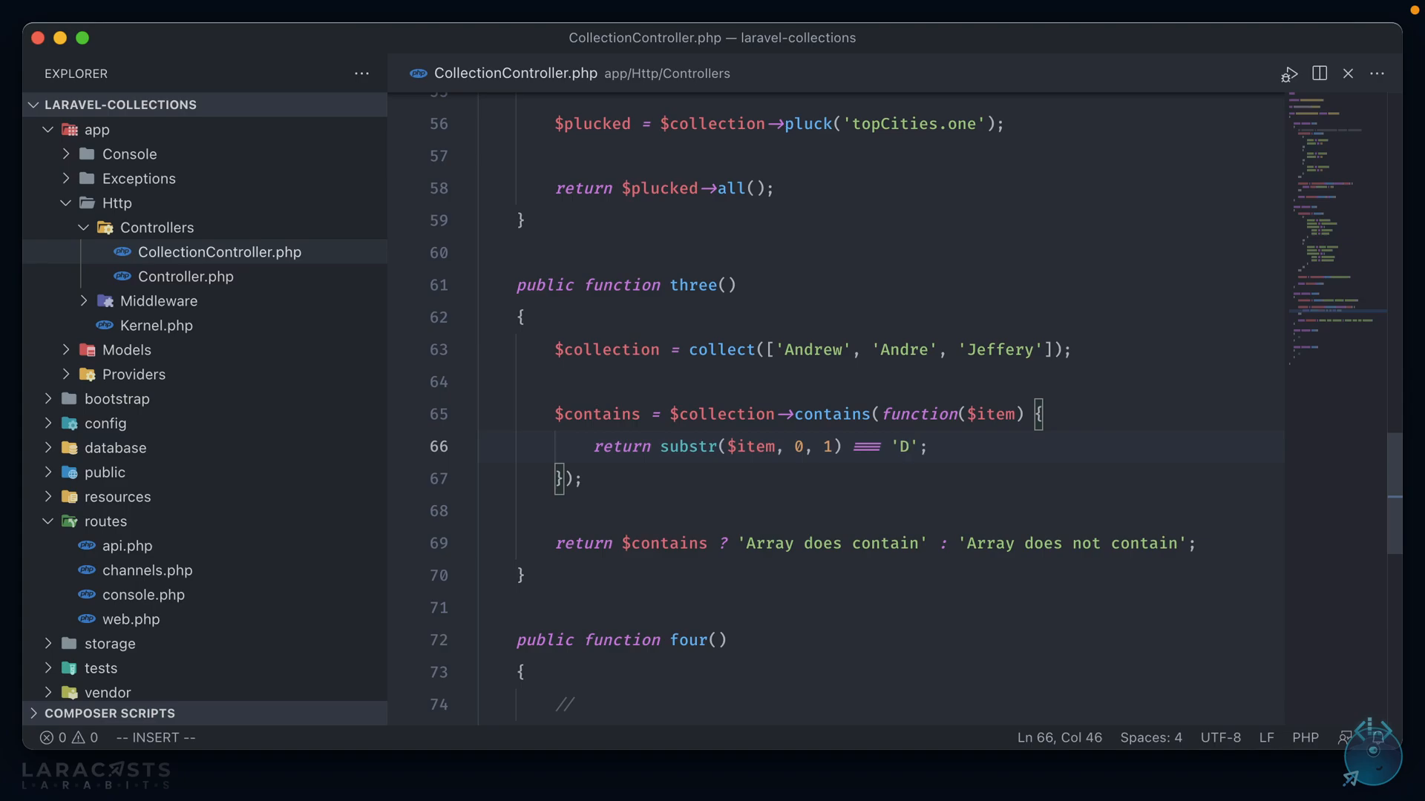
pyautogui.moveTo(1001, 356)
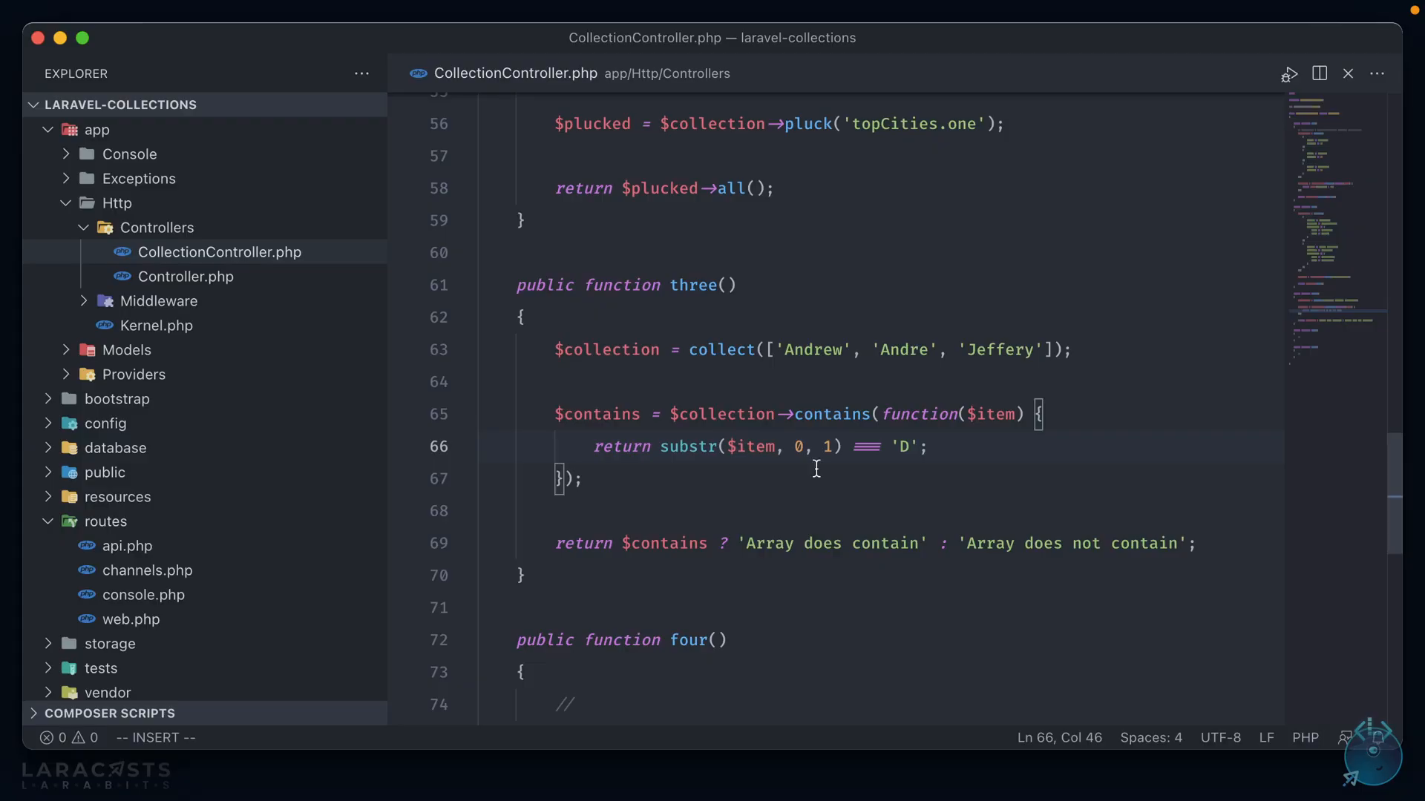
pyautogui.moveTo(752, 499)
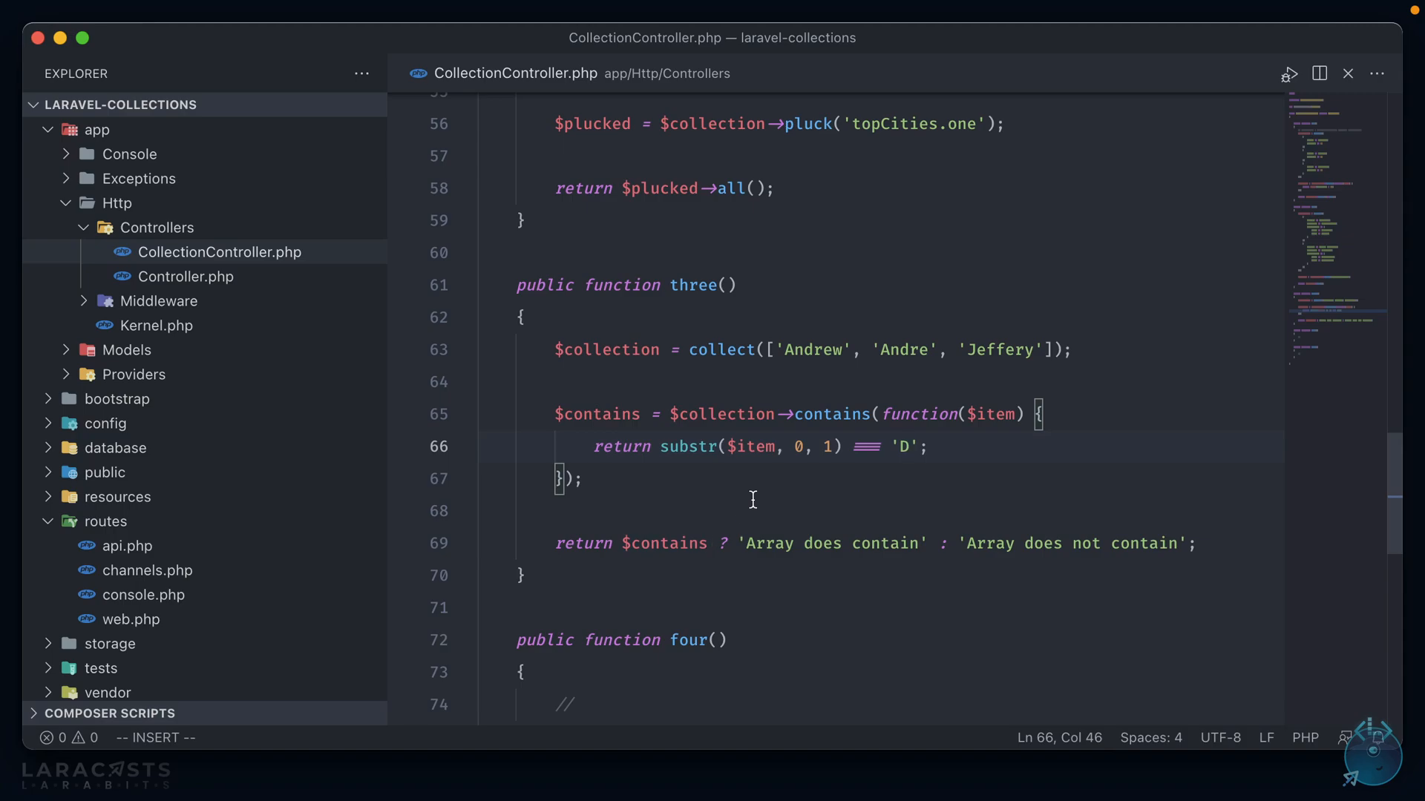
# Replace three()'s simple names with method one's name-and-plants collection
pyautogui.scroll(3)
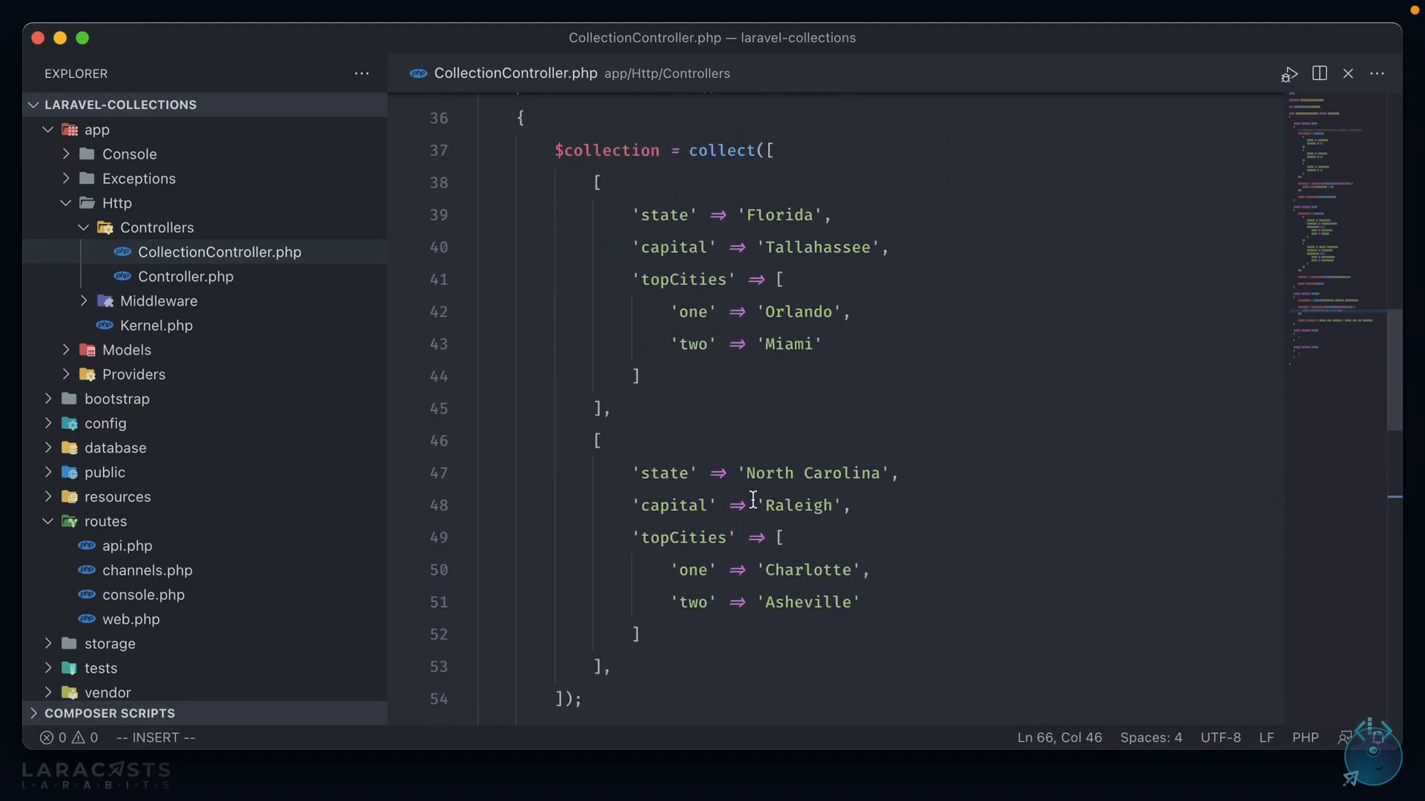
pyautogui.scroll(3)
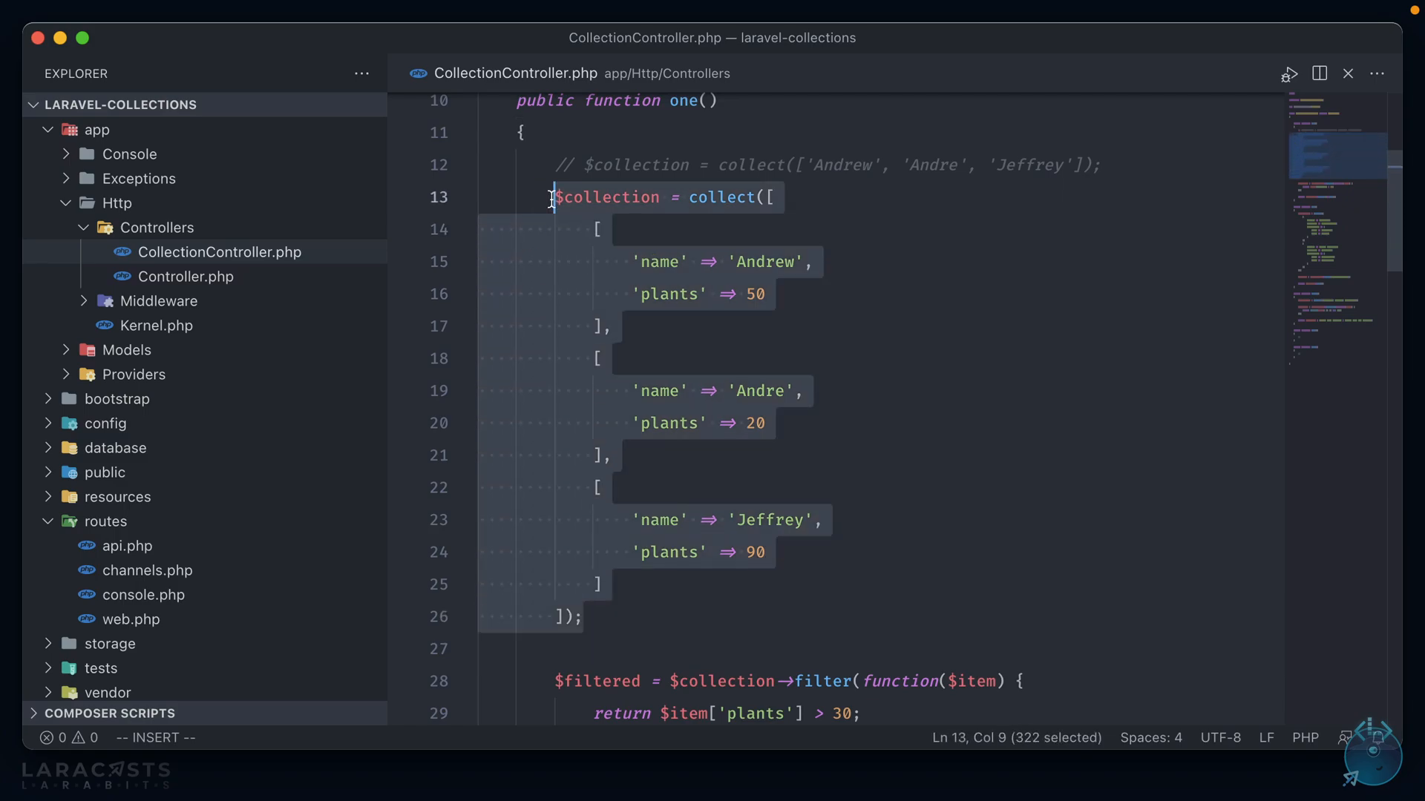
pyautogui.press('Escape')
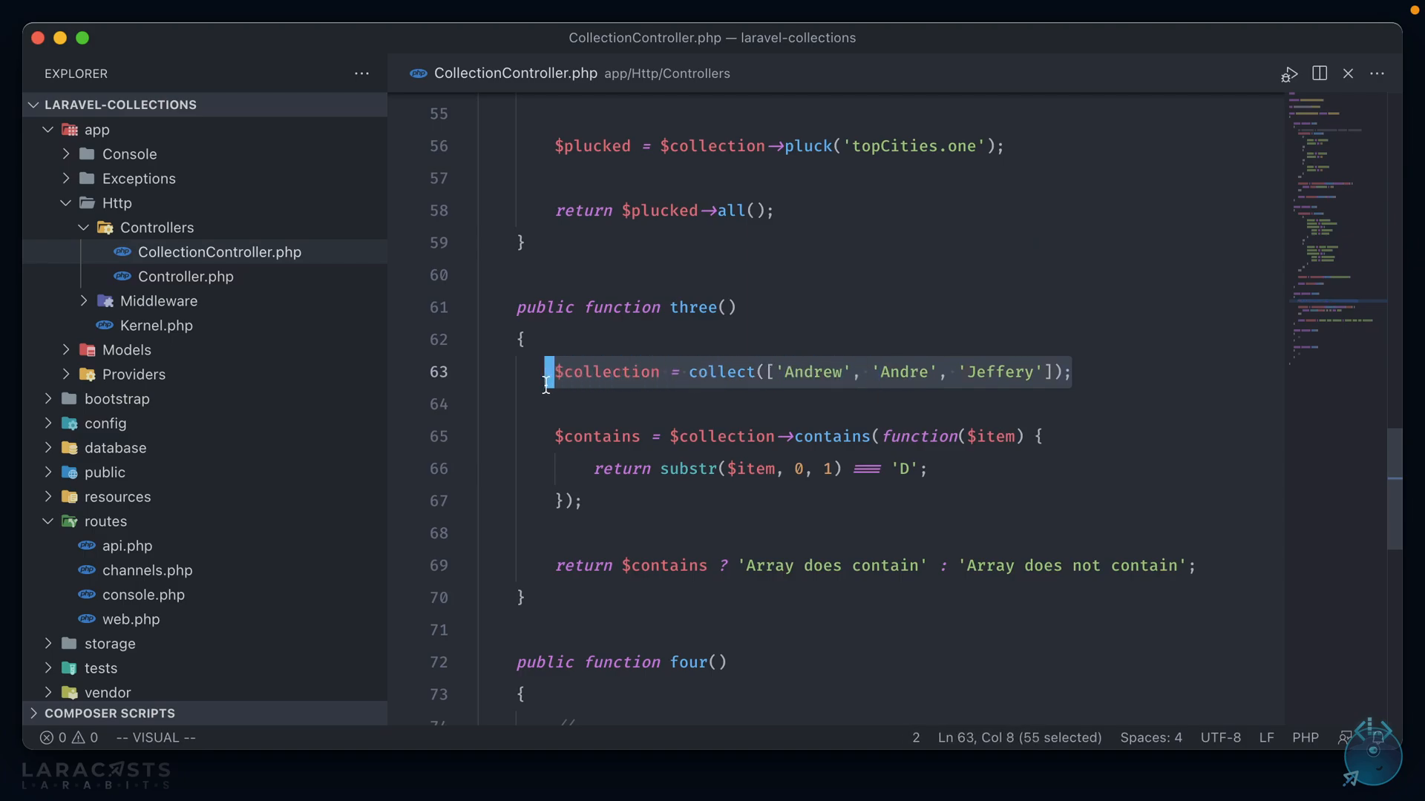
pyautogui.press('shift+right')
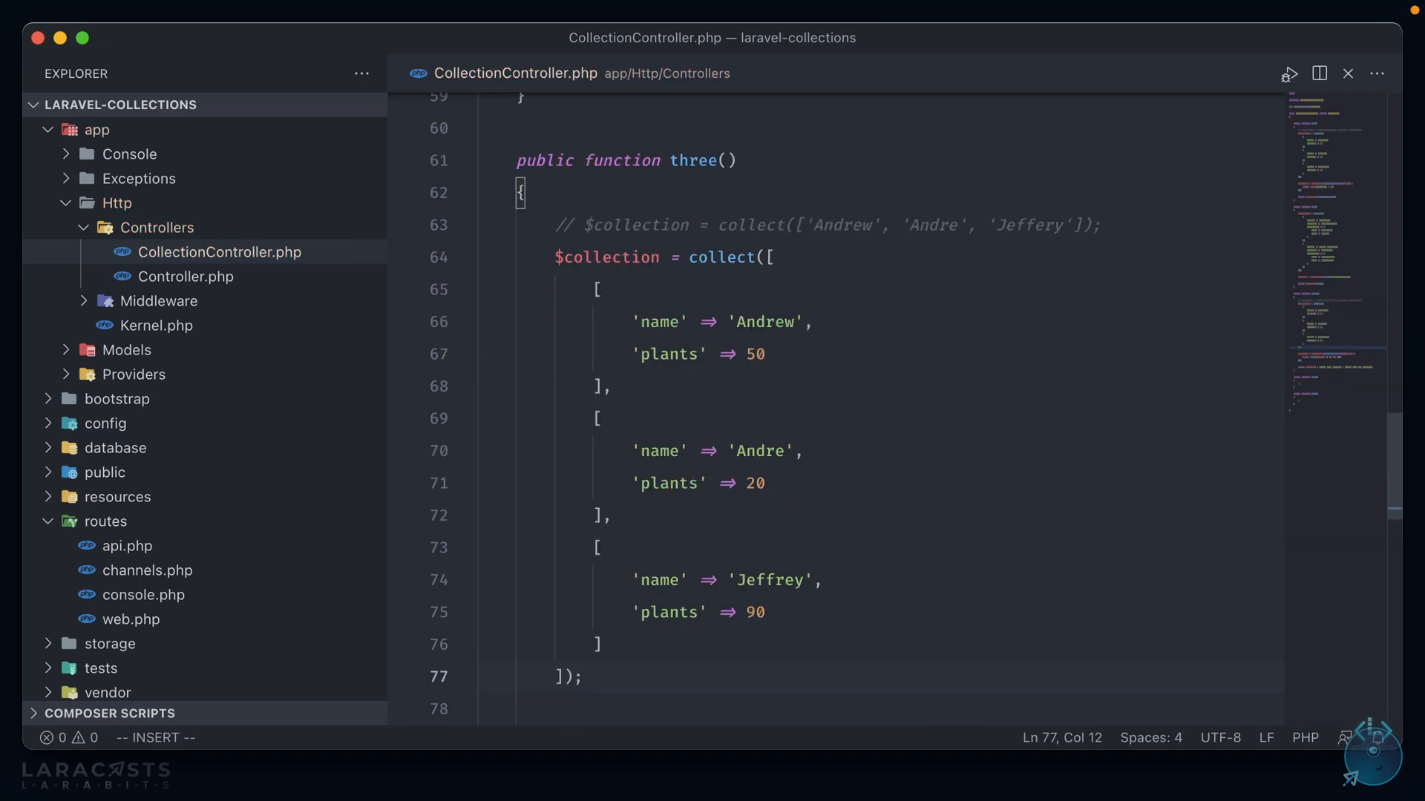
pyautogui.scroll(-3)
pyautogui.write('return s')
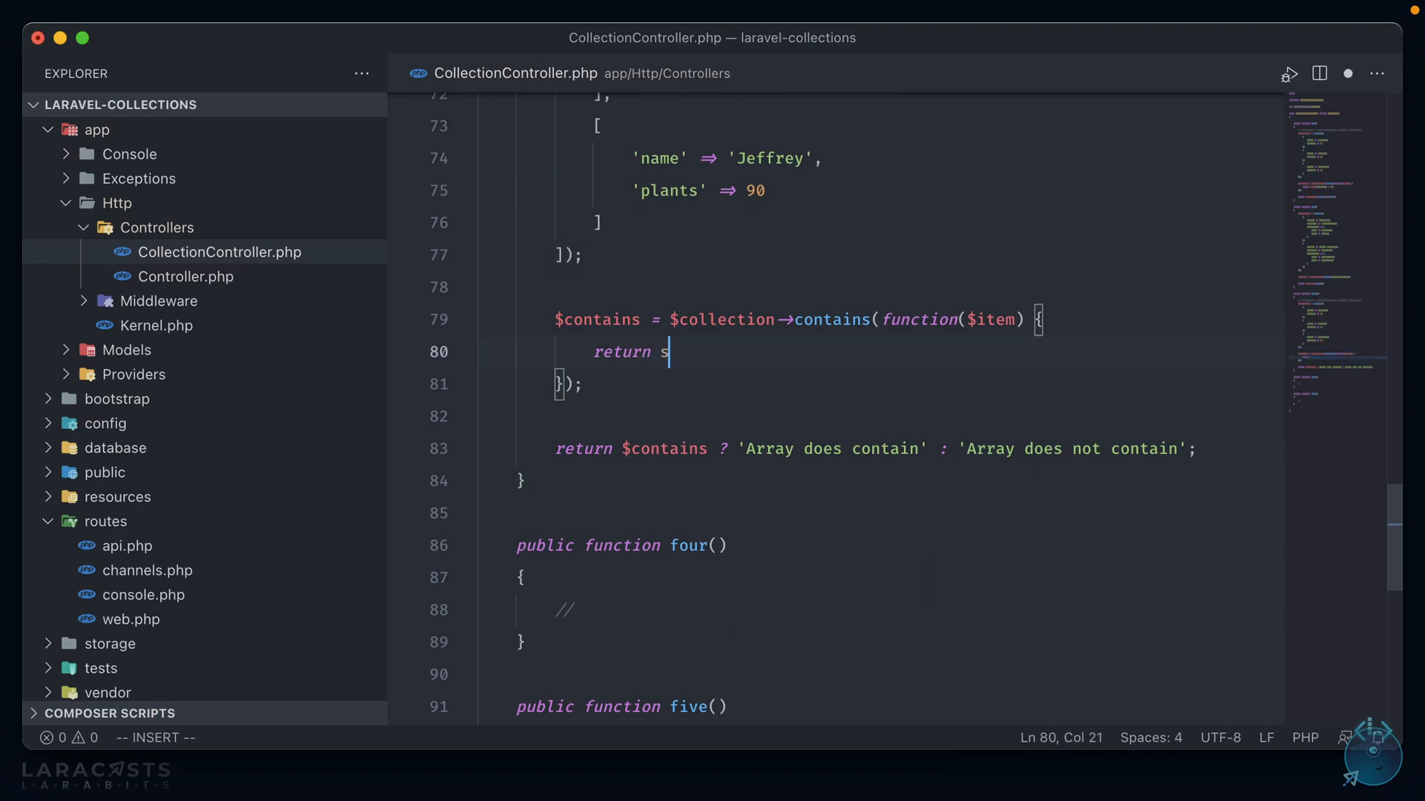
# Make the contains() callback check whether $item['plants'] exceeds 50
pyautogui.write('item')
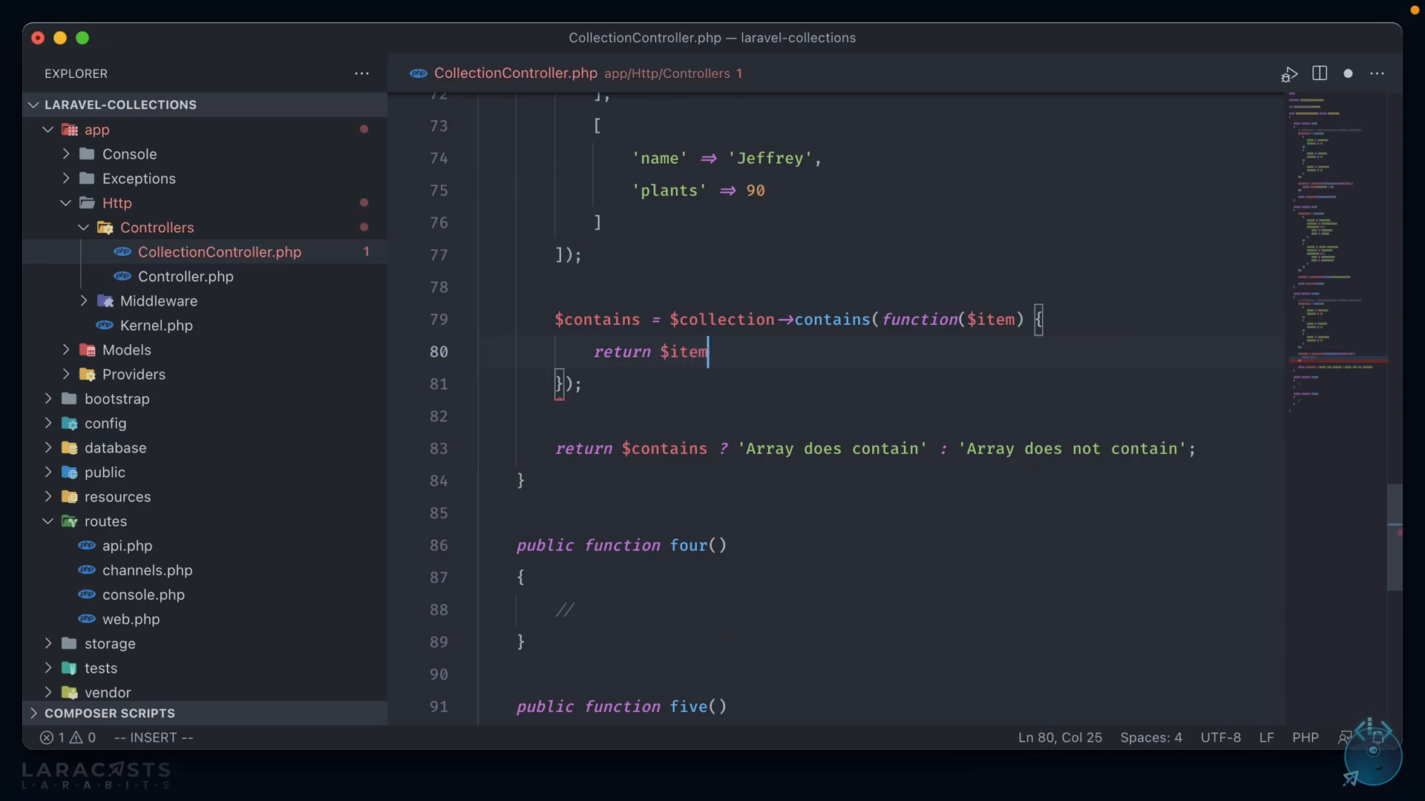
pyautogui.write("['plants'] >")
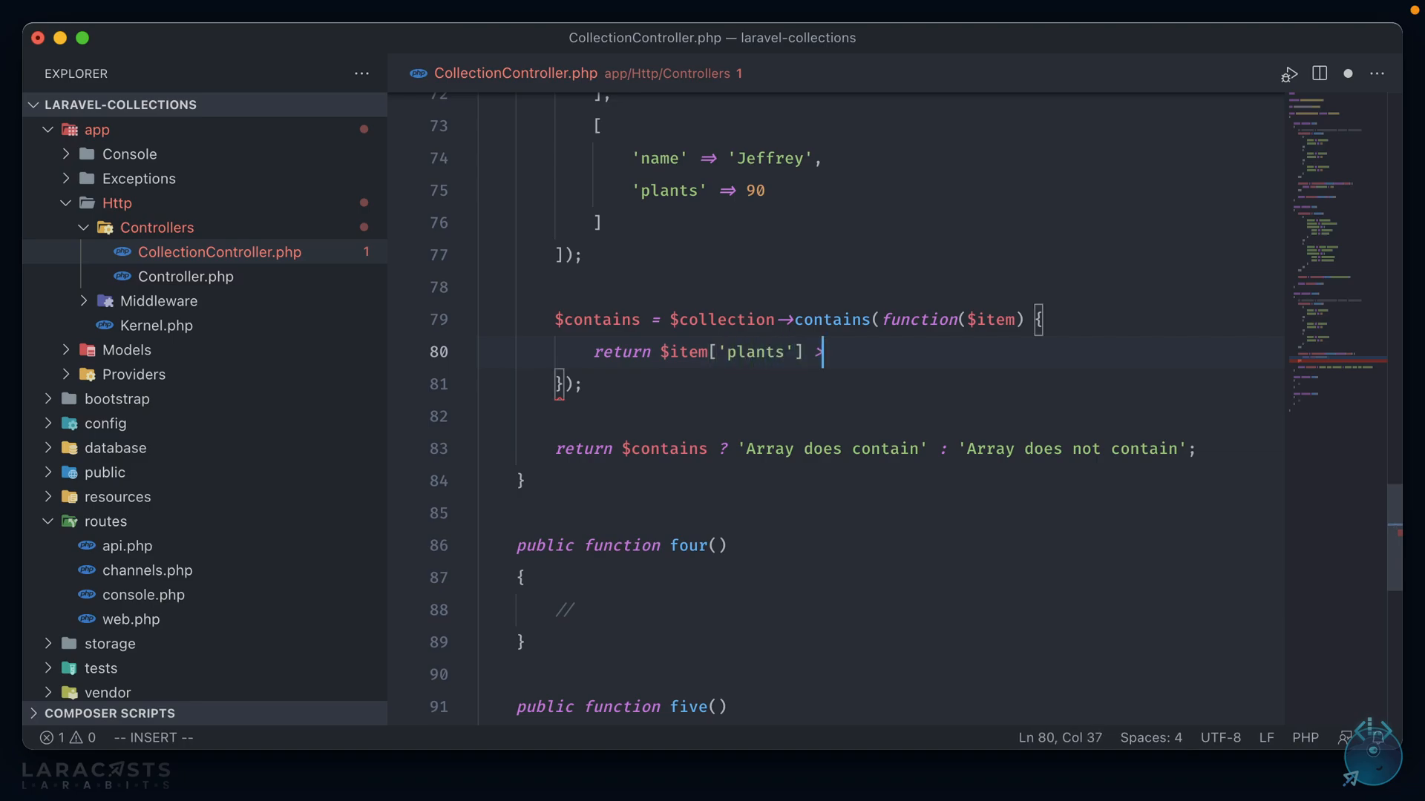
pyautogui.write('100;')
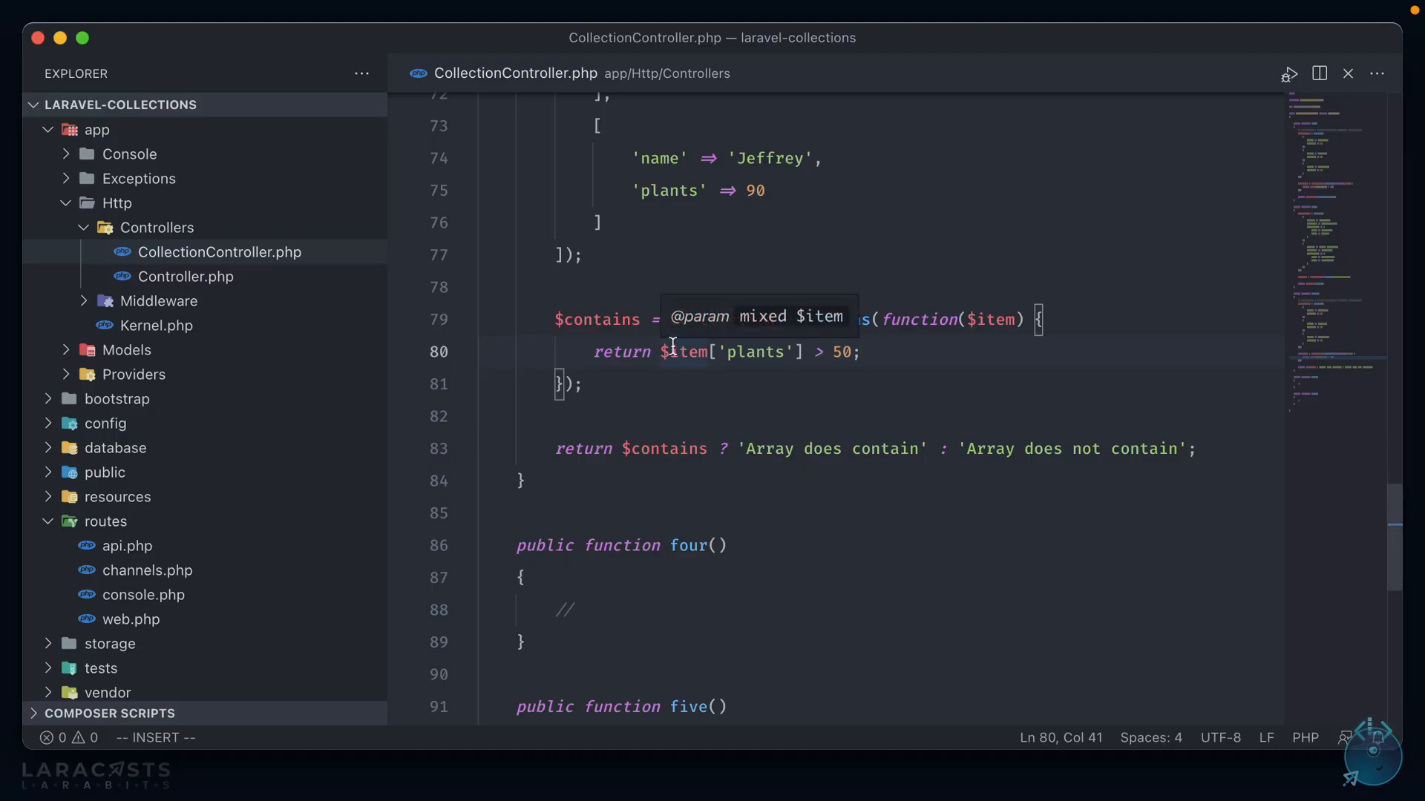
pyautogui.scroll(-3)
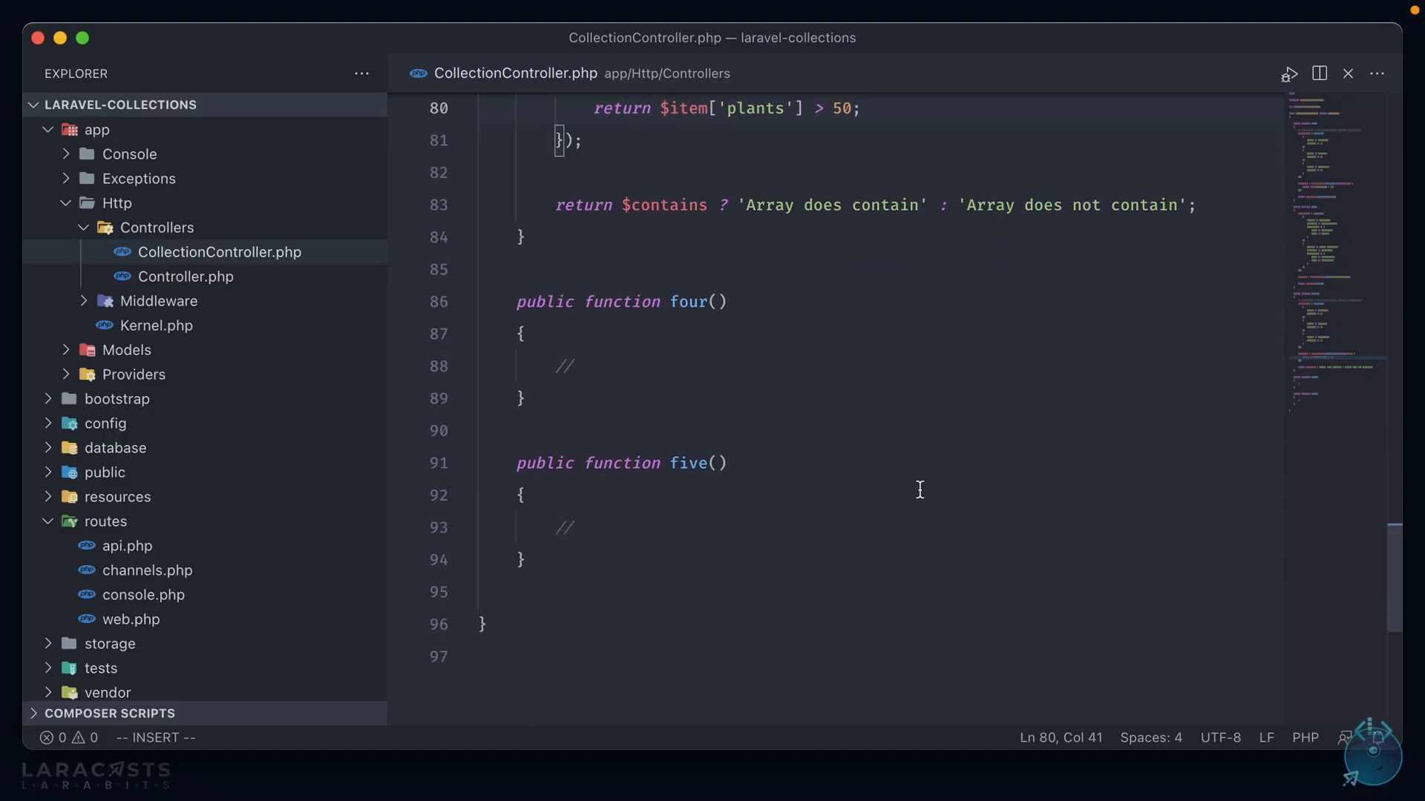
pyautogui.click(742, 364)
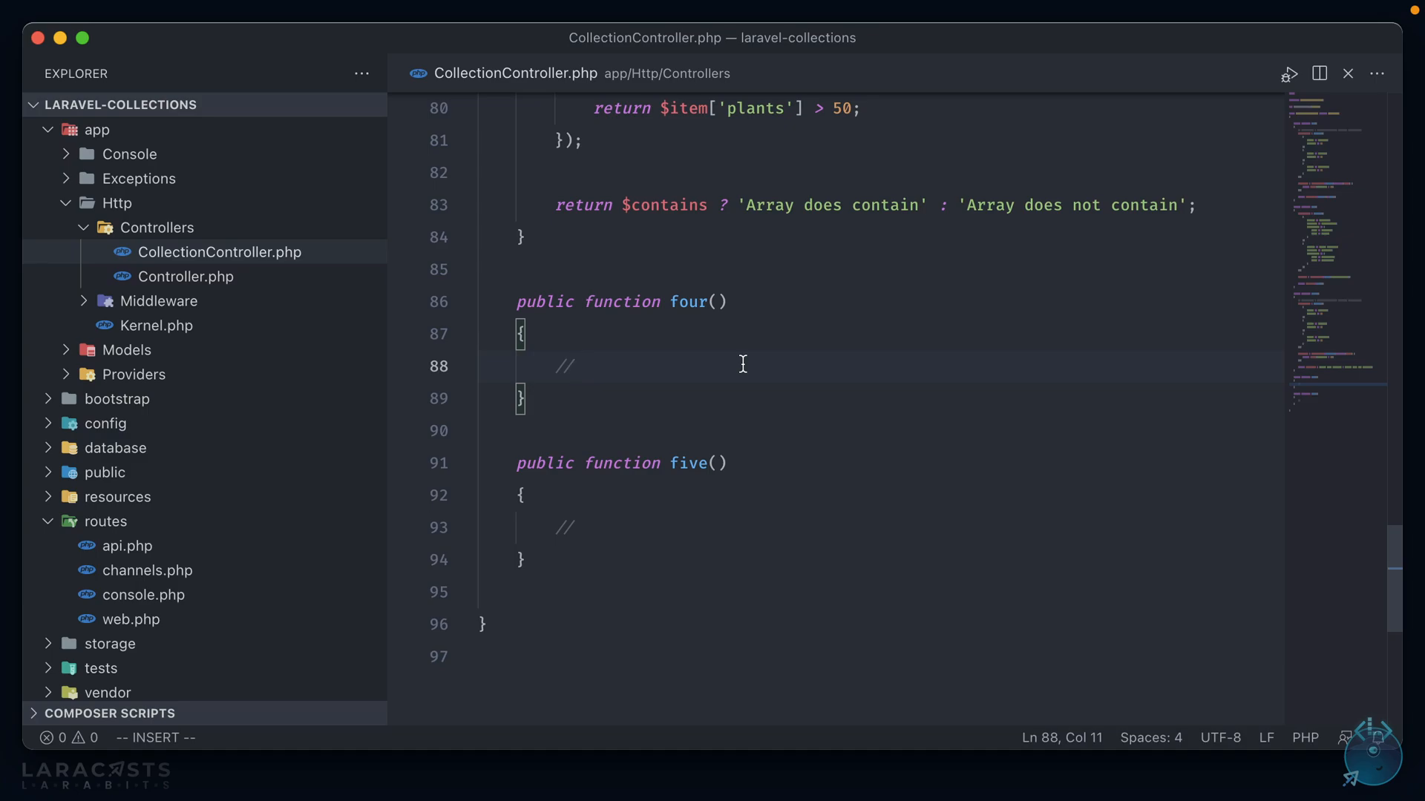
# Assign $collection = collect(['Andrew', 'Andre', 'Jeffrey', 'Ashley', 'Jess']) in four()
pyautogui.write('$co')
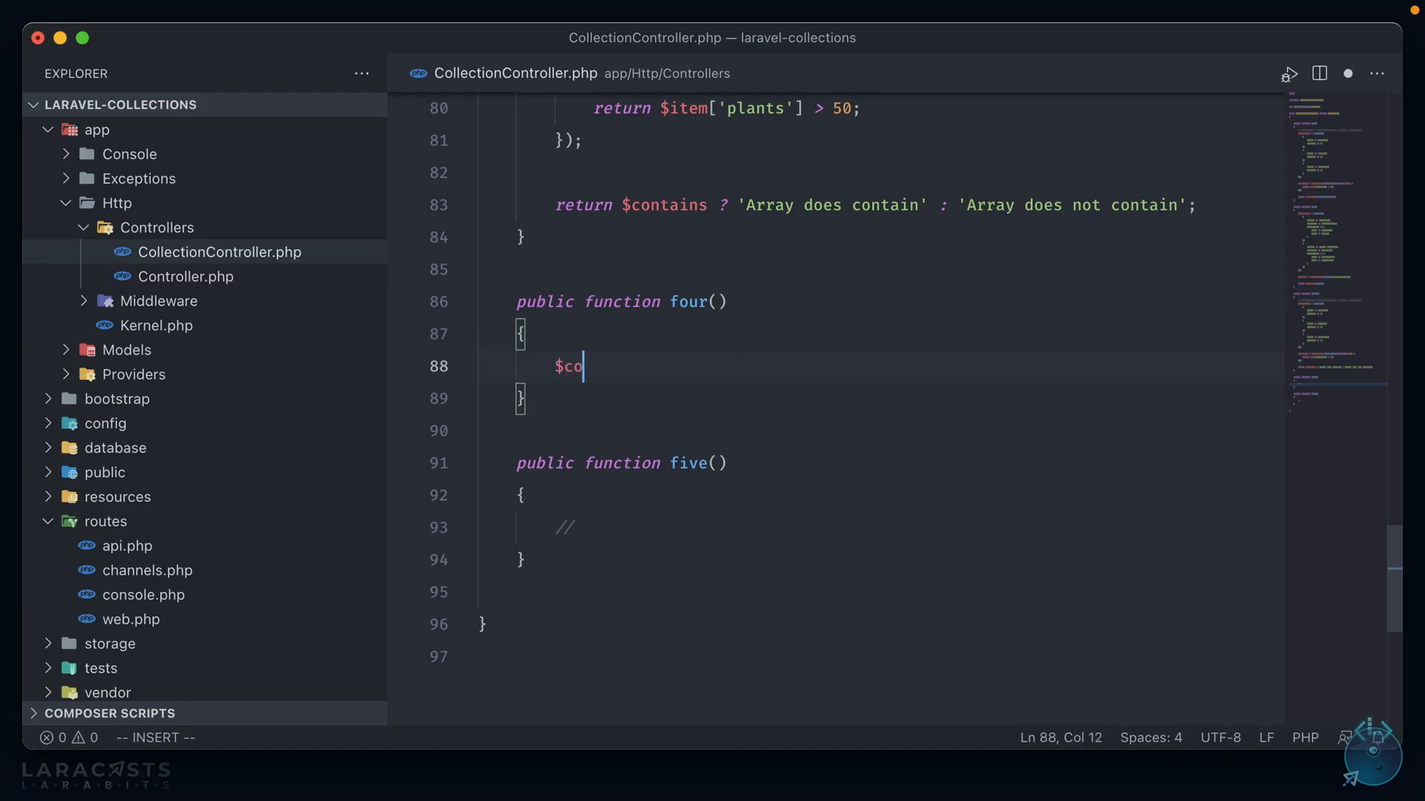
pyautogui.write('llect')
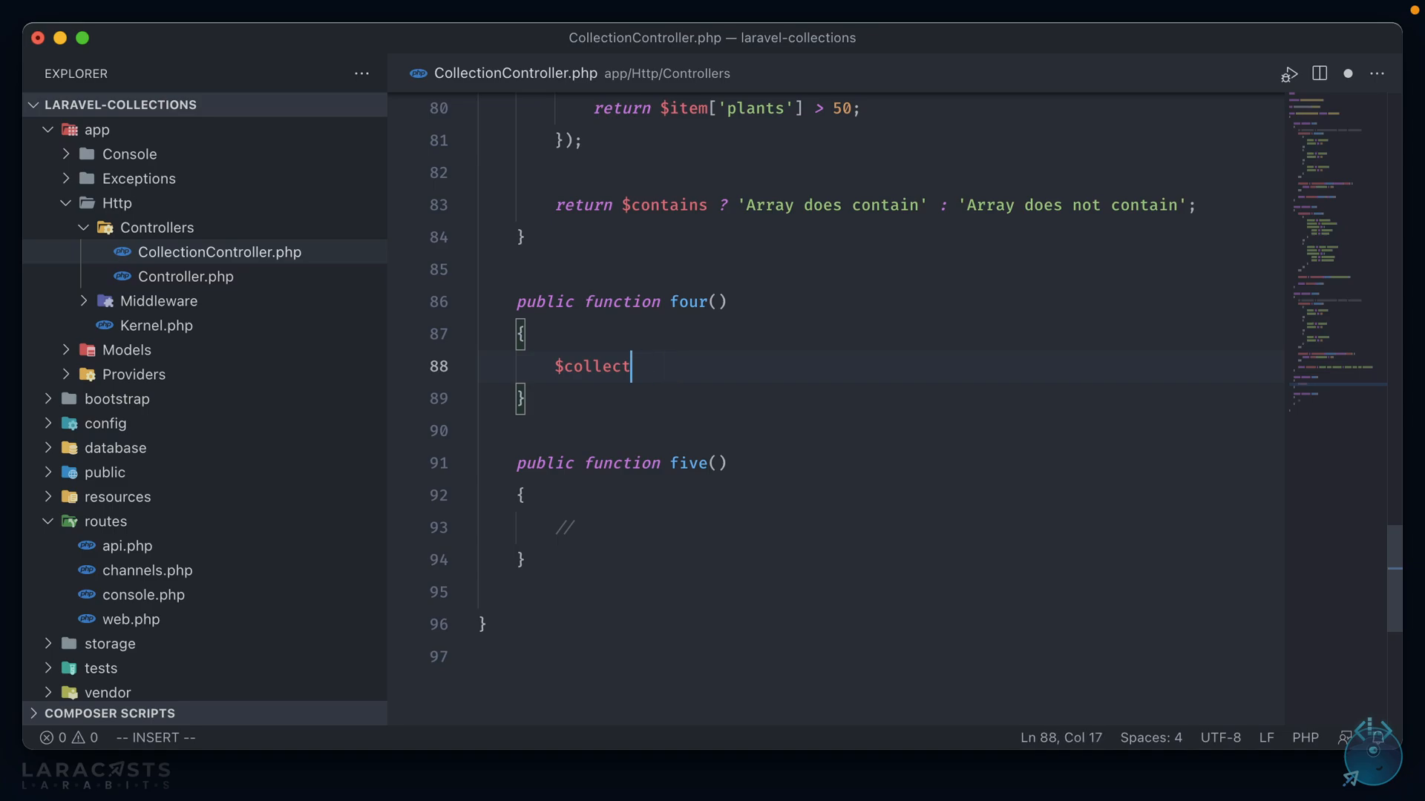
pyautogui.write('ion = colle')
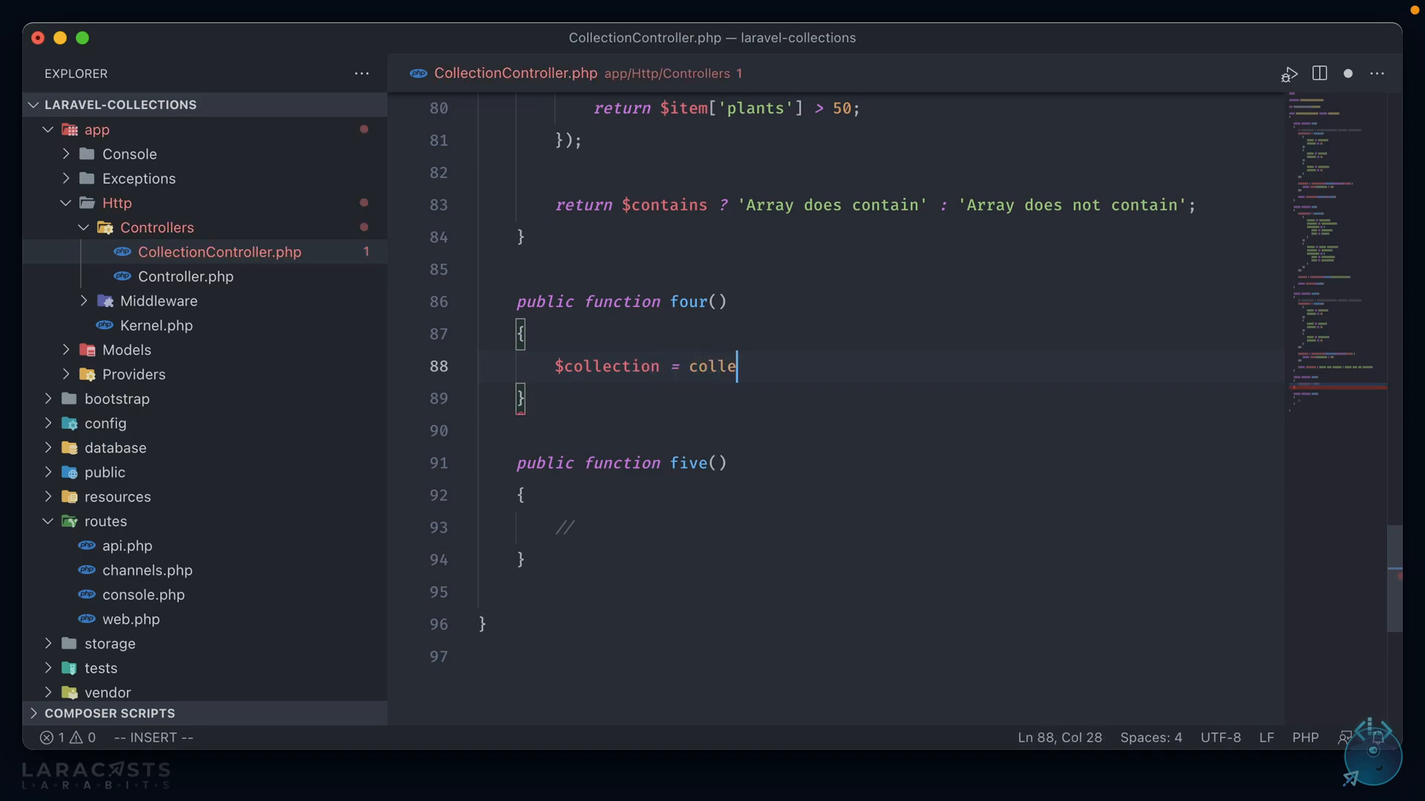
pyautogui.write("ct(['And'])")
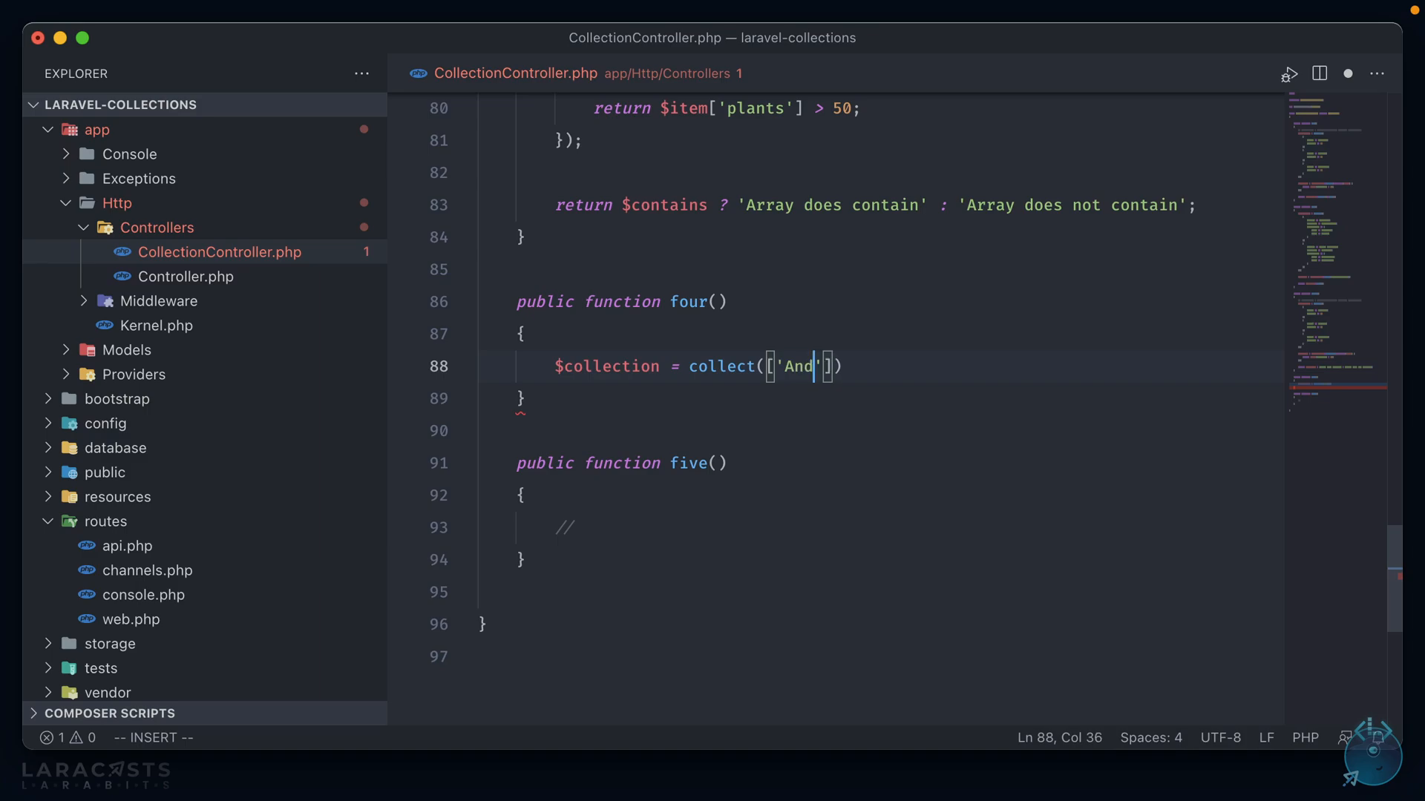
pyautogui.write("rew', 'Andrew', 'Jeffe")
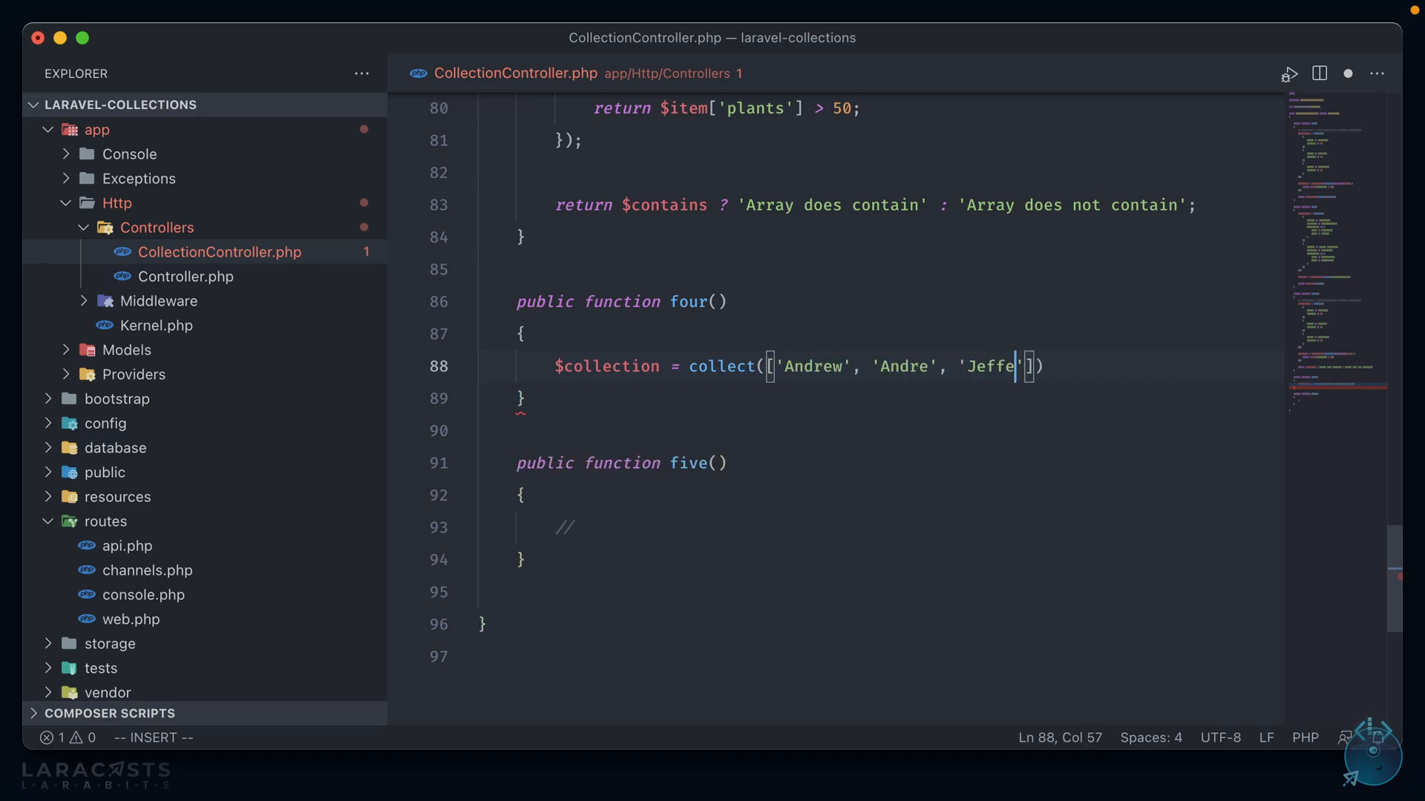
pyautogui.write("ry', 'Ashley',")
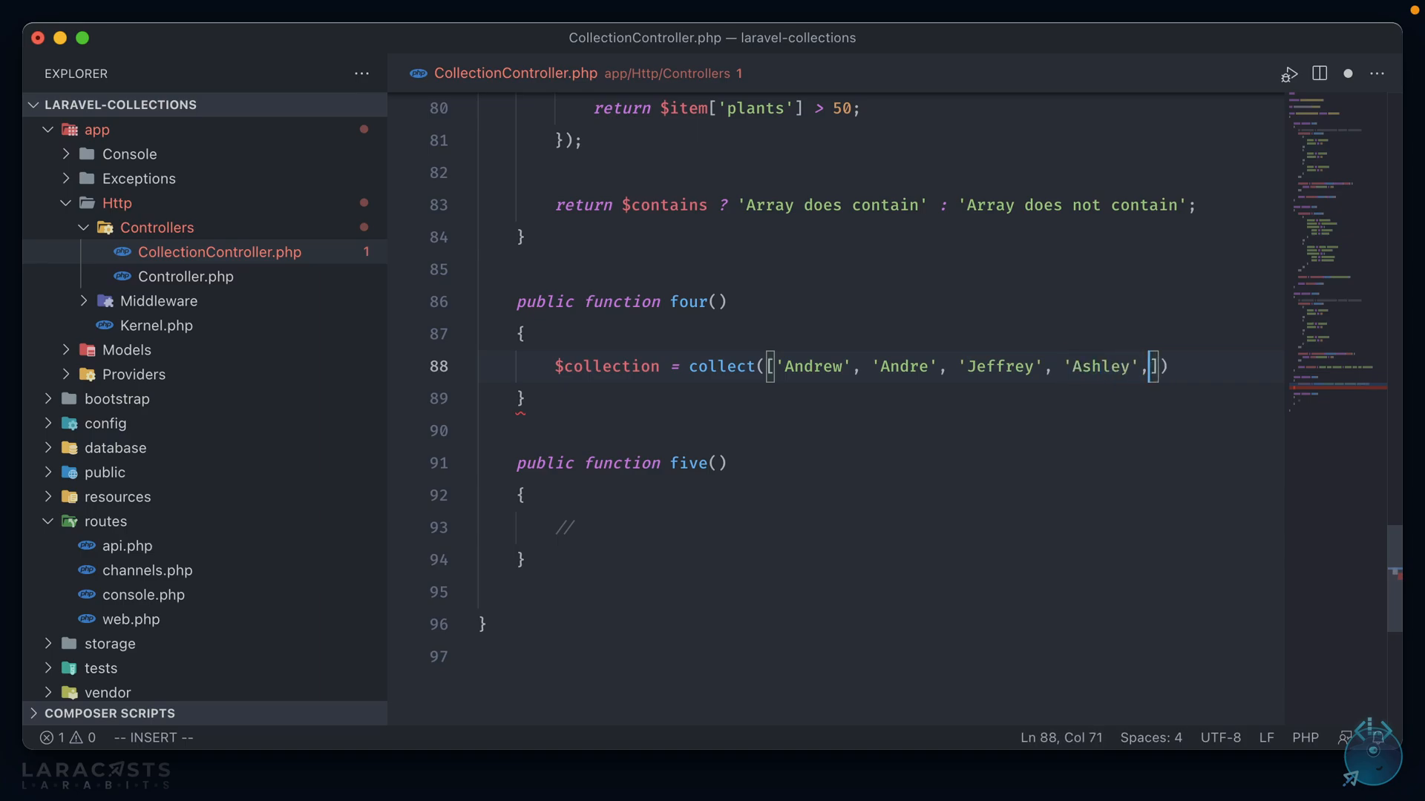
pyautogui.write("'Jess'")
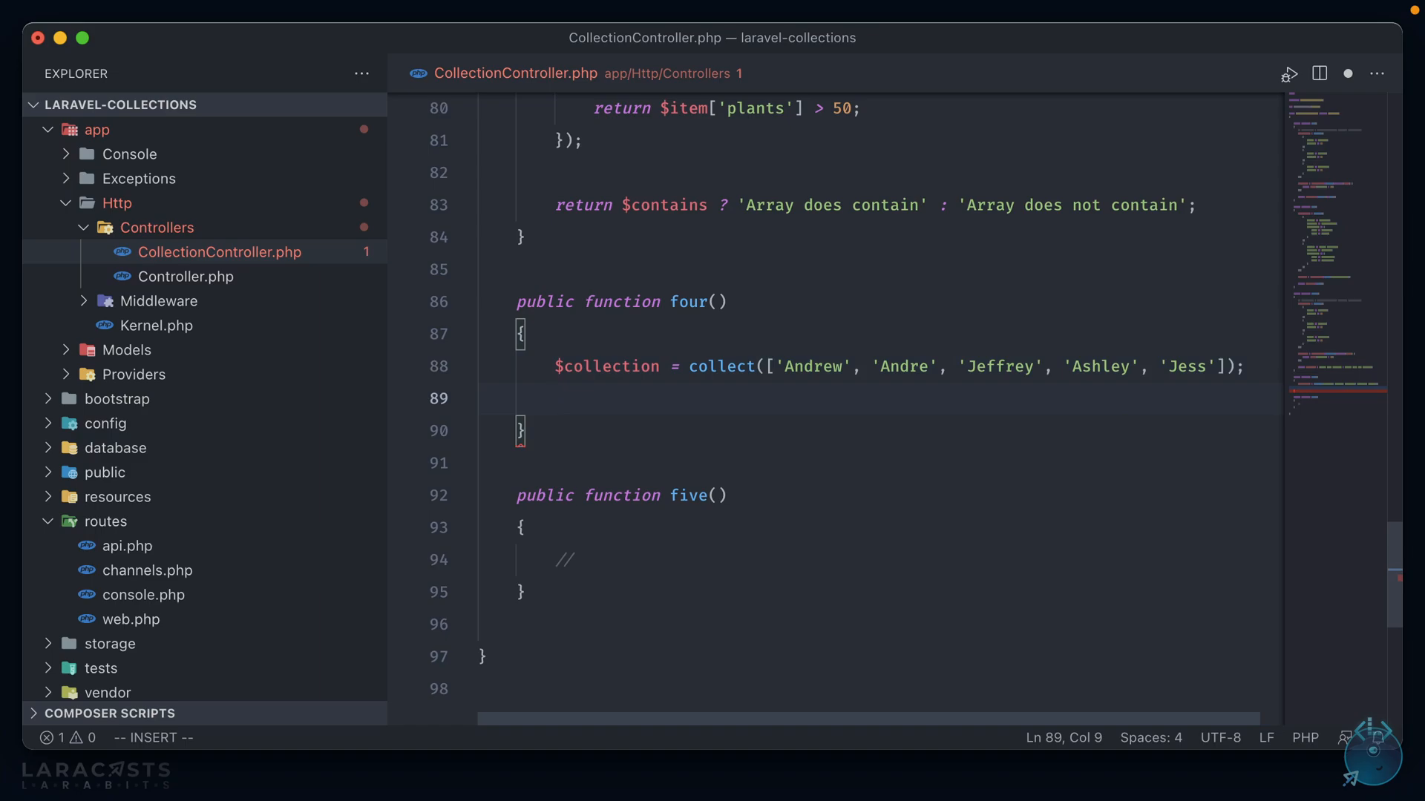
pyautogui.press('Return')
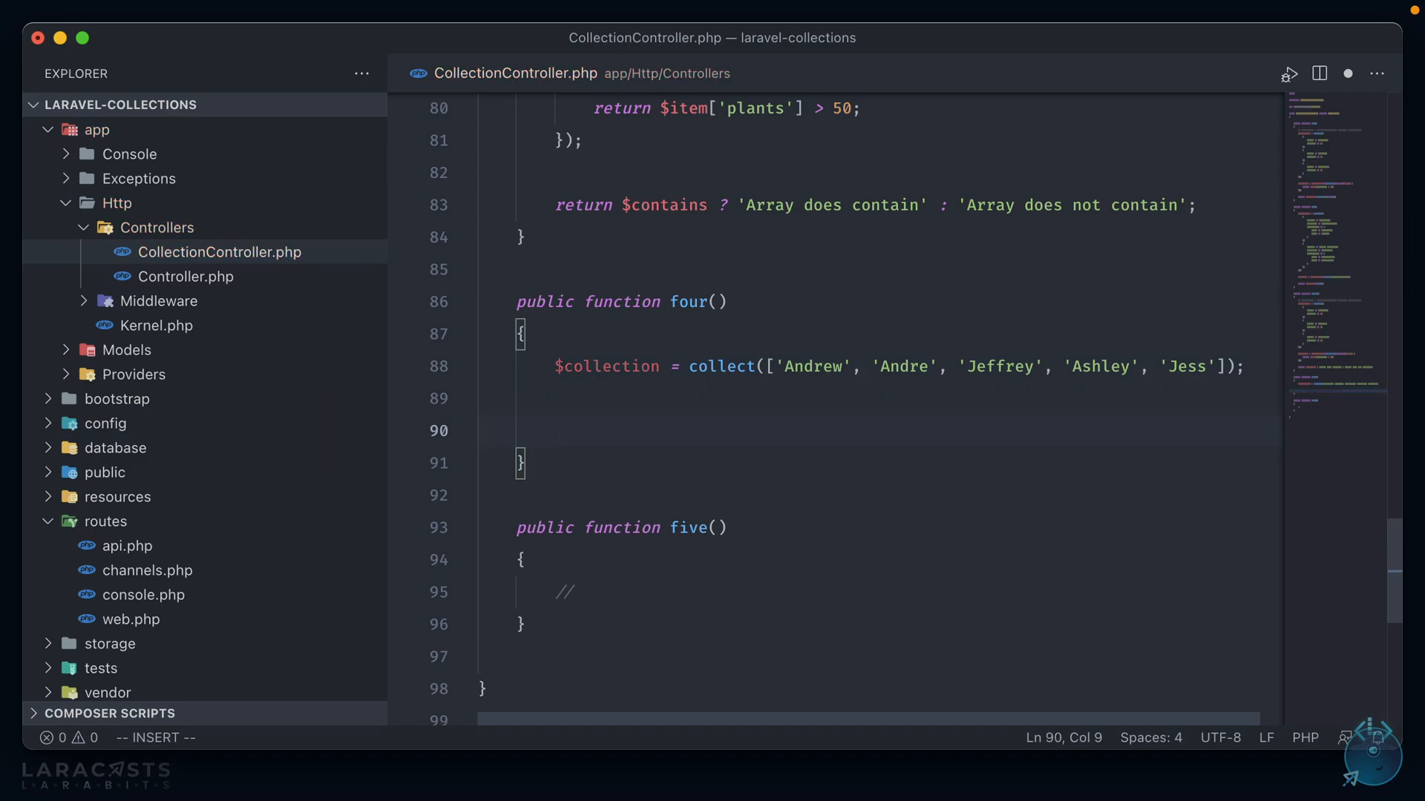
# Partition $collection with a closure testing whether each $item's length exceeds 5
pyautogui.write('$collection->partition(')
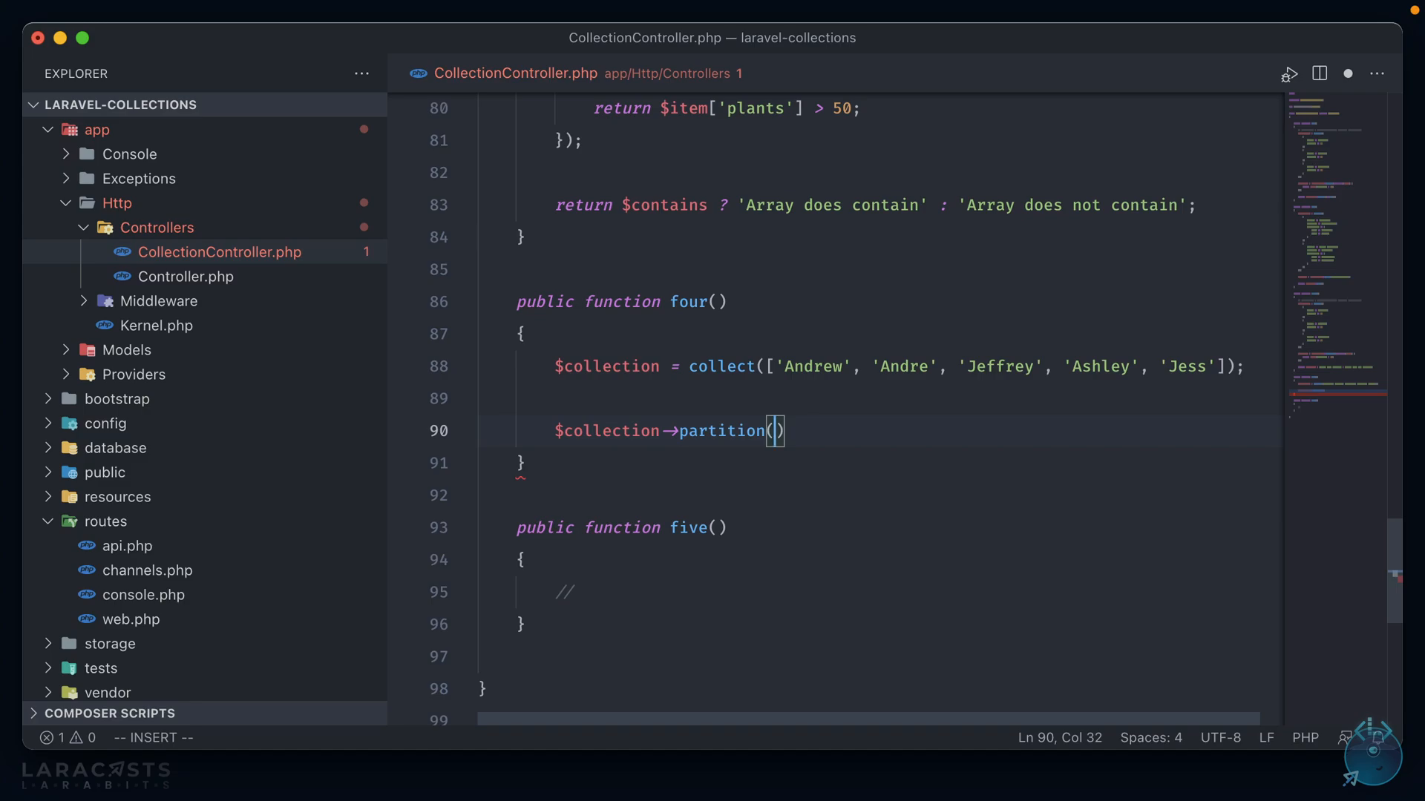
pyautogui.write('function($item')
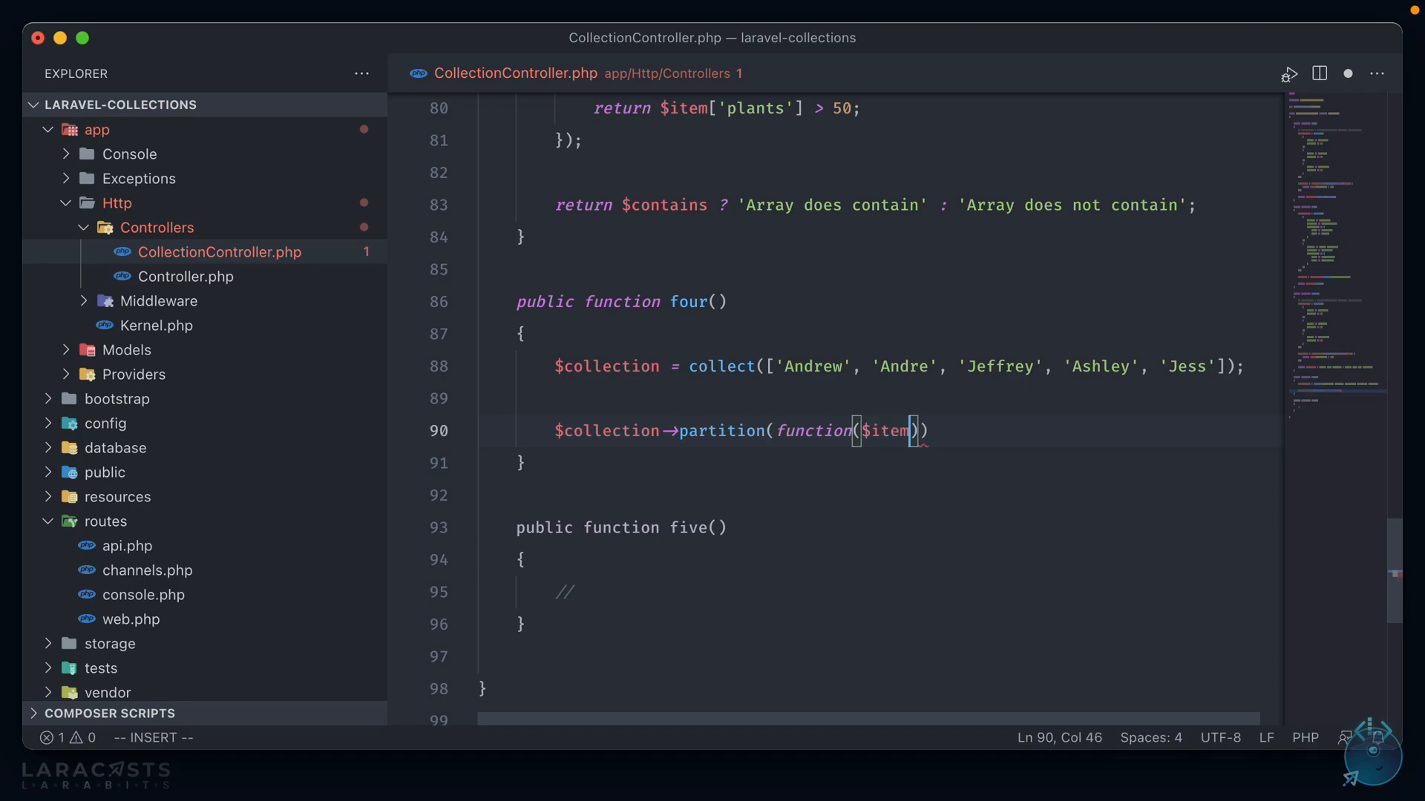
pyautogui.write('{')
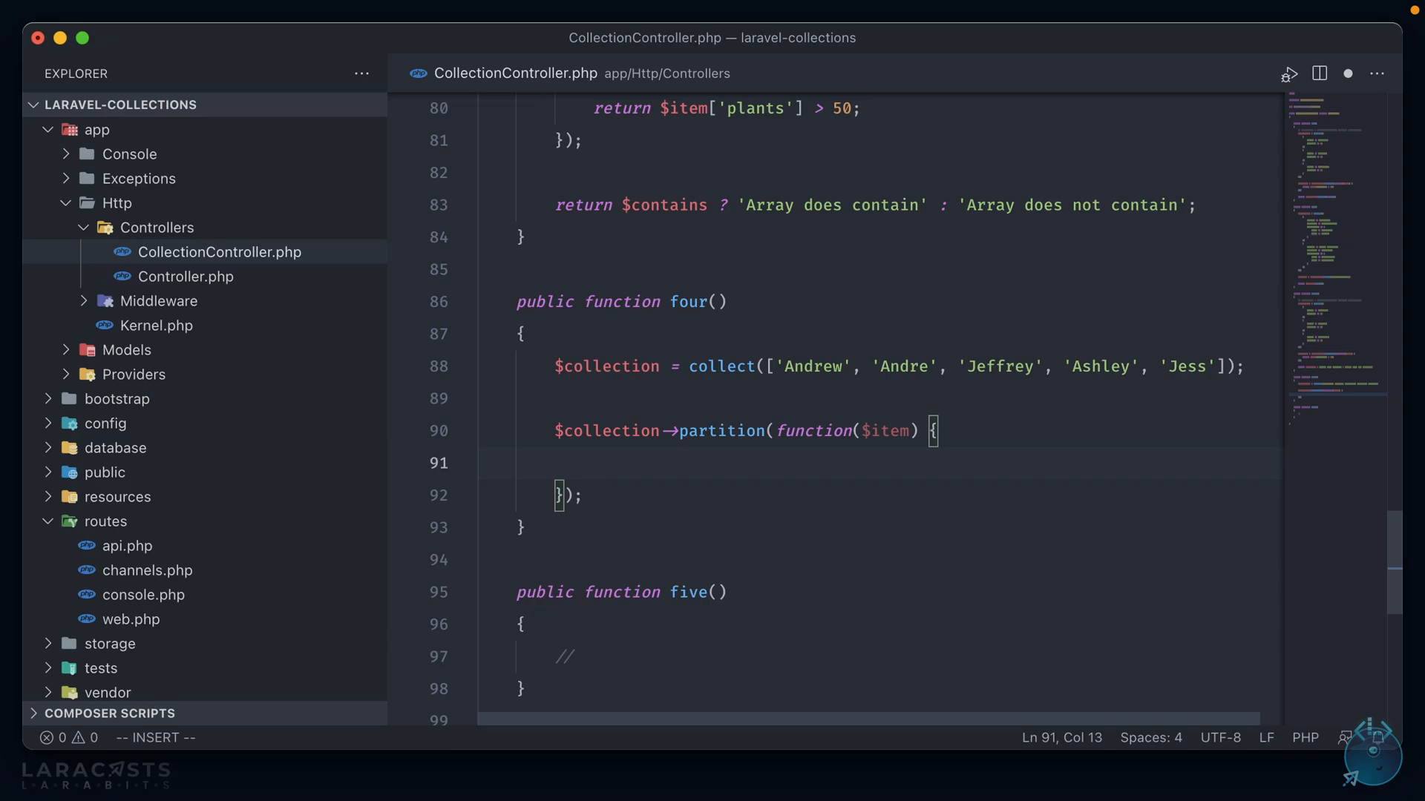
pyautogui.write('c')
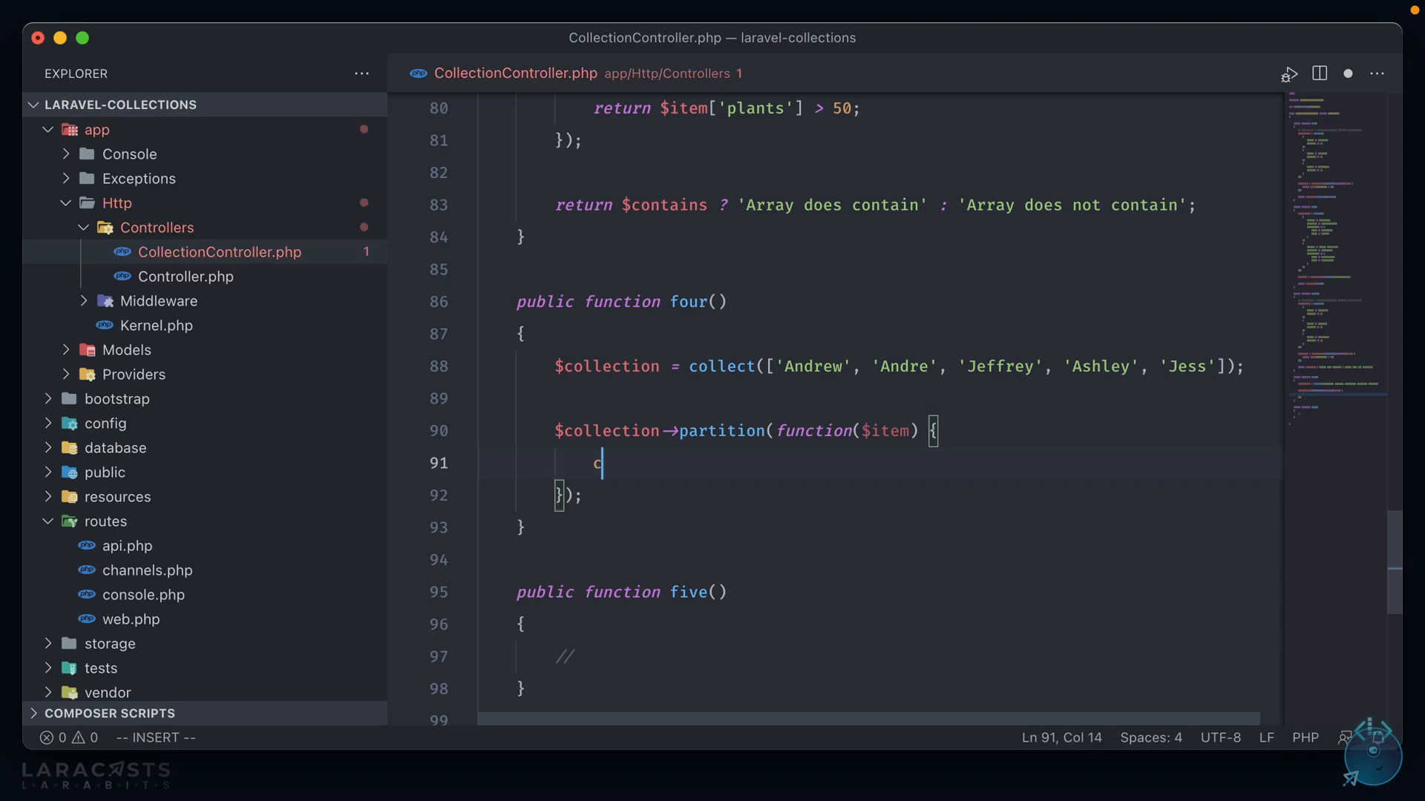
pyautogui.write('ount($item)')
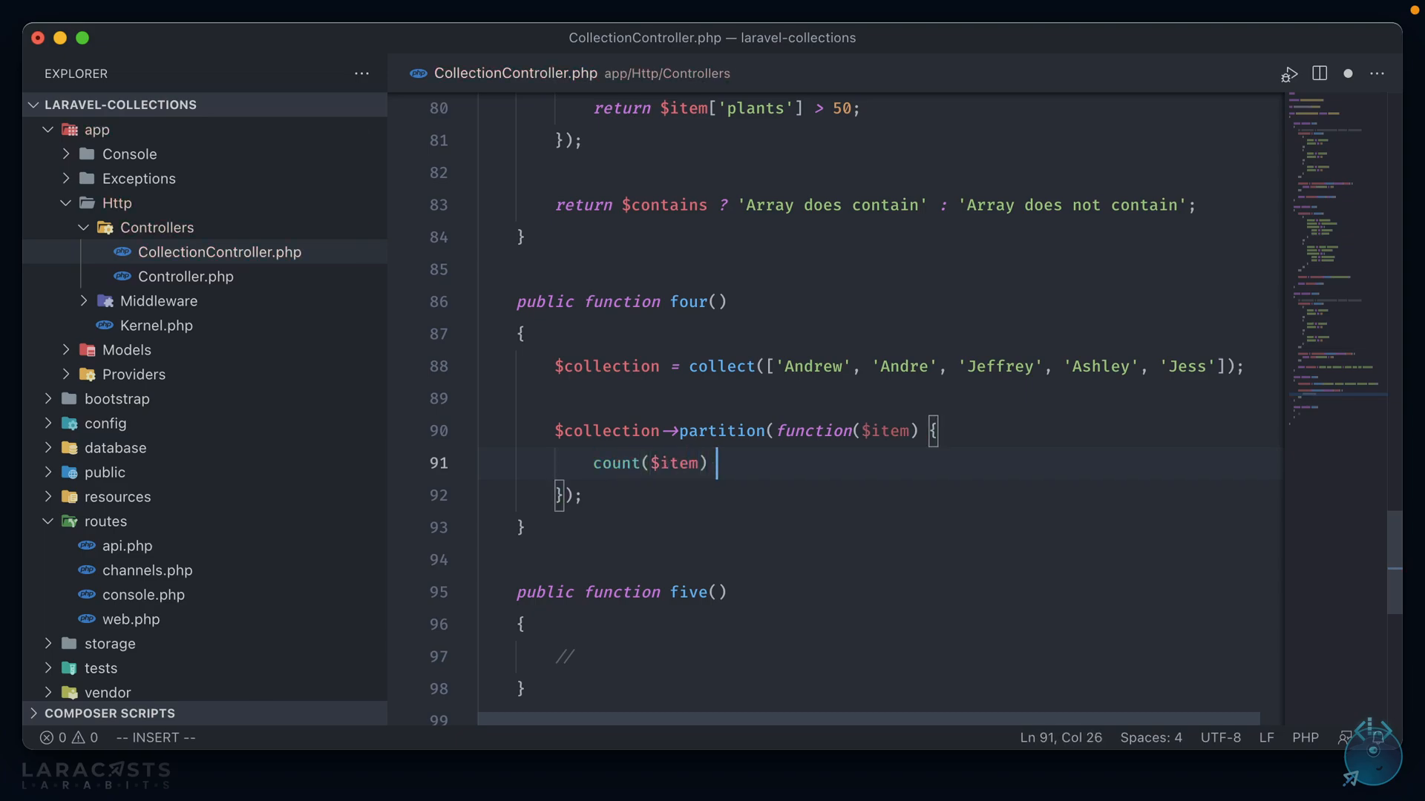
pyautogui.write('> 5;')
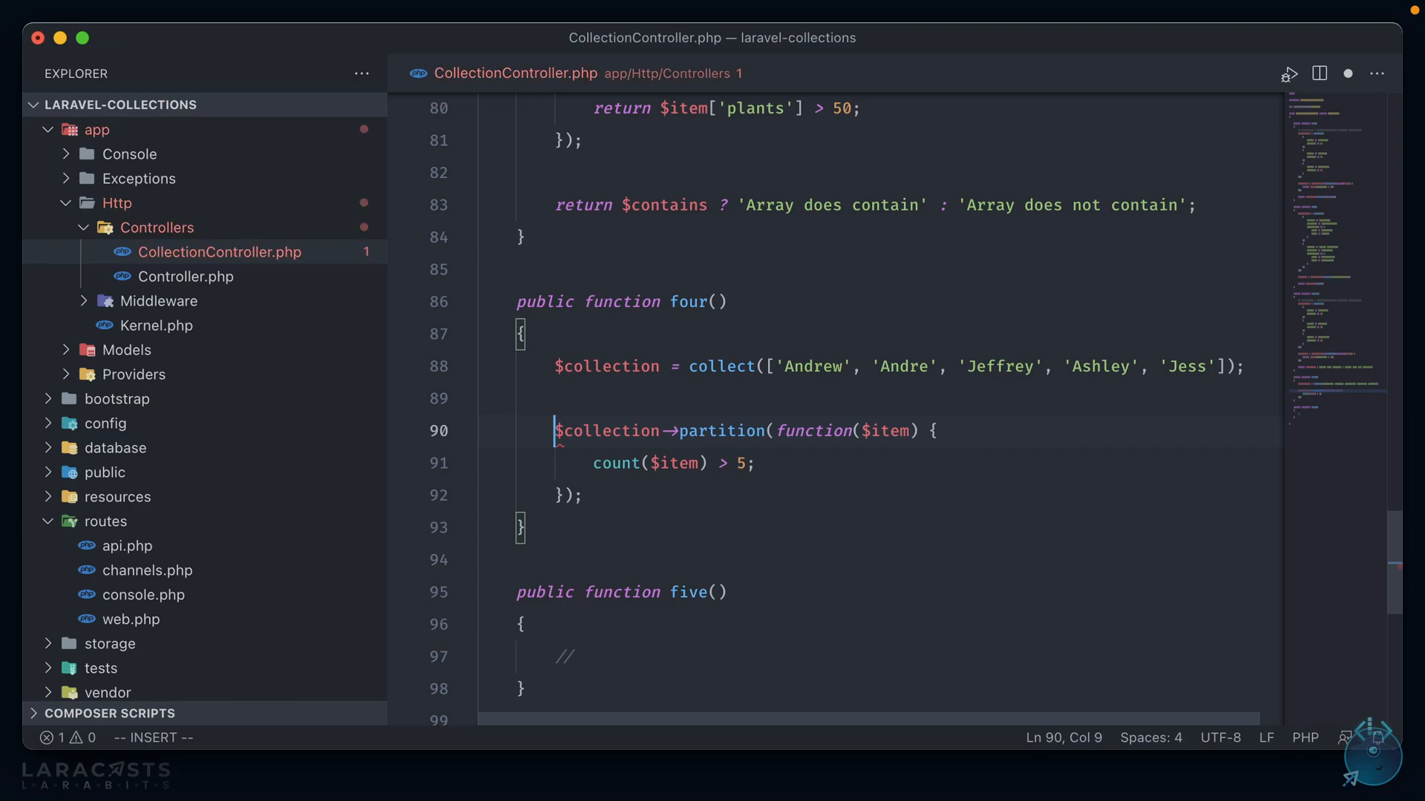
# Destructure into $aboveFive and $underFive, return $aboveFive->all(), and use strlen
pyautogui.write('[] =')
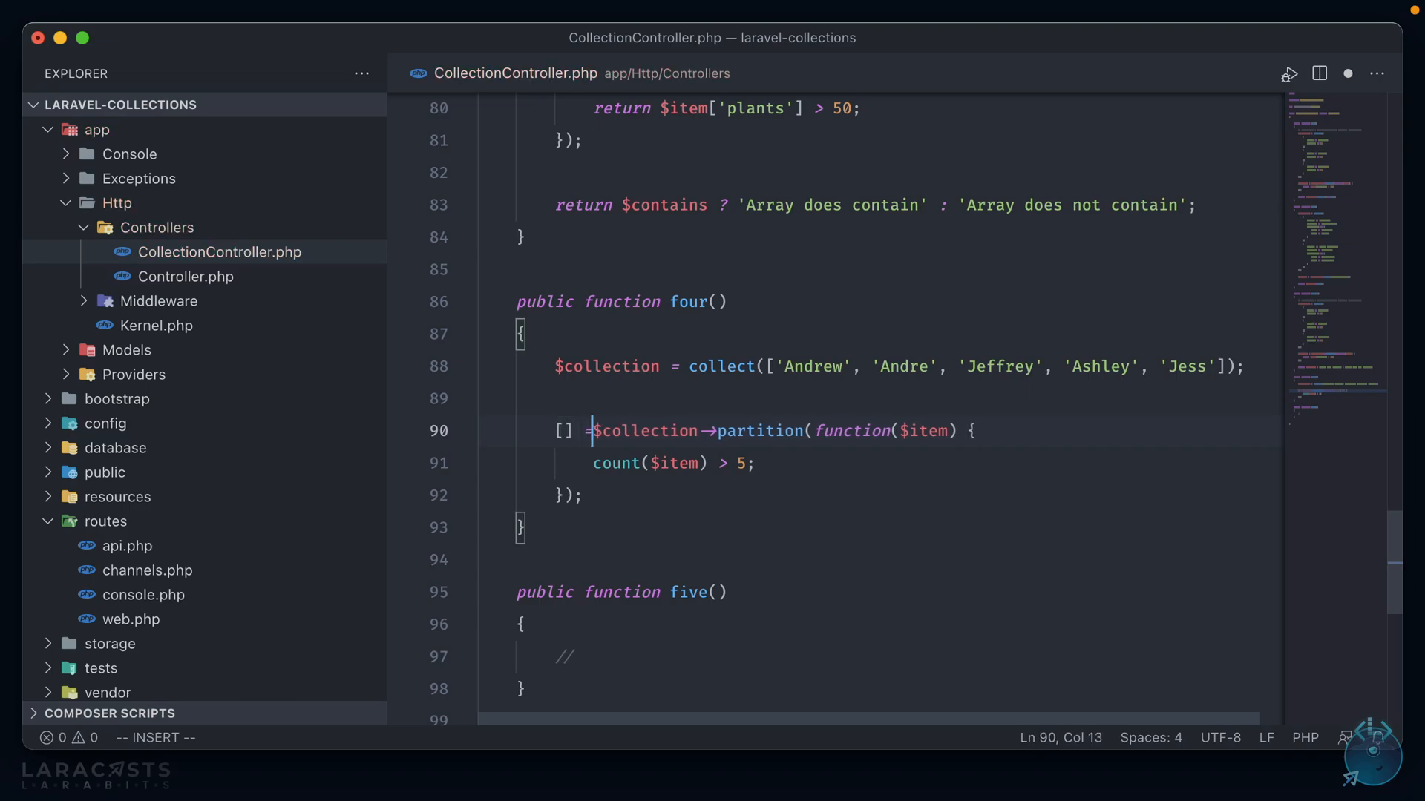
pyautogui.write('$')
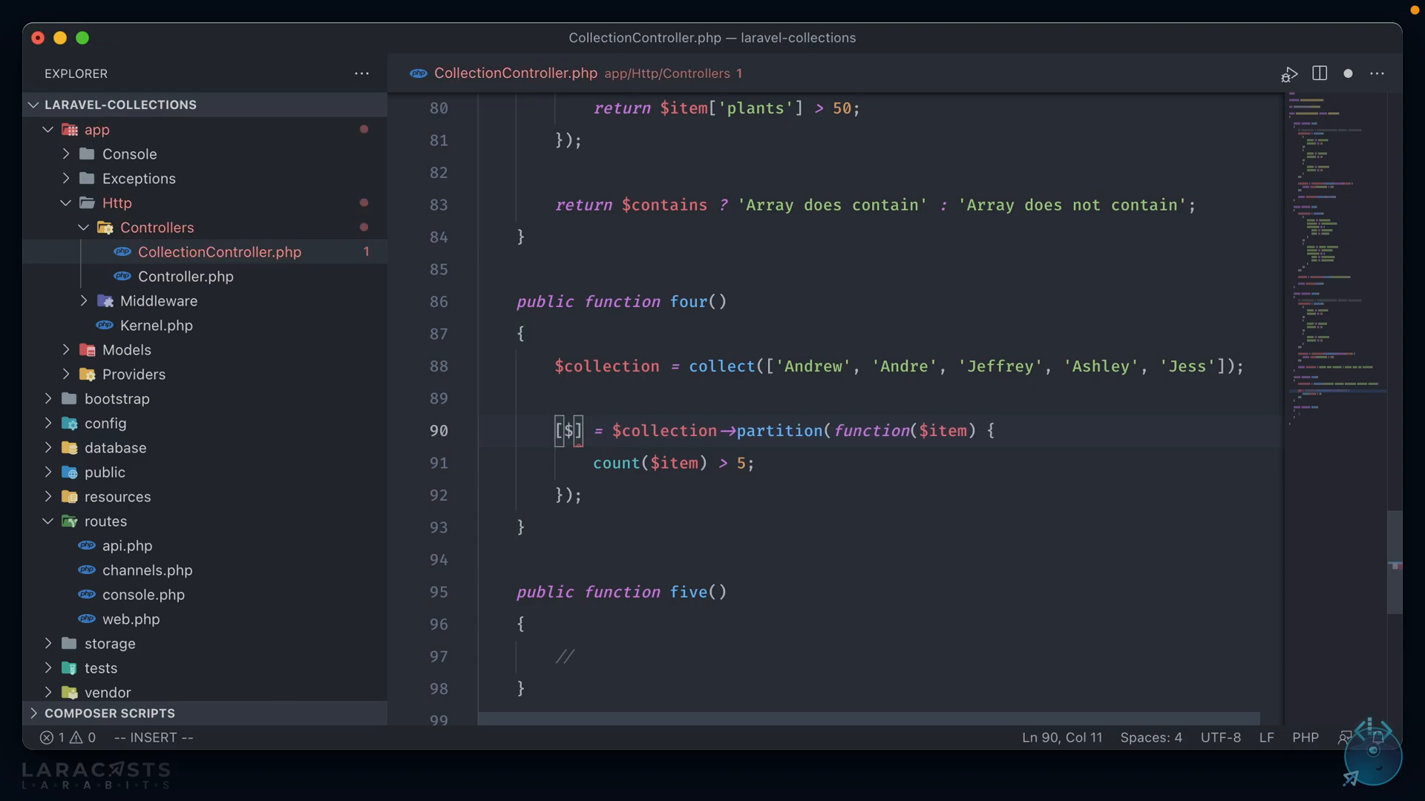
pyautogui.write('$aboveFive,')
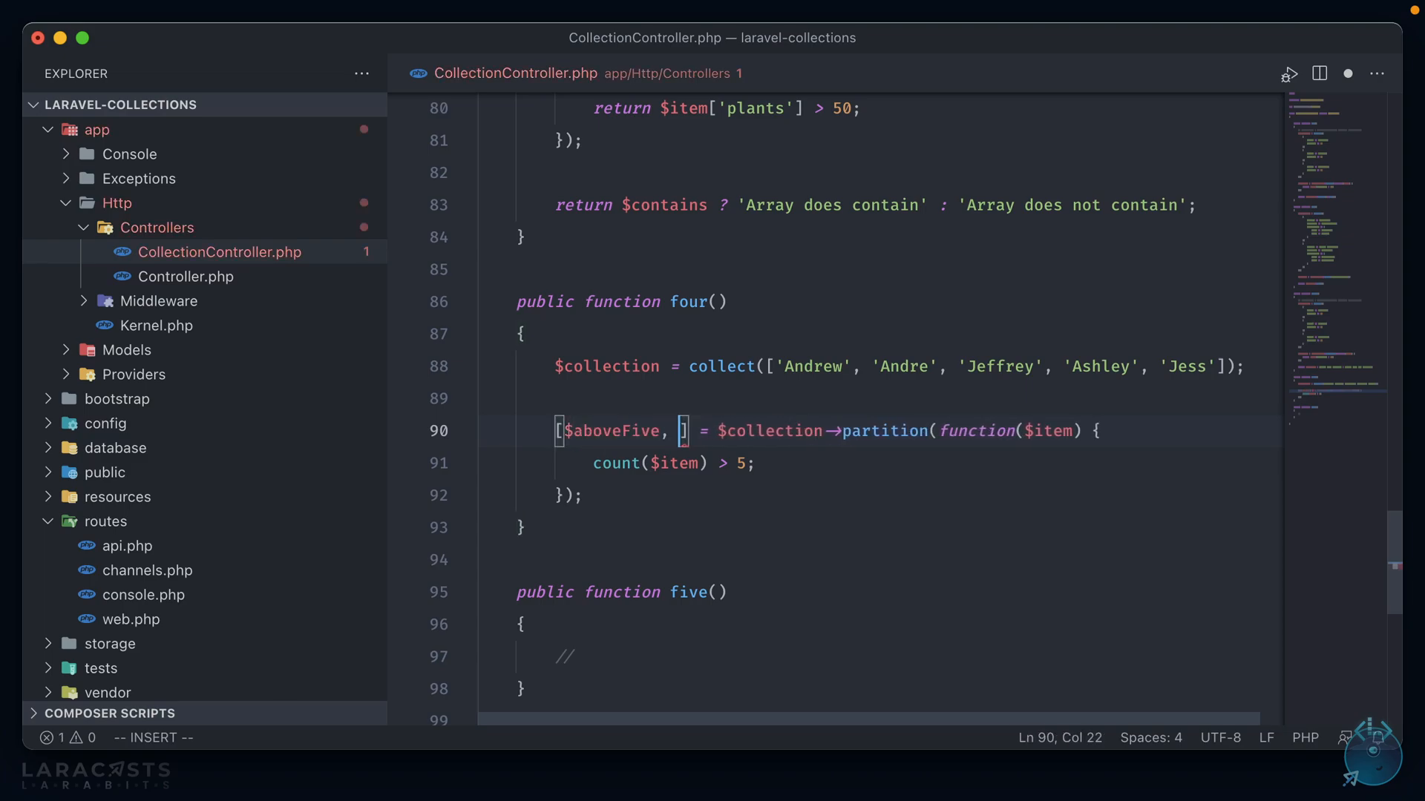
pyautogui.write('$underFive')
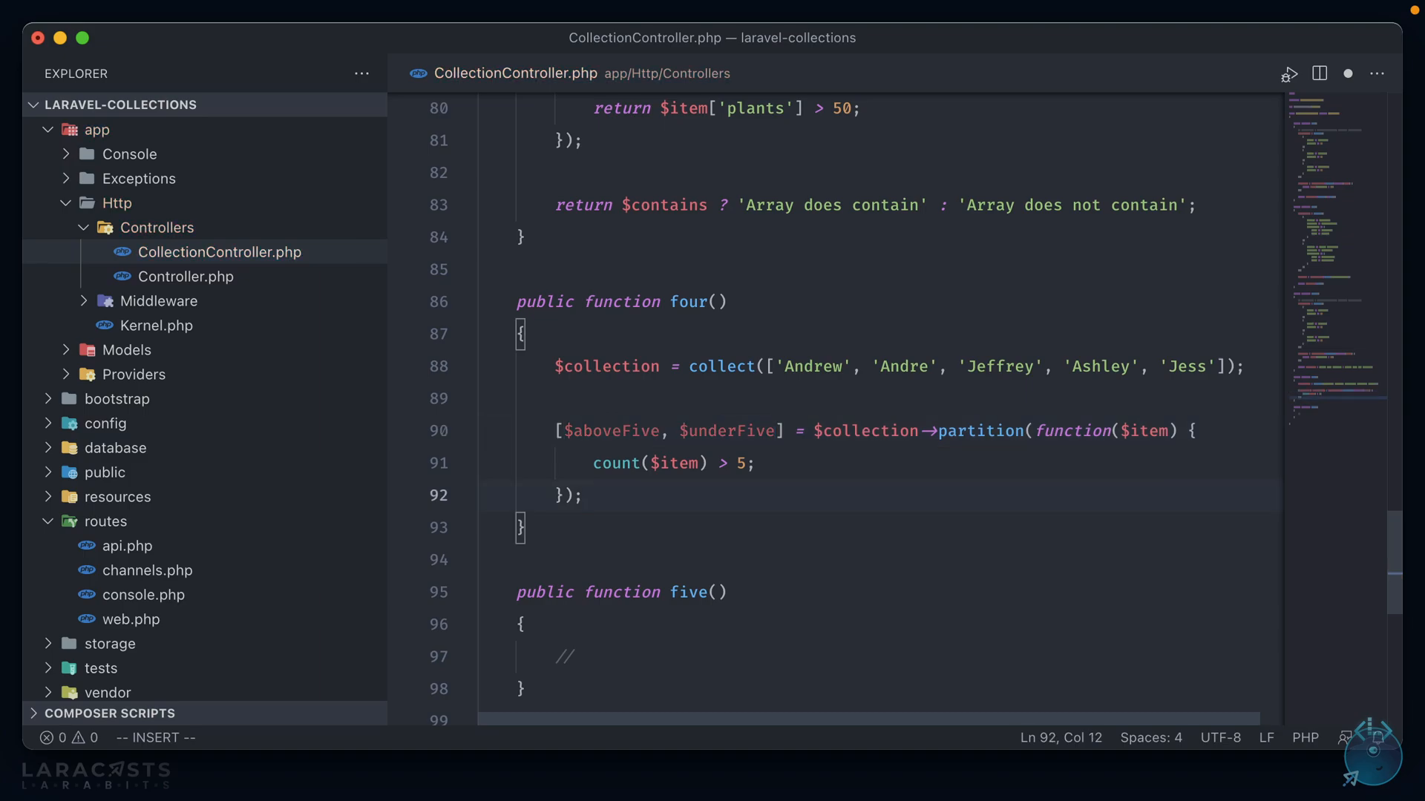
pyautogui.write('return $aboveFive-')
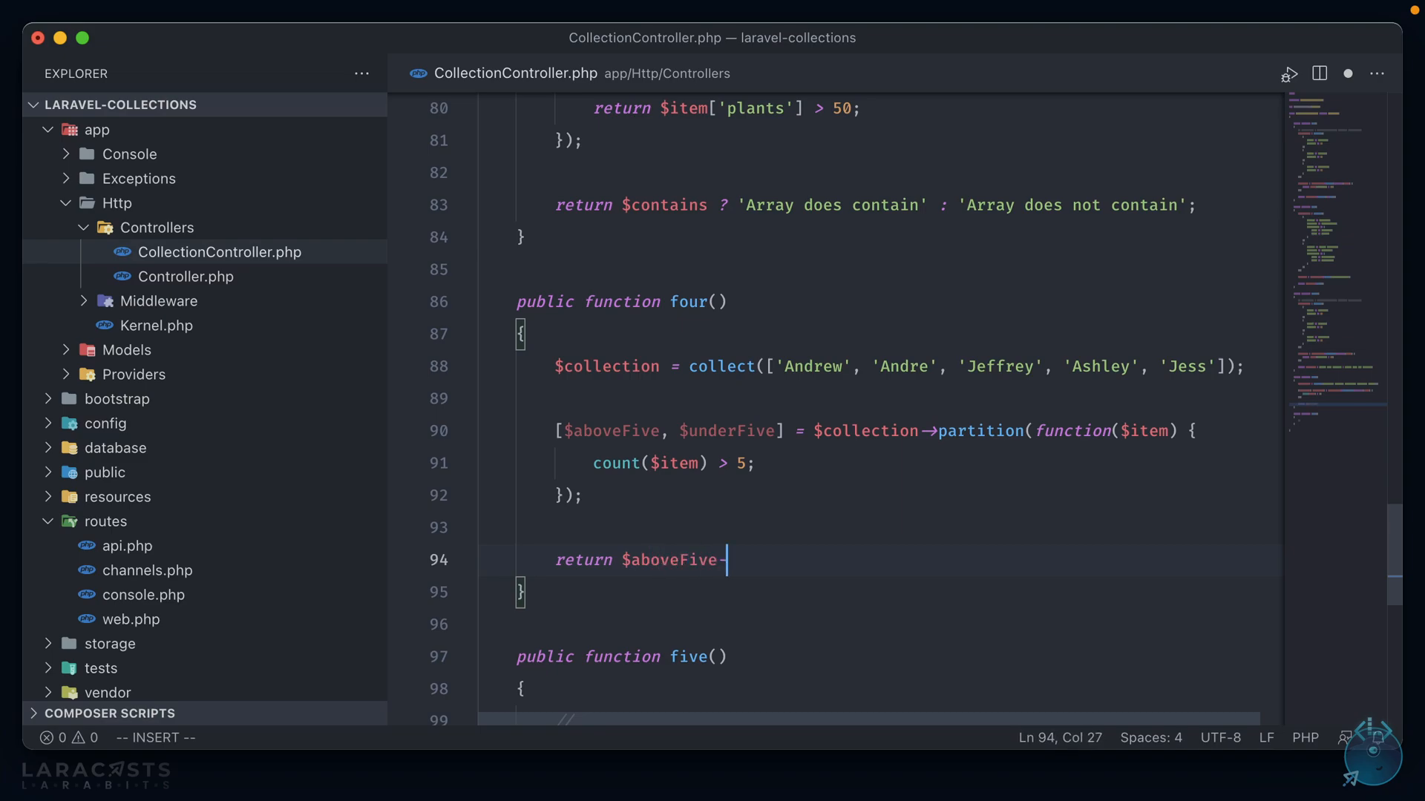
pyautogui.write('all();')
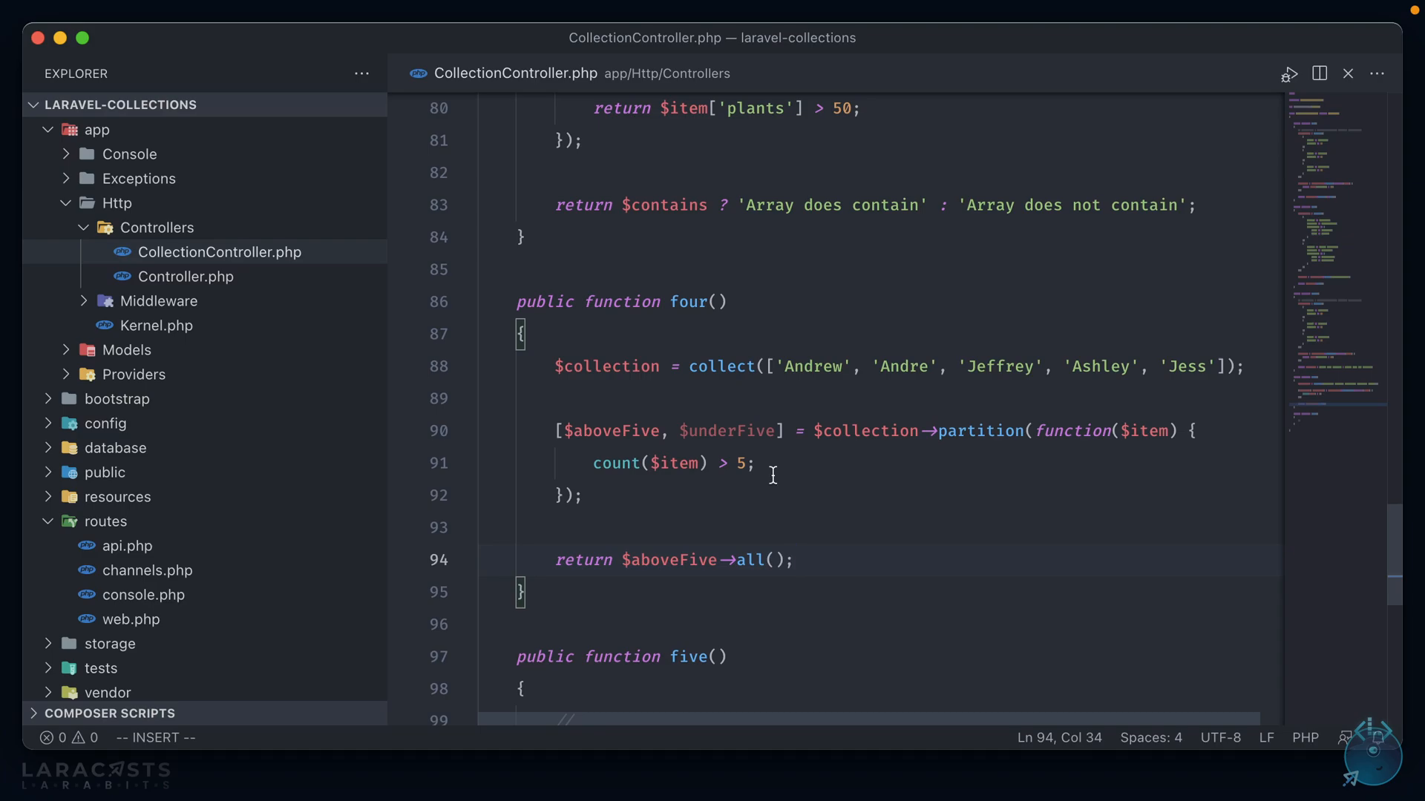
pyautogui.doubleClick(615, 463)
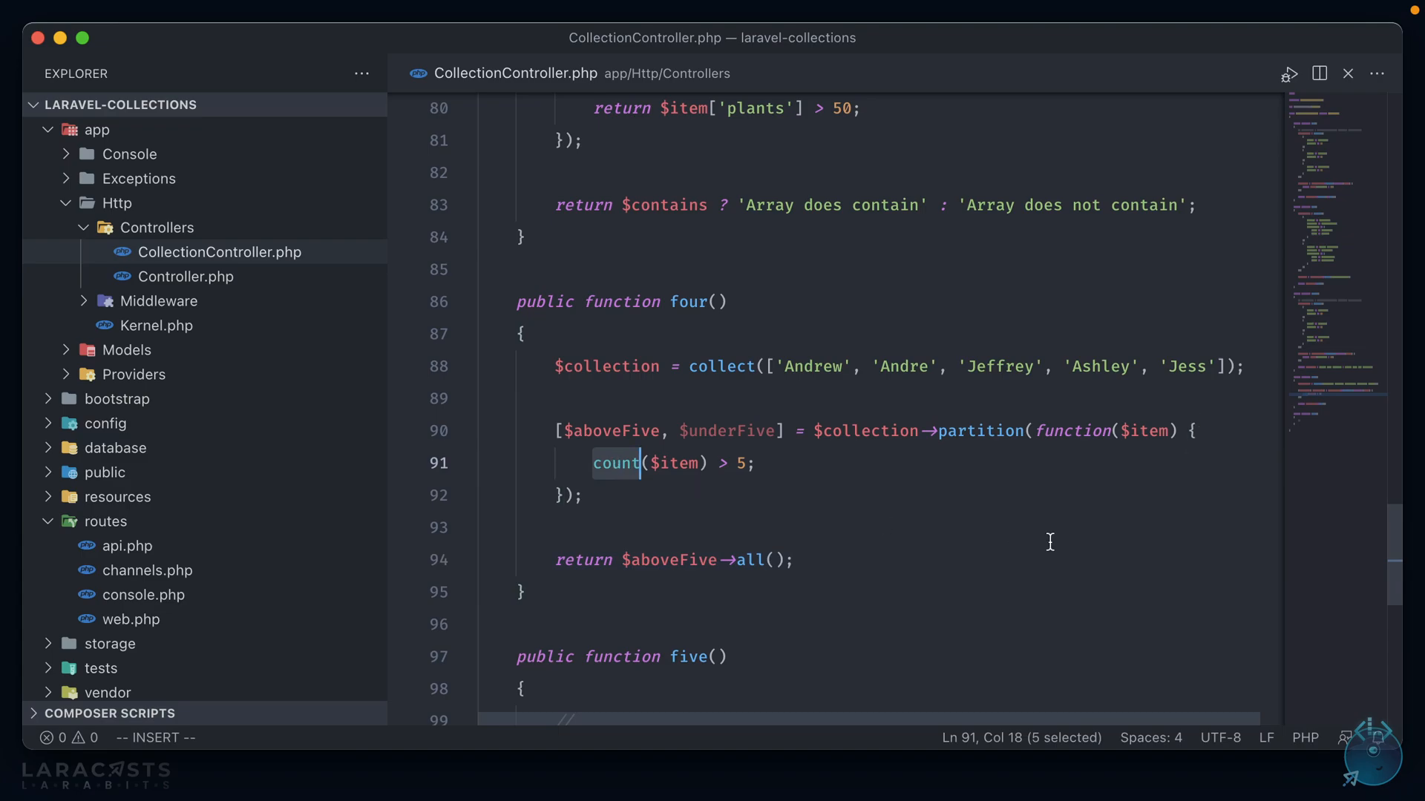
pyautogui.write('strlen')
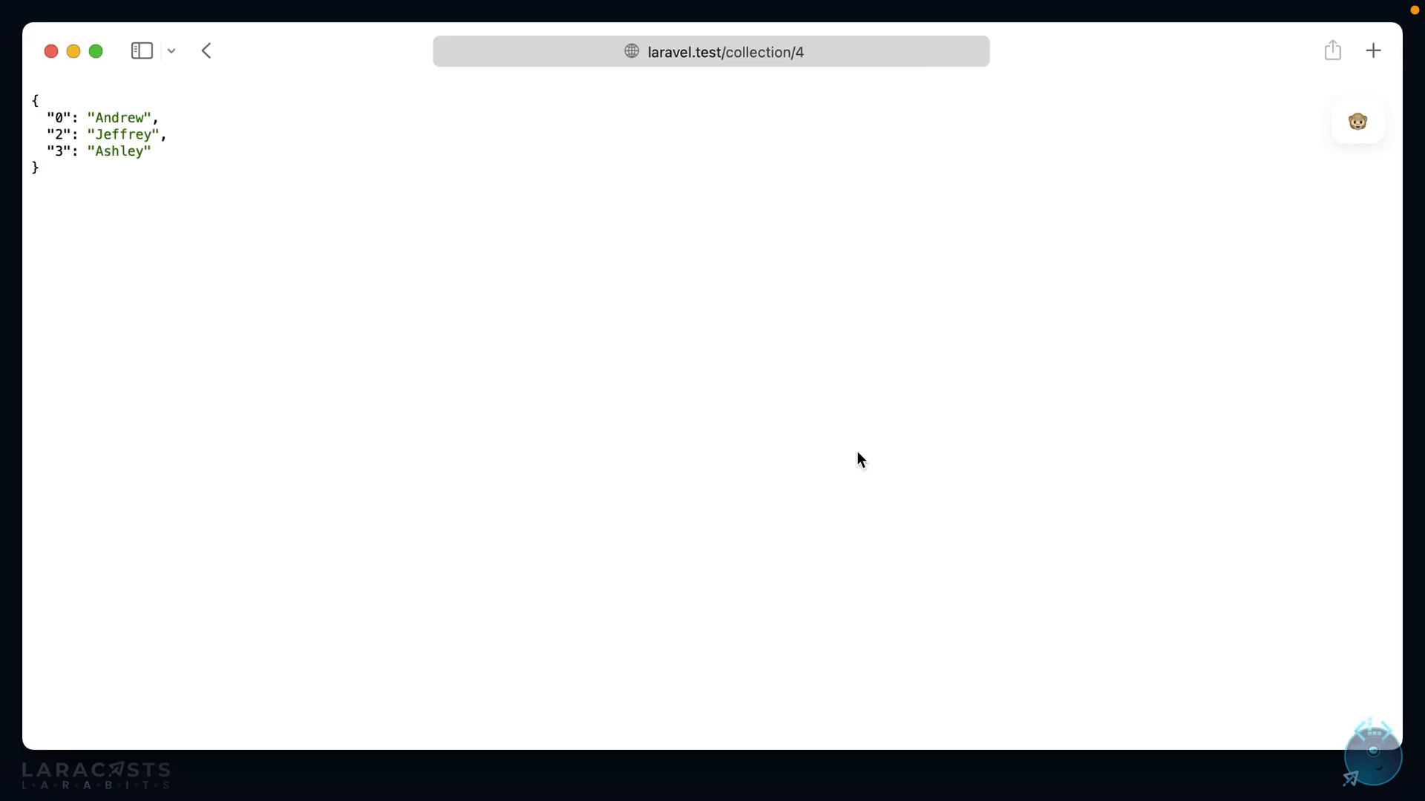
pyautogui.moveTo(379, 250)
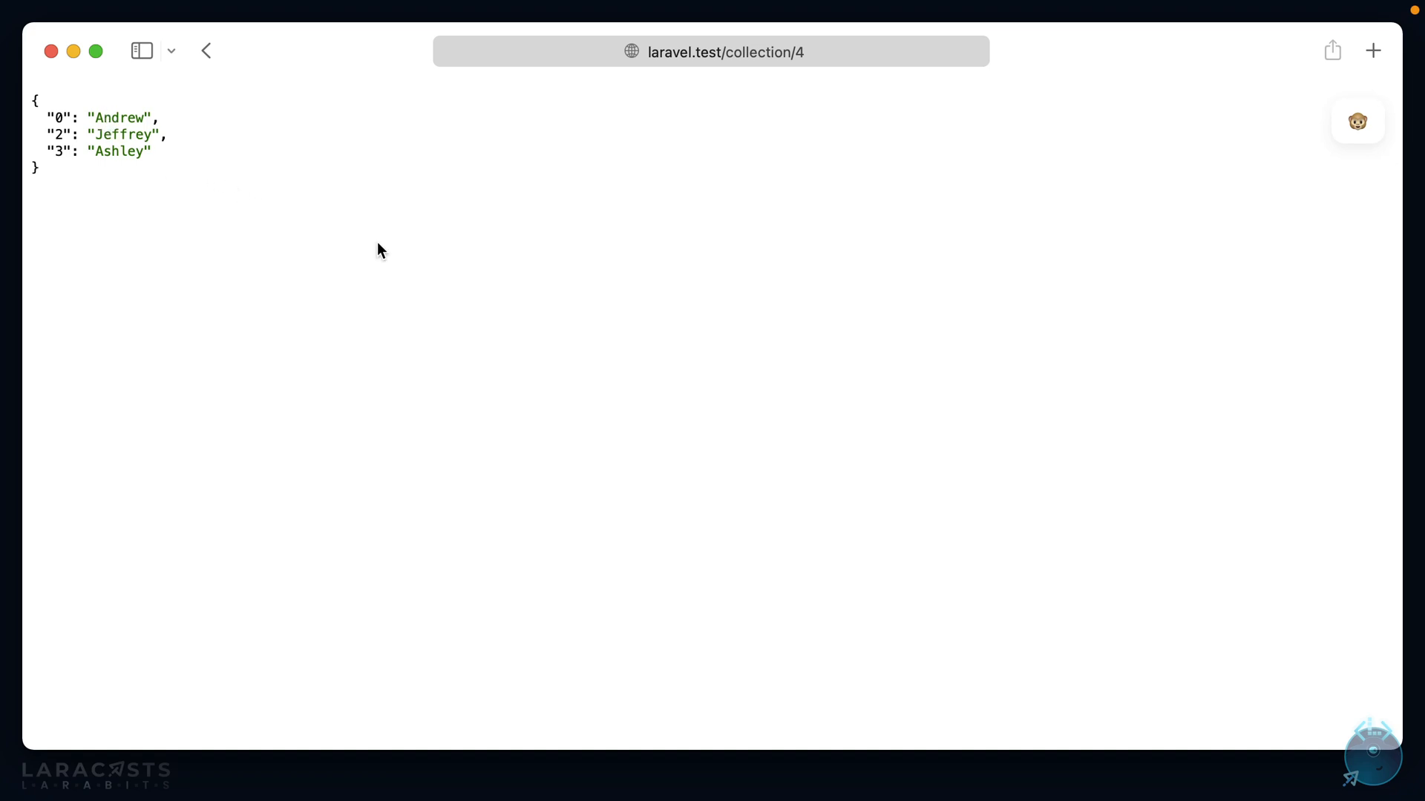
pyautogui.moveTo(277, 168)
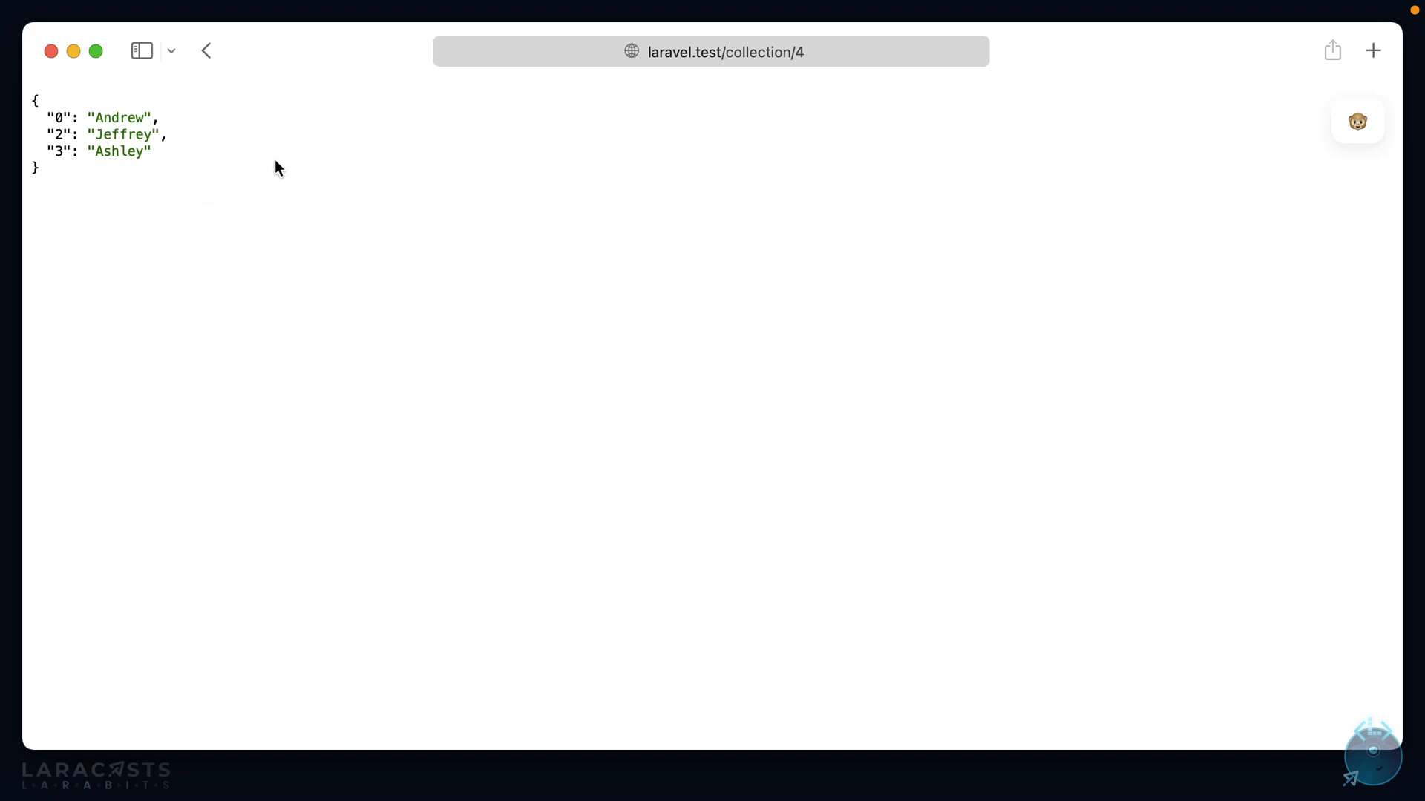
pyautogui.moveTo(292, 178)
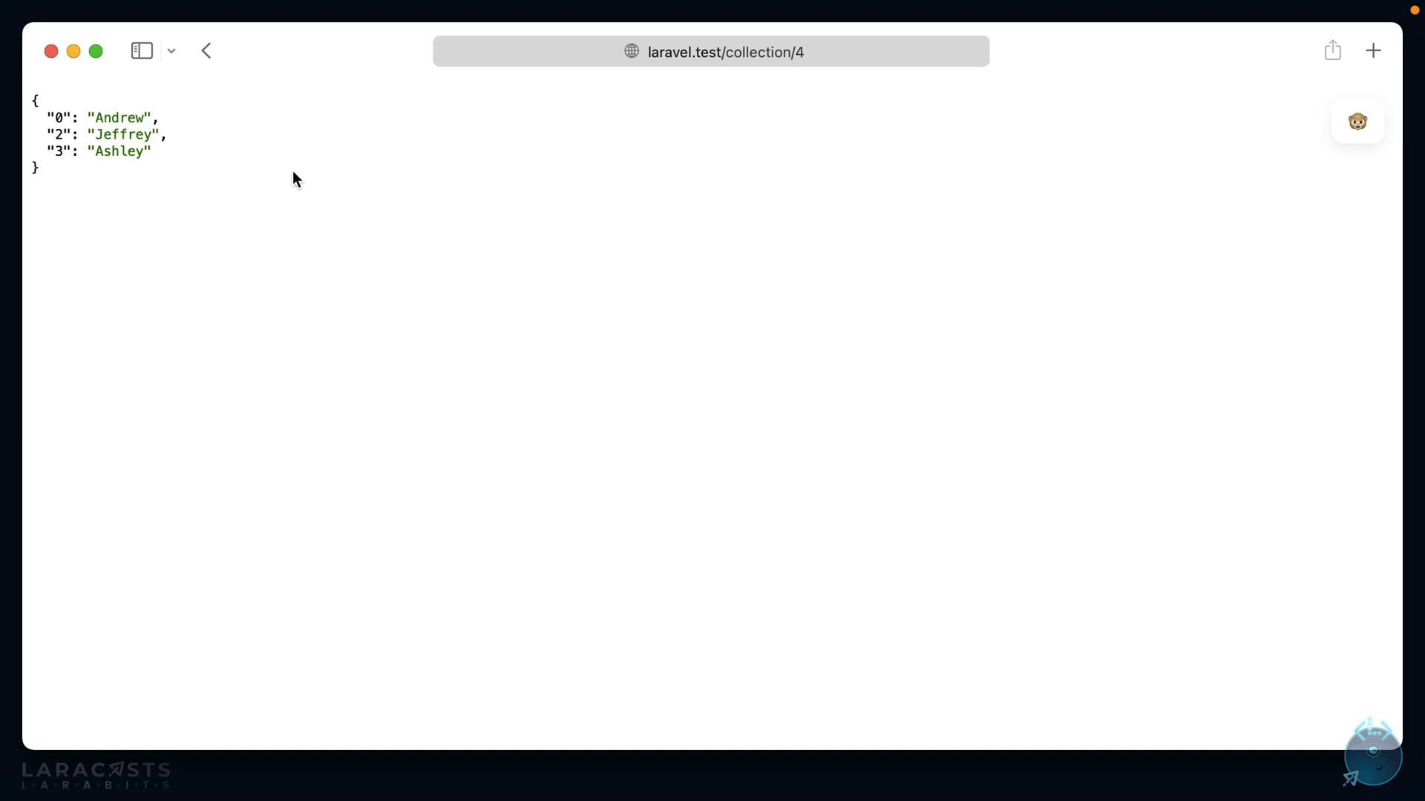
pyautogui.moveTo(68, 144)
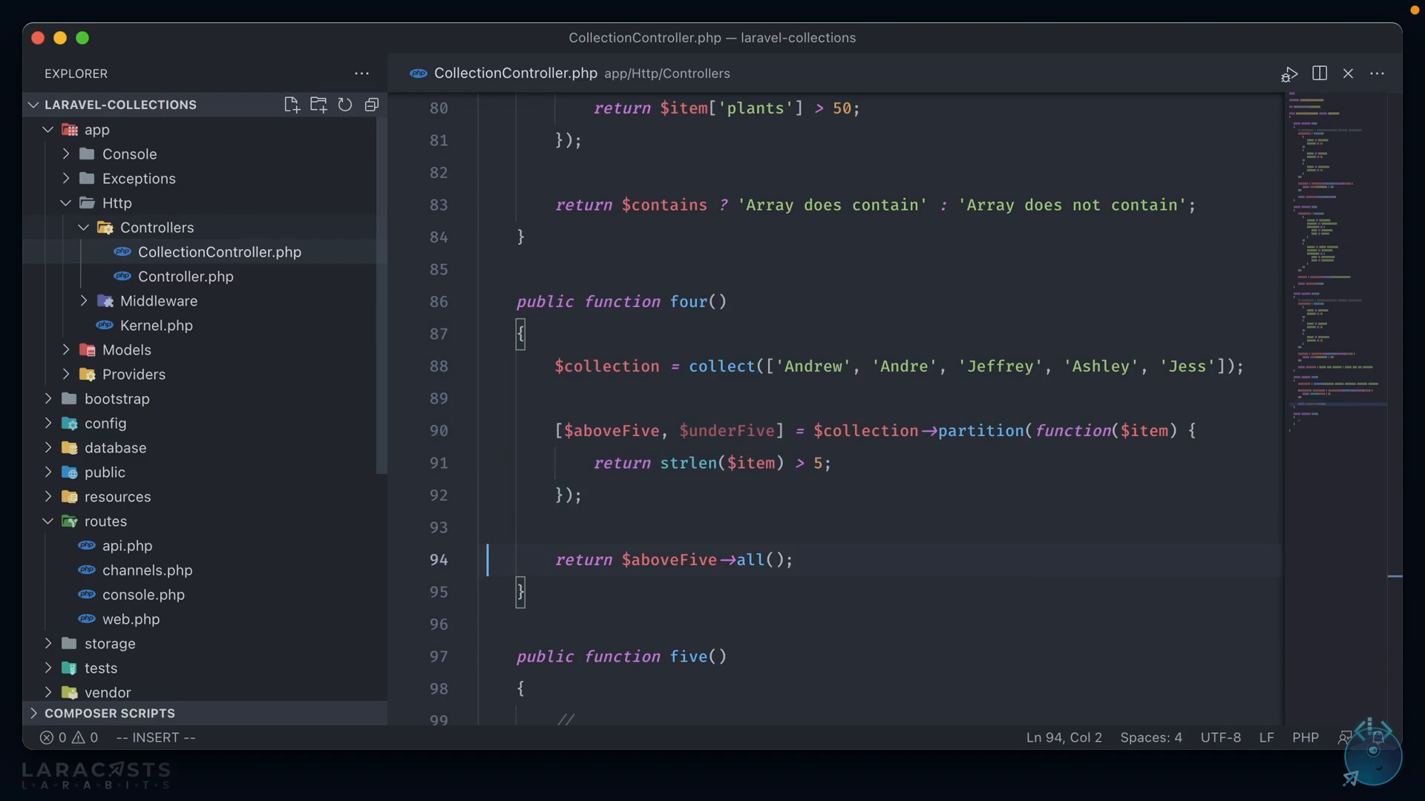
# Return $underFive->values()->all() from four() and remove five()'s placeholder comment
pyautogui.click(722, 560)
pyautogui.write('→values(')
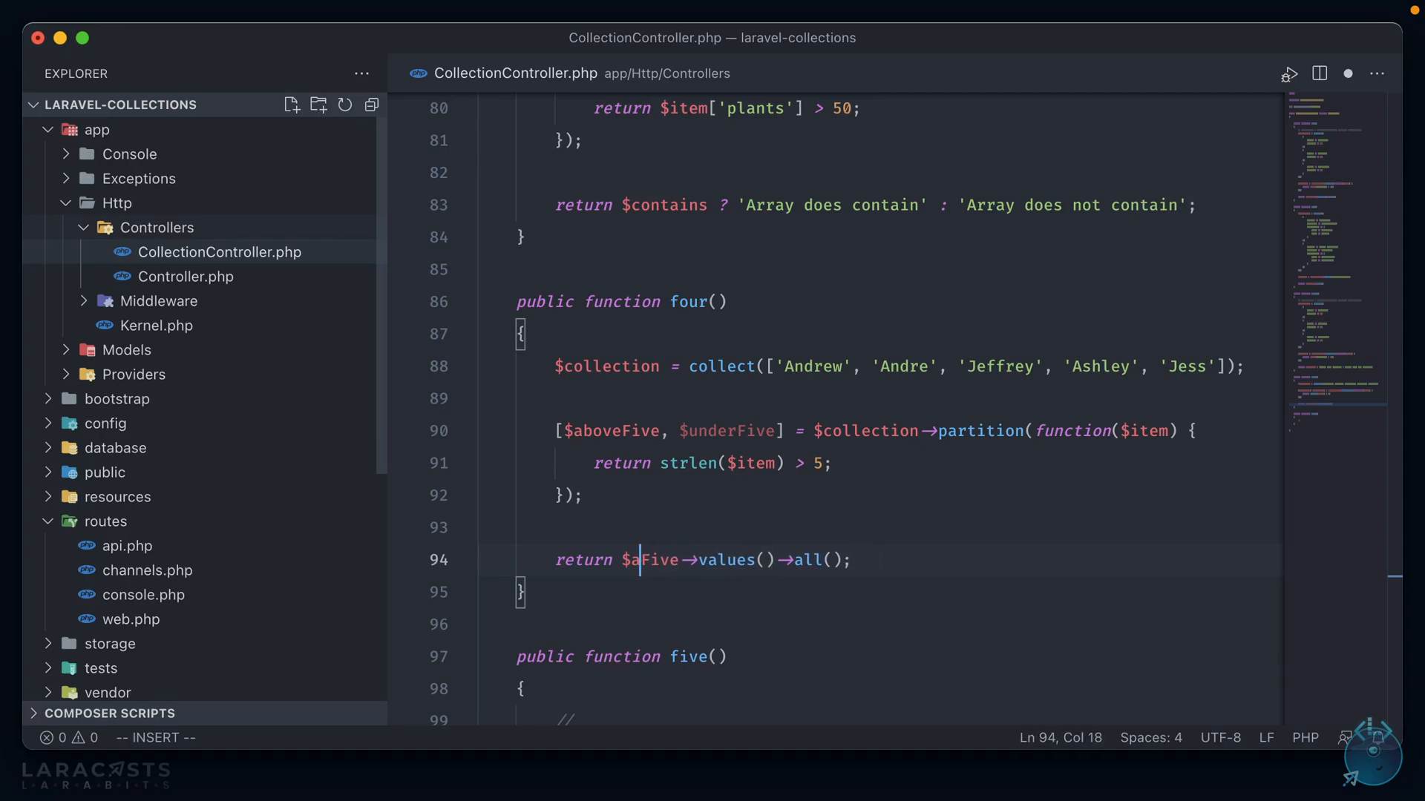
pyautogui.write('elow')
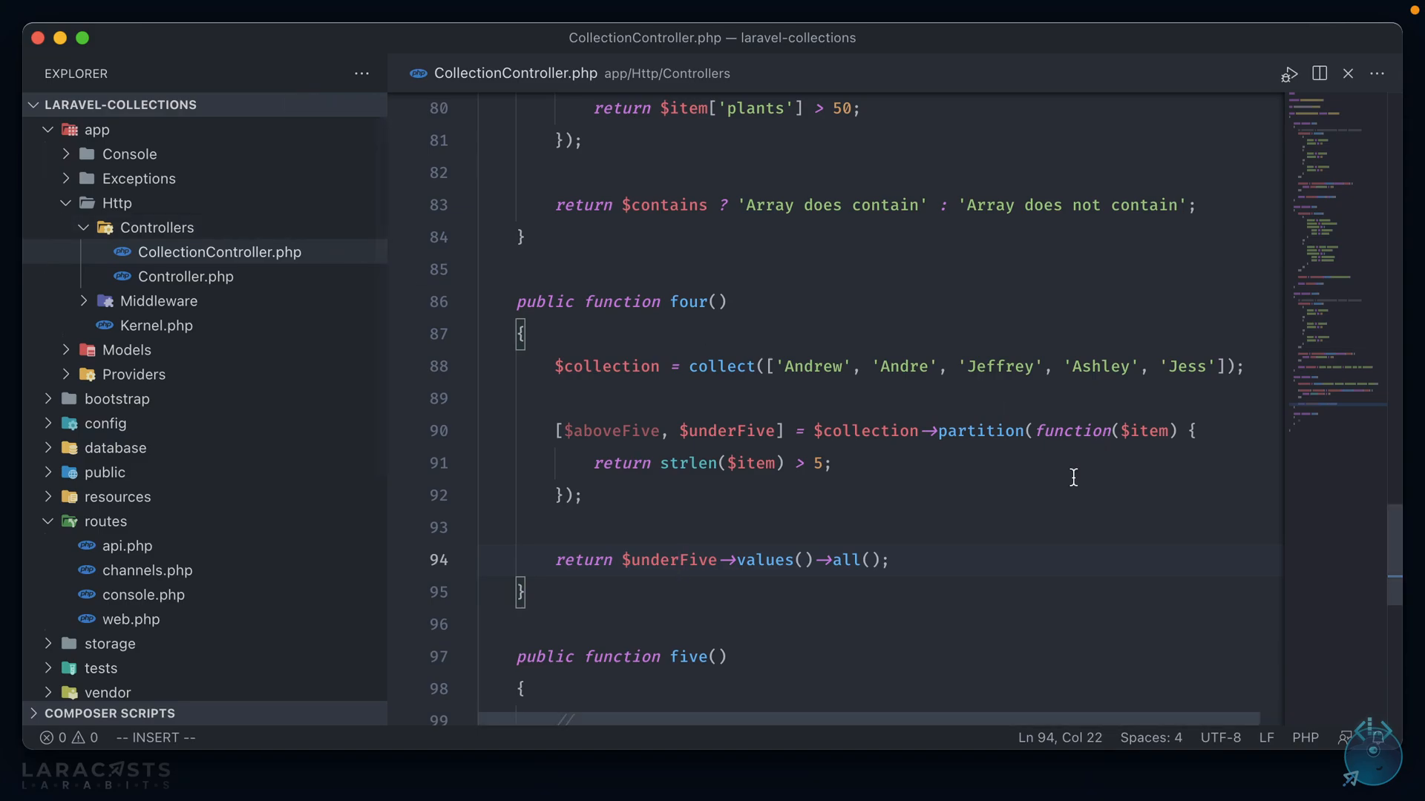
pyautogui.moveTo(873, 463)
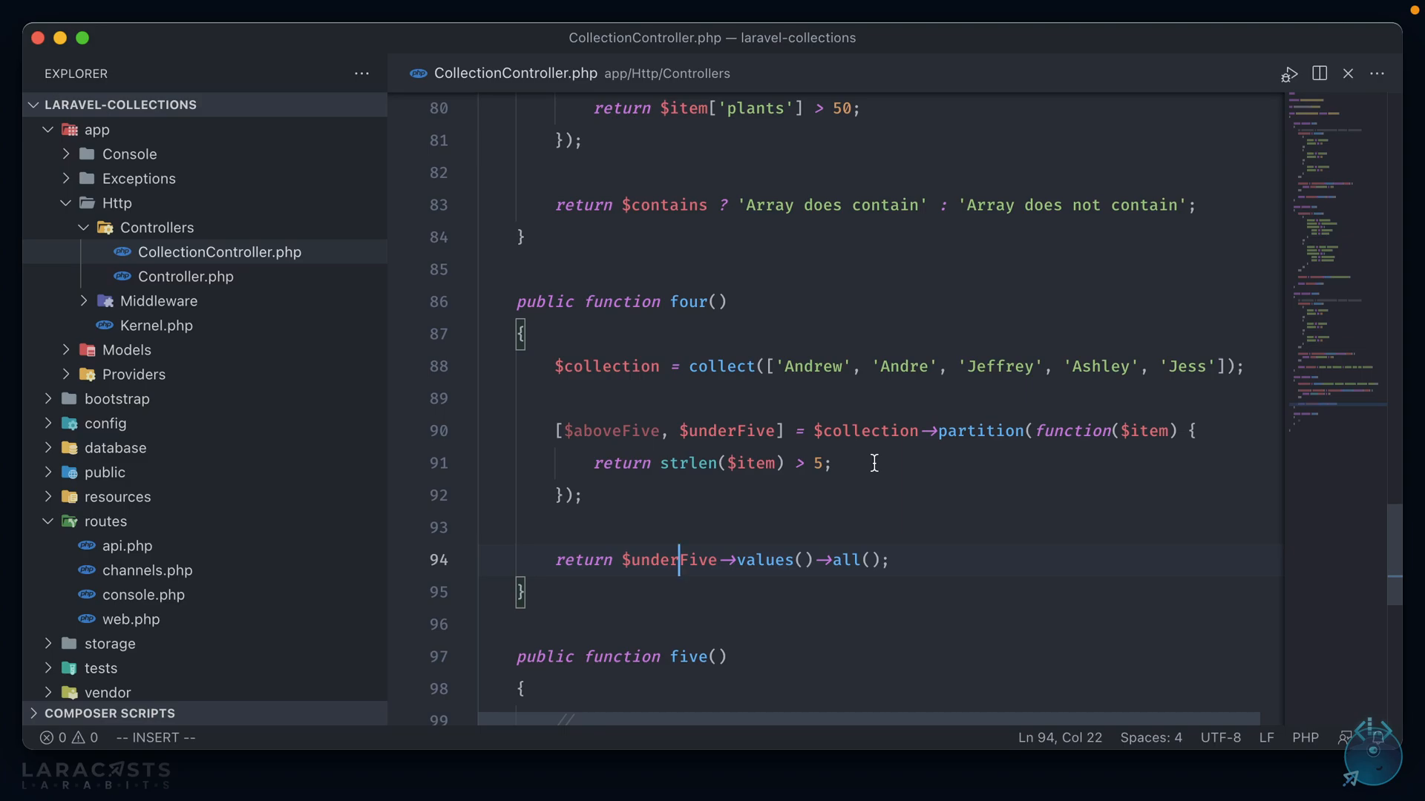
pyautogui.scroll(-3)
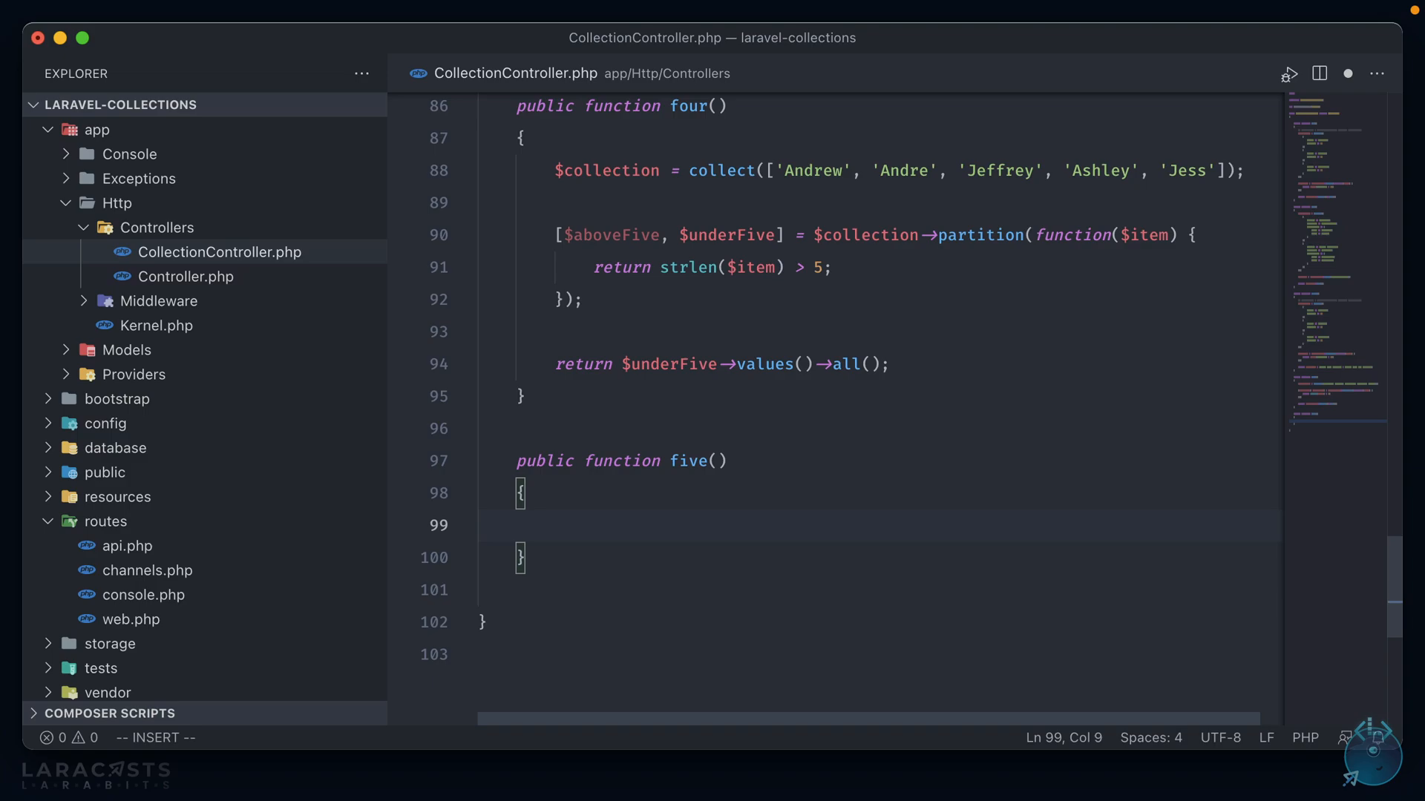
# Build five()'s book collection: Testing One–Four by Test Author One–Four
pyautogui.write('$collectoi')
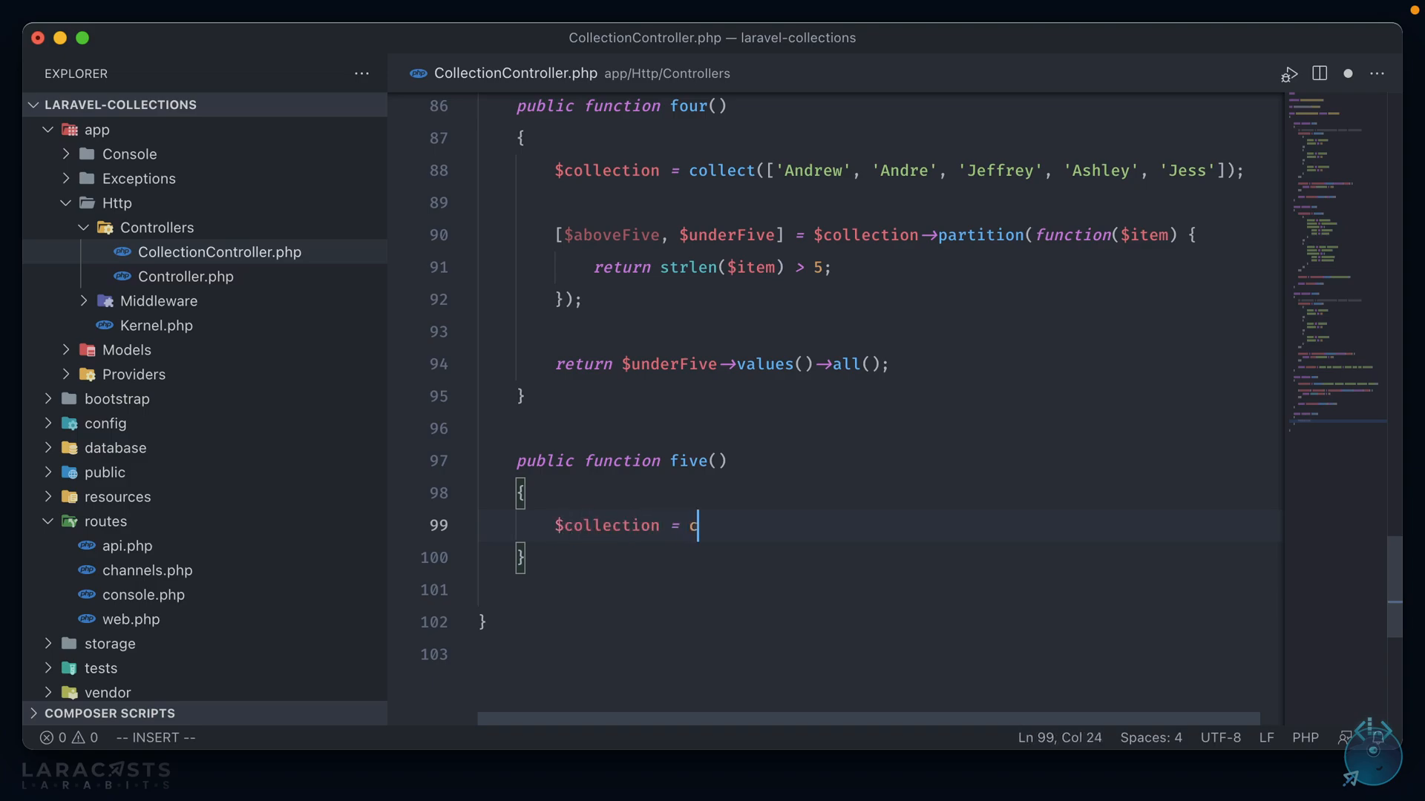
pyautogui.write('ollect([')
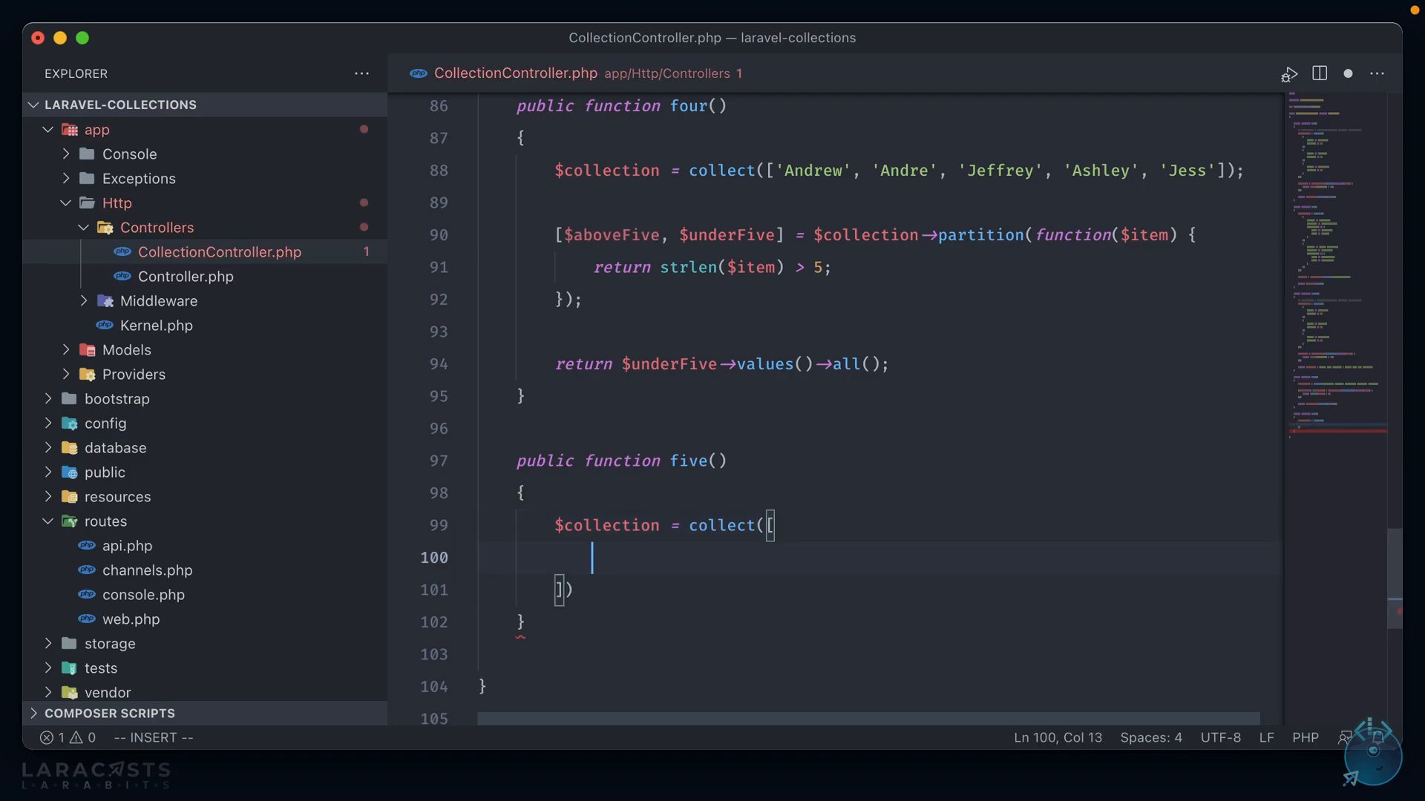
pyautogui.write('[')
pyautogui.write("'")
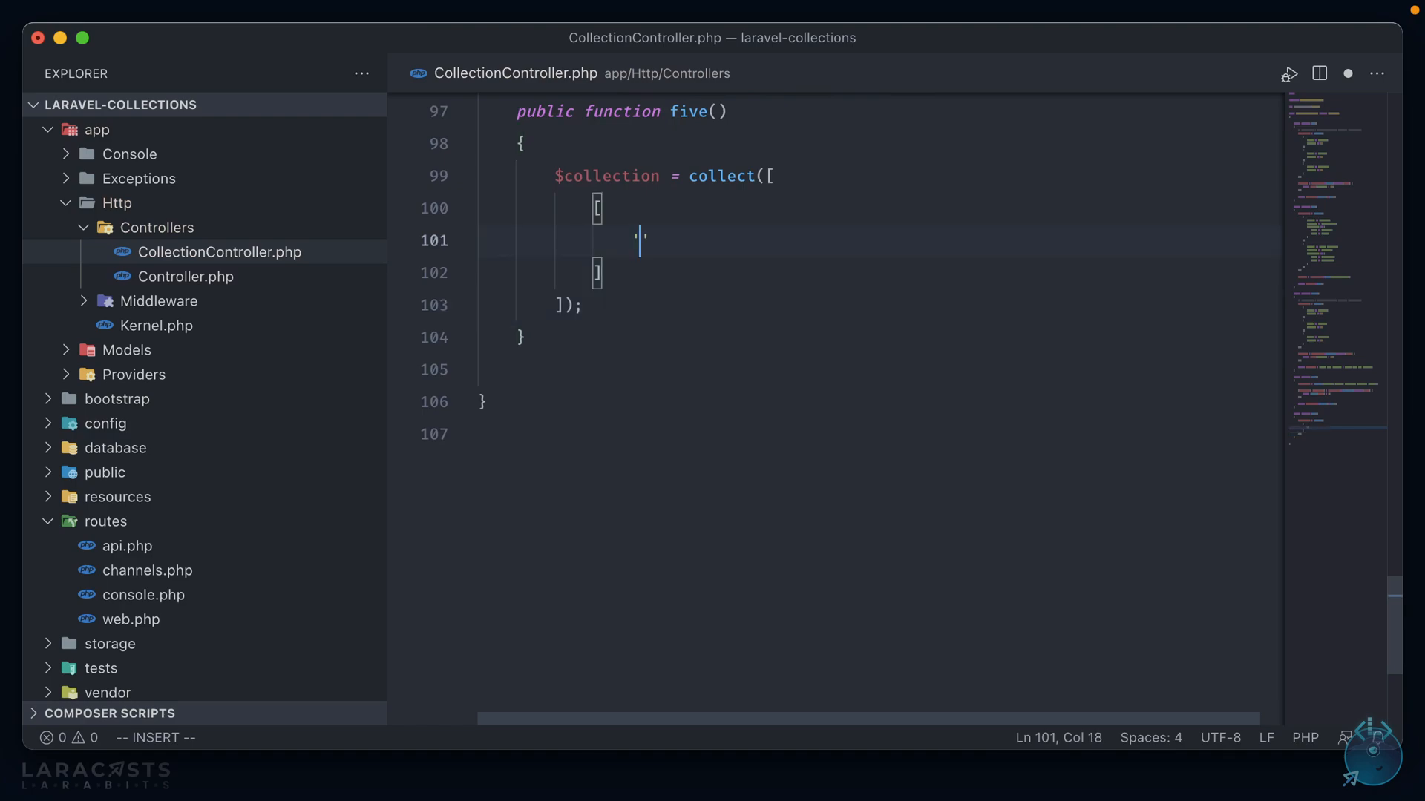
pyautogui.write("'title' => '")
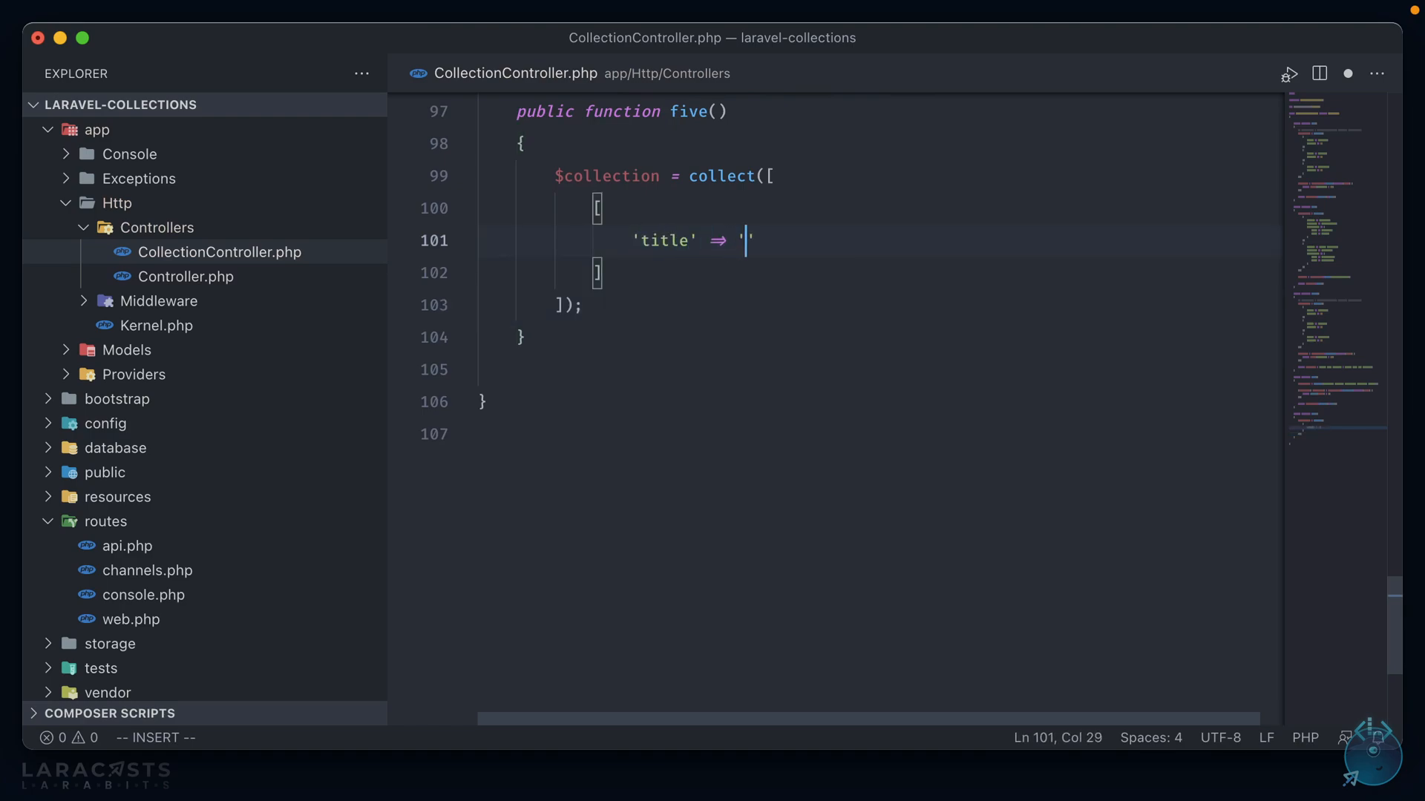
pyautogui.write('Testing One')
pyautogui.write("'aut")
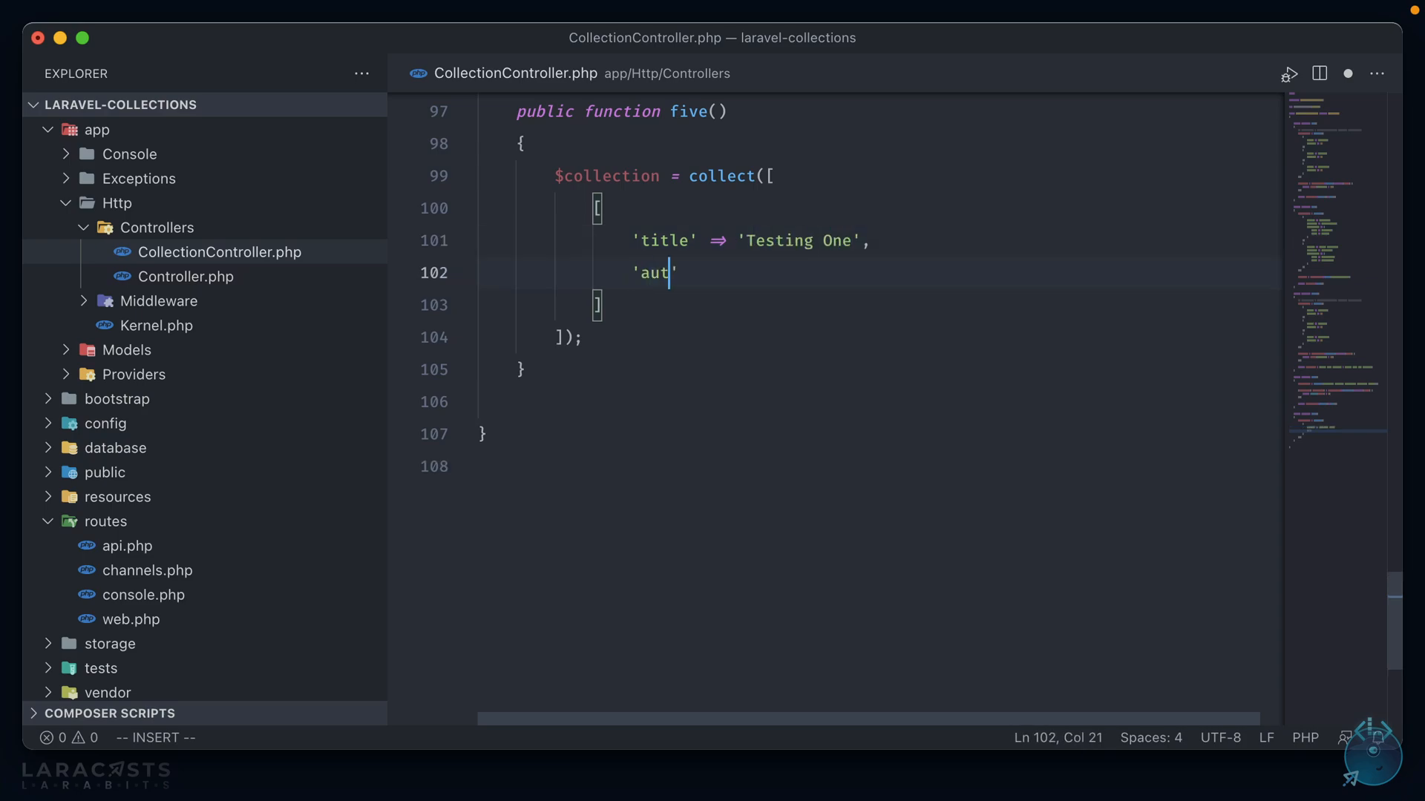
pyautogui.write("hor' => '")
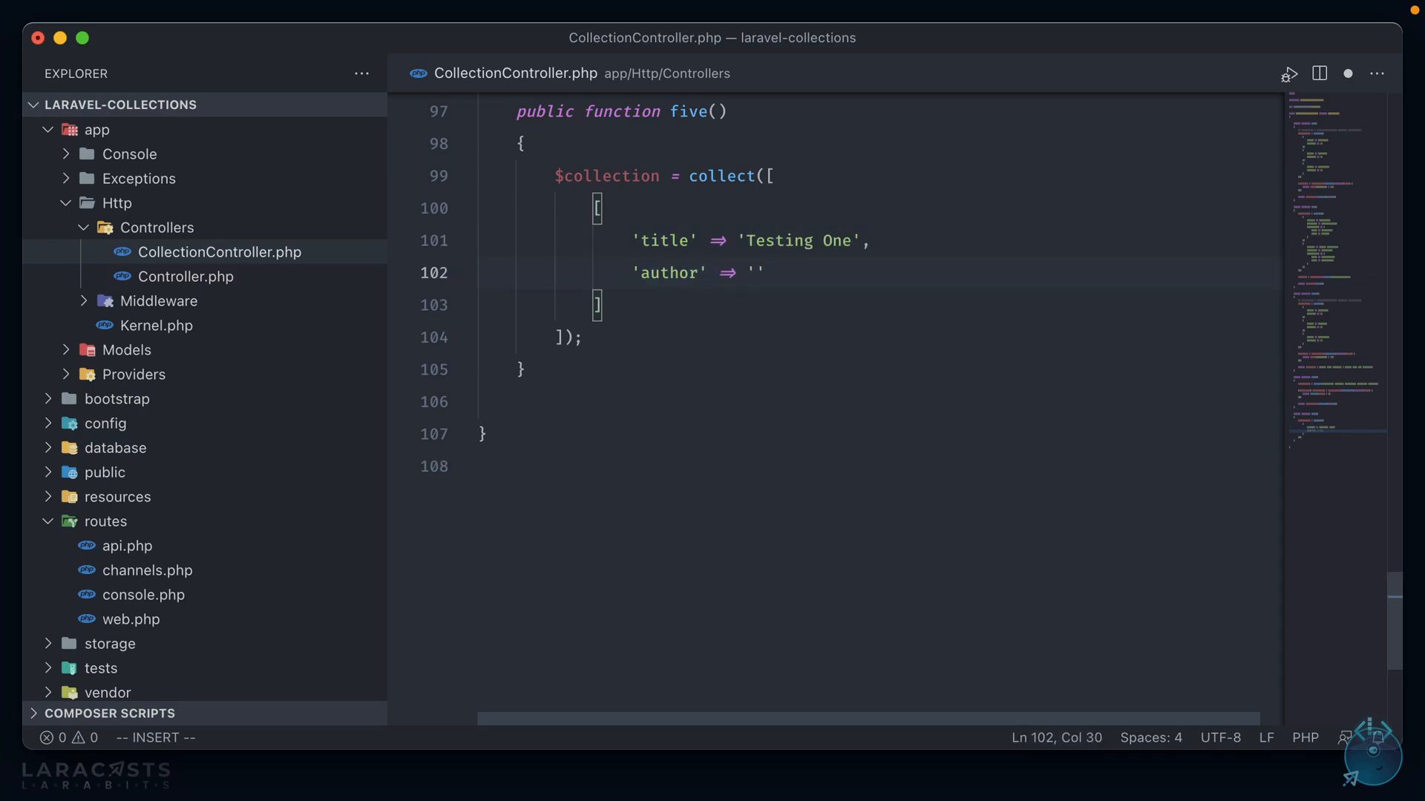
pyautogui.write('Test Author O')
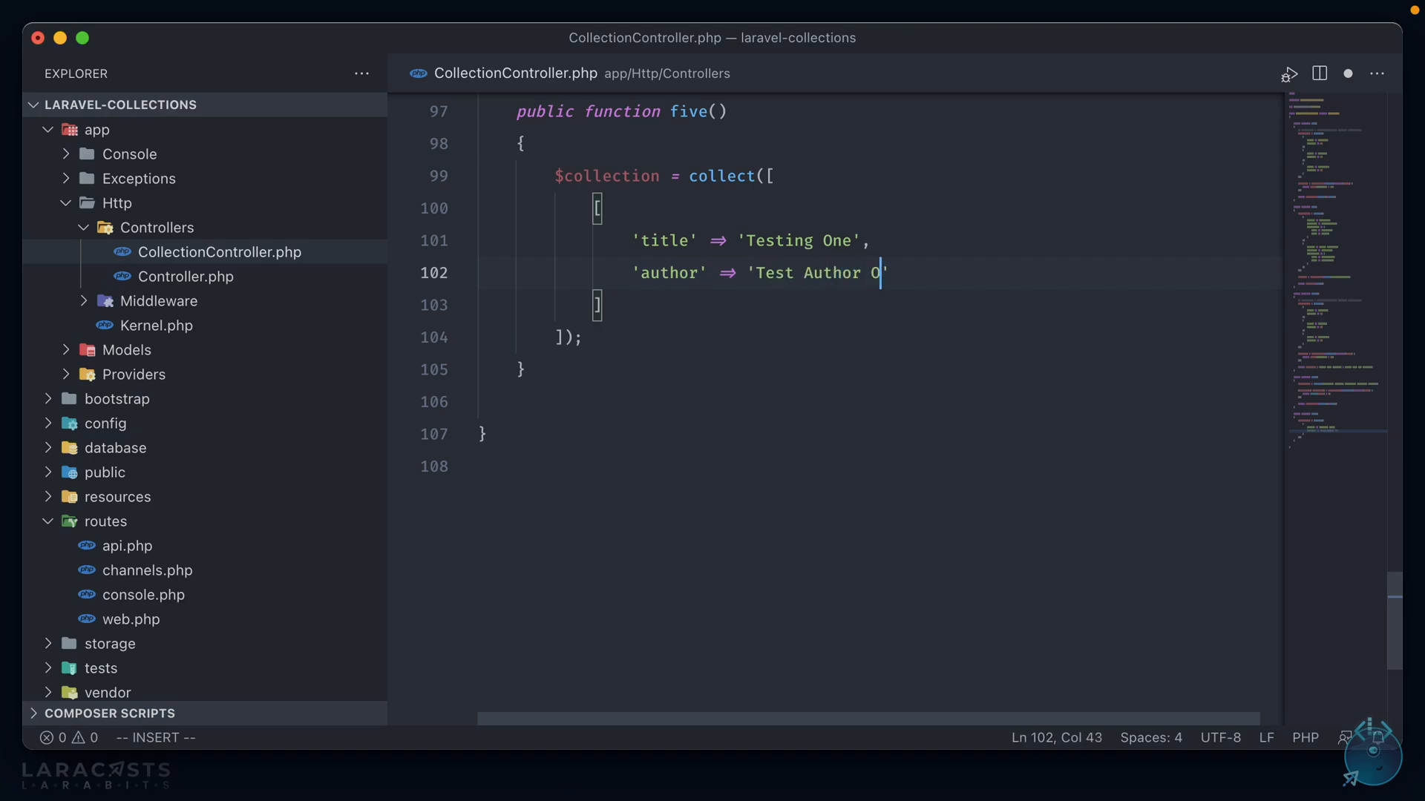
pyautogui.write('ne')
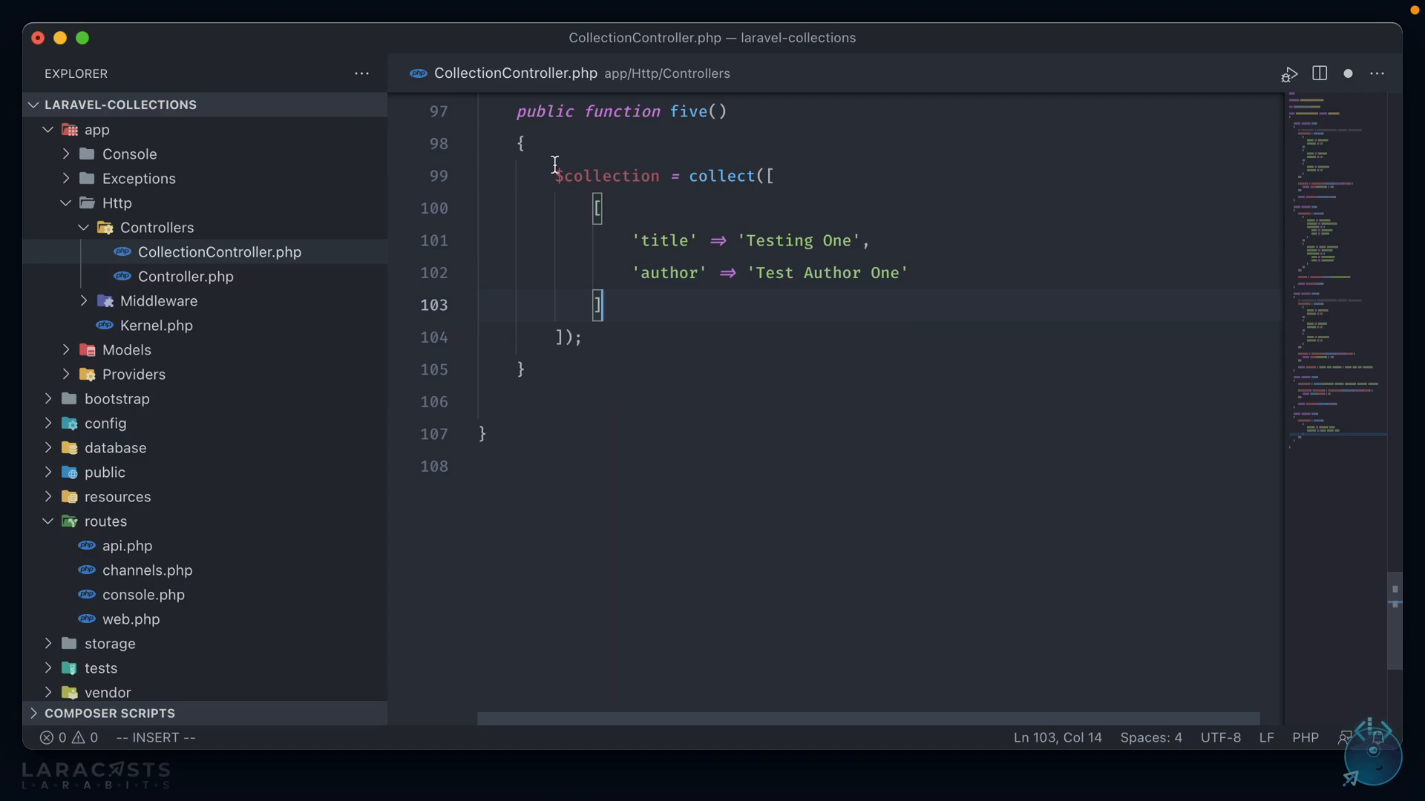
pyautogui.press('Escape')
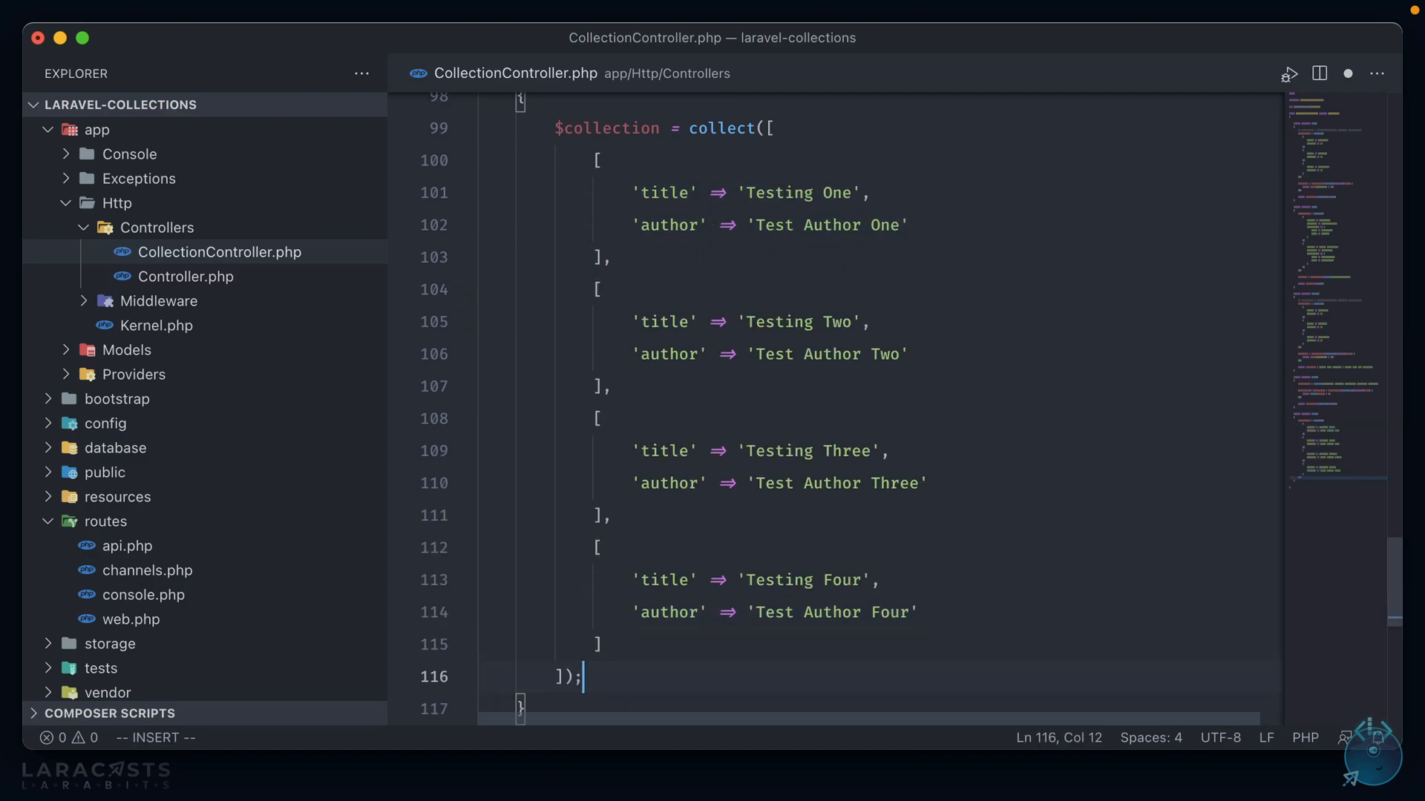
pyautogui.press('Enter')
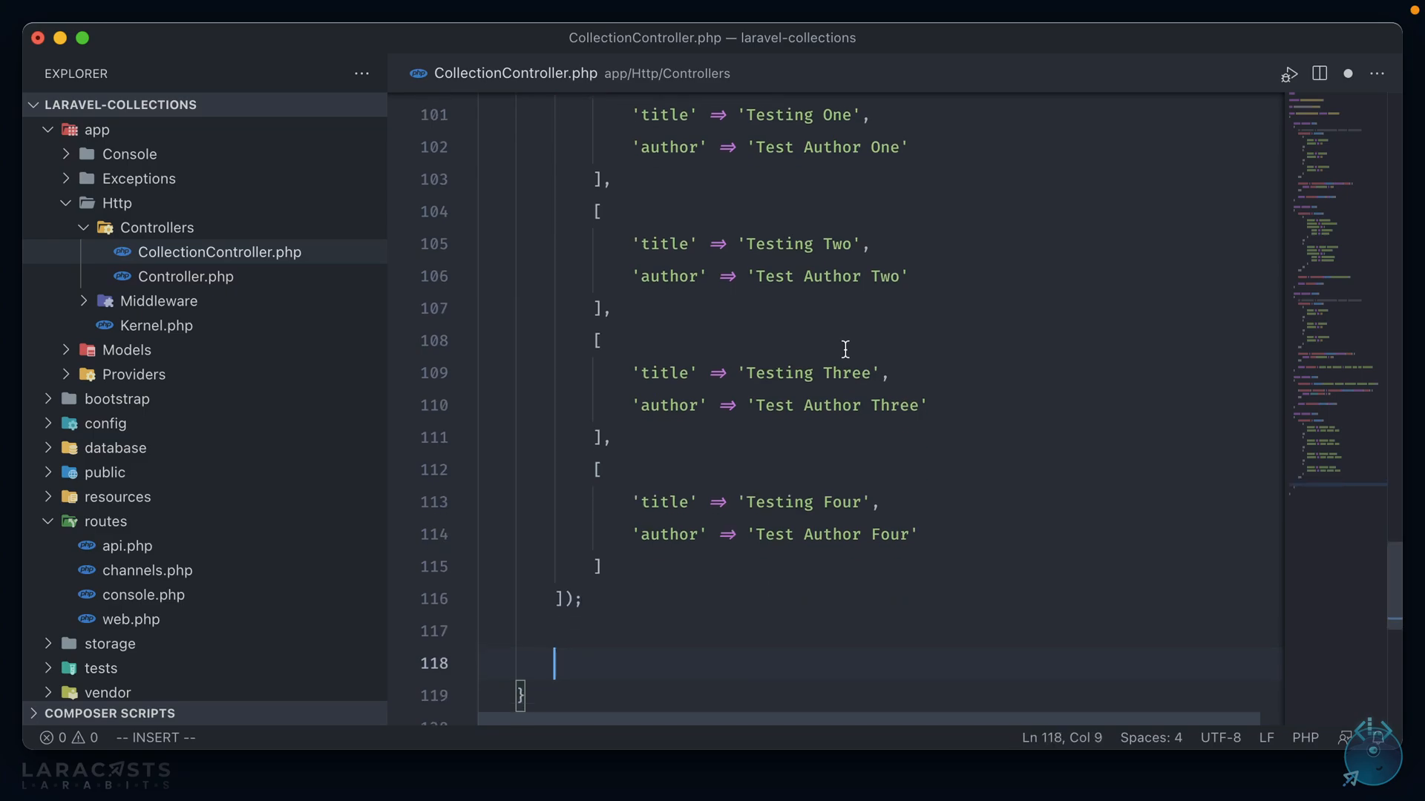
# In five(), assign $chunks = $collection->chunk(2) and return $chunks->all()
pyautogui.scroll(-3)
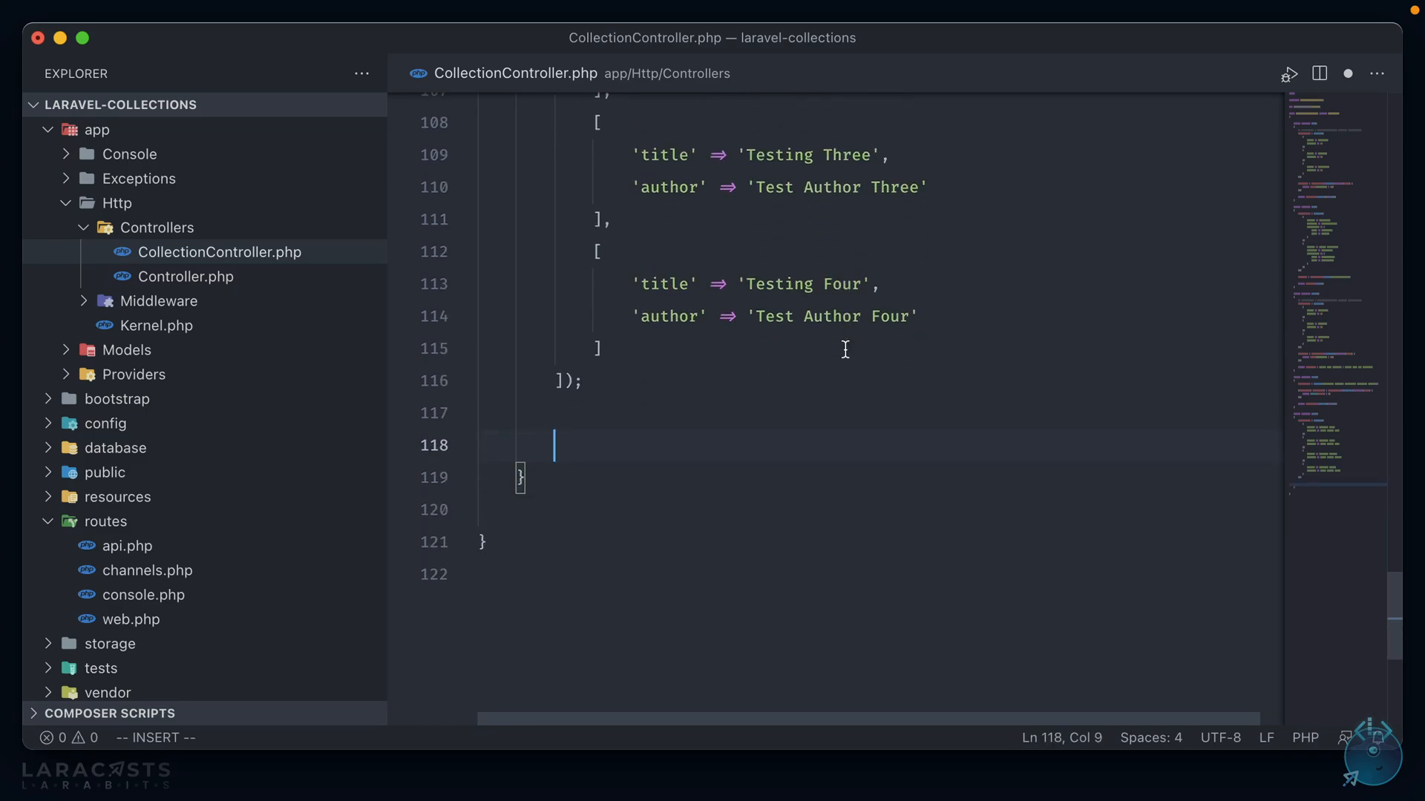
pyautogui.write('$')
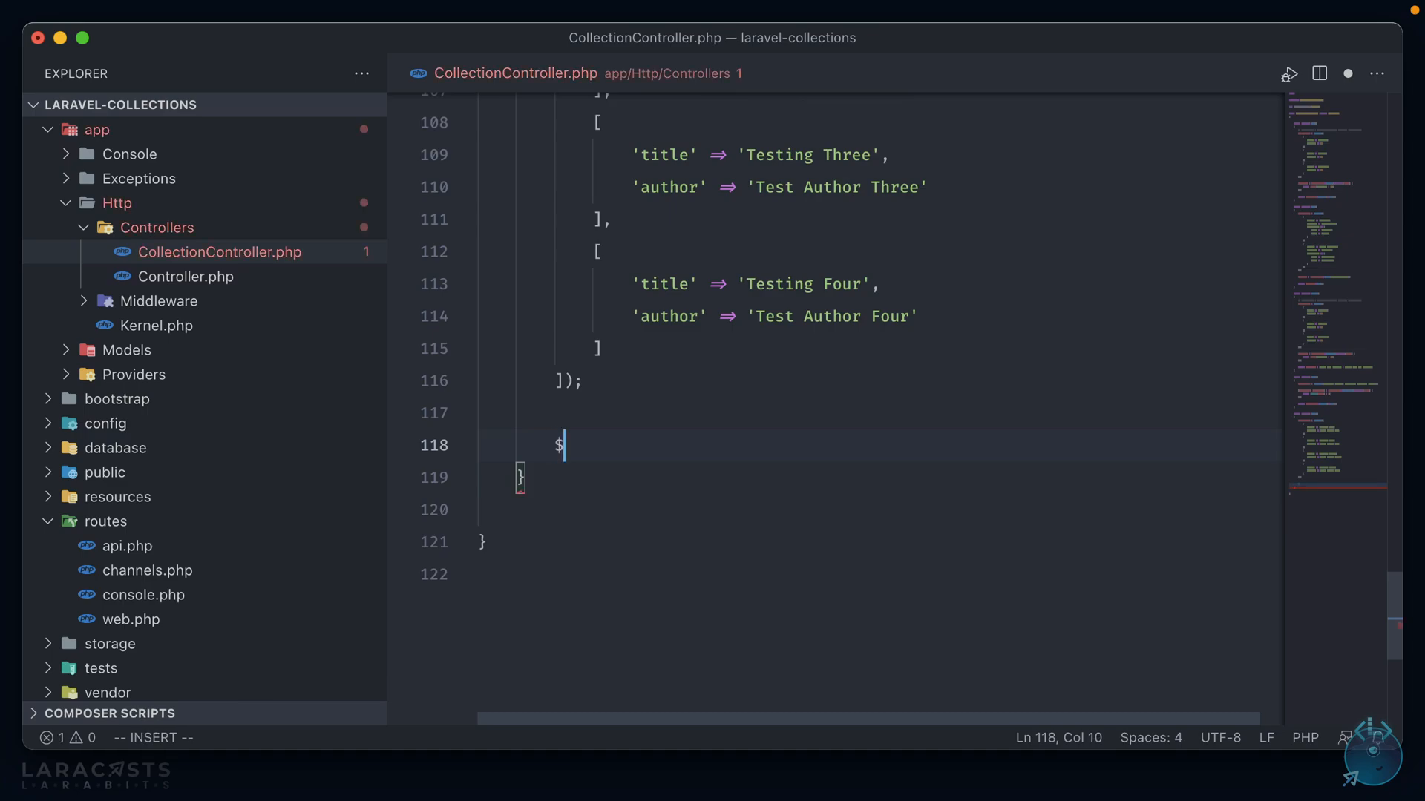
pyautogui.write('chunks =')
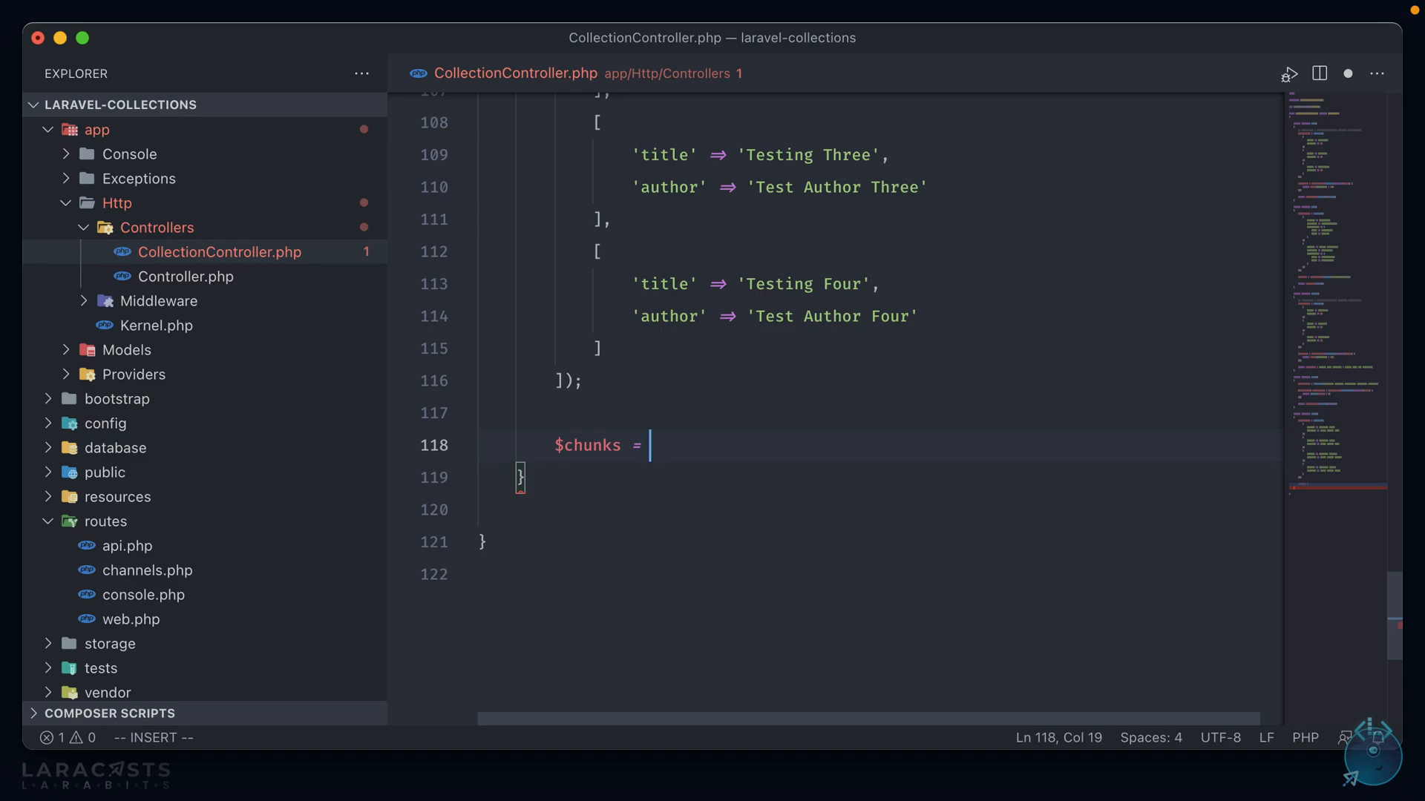
pyautogui.write('$collection->chunk(')
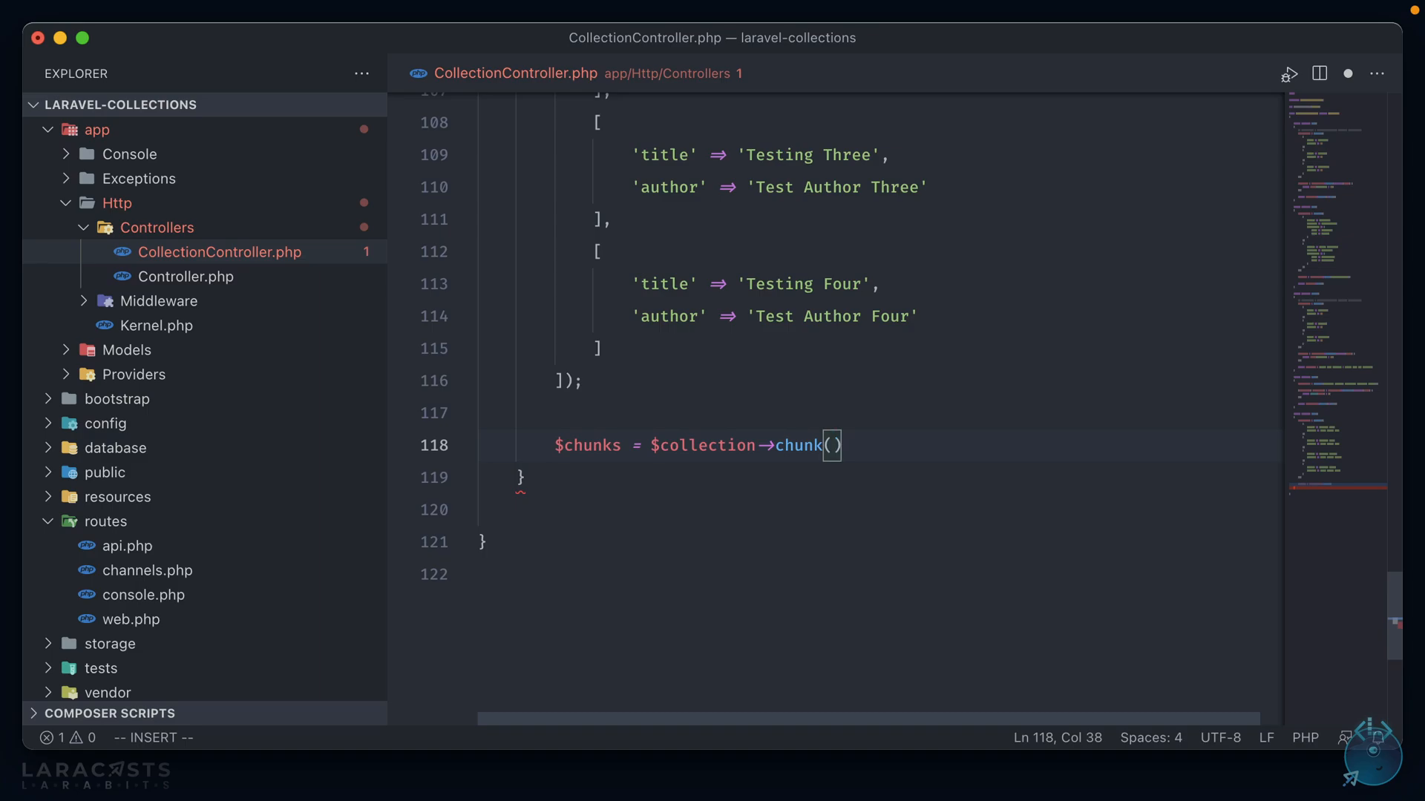
pyautogui.write('2')
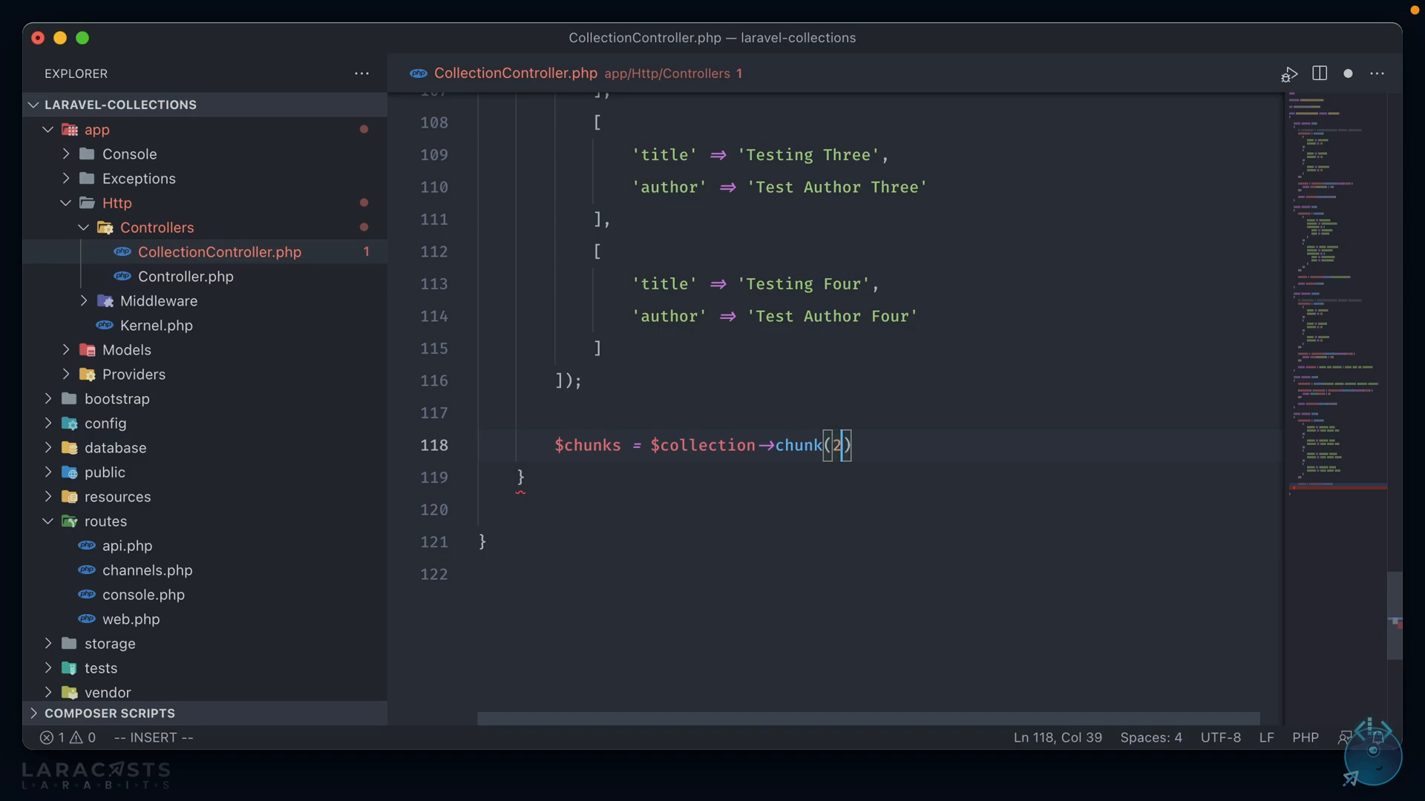
pyautogui.write(';')
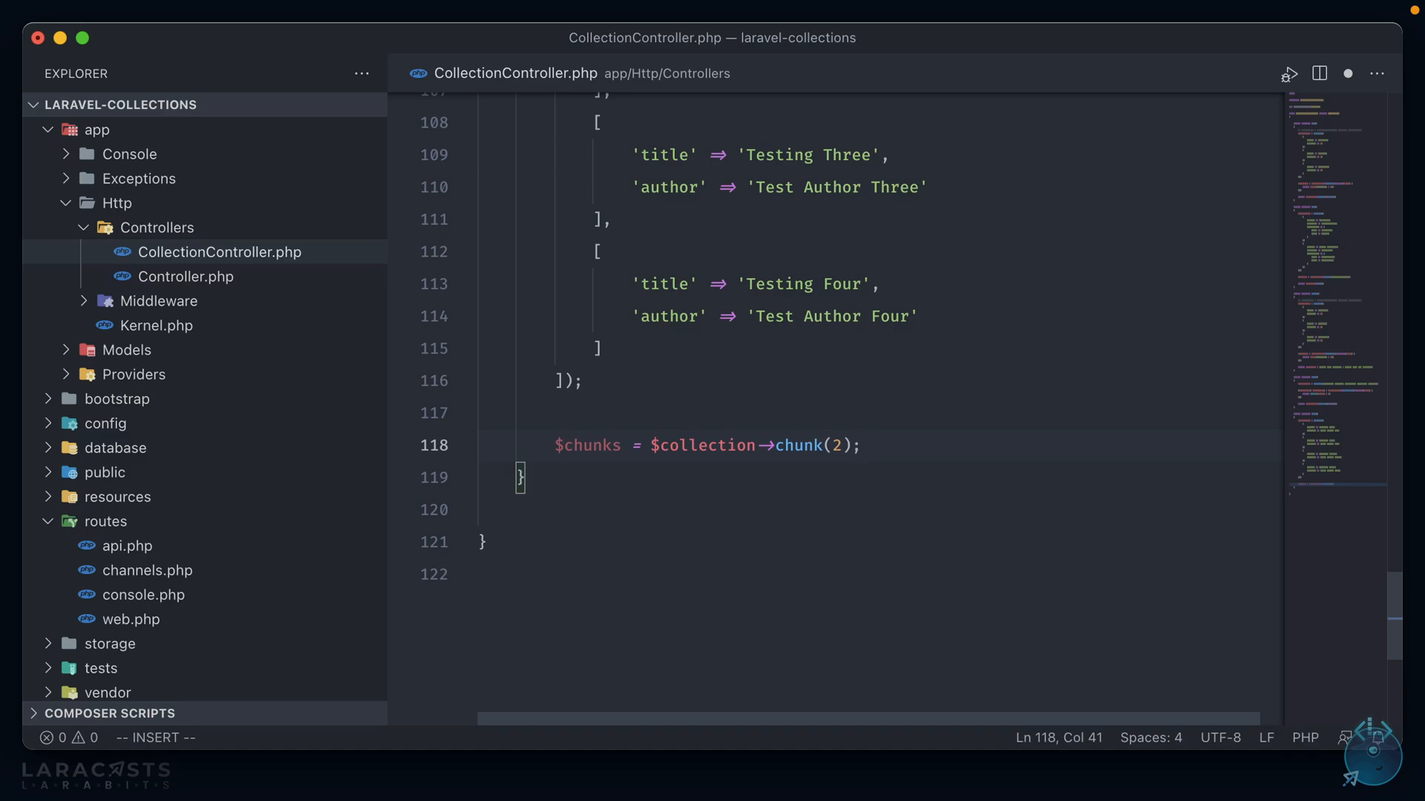
pyautogui.press('enter')
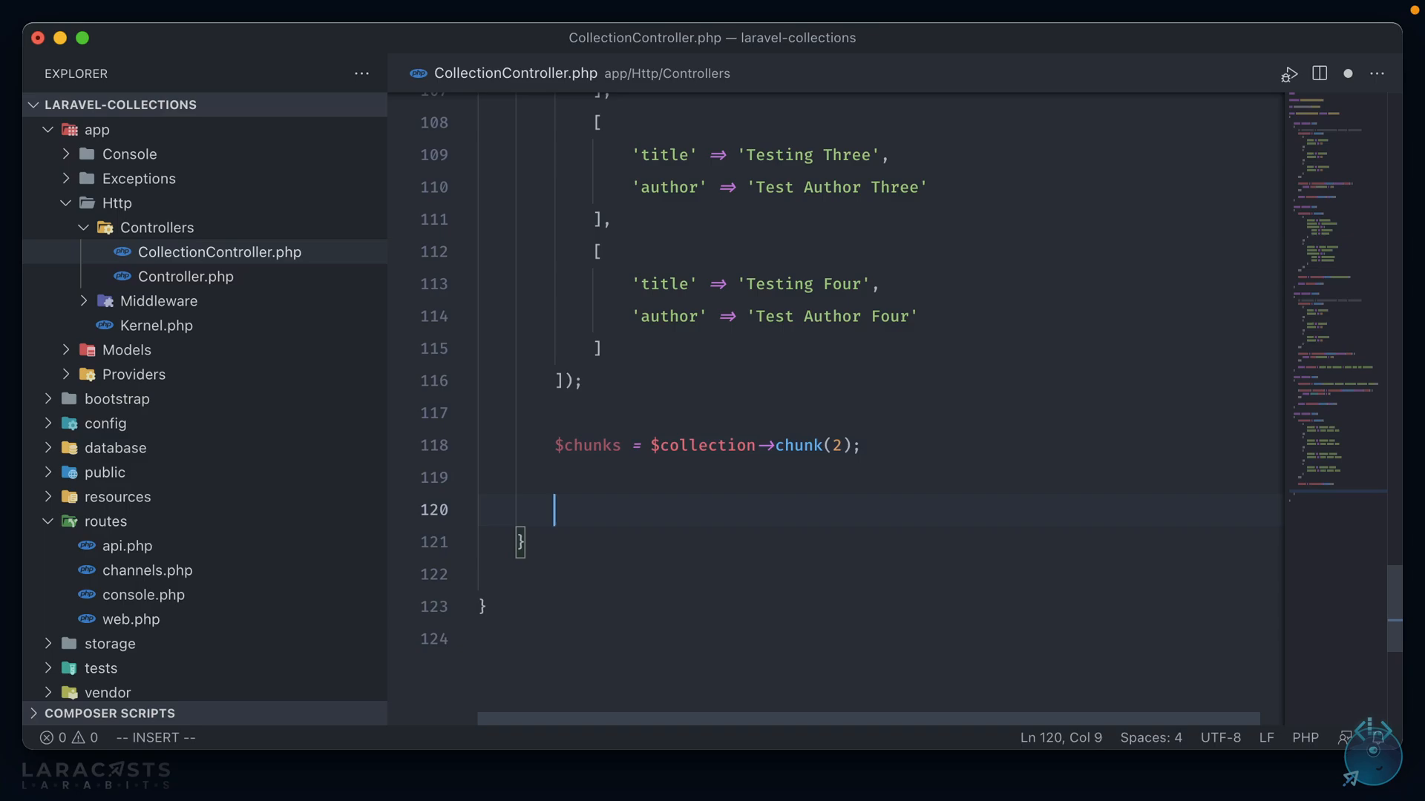
pyautogui.write('return $chunks->all(')
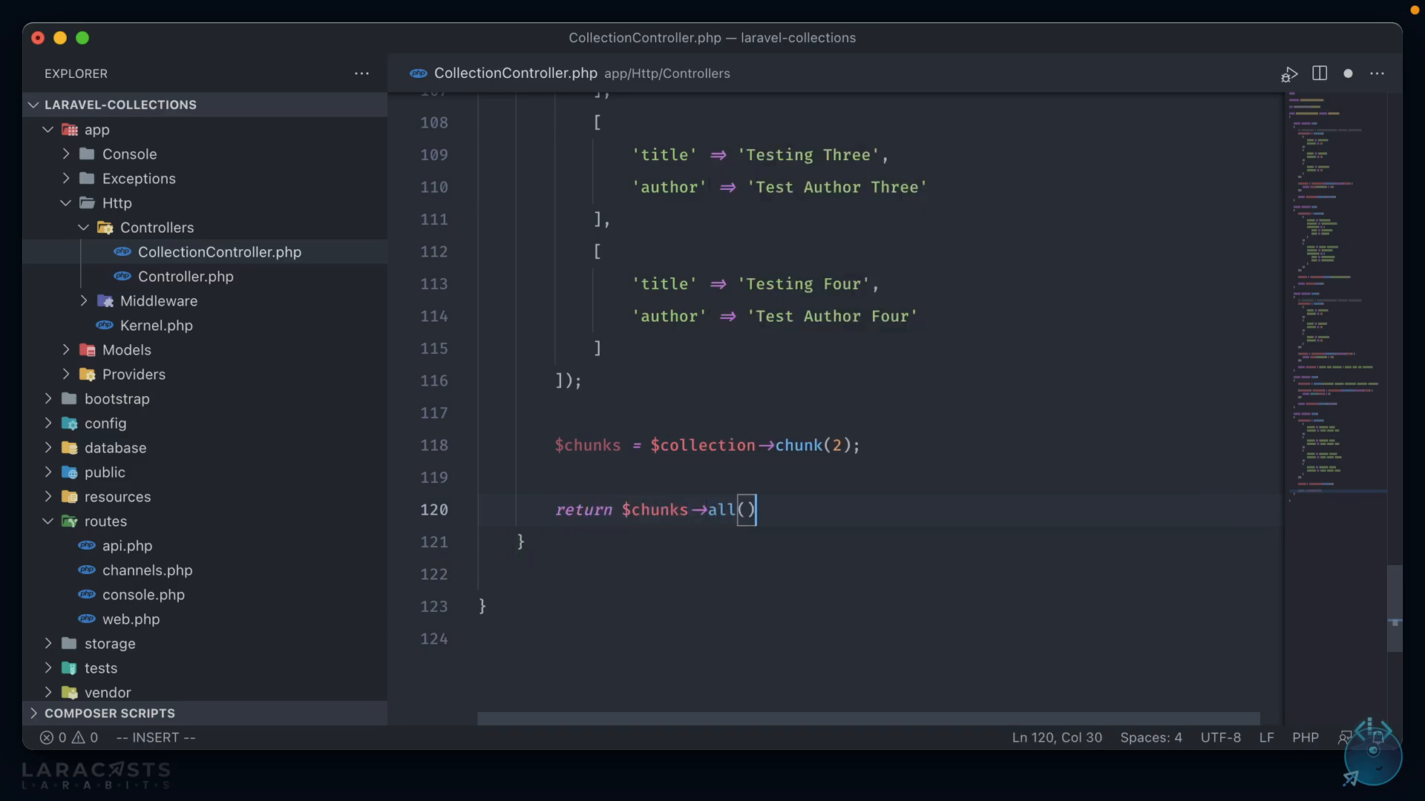
pyautogui.write(';')
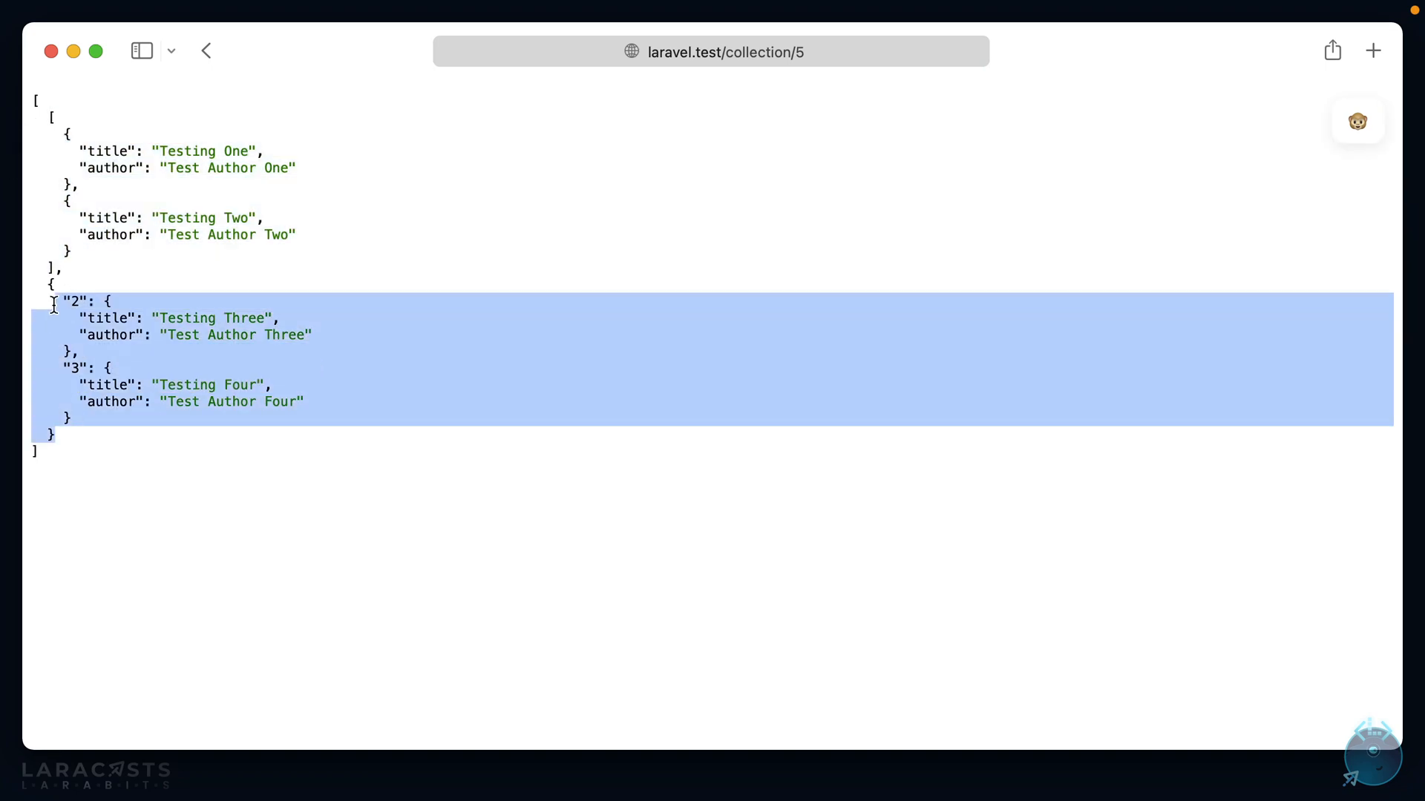
# Check the collection/5 JSON output showing the books in two groups of two
pyautogui.click(522, 525)
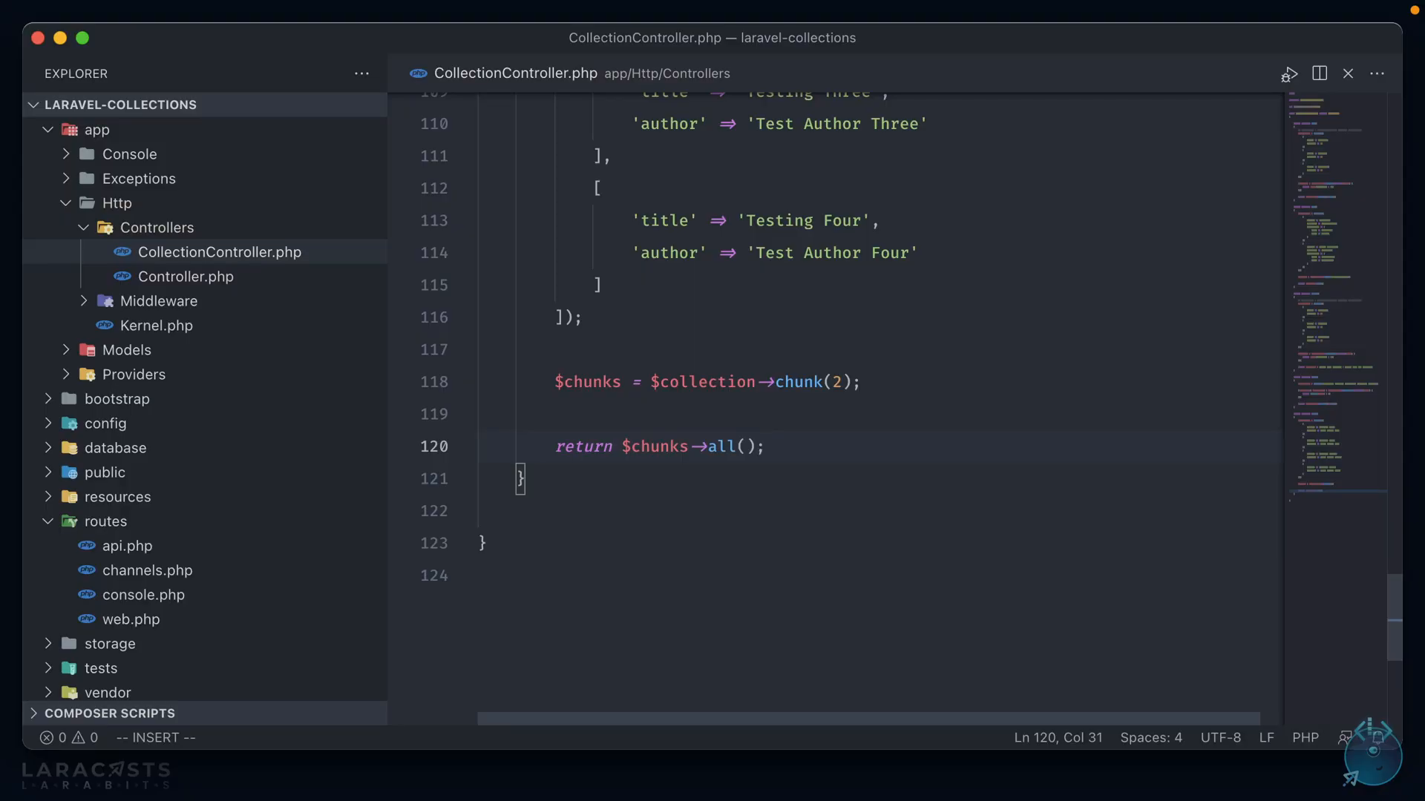
# Change the return line to $chunks->first()->all() and scroll to the file top
pyautogui.write('firs')
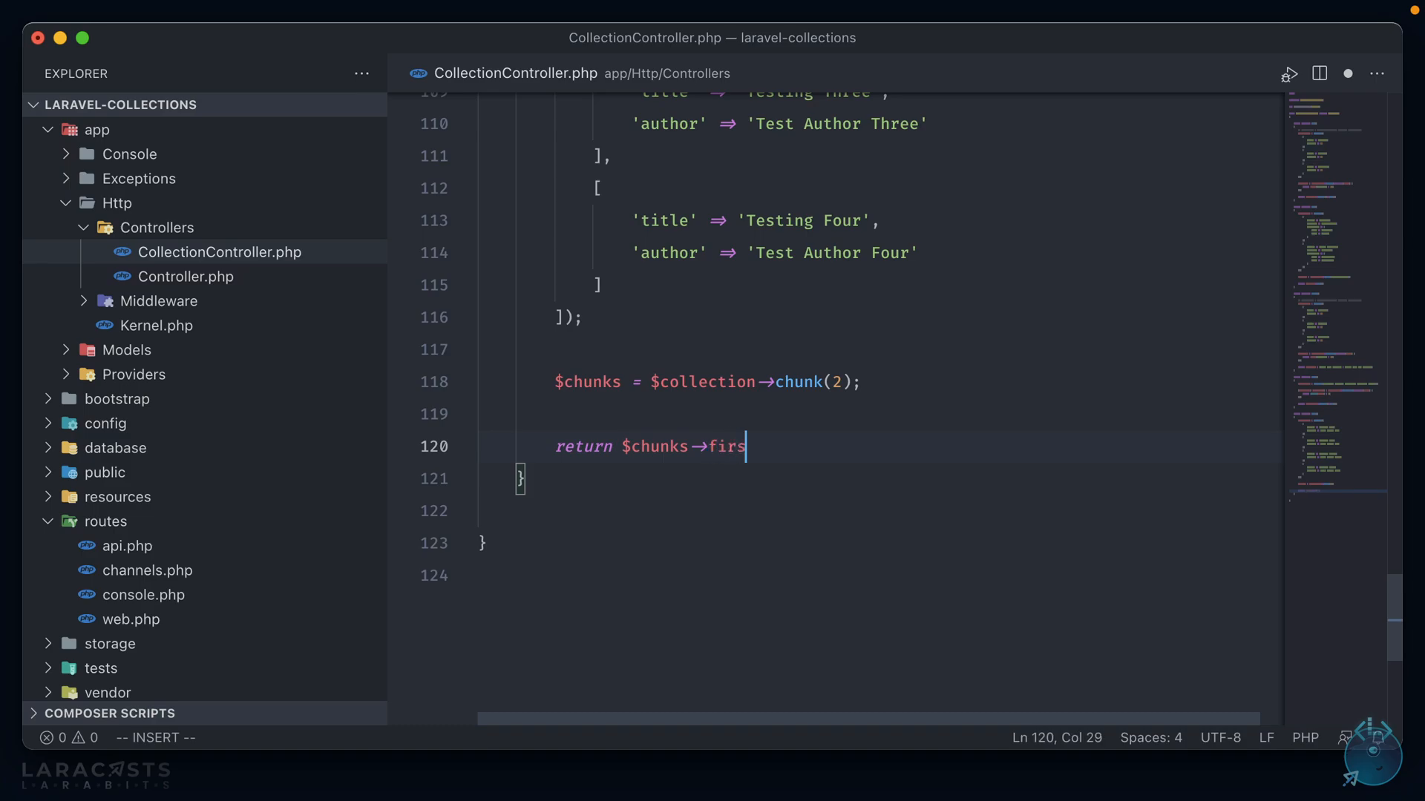
pyautogui.write('t()')
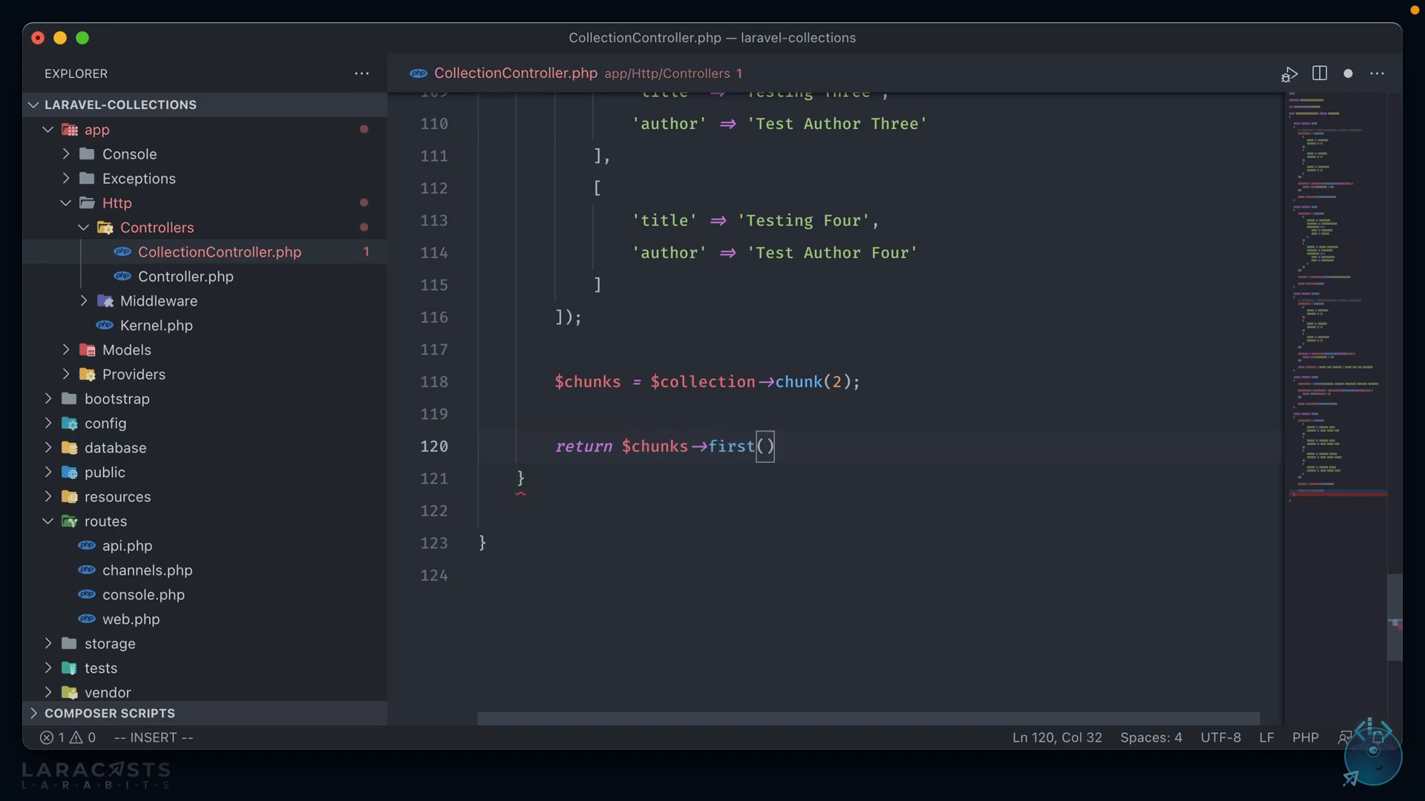
pyautogui.write('->all();')
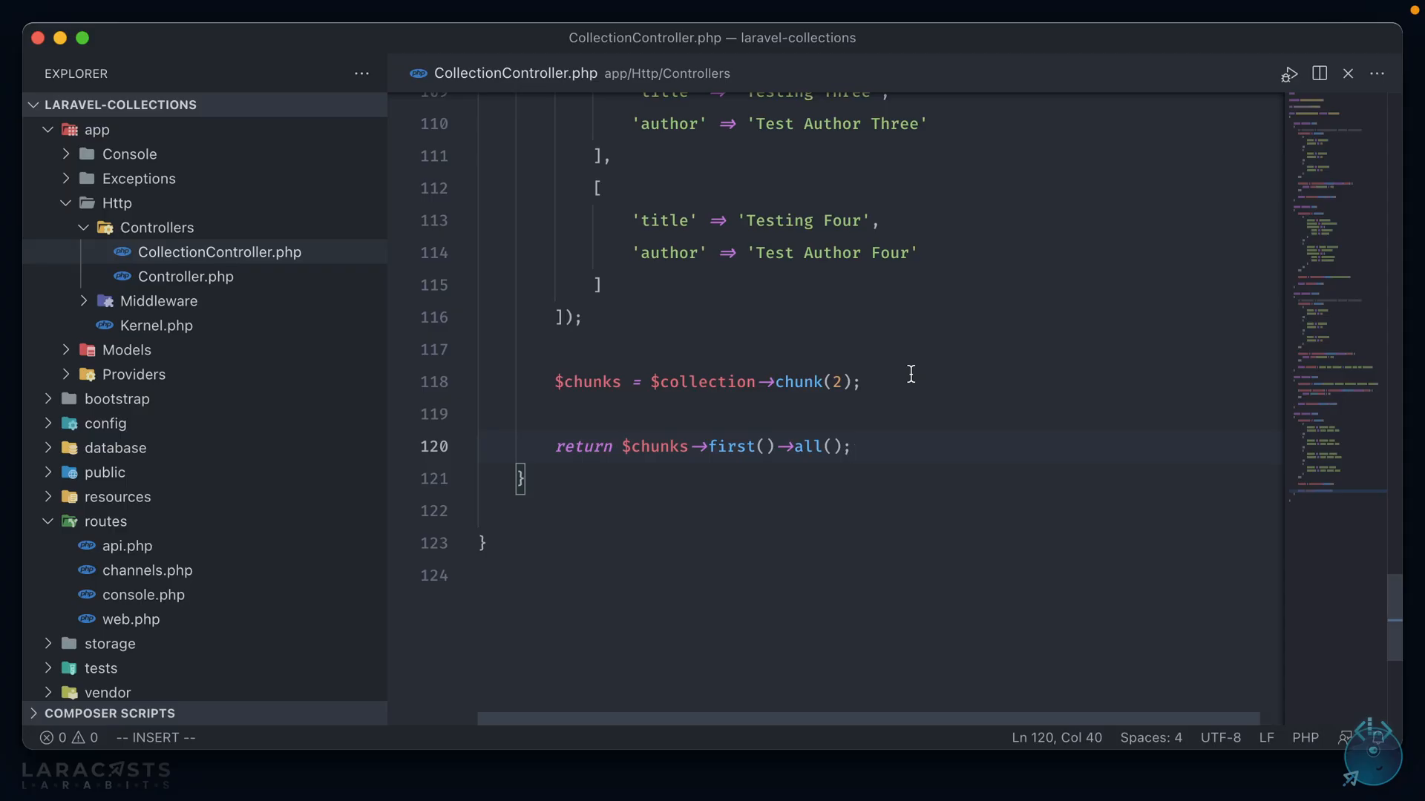
pyautogui.scroll(3)
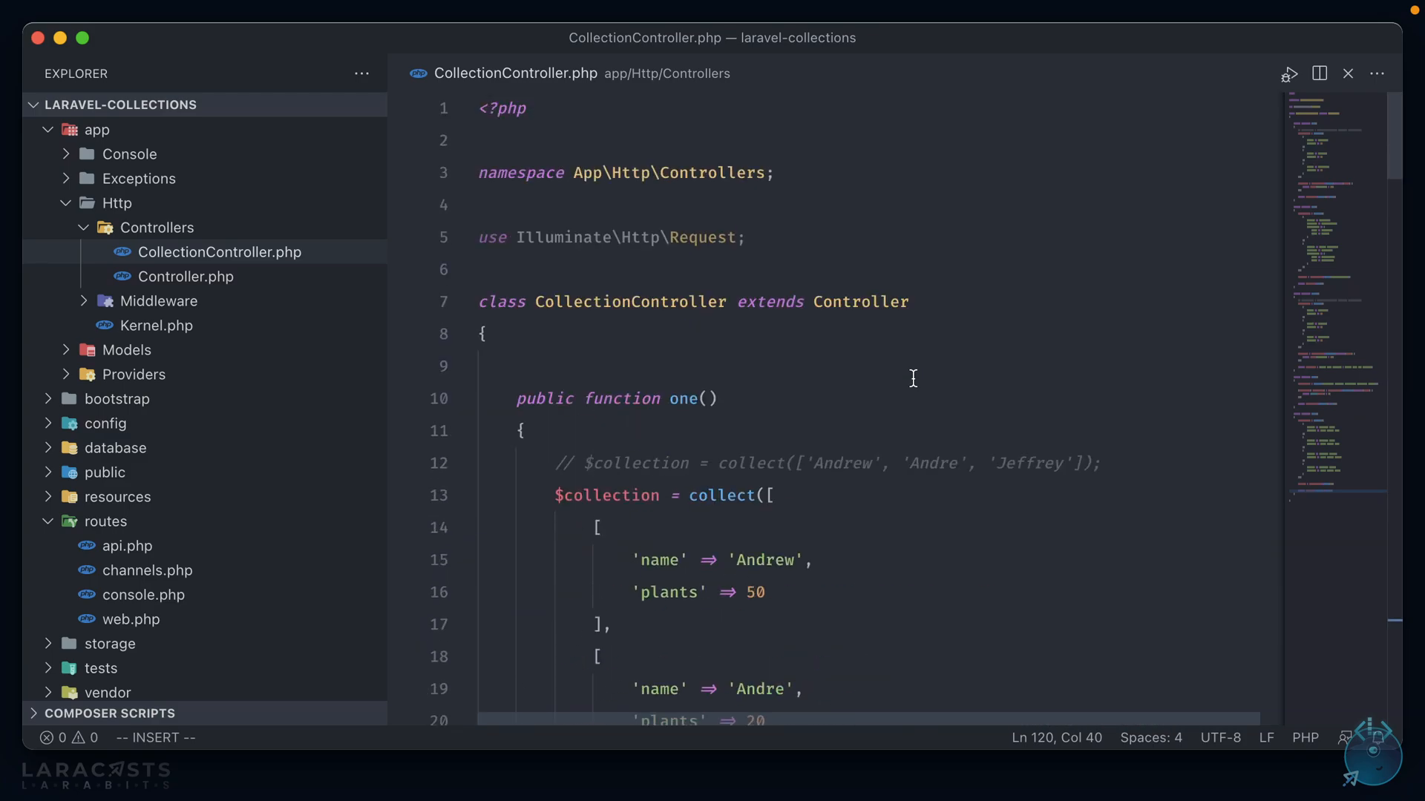